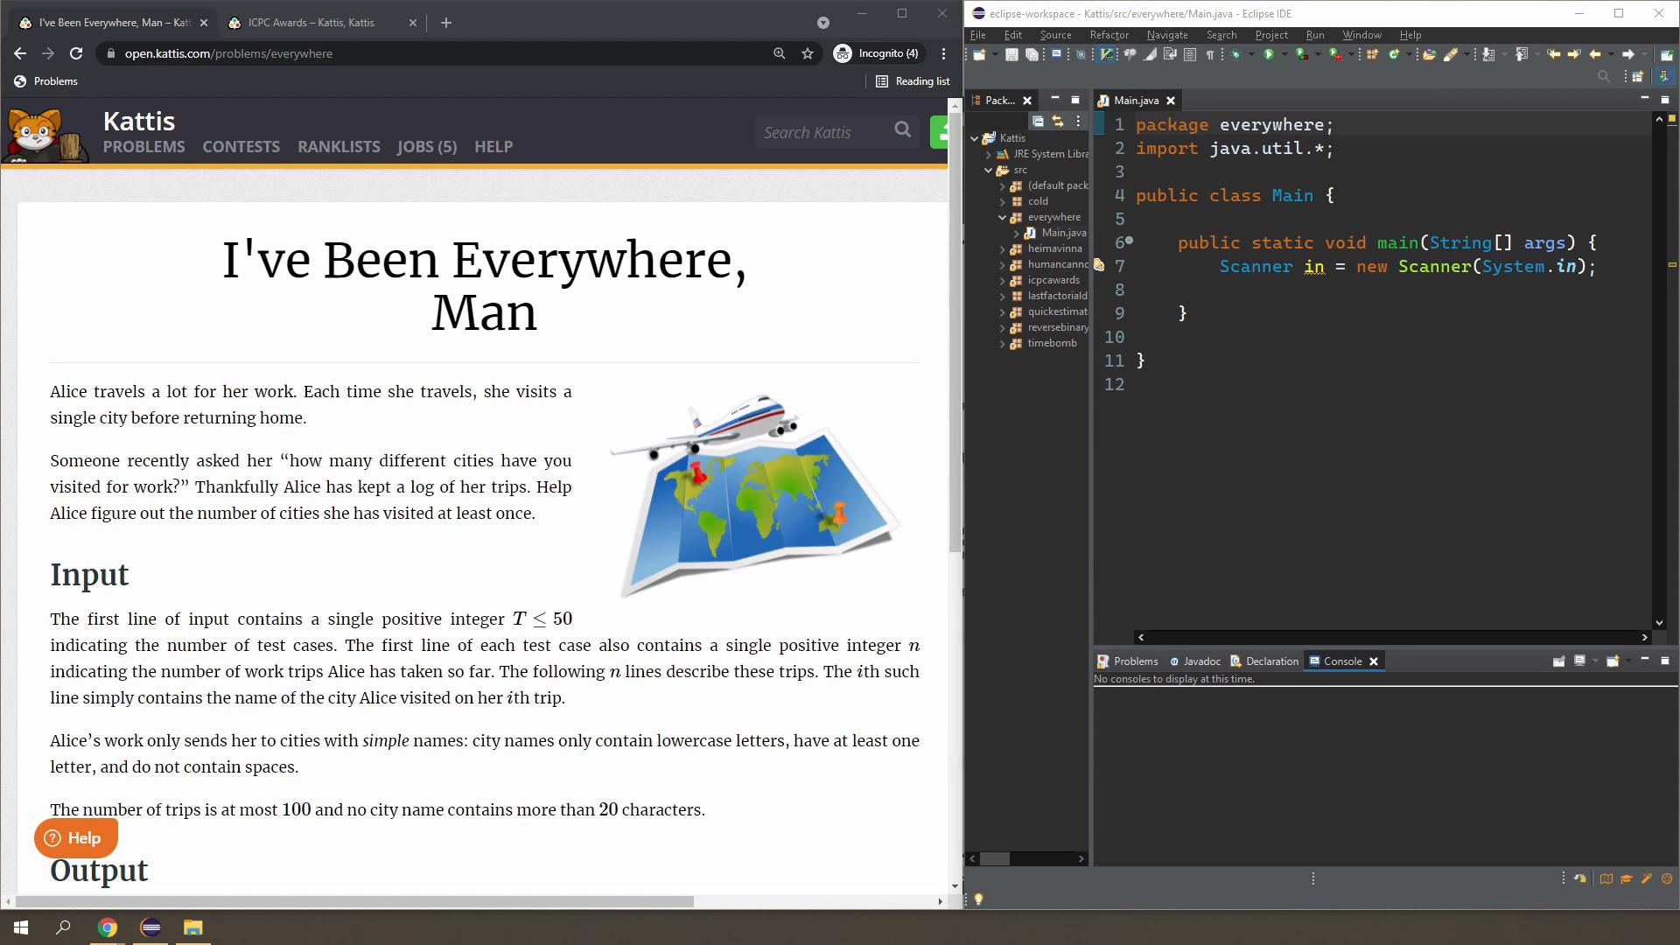
pyautogui.moveTo(343, 517)
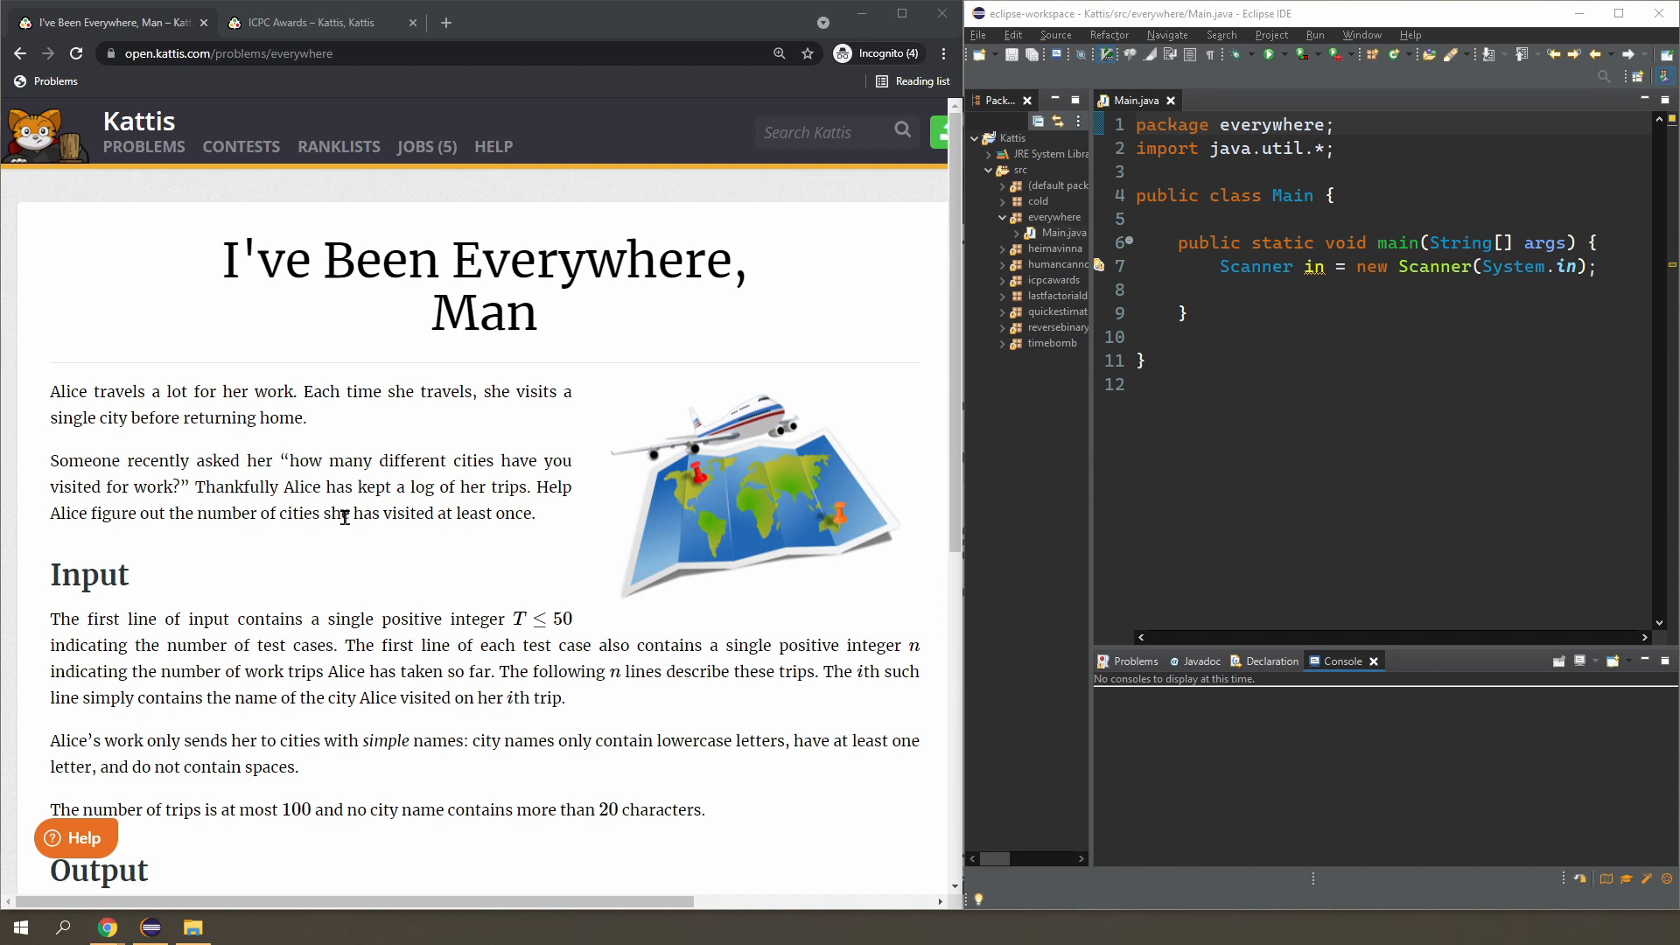
pyautogui.moveTo(601, 486)
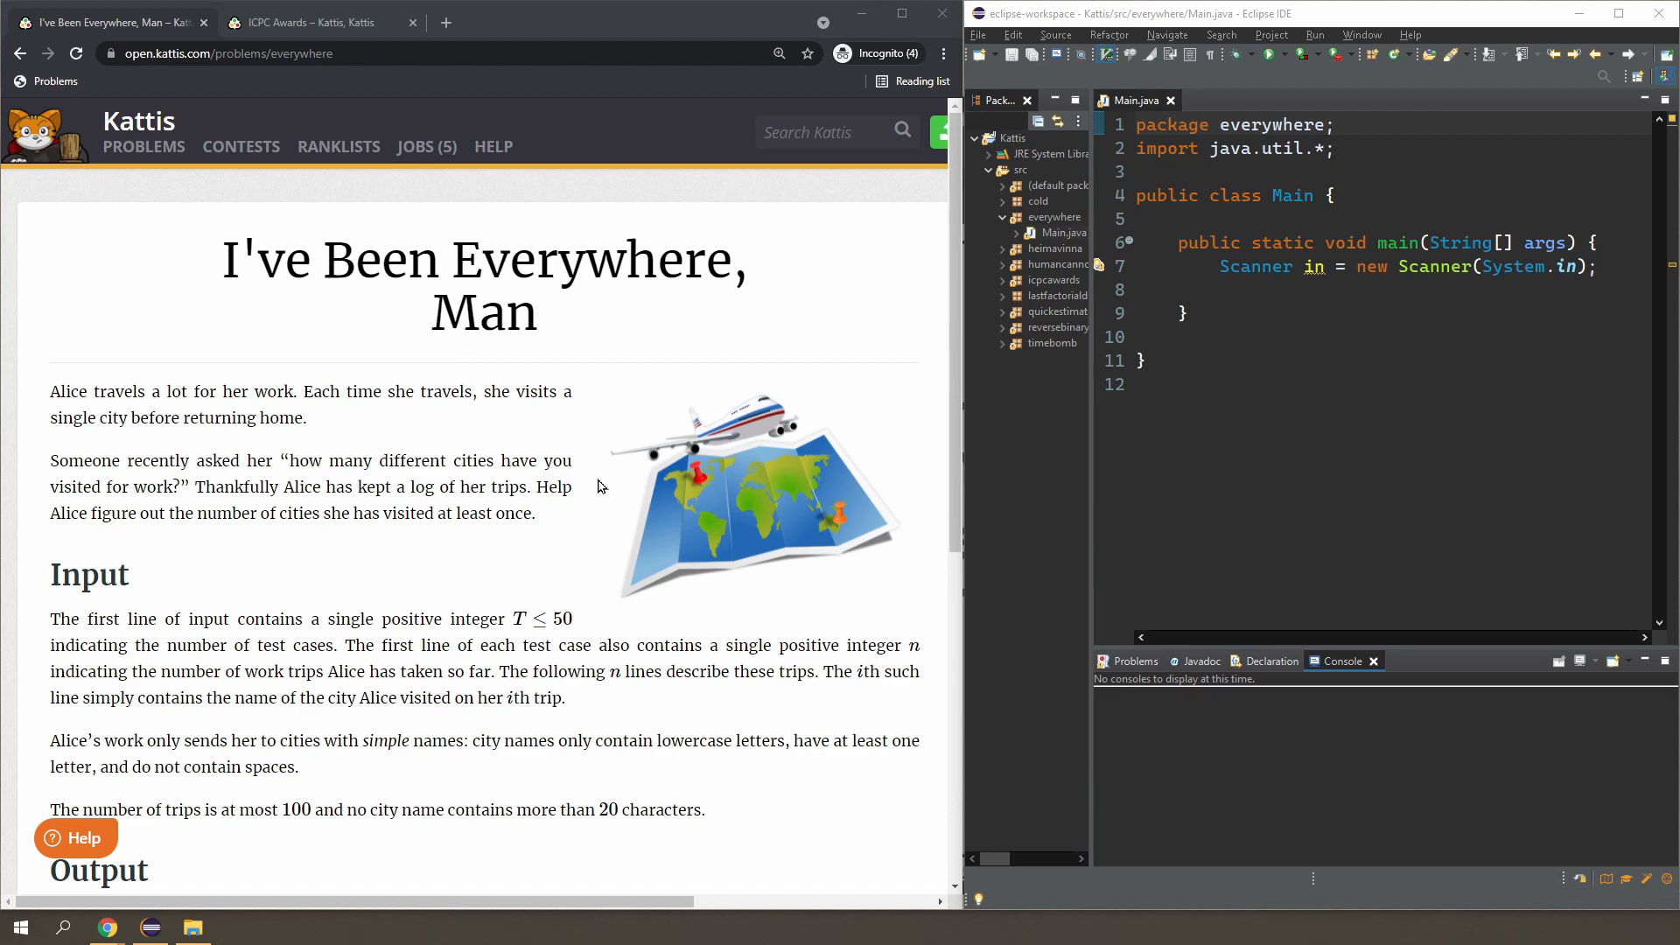
pyautogui.moveTo(582, 501)
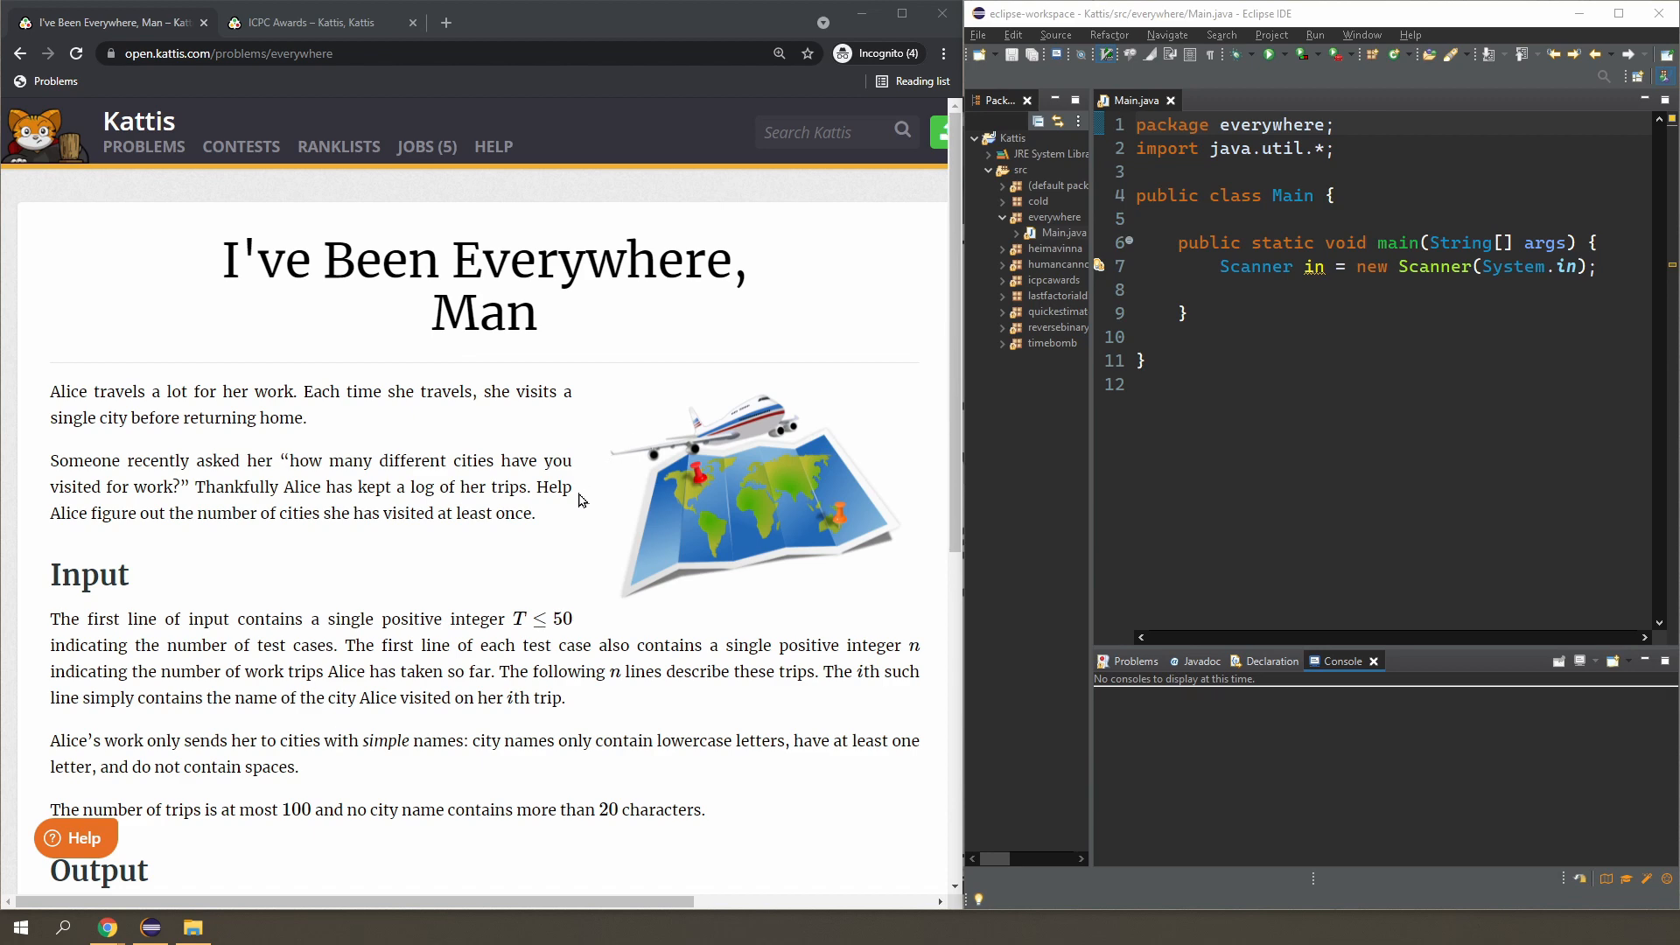
# Scroll to Sample Input 1 and highlight the first test case's seven city names.
pyautogui.scroll(-3)
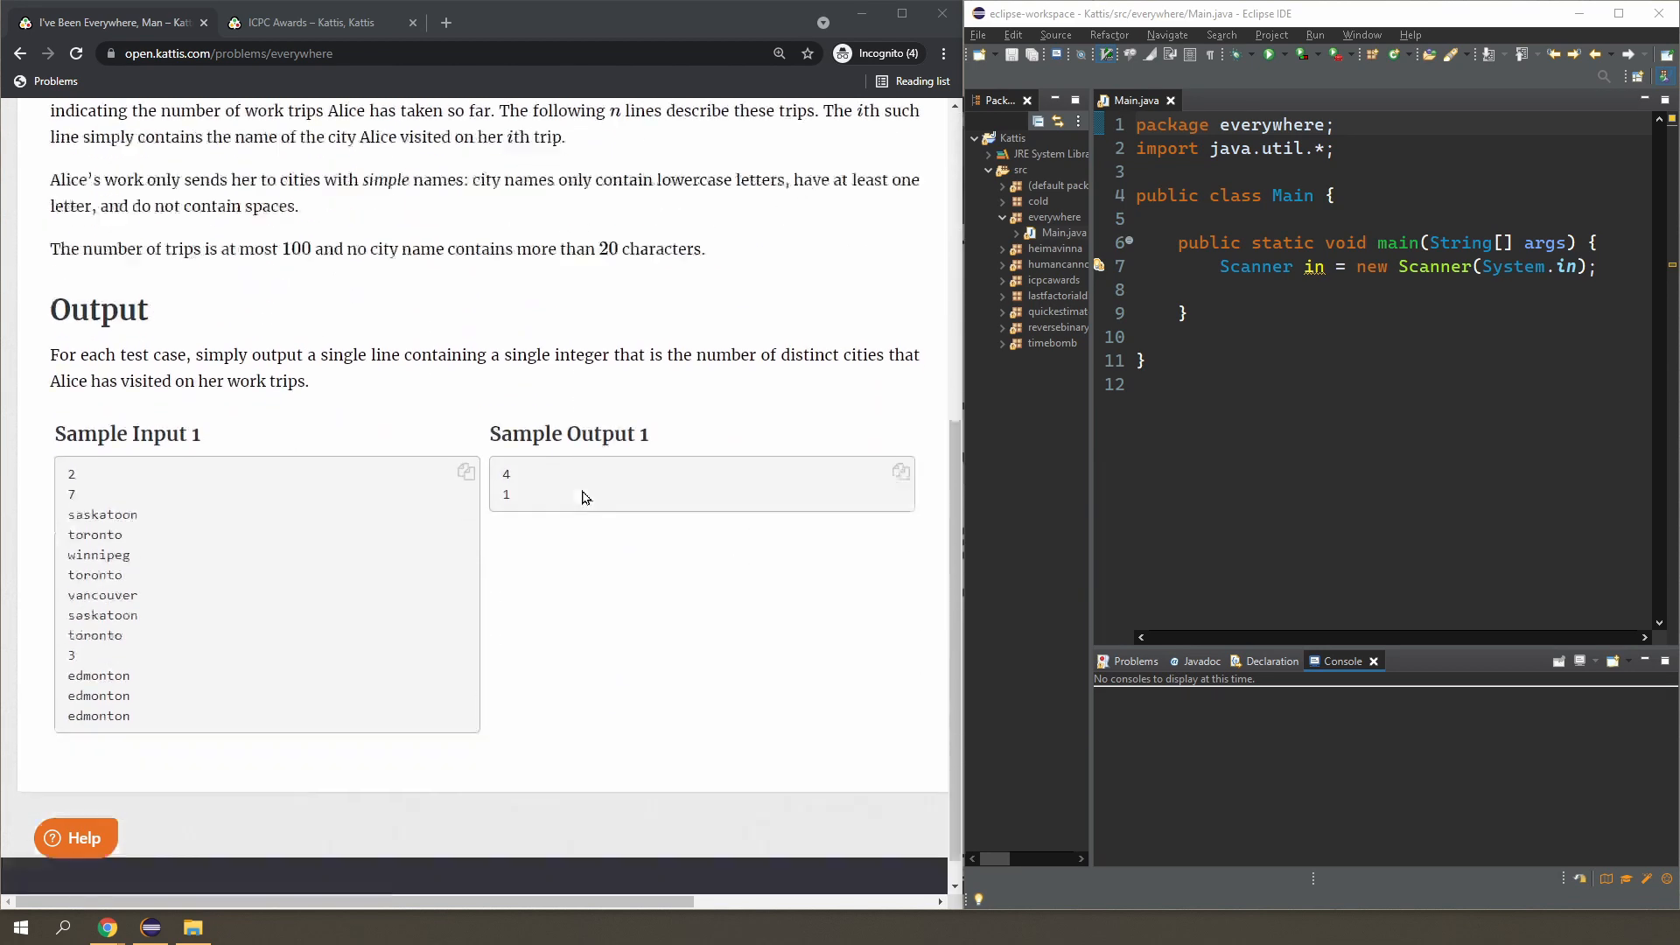
pyautogui.scroll(-3)
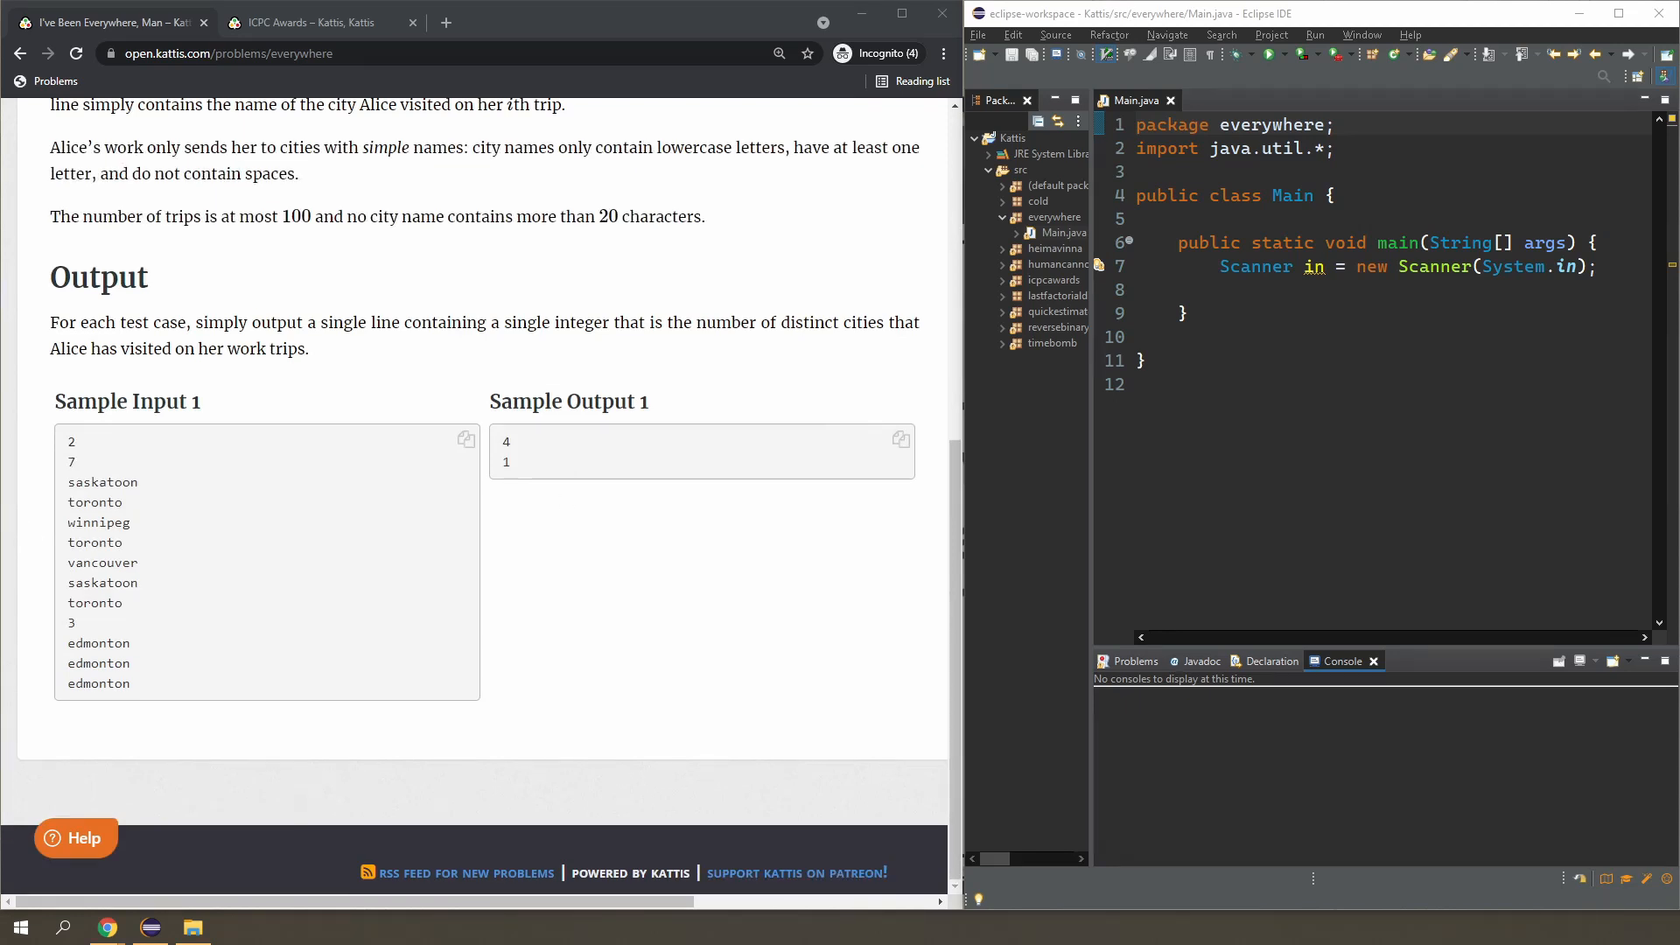
pyautogui.moveTo(196, 550)
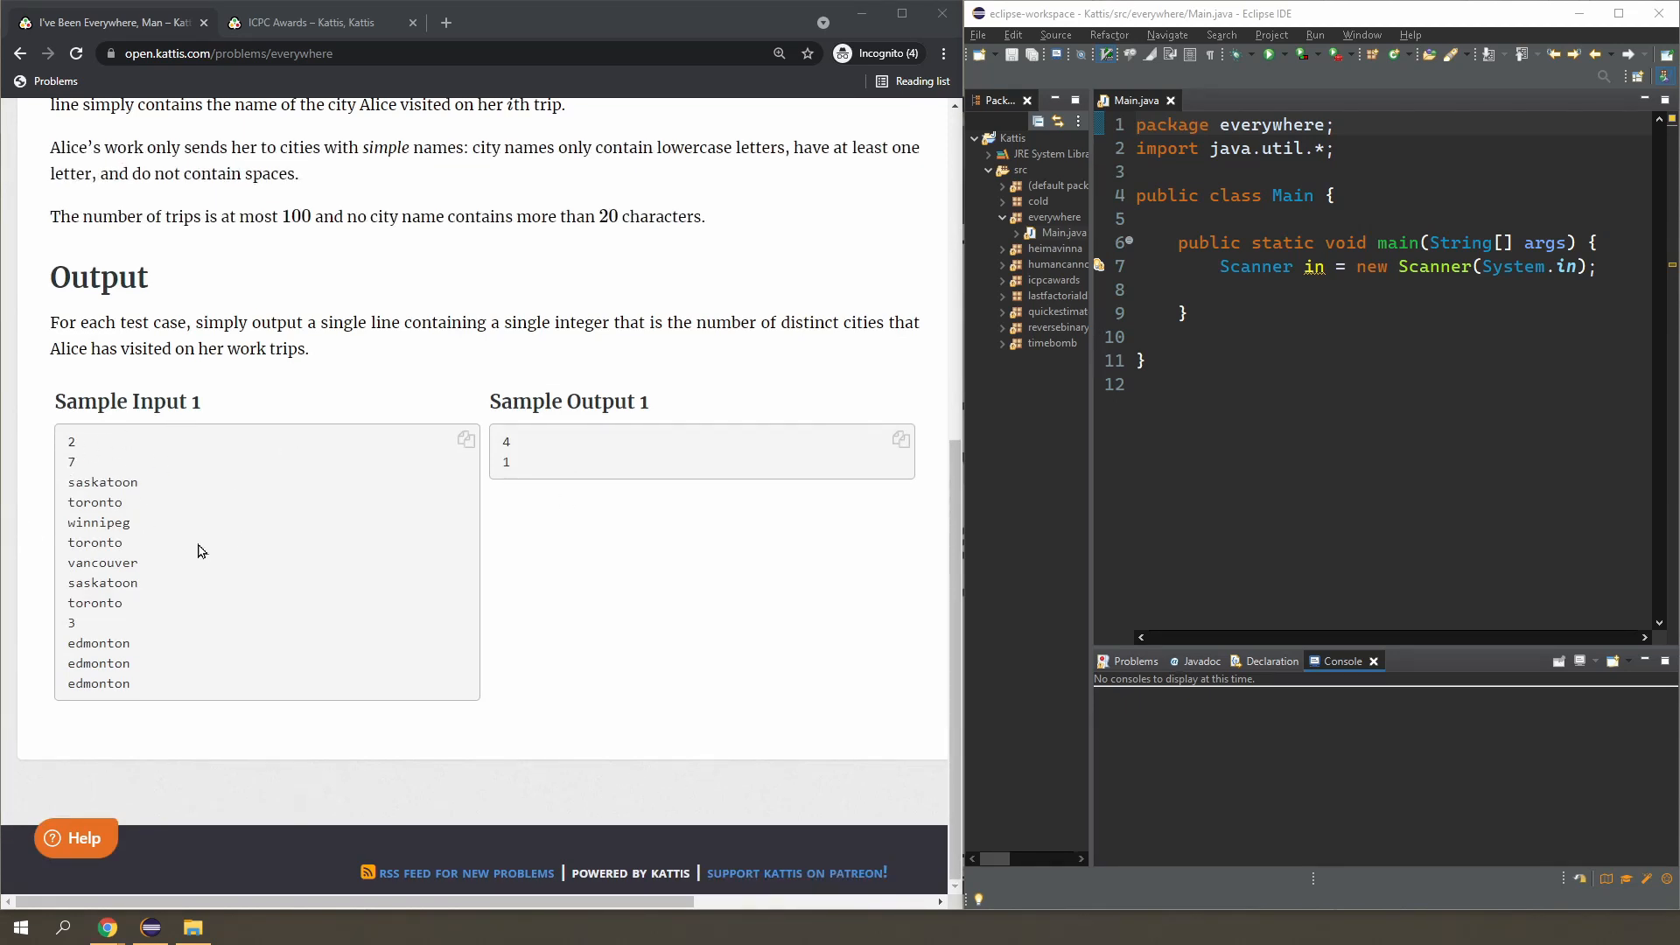
pyautogui.moveTo(166, 531)
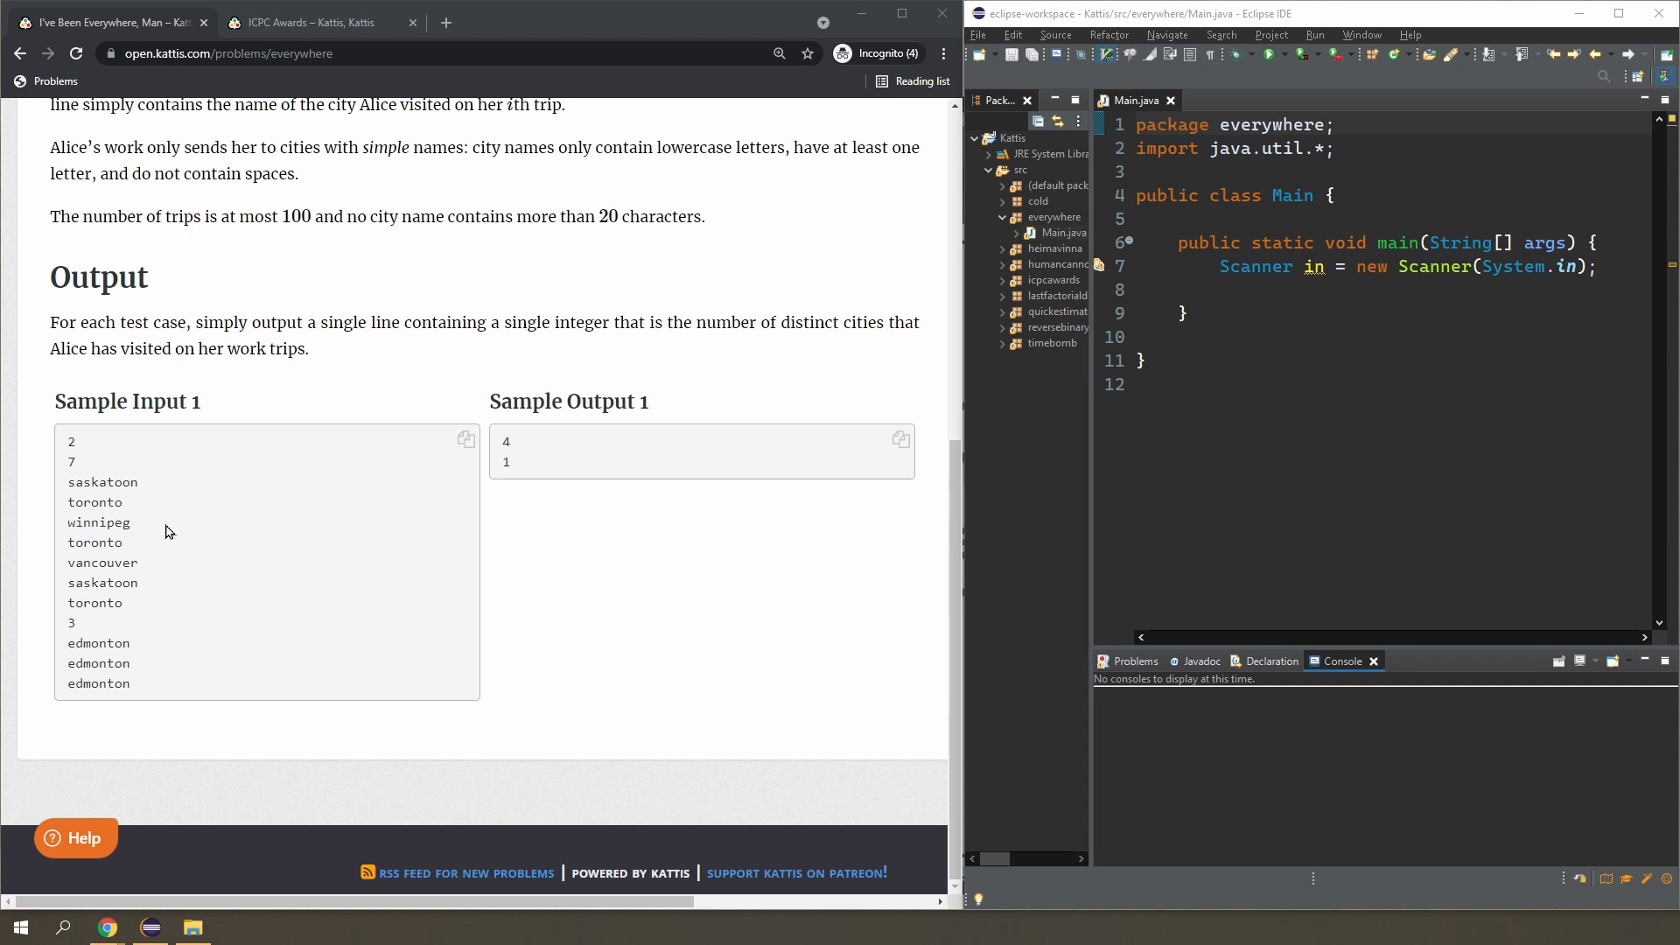
pyautogui.moveTo(157, 563)
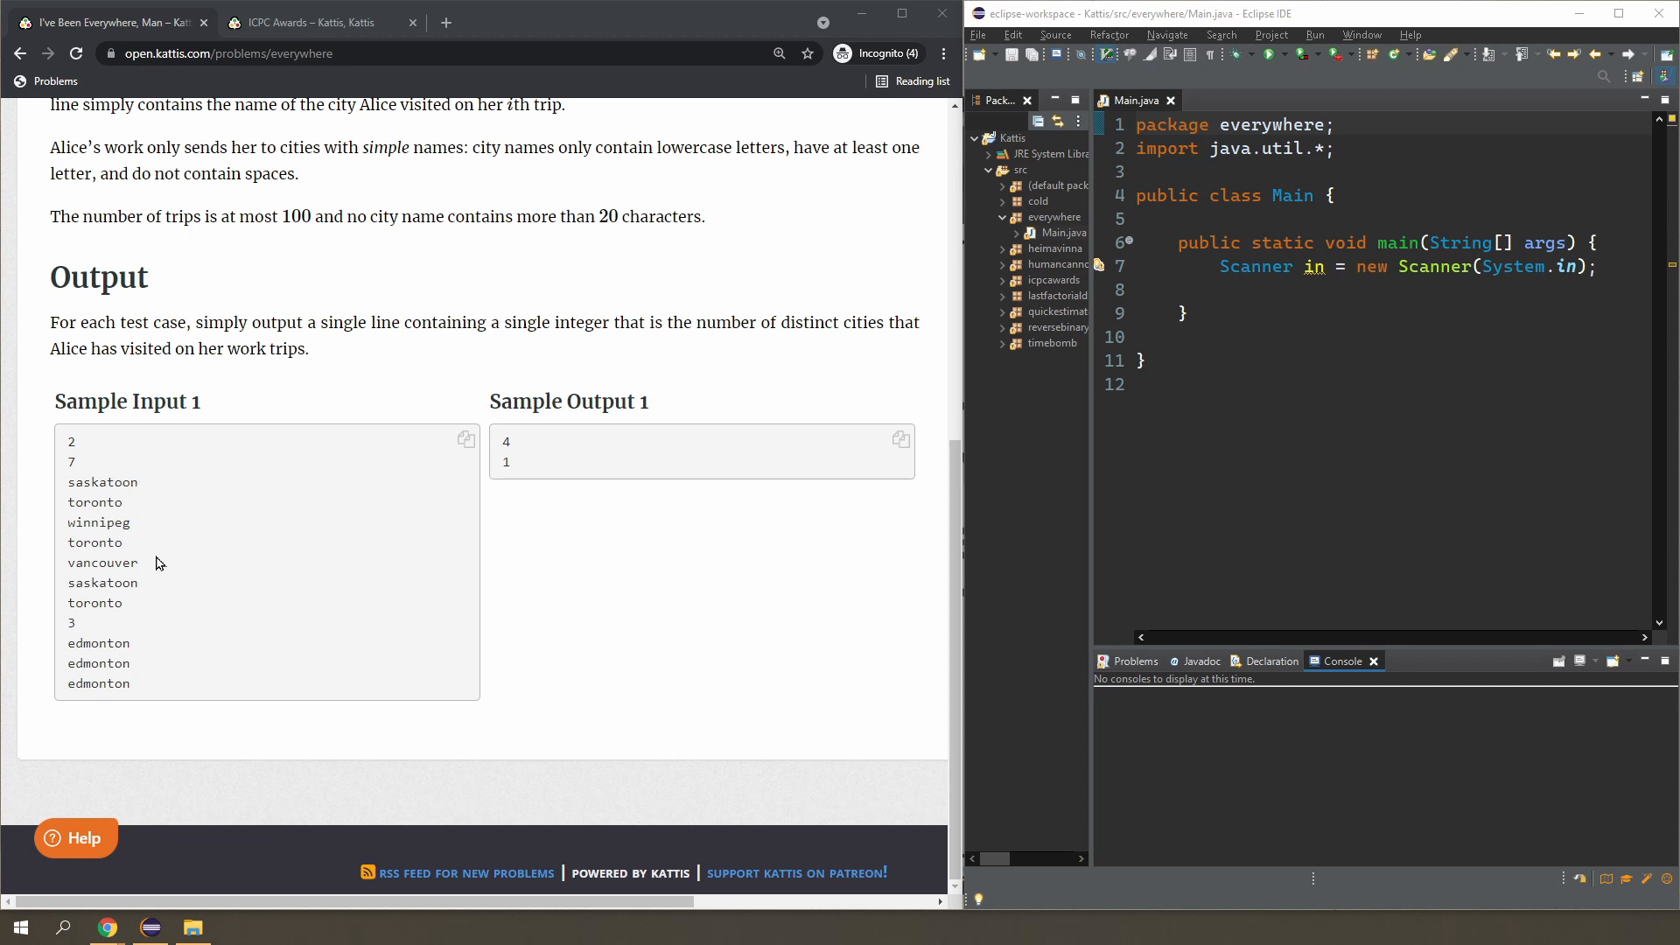
pyautogui.moveTo(128, 516)
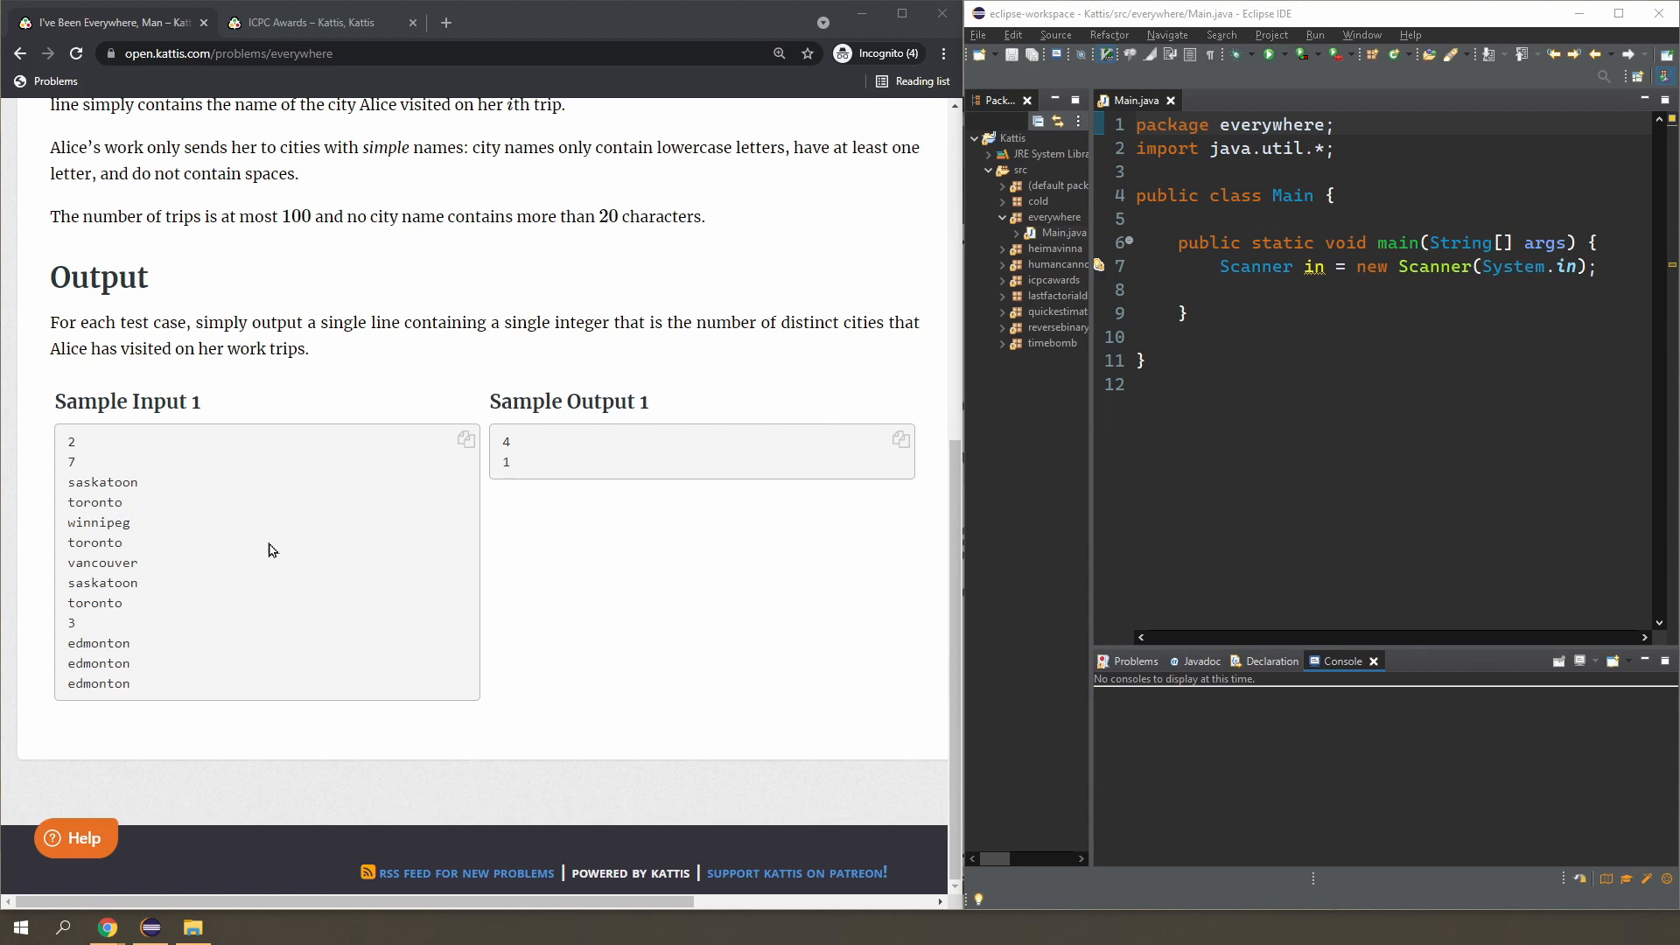
pyautogui.moveTo(258, 526)
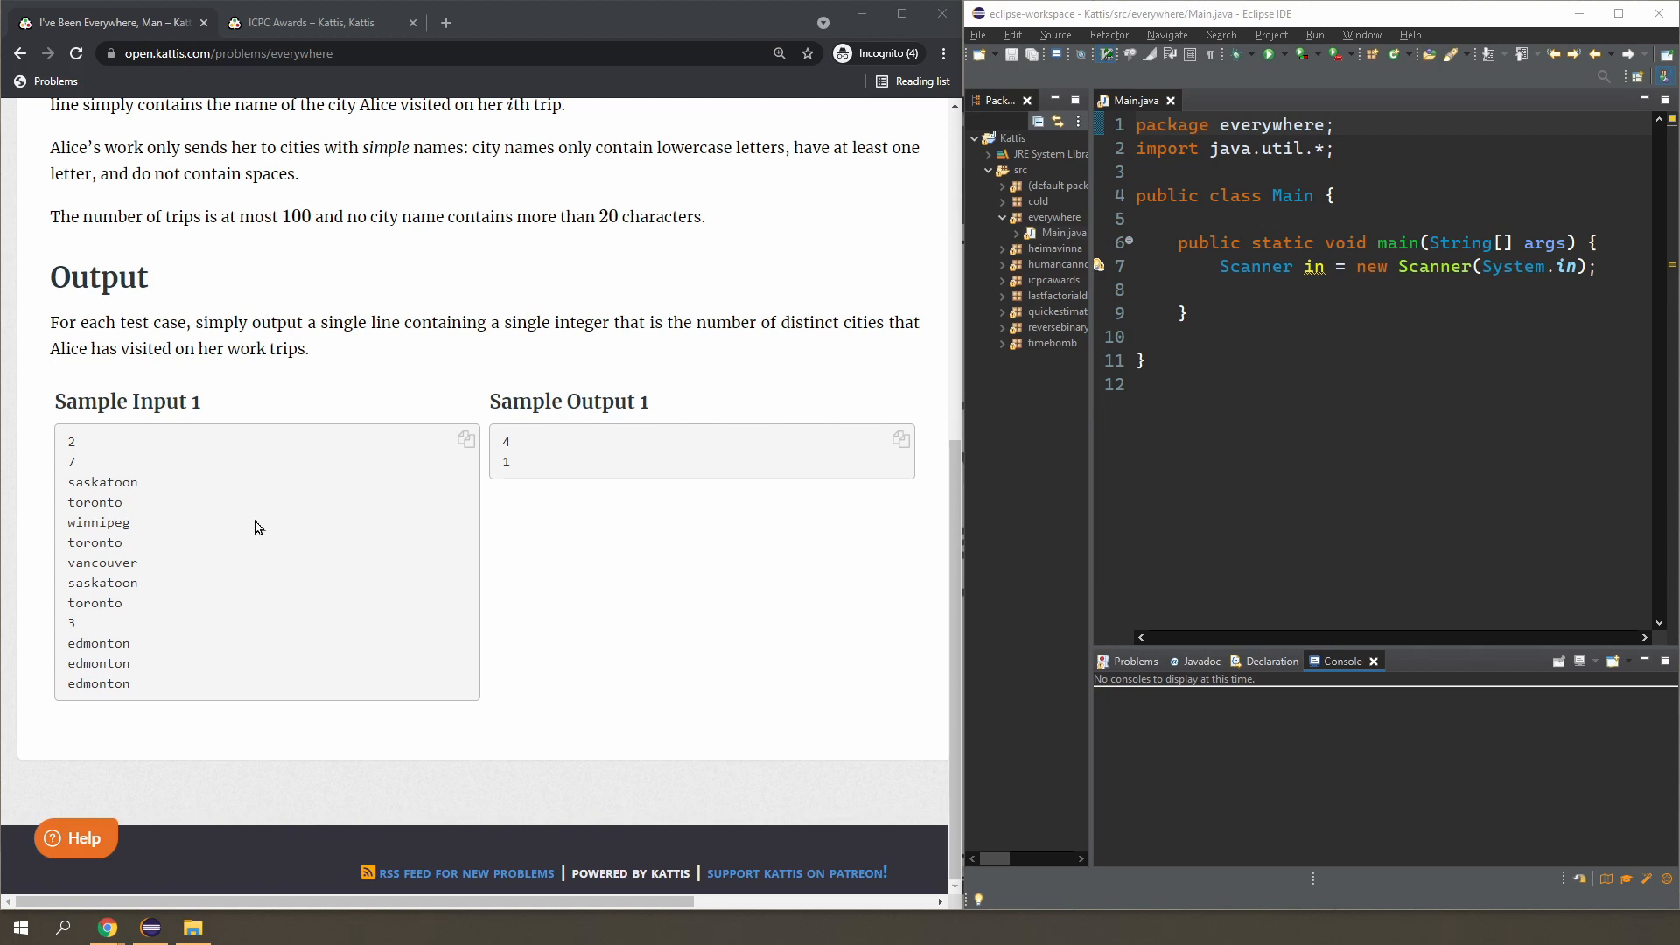
pyautogui.moveTo(210, 513)
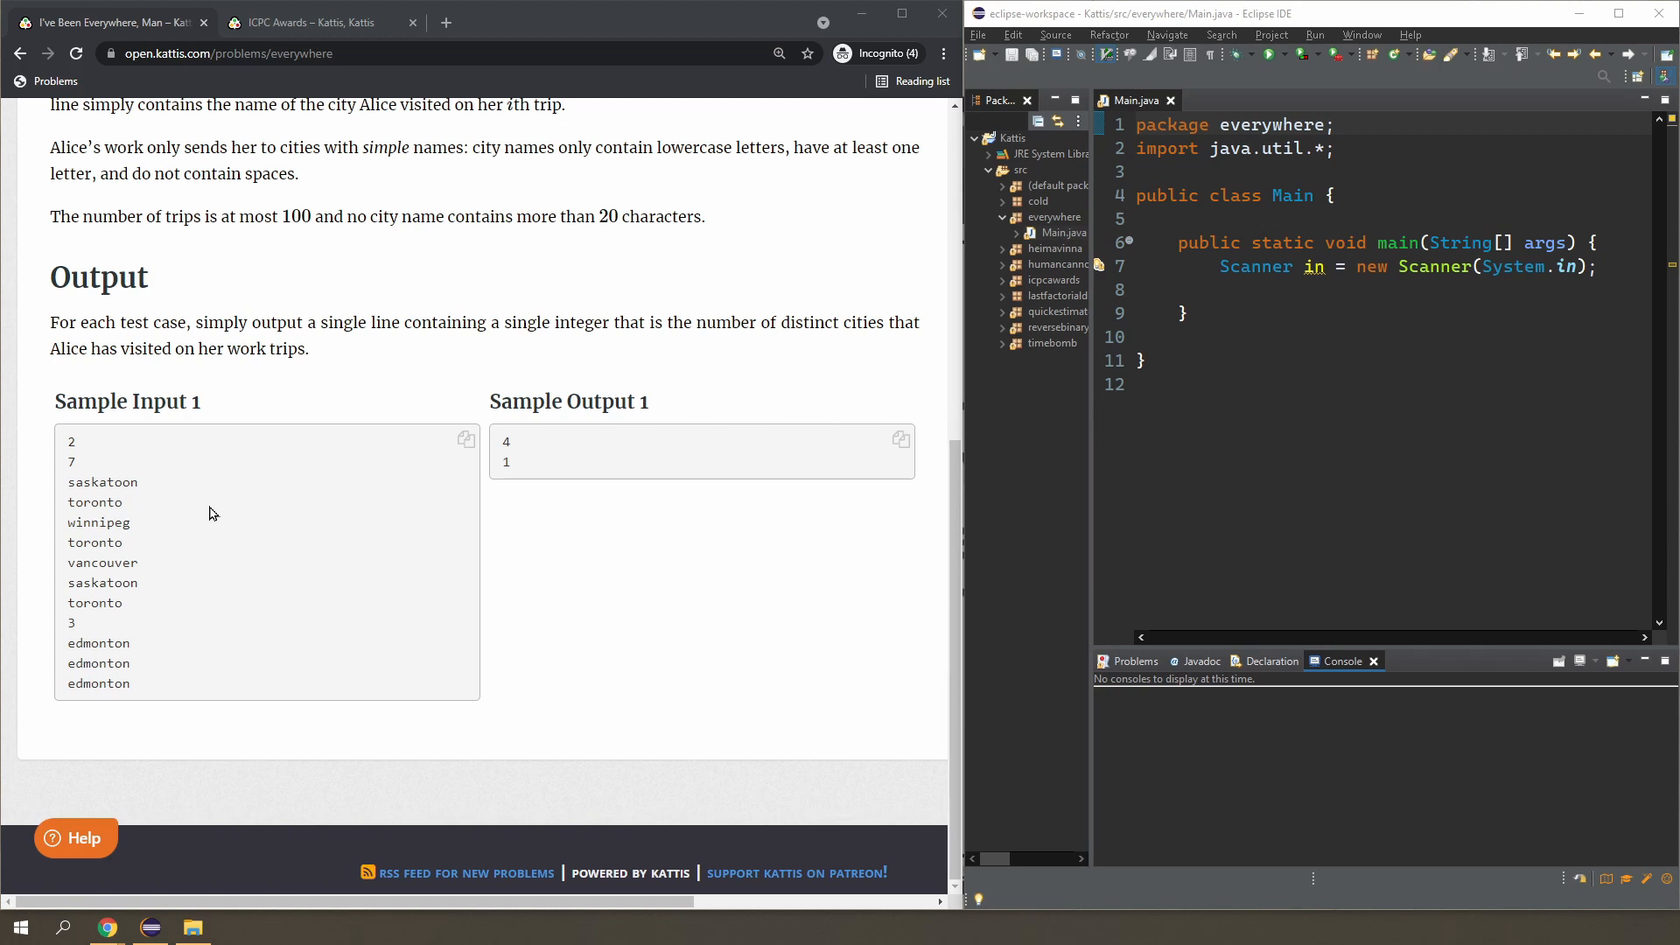
pyautogui.moveTo(144, 578)
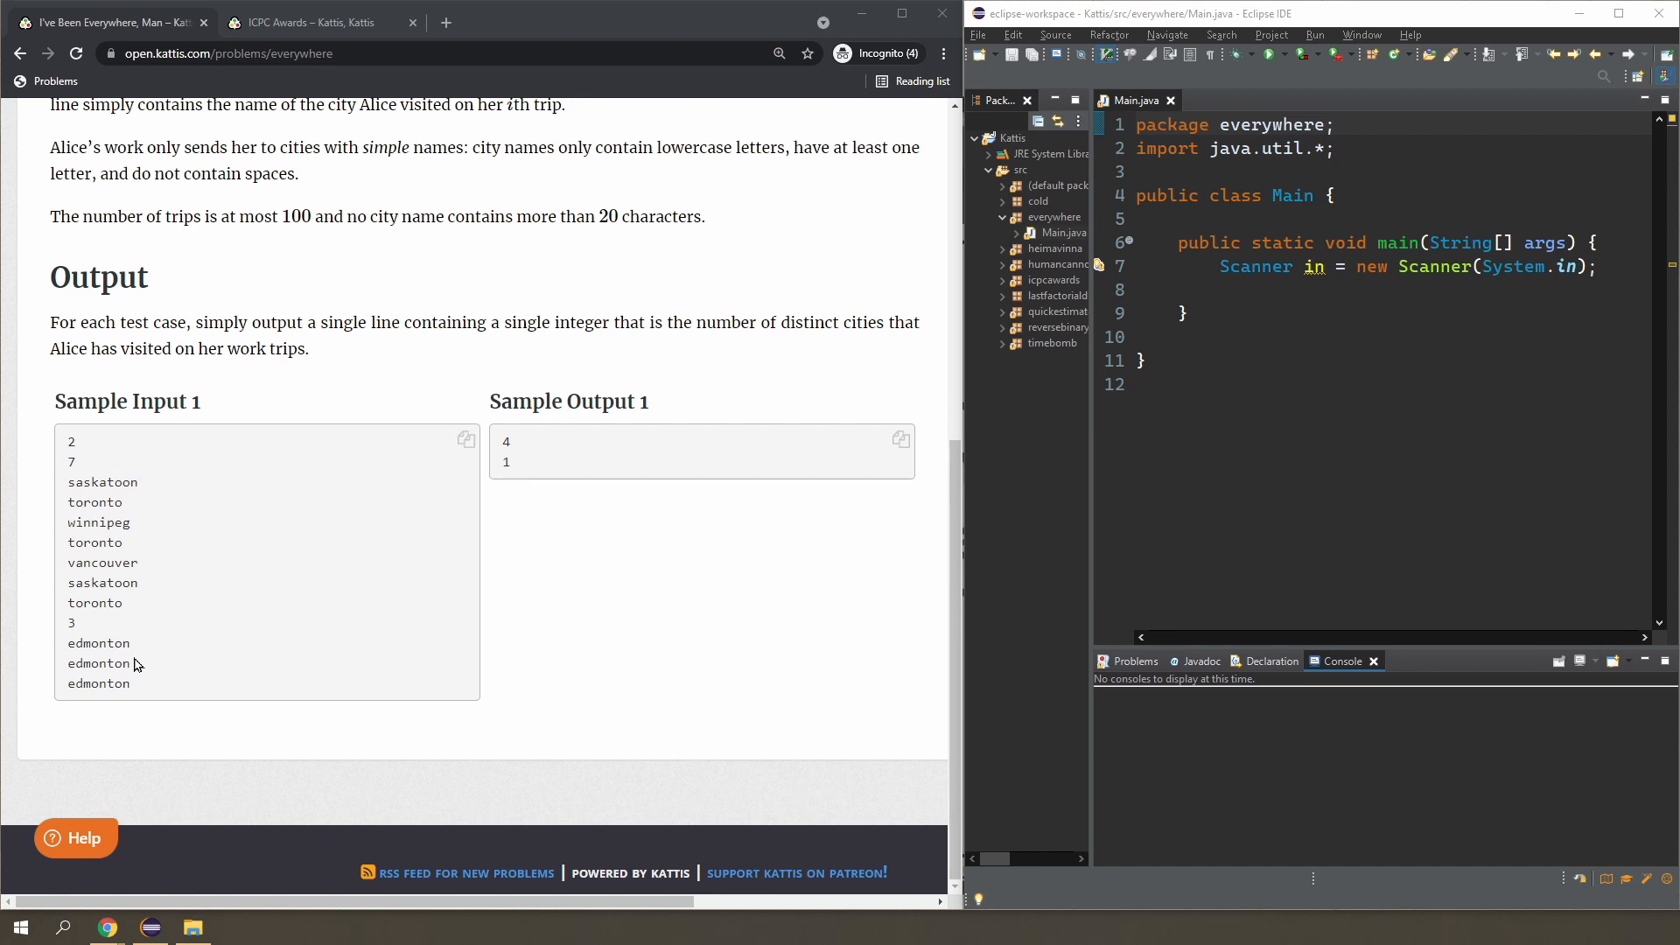
pyautogui.moveTo(151, 659)
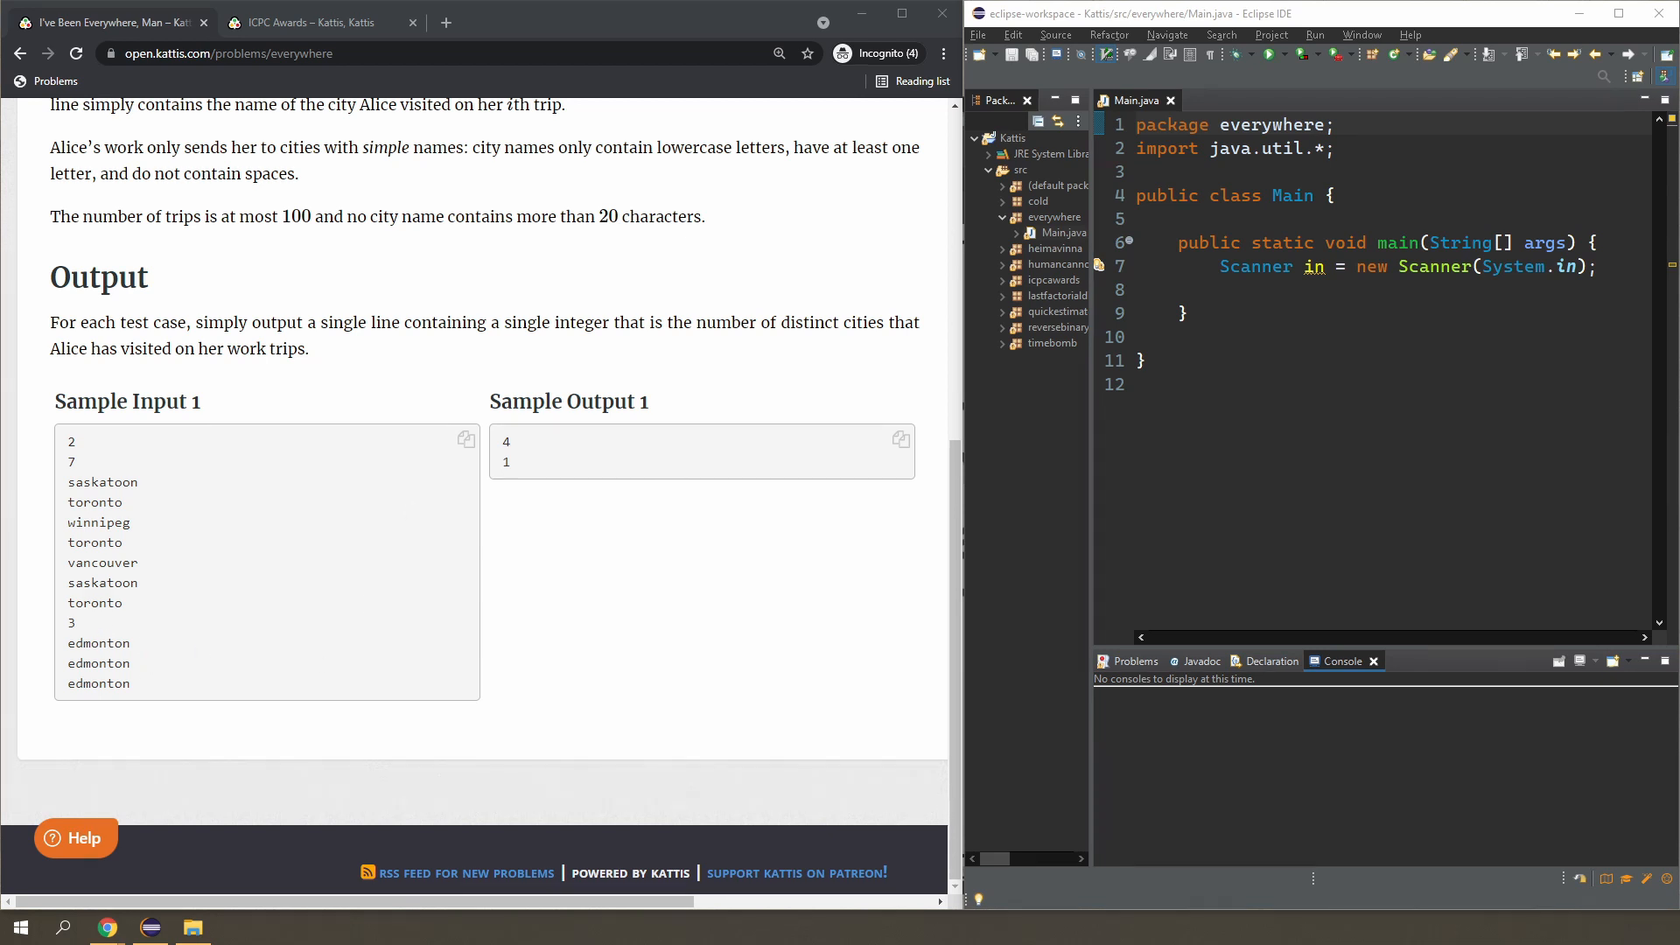
pyautogui.moveTo(371, 587)
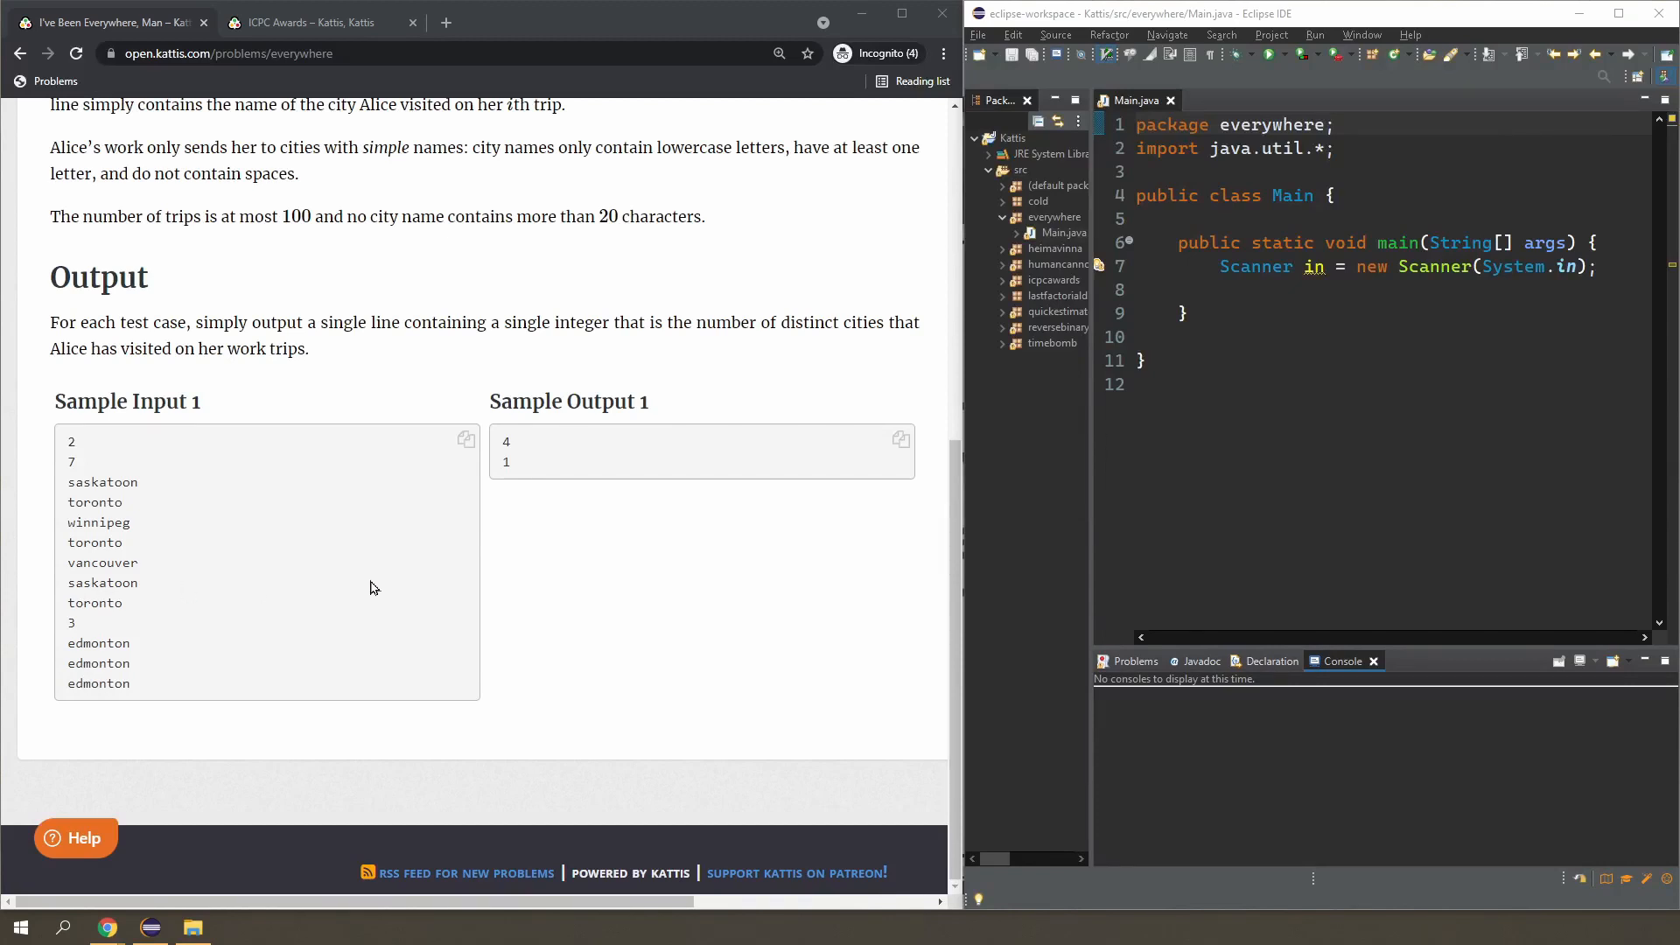
pyautogui.moveTo(375, 568)
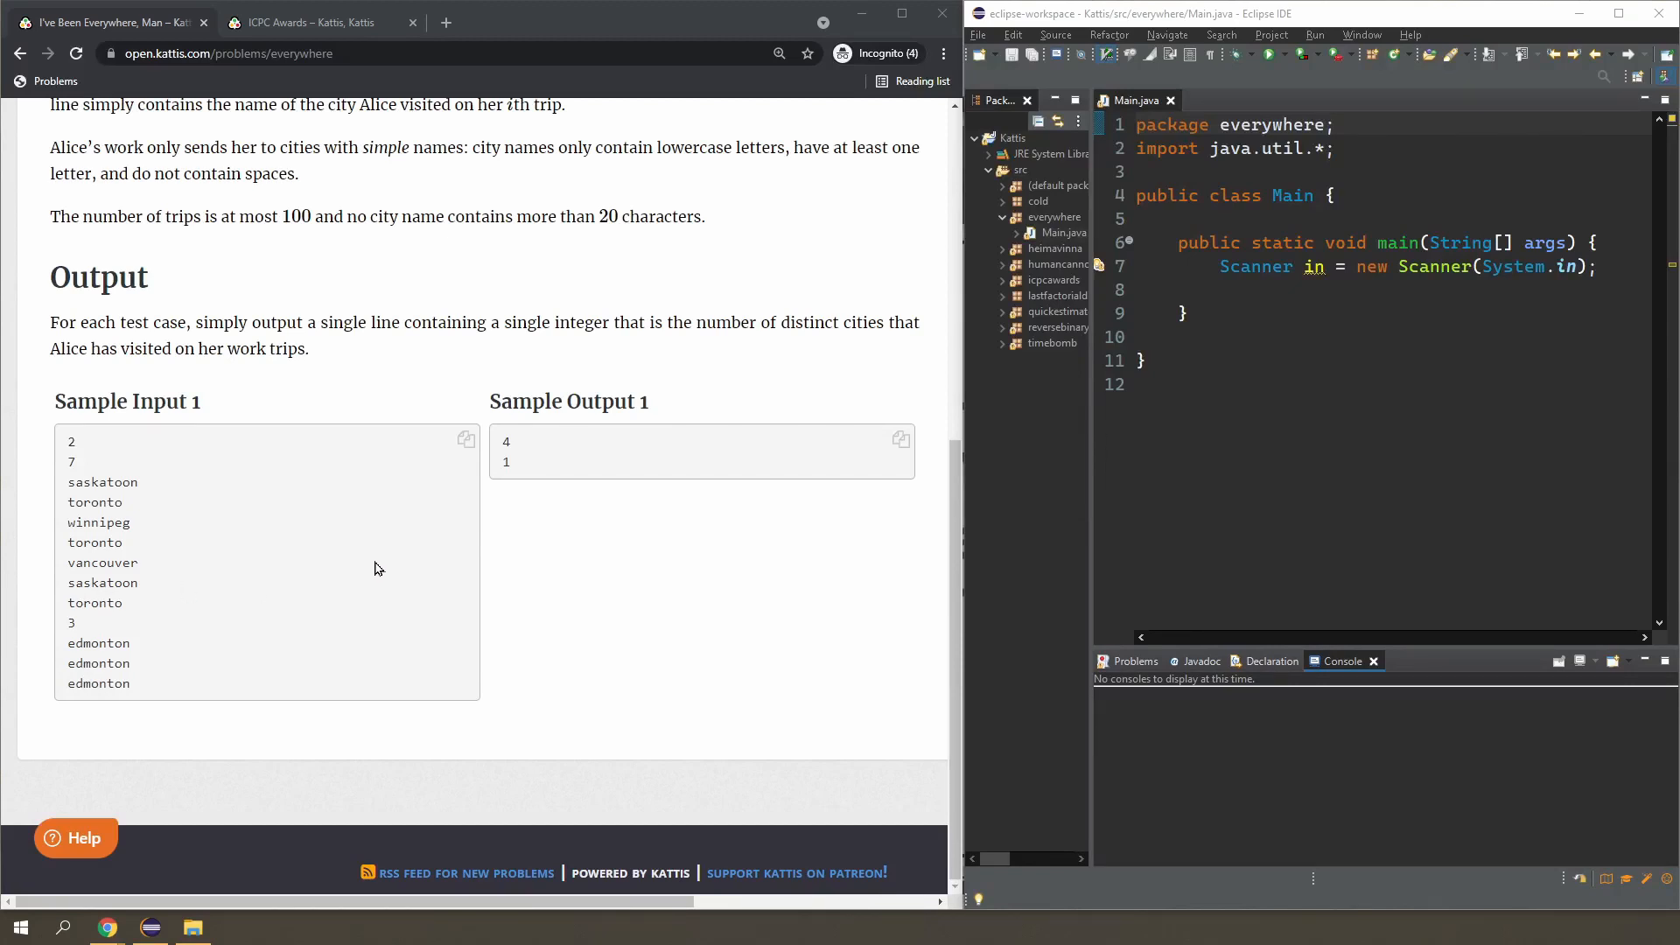
pyautogui.moveTo(138, 501)
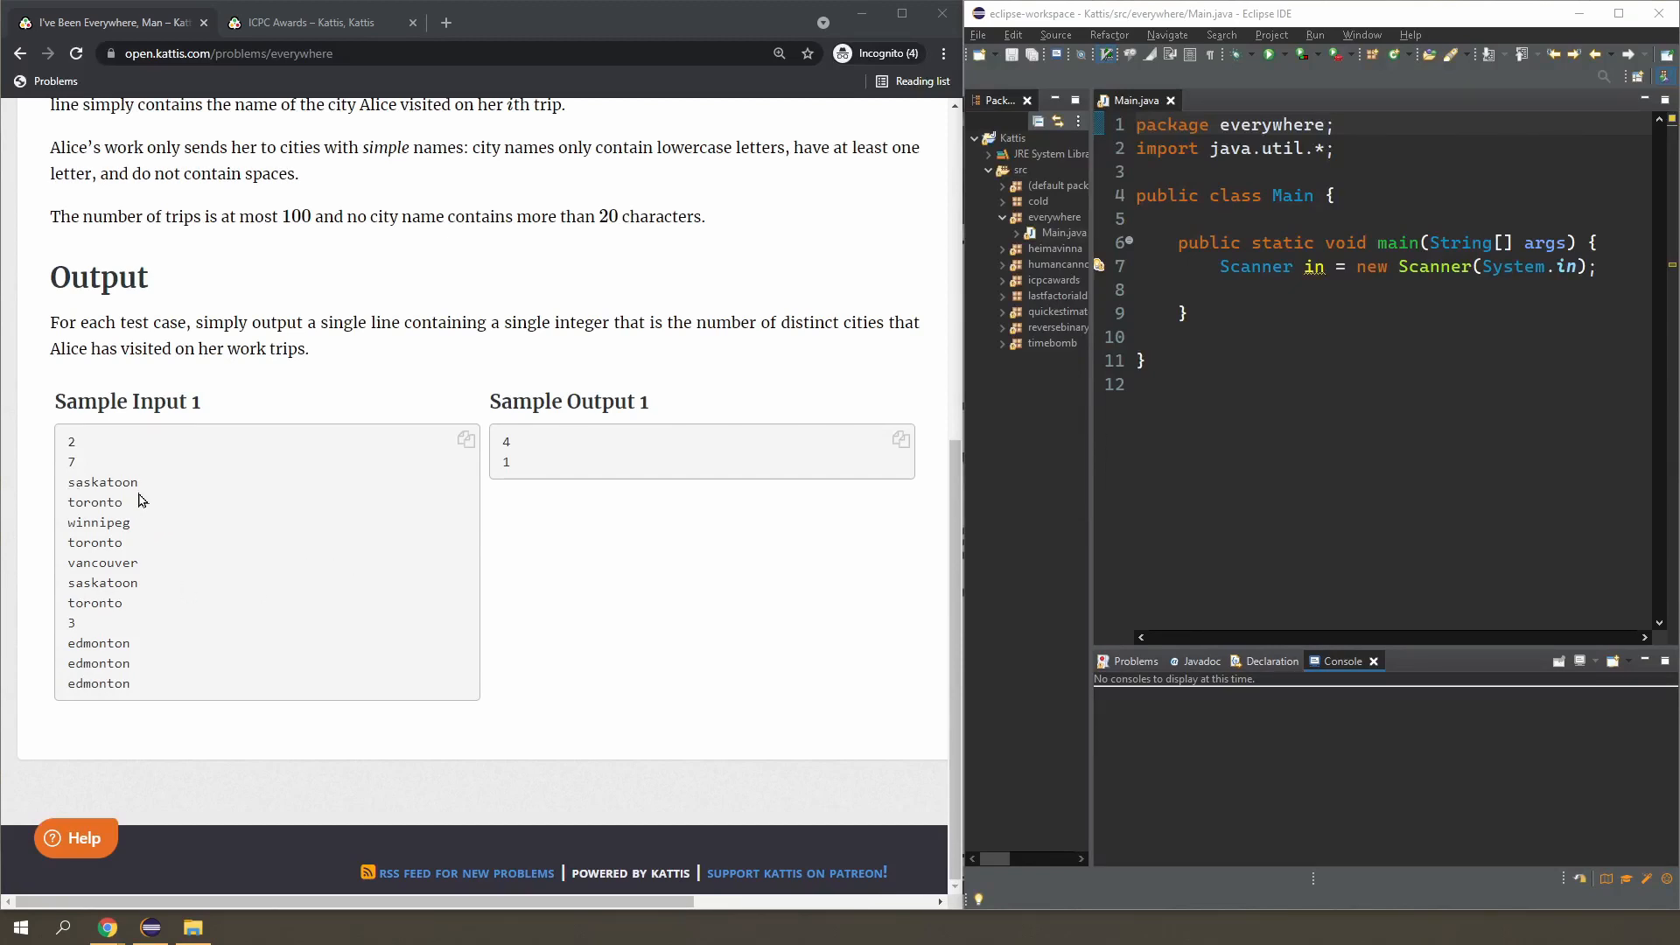
pyautogui.moveTo(181, 575)
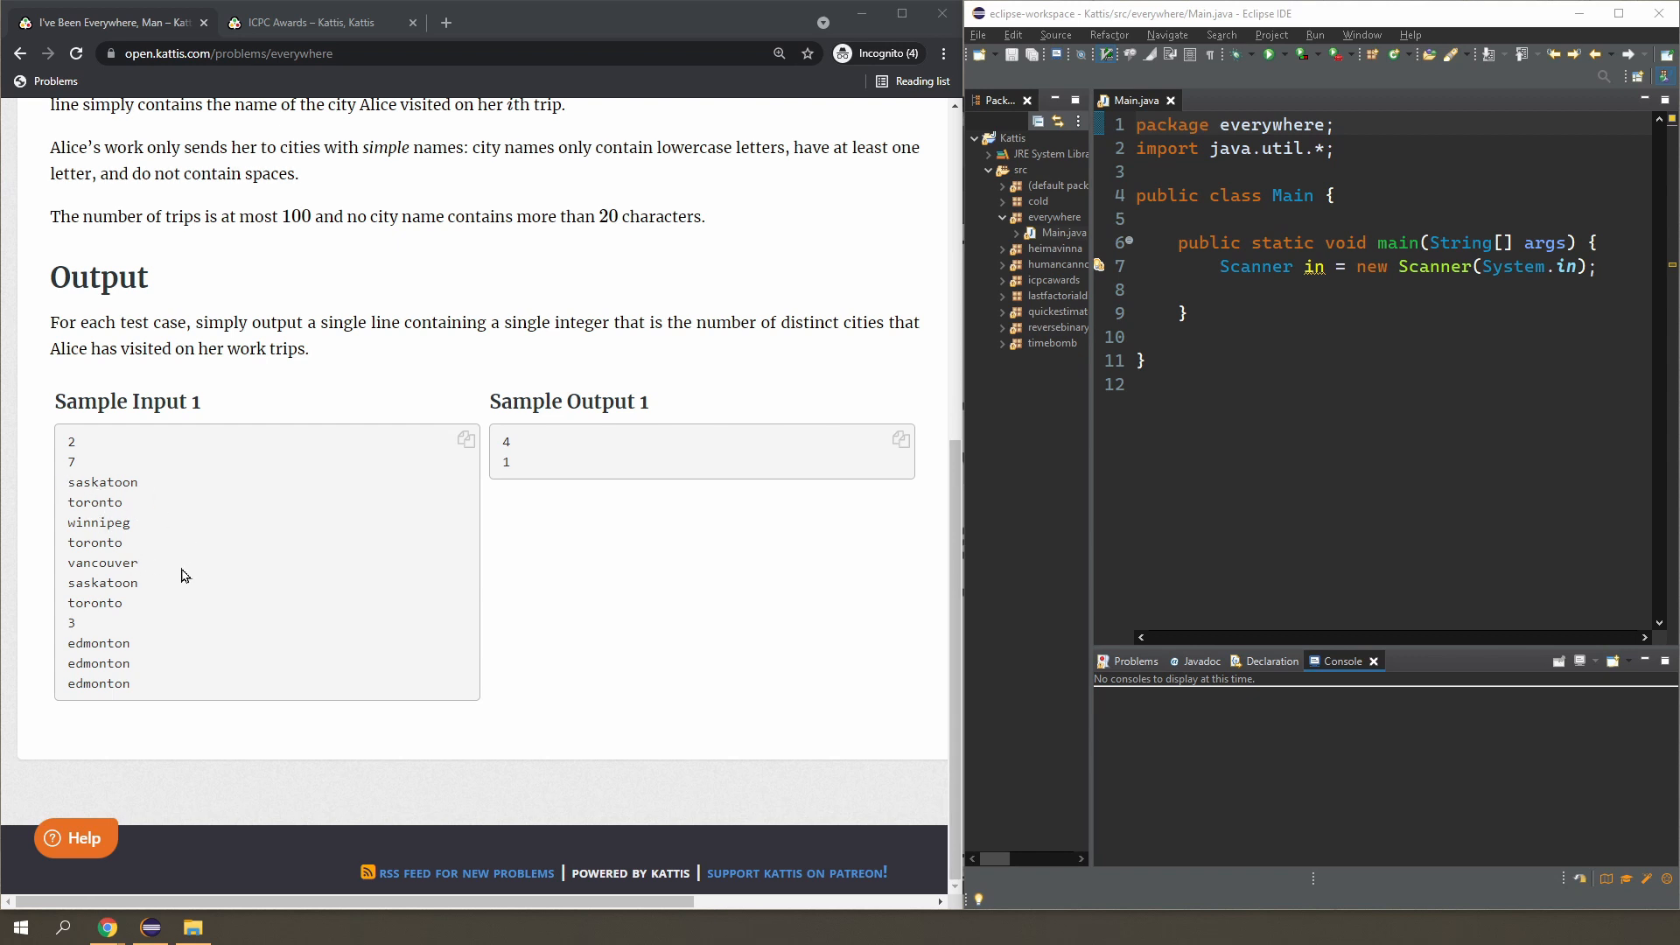
pyautogui.moveTo(134, 607)
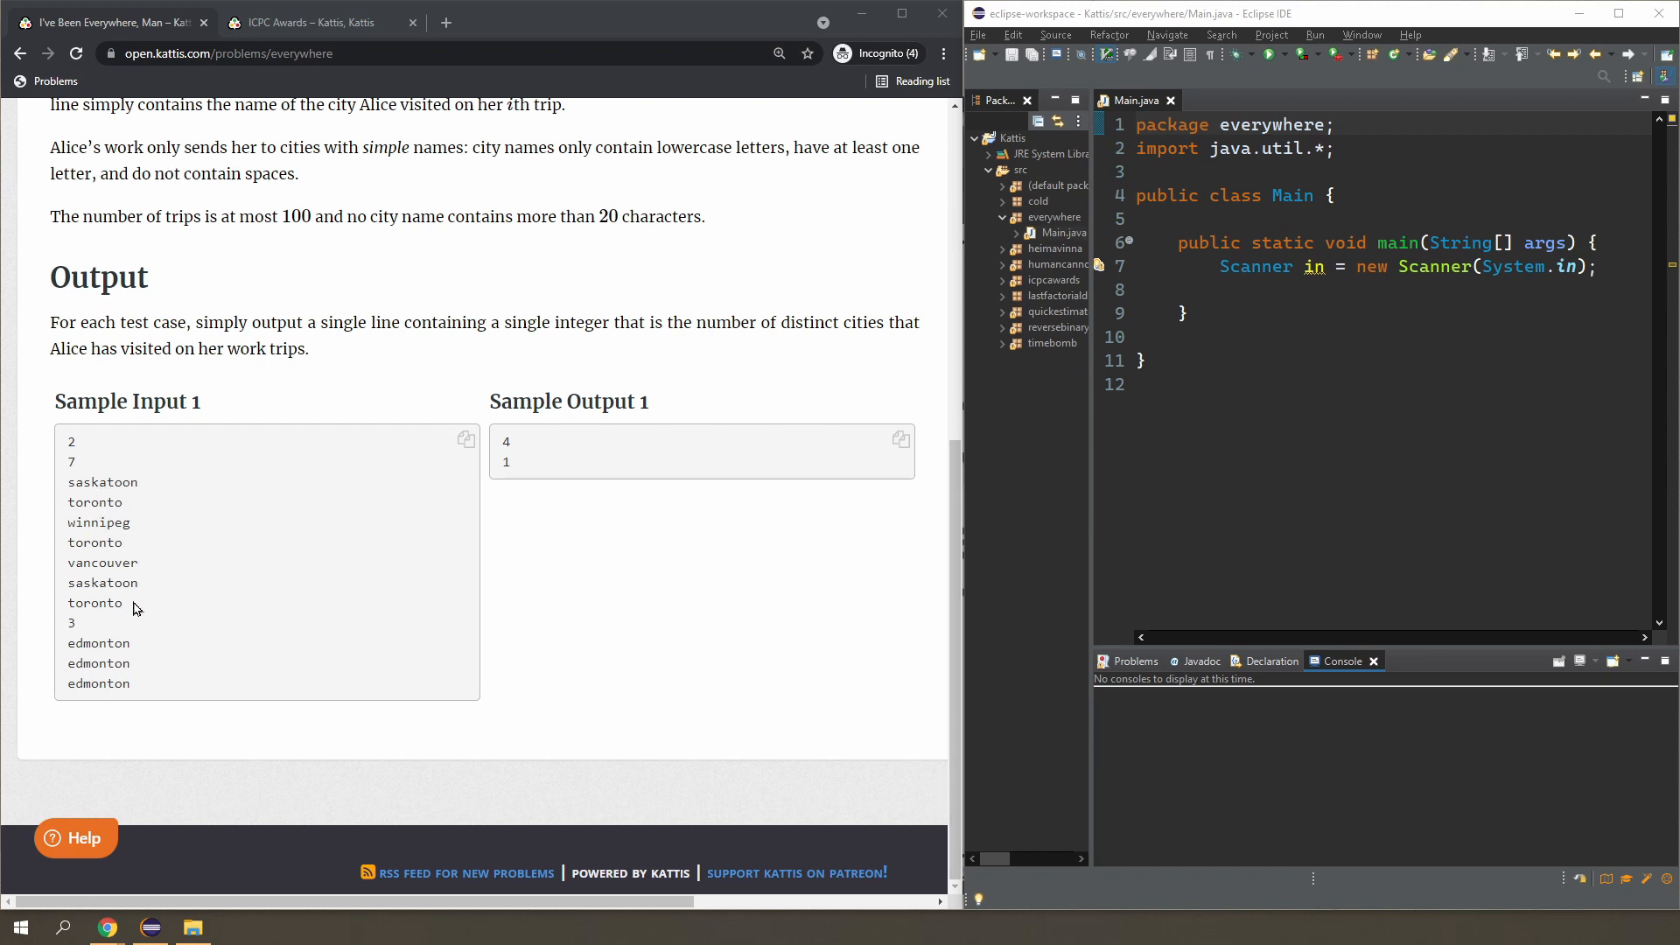
pyautogui.moveTo(68, 481); pyautogui.dragTo(136, 602)
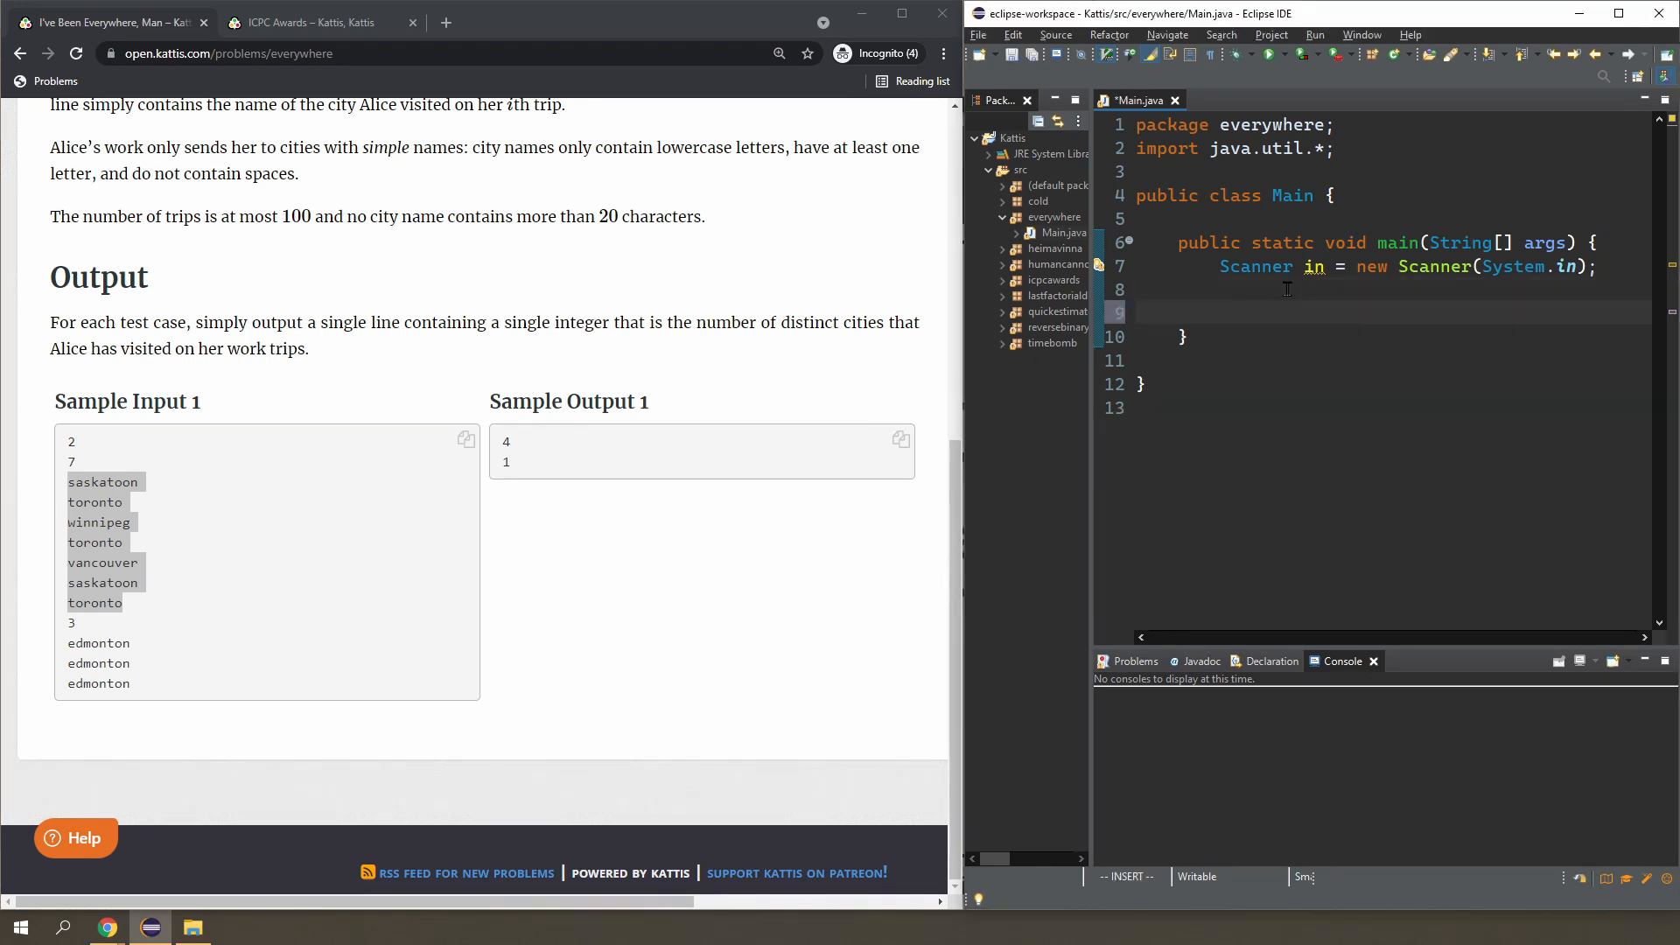
# Read int cases = in.nextInt() and open an empty for loop from 0 to cases.
pyautogui.write('for(int')
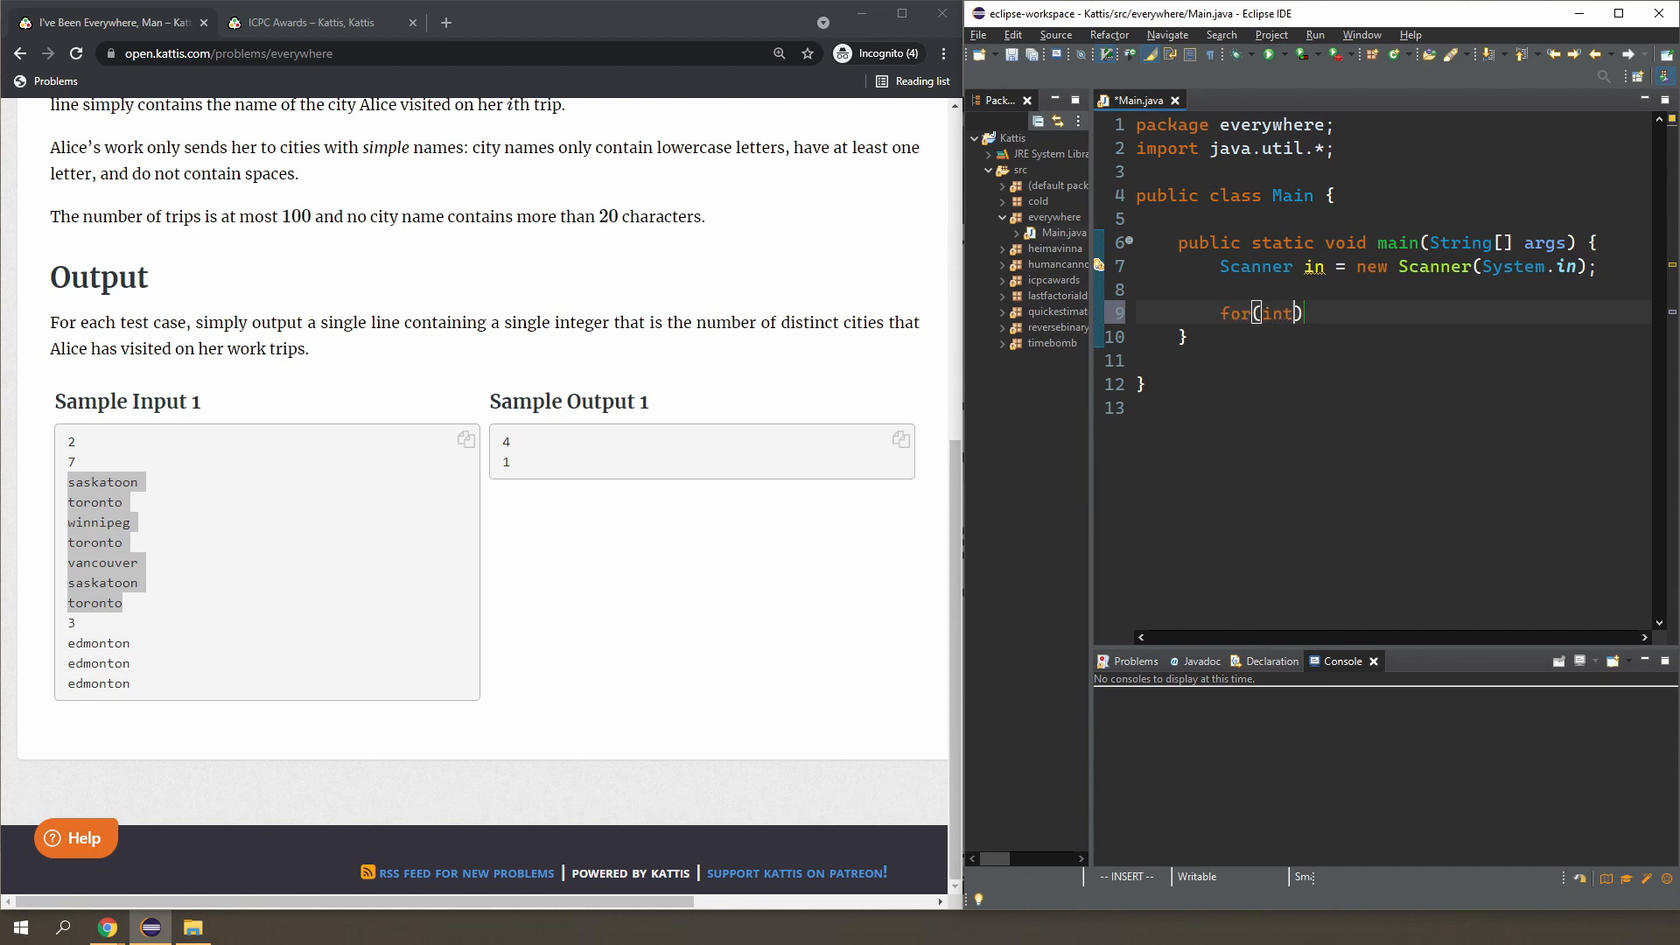
pyautogui.write('case')
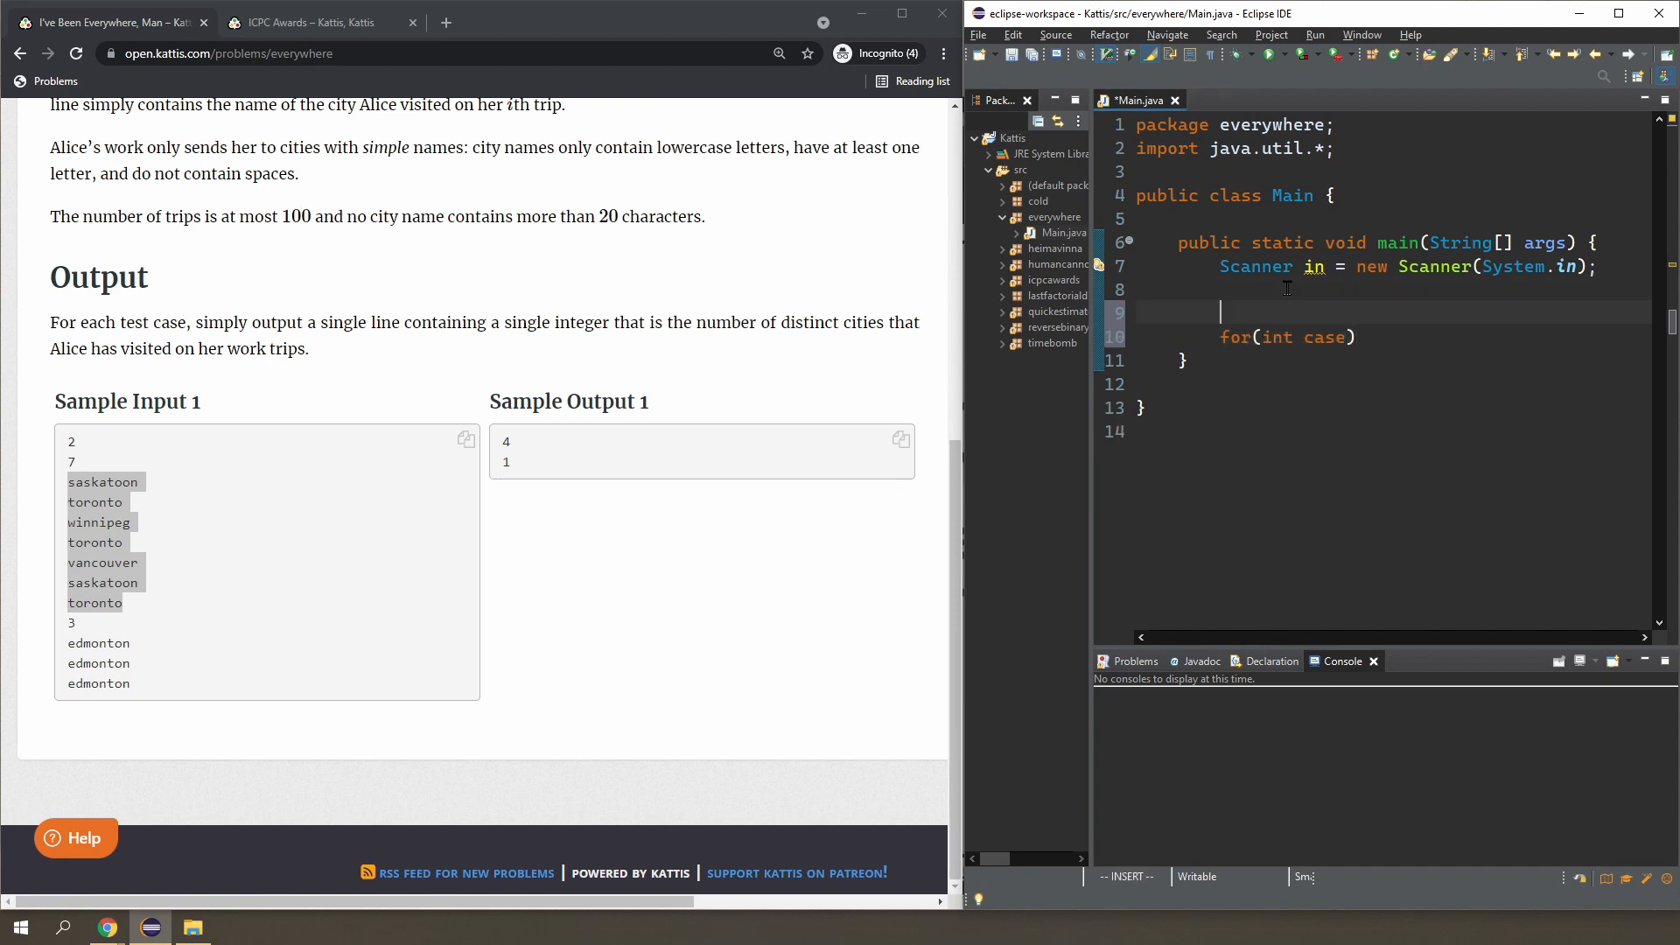
pyautogui.write('int cases = in')
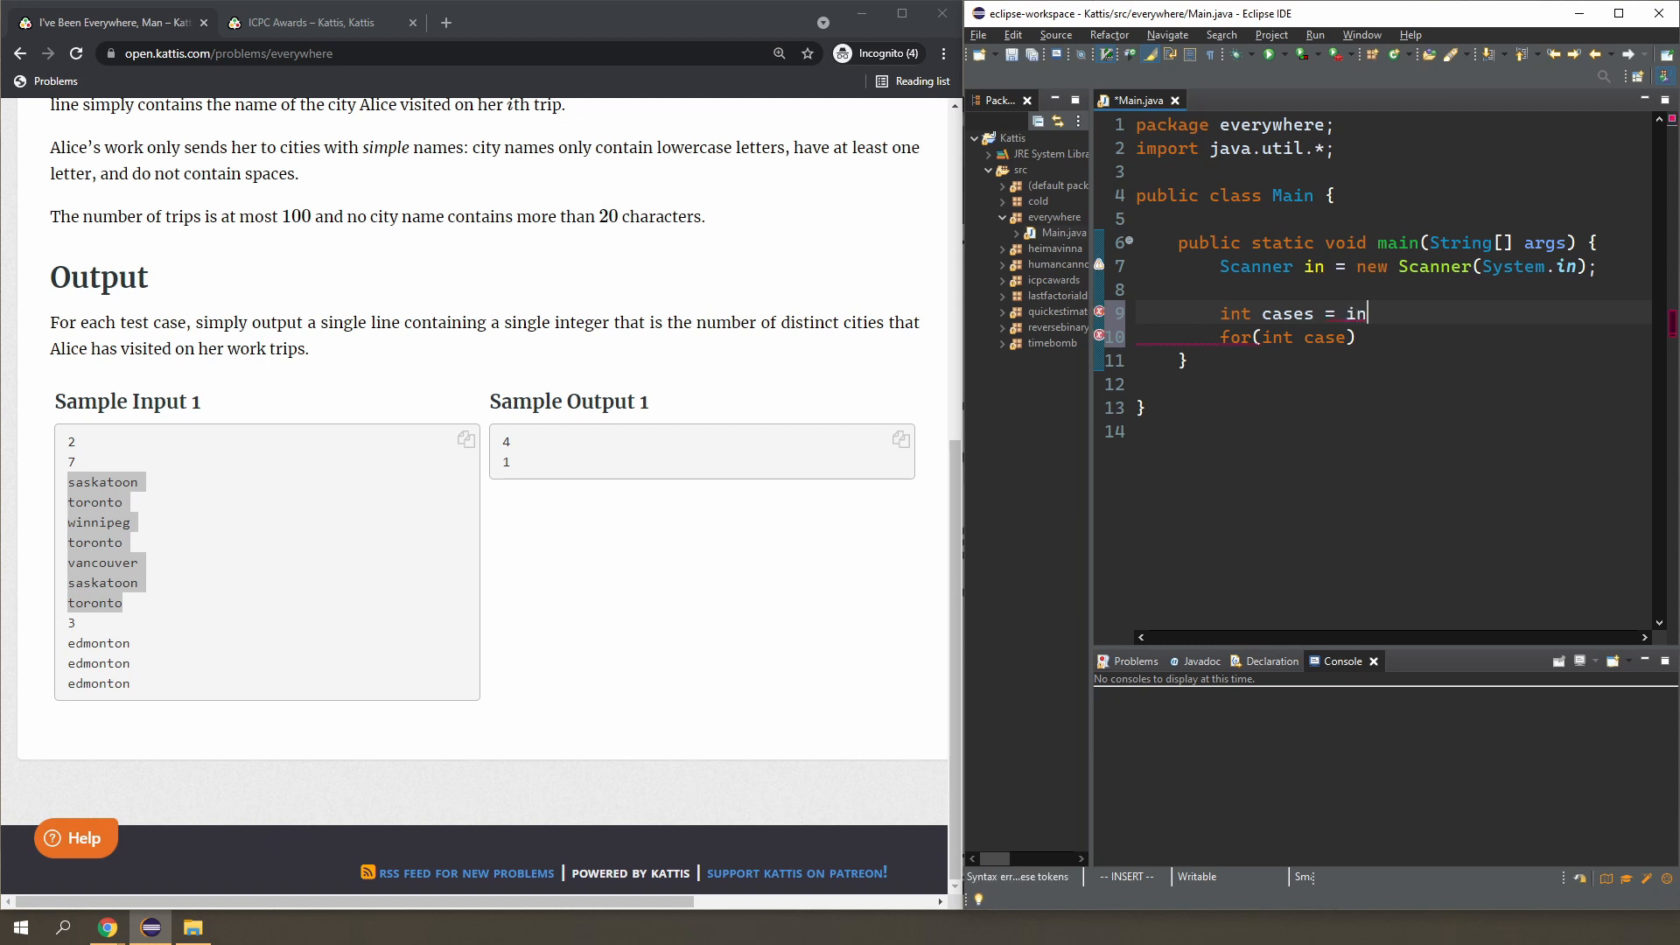
pyautogui.write('.nextInt();')
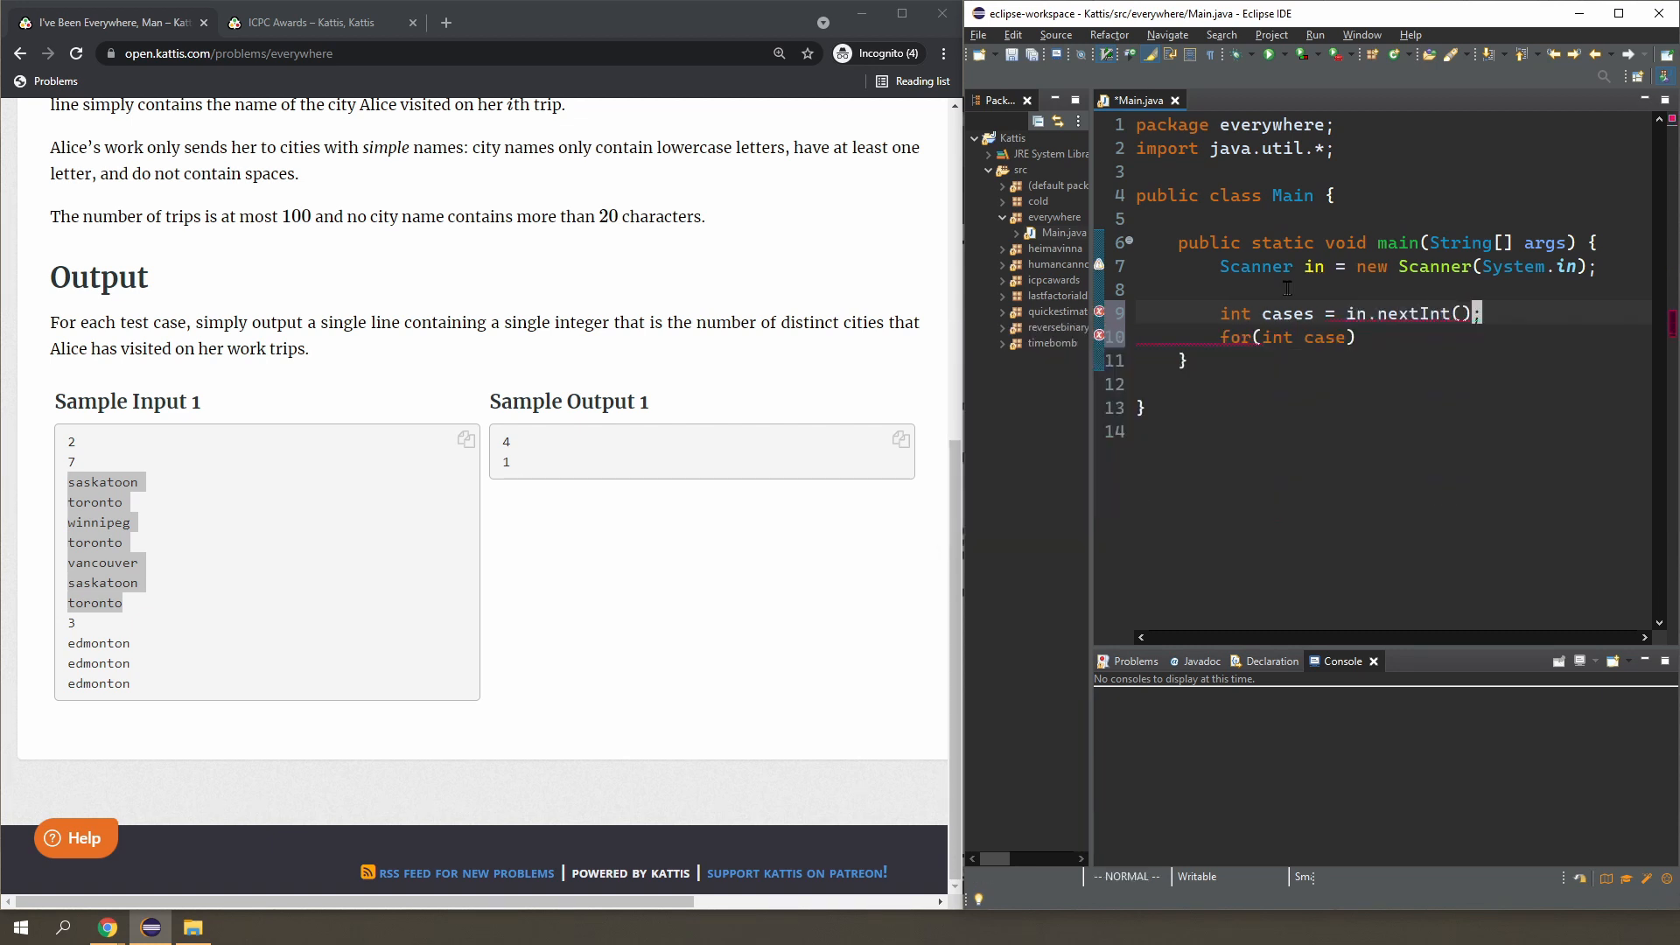
pyautogui.write('s')
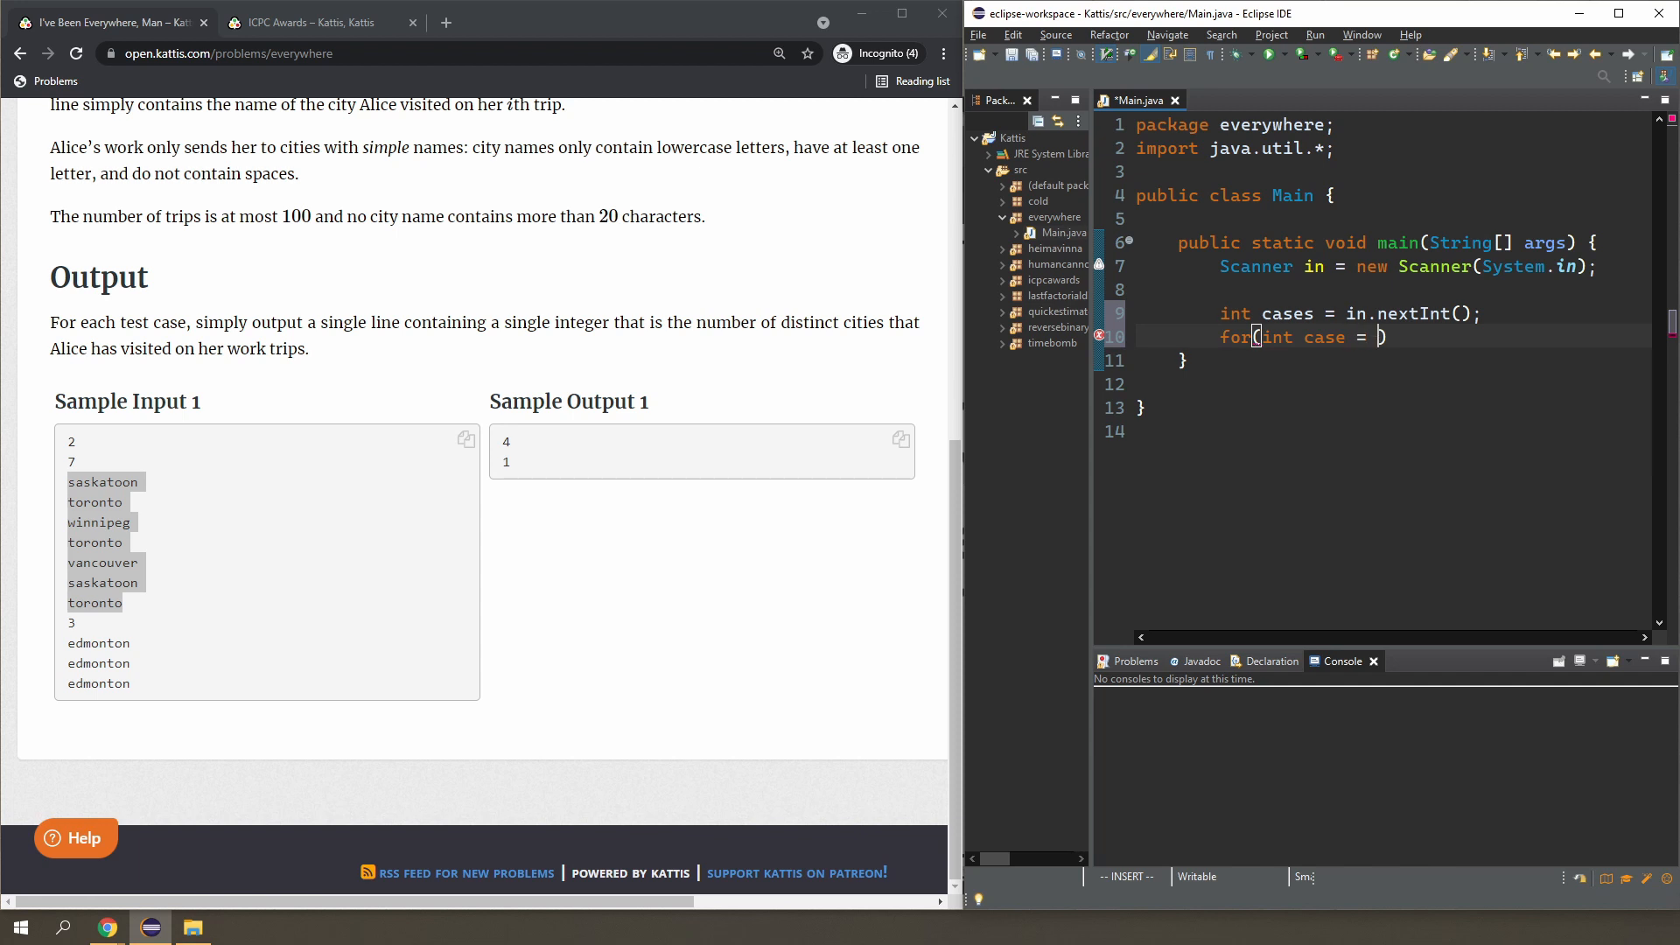
pyautogui.write('0; cases < case')
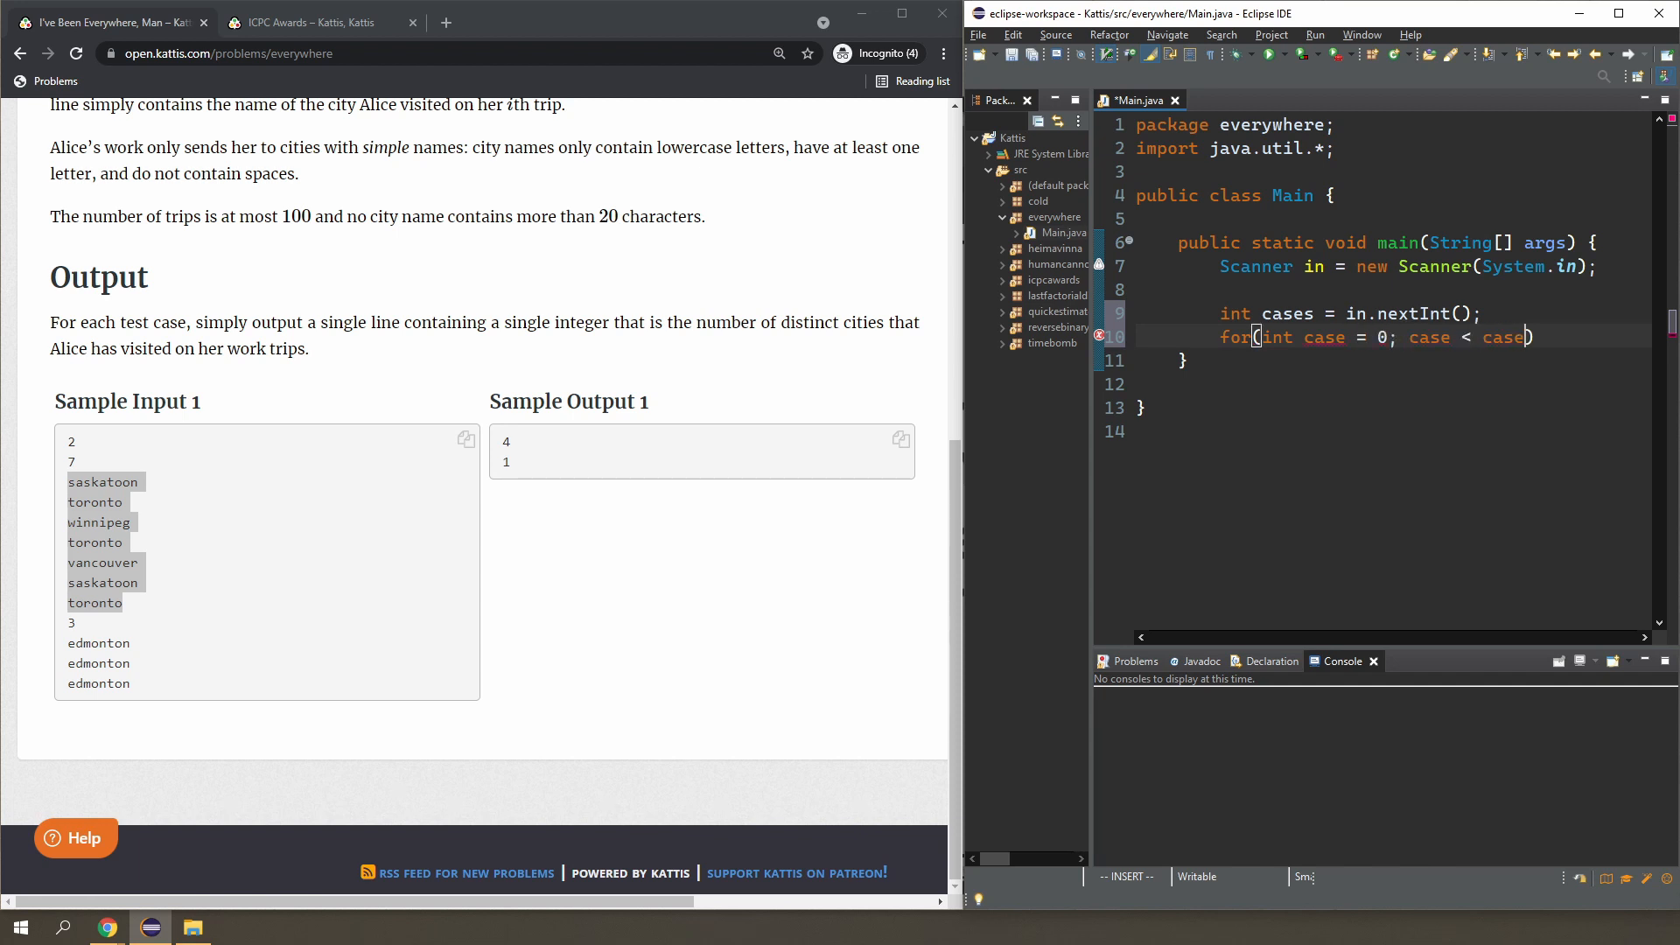
pyautogui.write('s; case++')
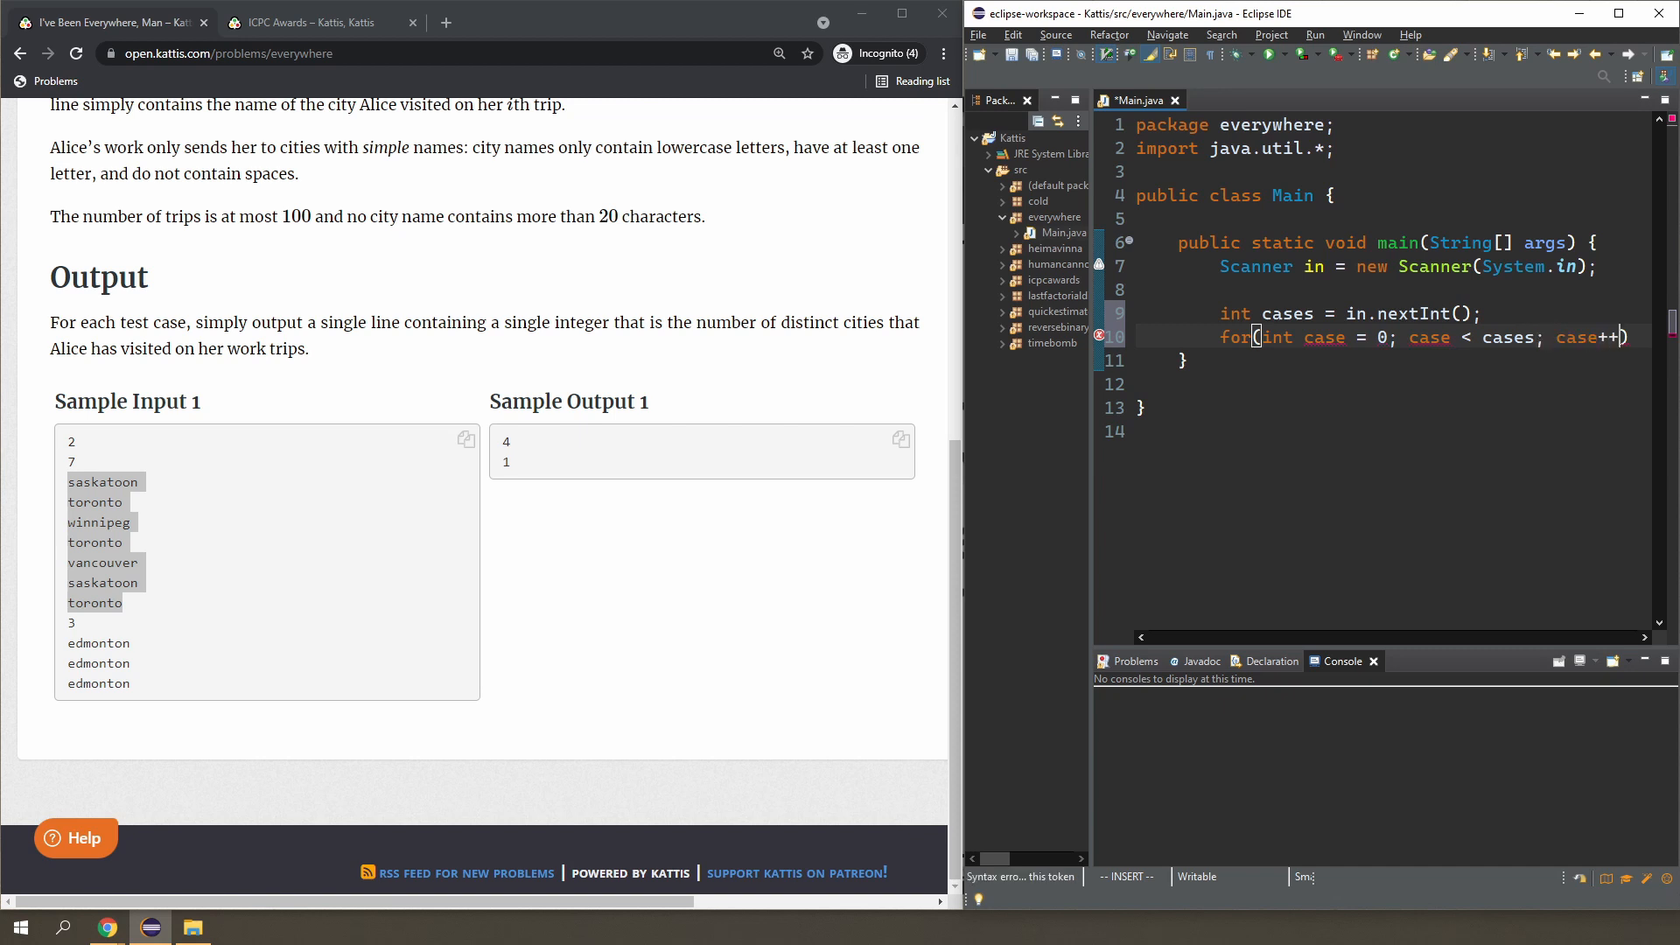
pyautogui.write('{')
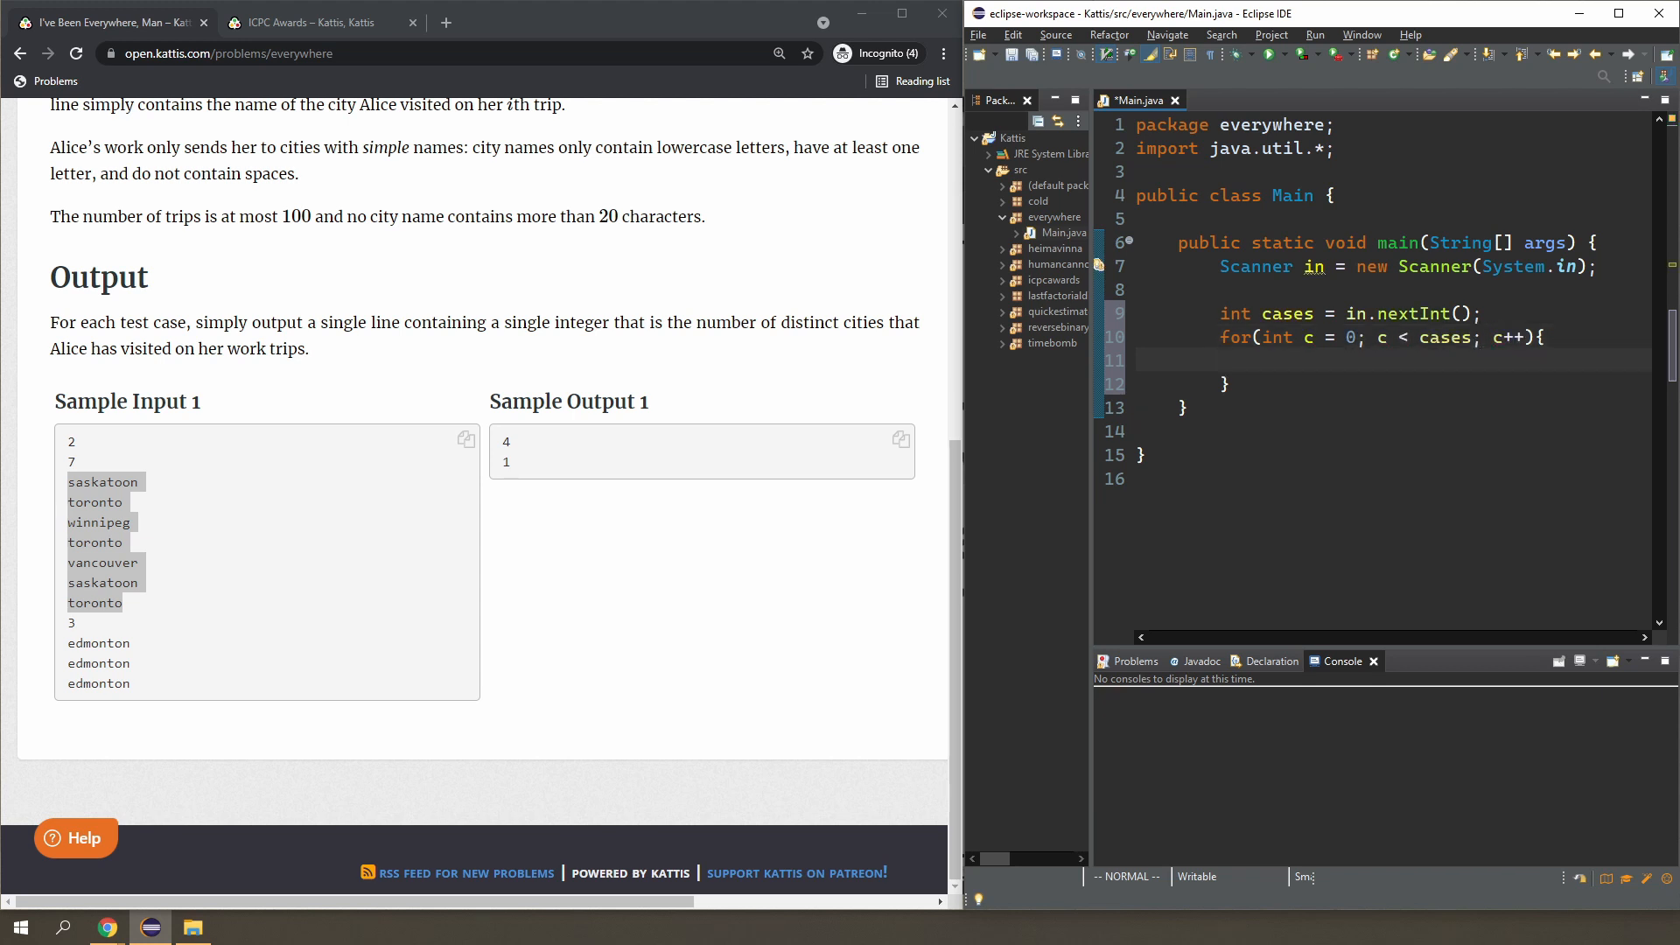
# Create String[] city sized by cities and fill each city[i] with in.next() in a loop.
pyautogui.write('int cities = in.nextInt();')
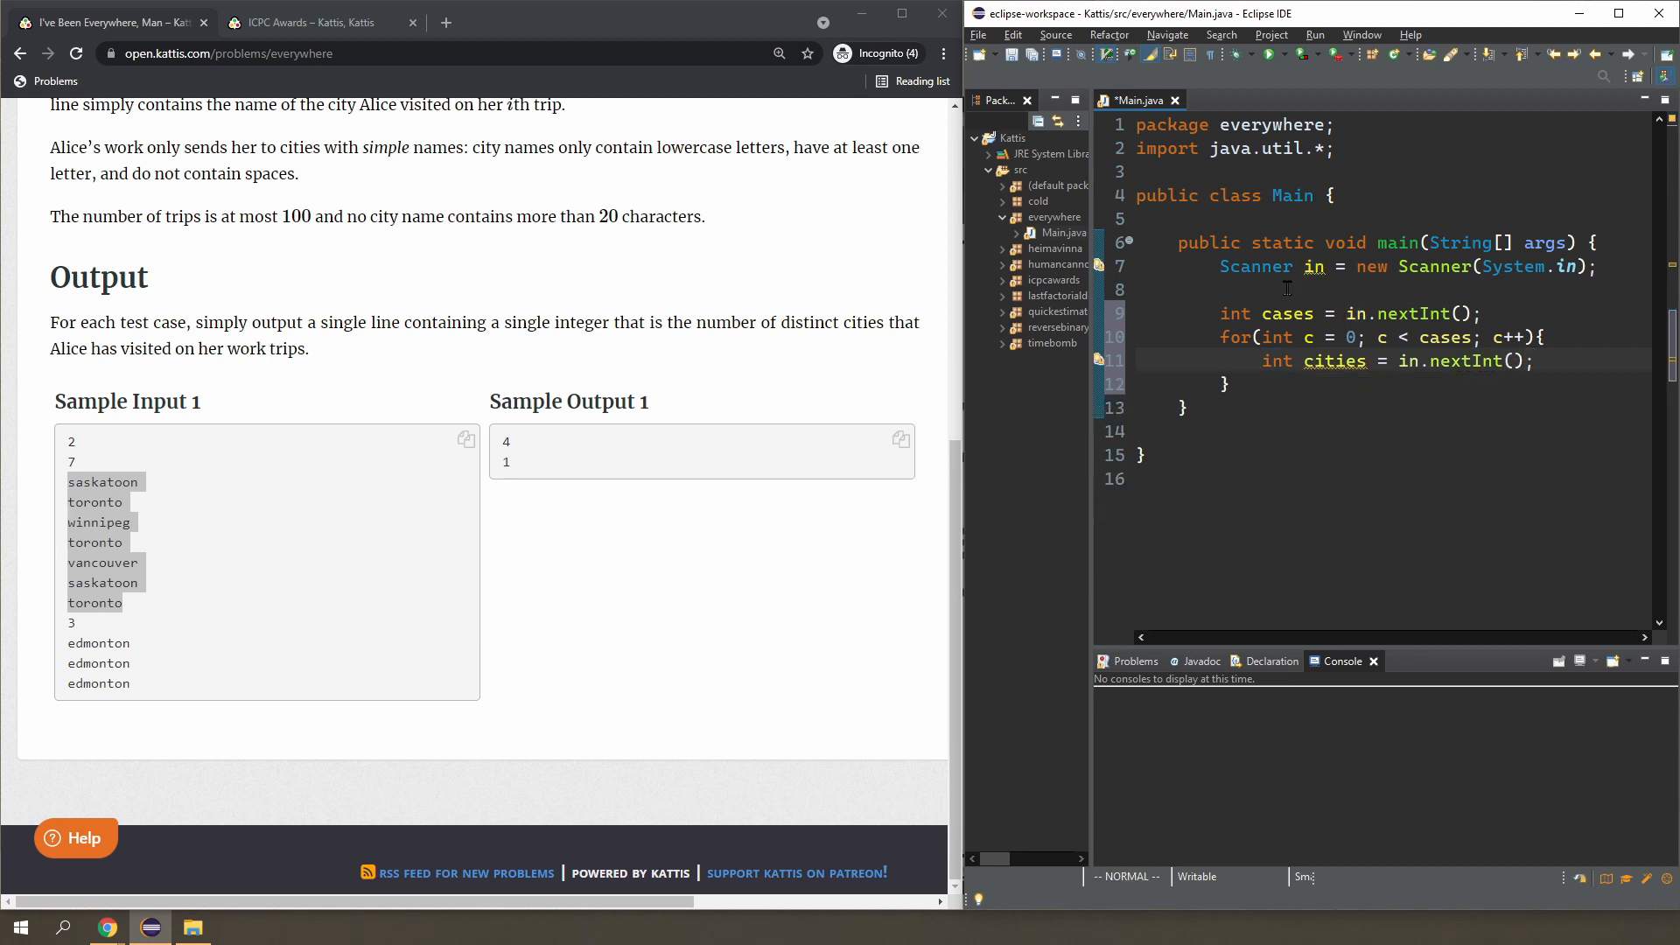
pyautogui.write('String[] c')
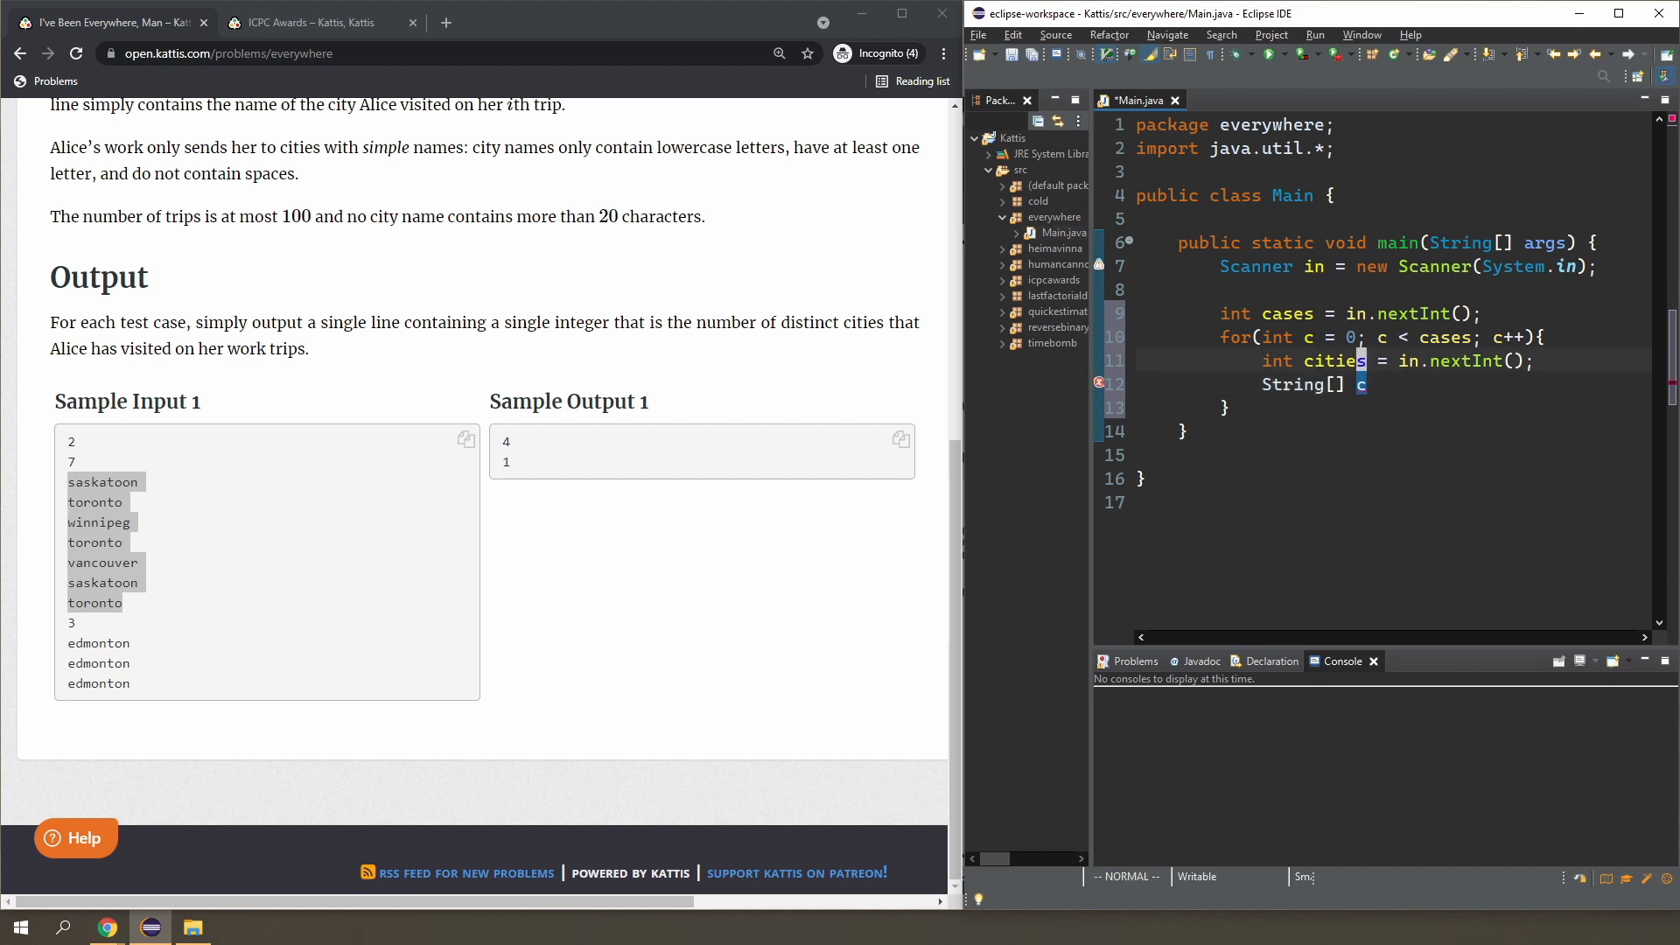
pyautogui.write('ity')
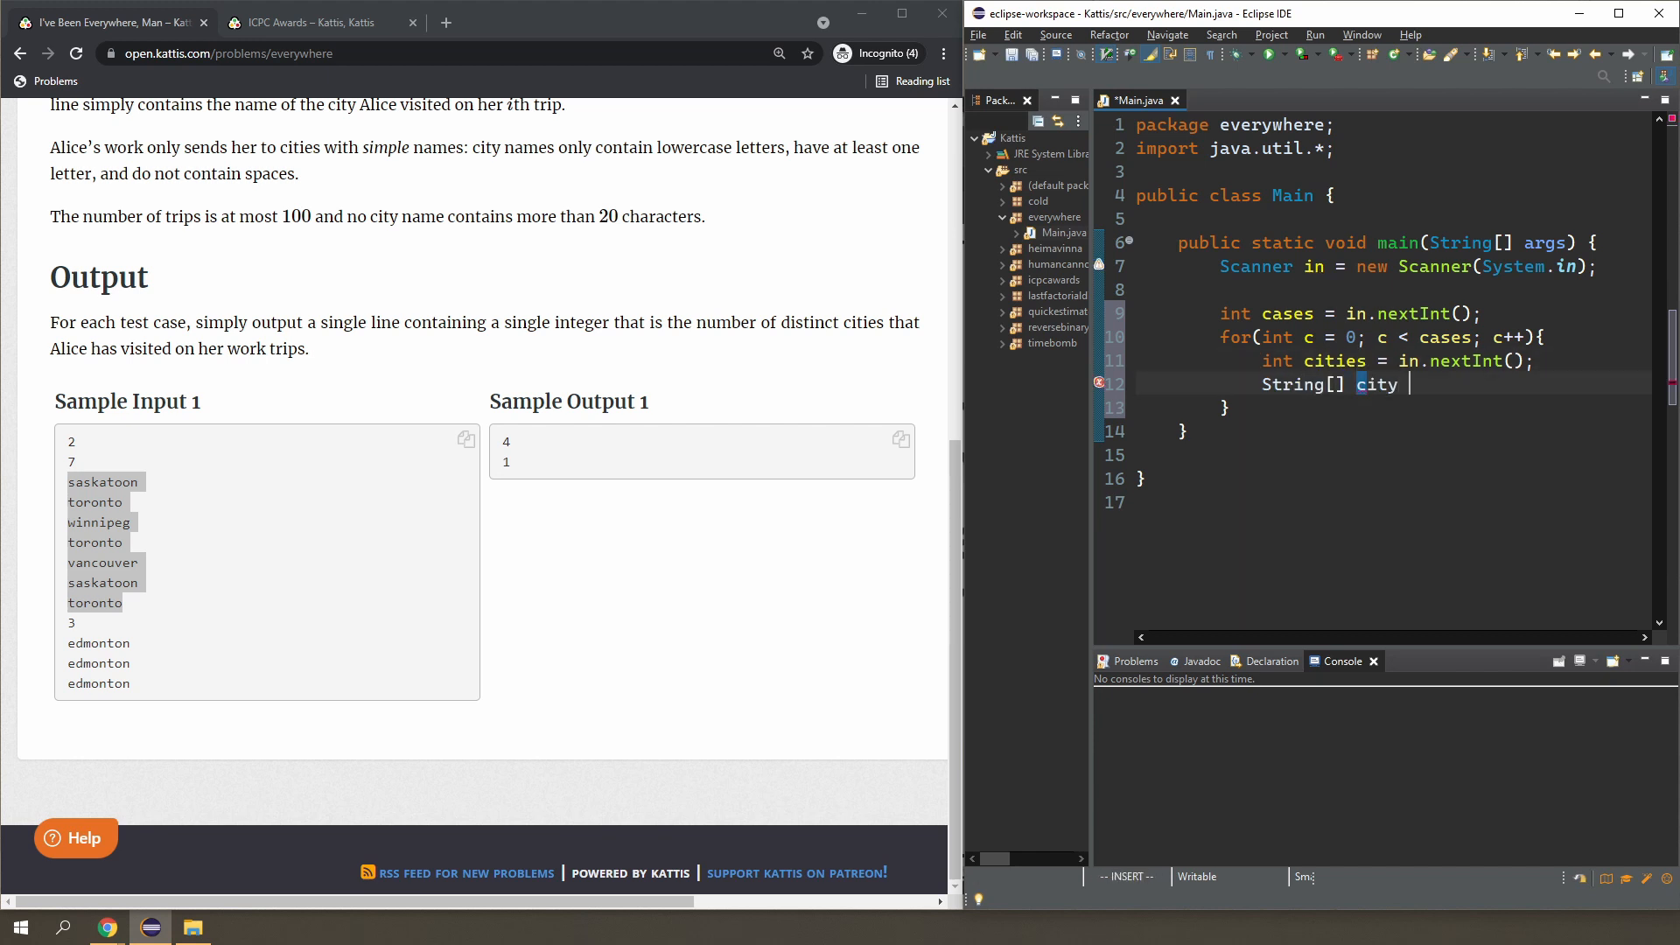
pyautogui.write('= ne')
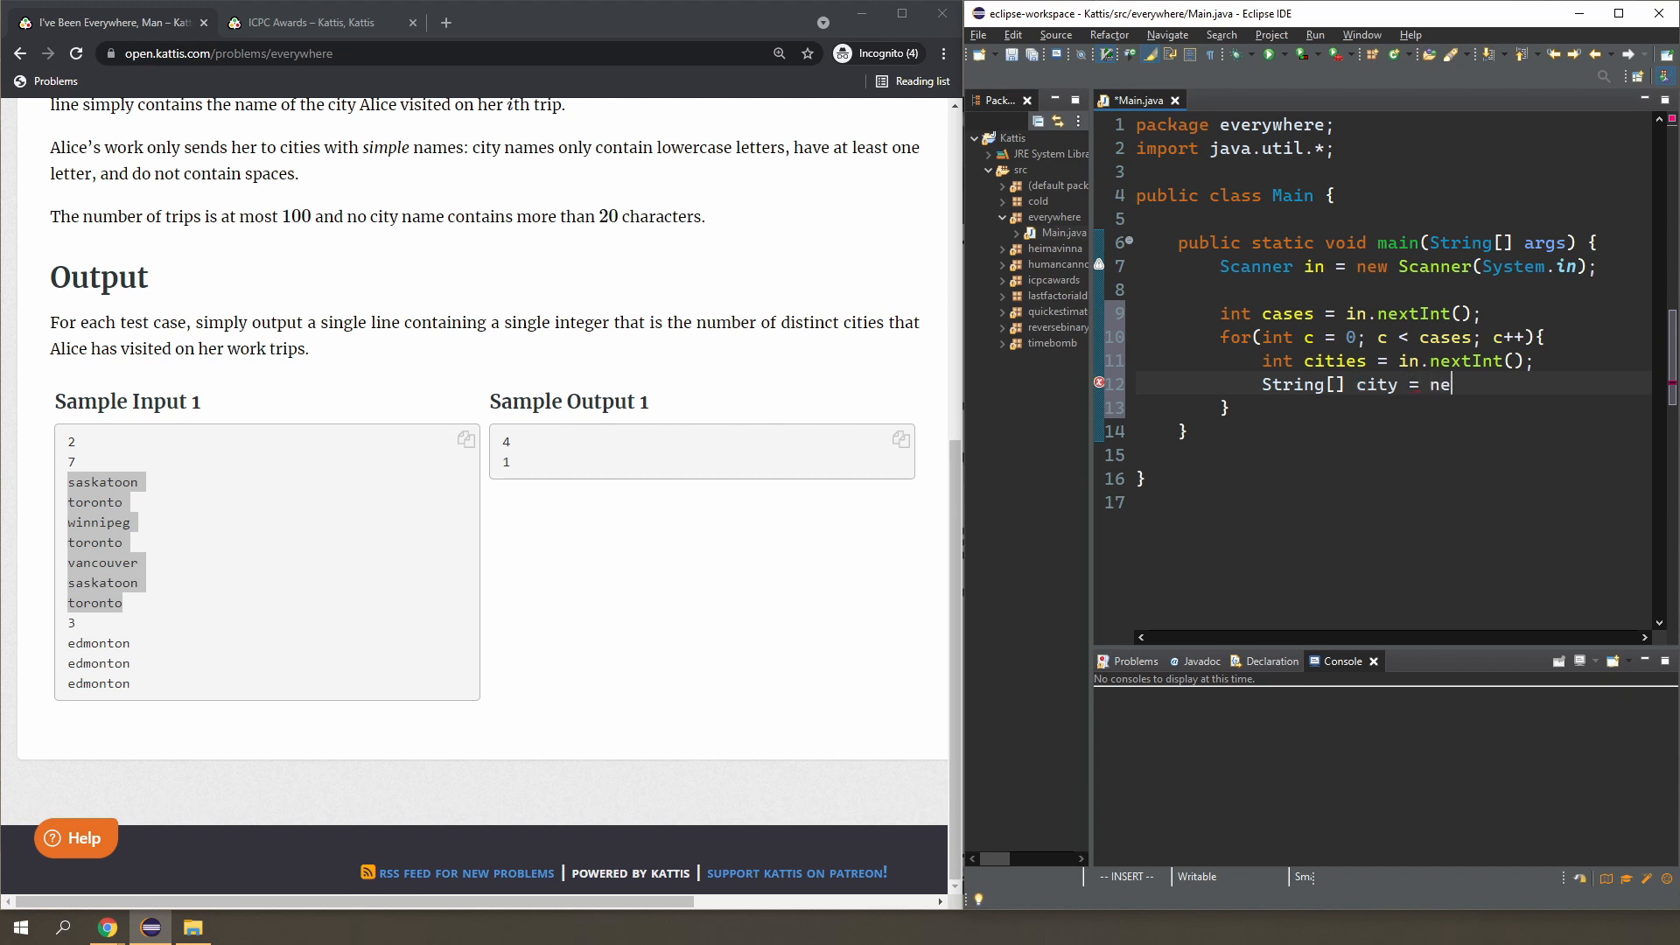
pyautogui.write('w String[]')
pyautogui.write('for(int i = 0')
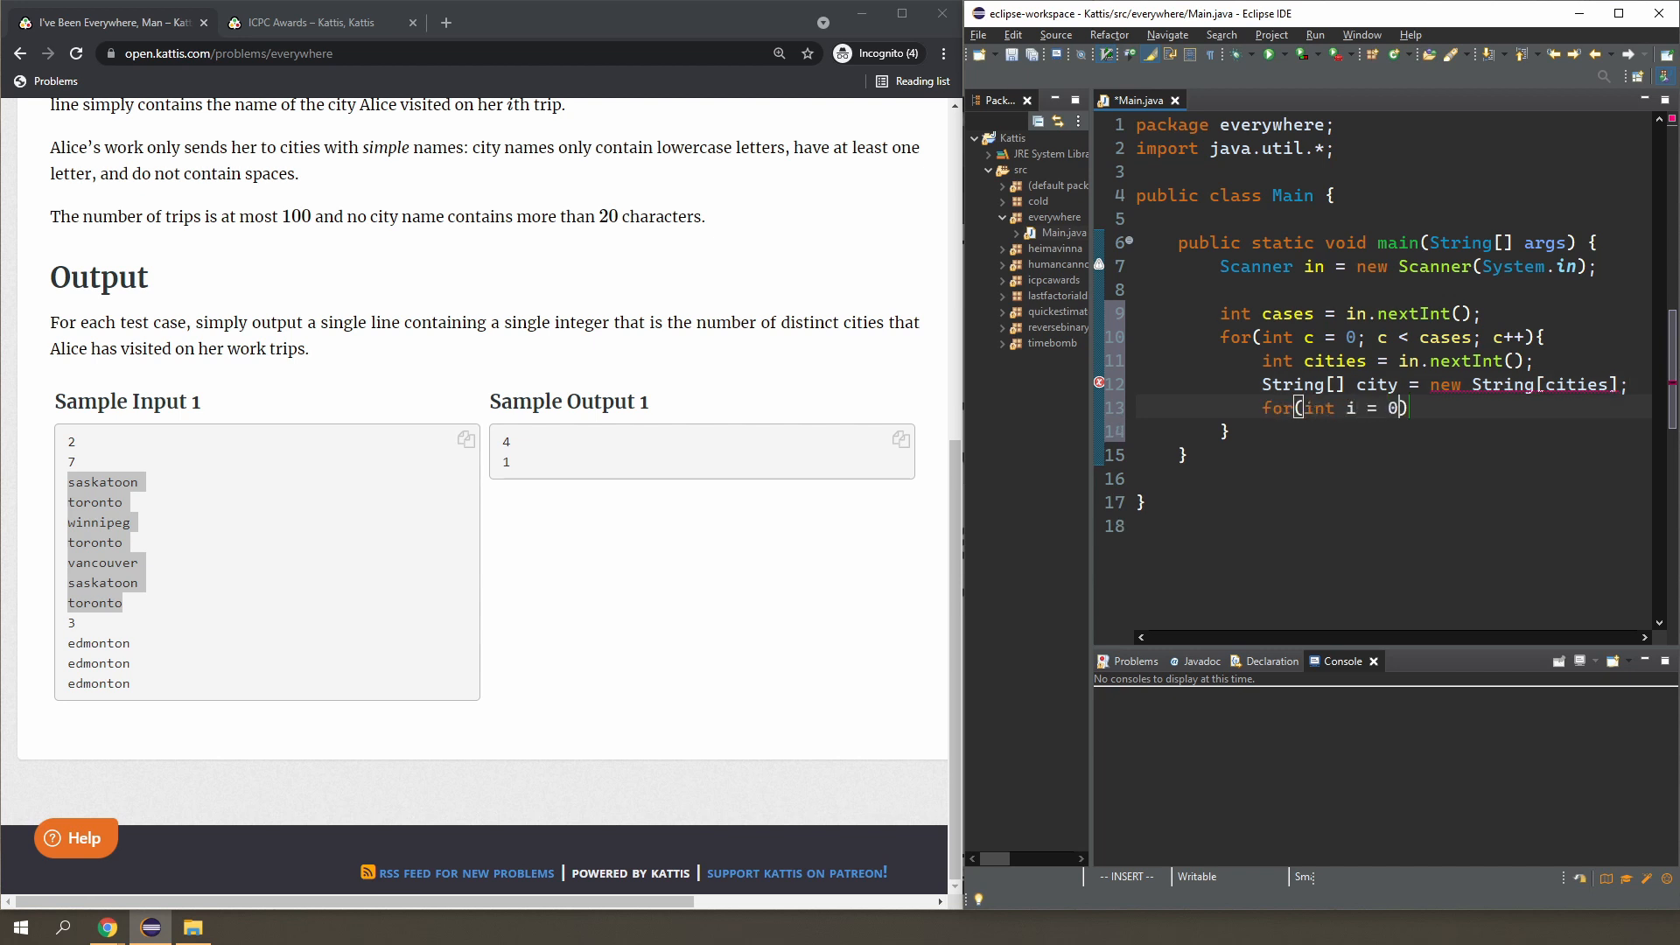
pyautogui.write('; i < city.length; i++')
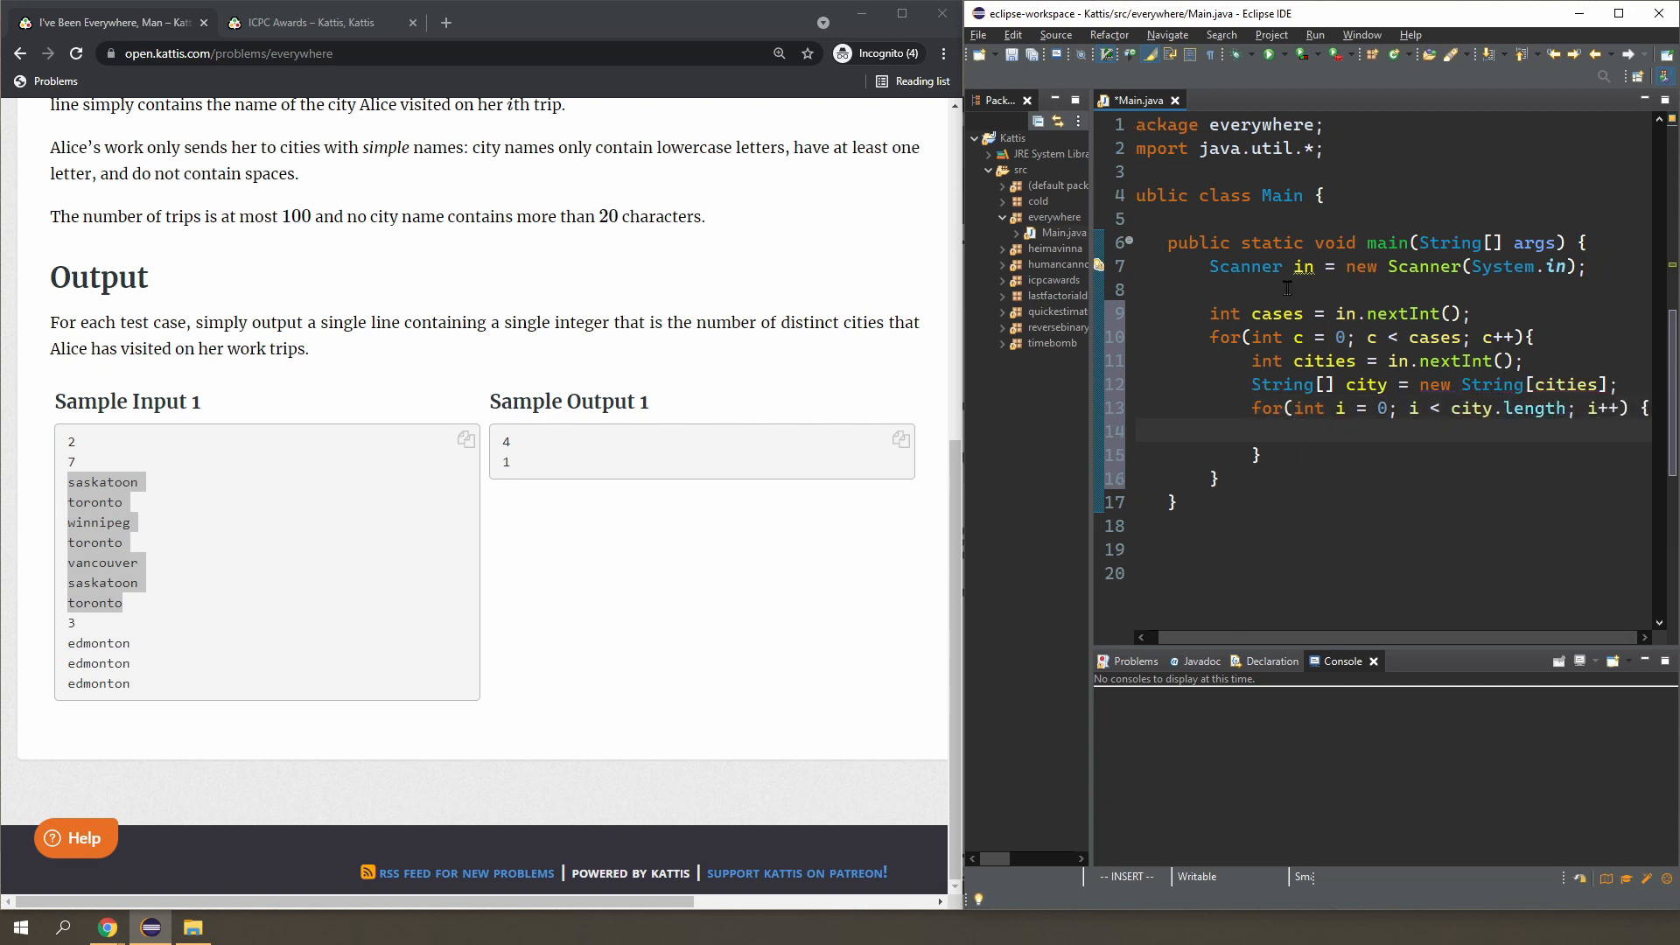
pyautogui.write('city[i]')
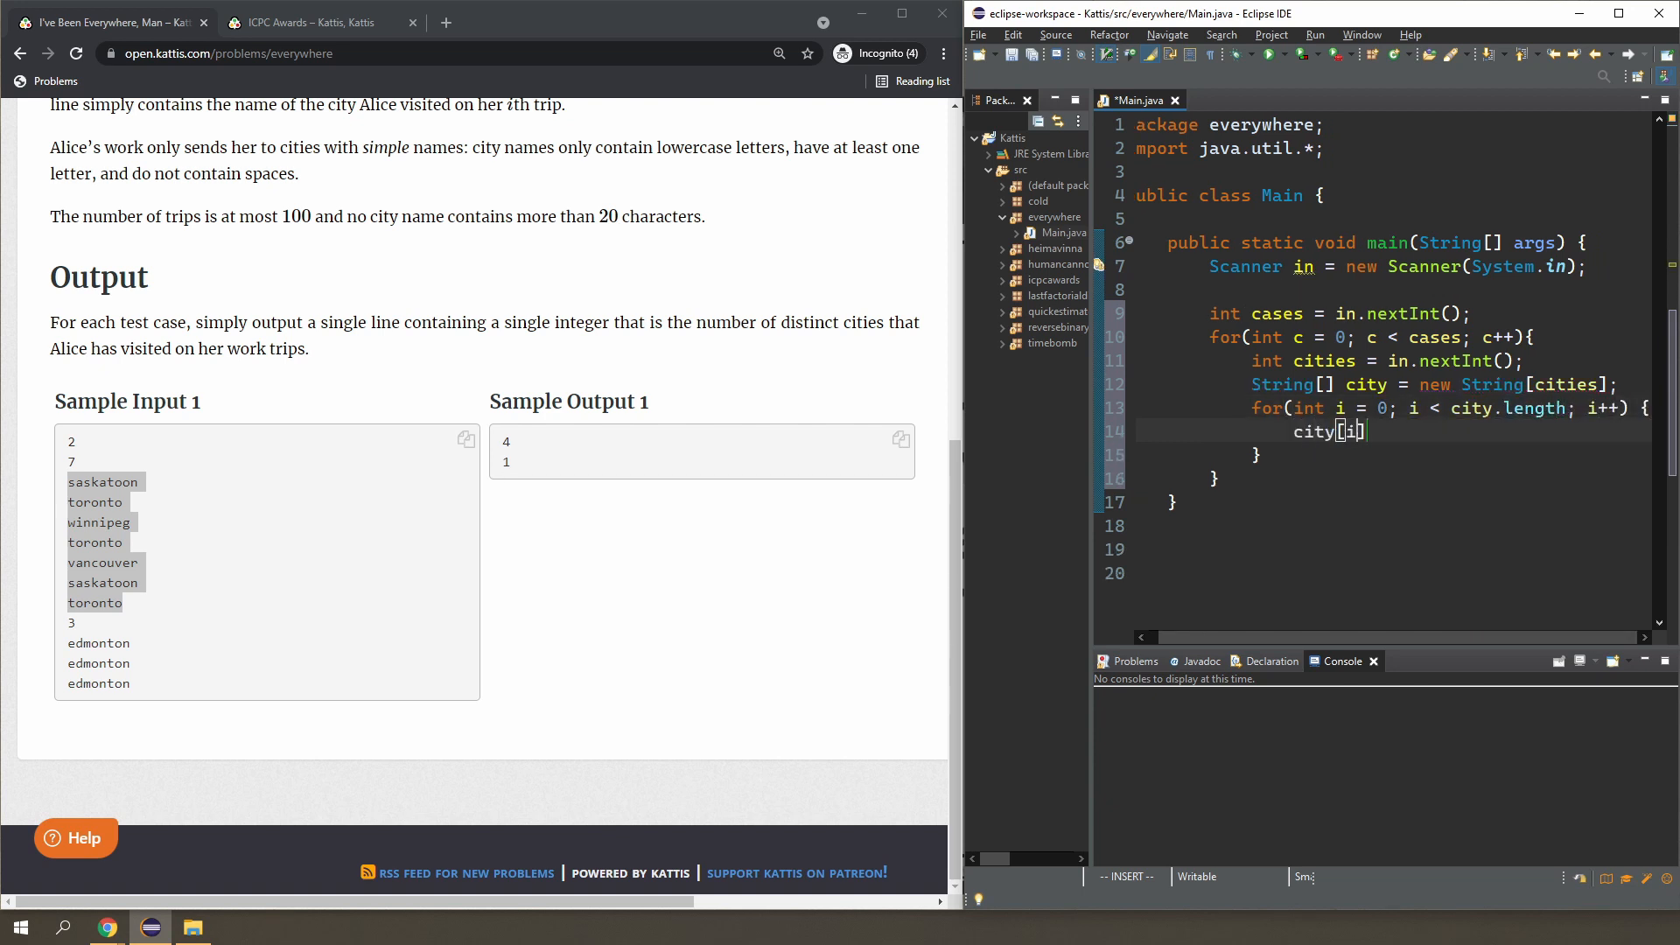
pyautogui.write('= in.next();')
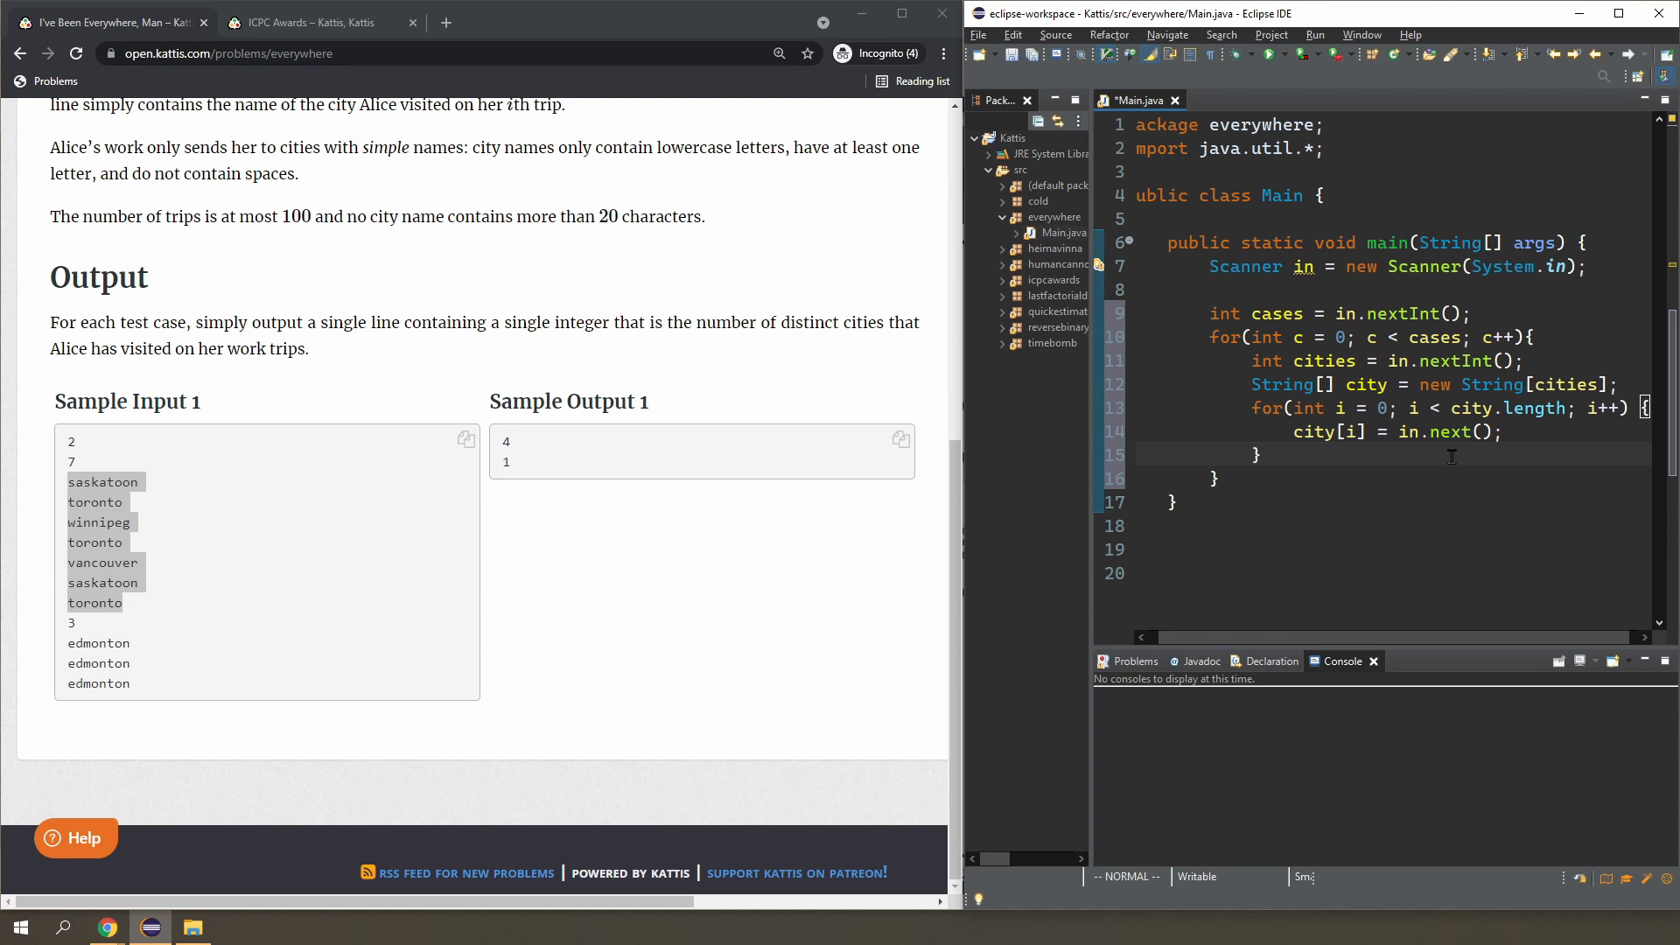
# Declare int count = 0 and an empty second loop over city.length.
pyautogui.write('int count = 0;')
pyautogui.write('for(int i = 0; i < city.length; i++)')
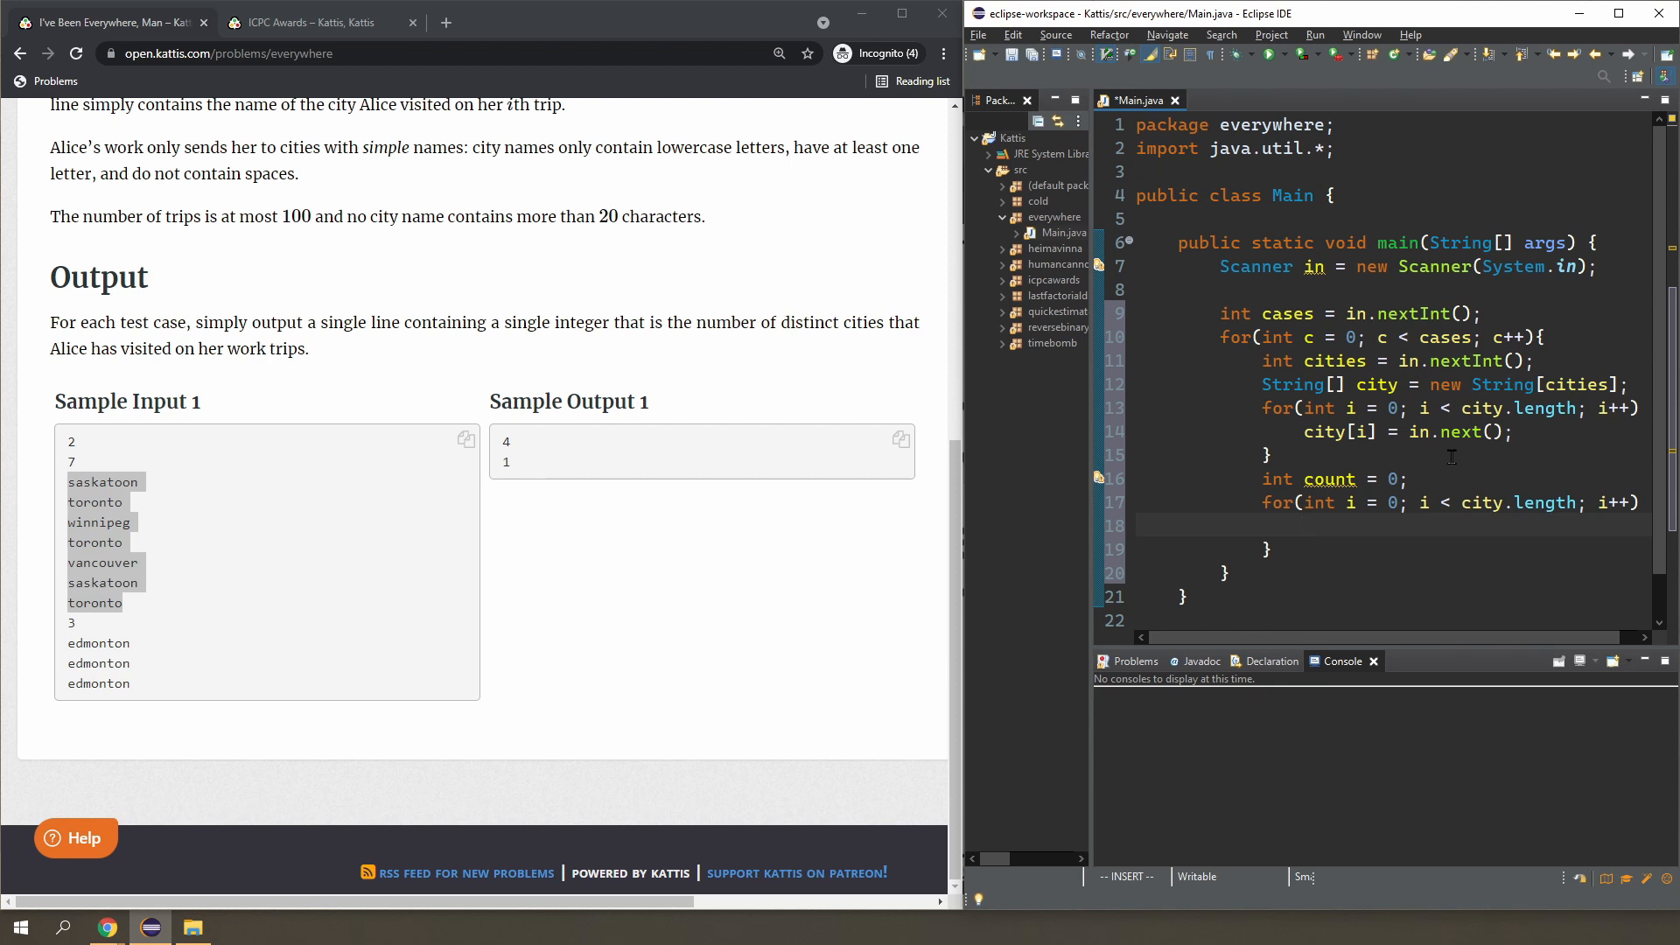
pyautogui.click(1303, 525)
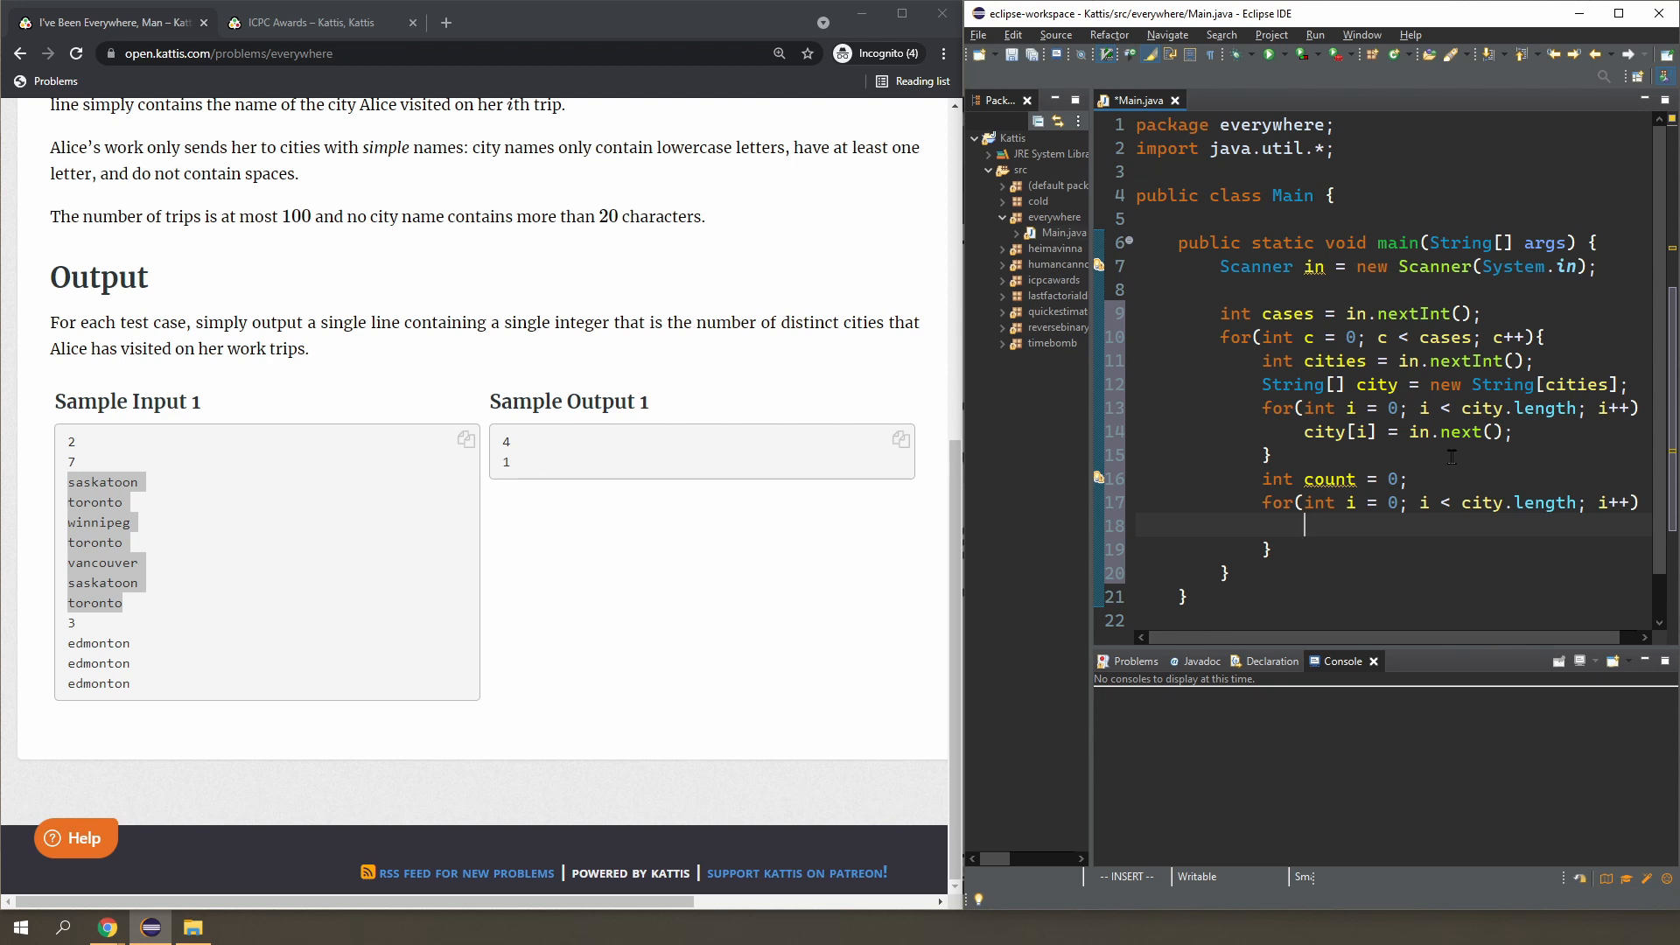
pyautogui.moveTo(68, 481); pyautogui.dragTo(124, 602)
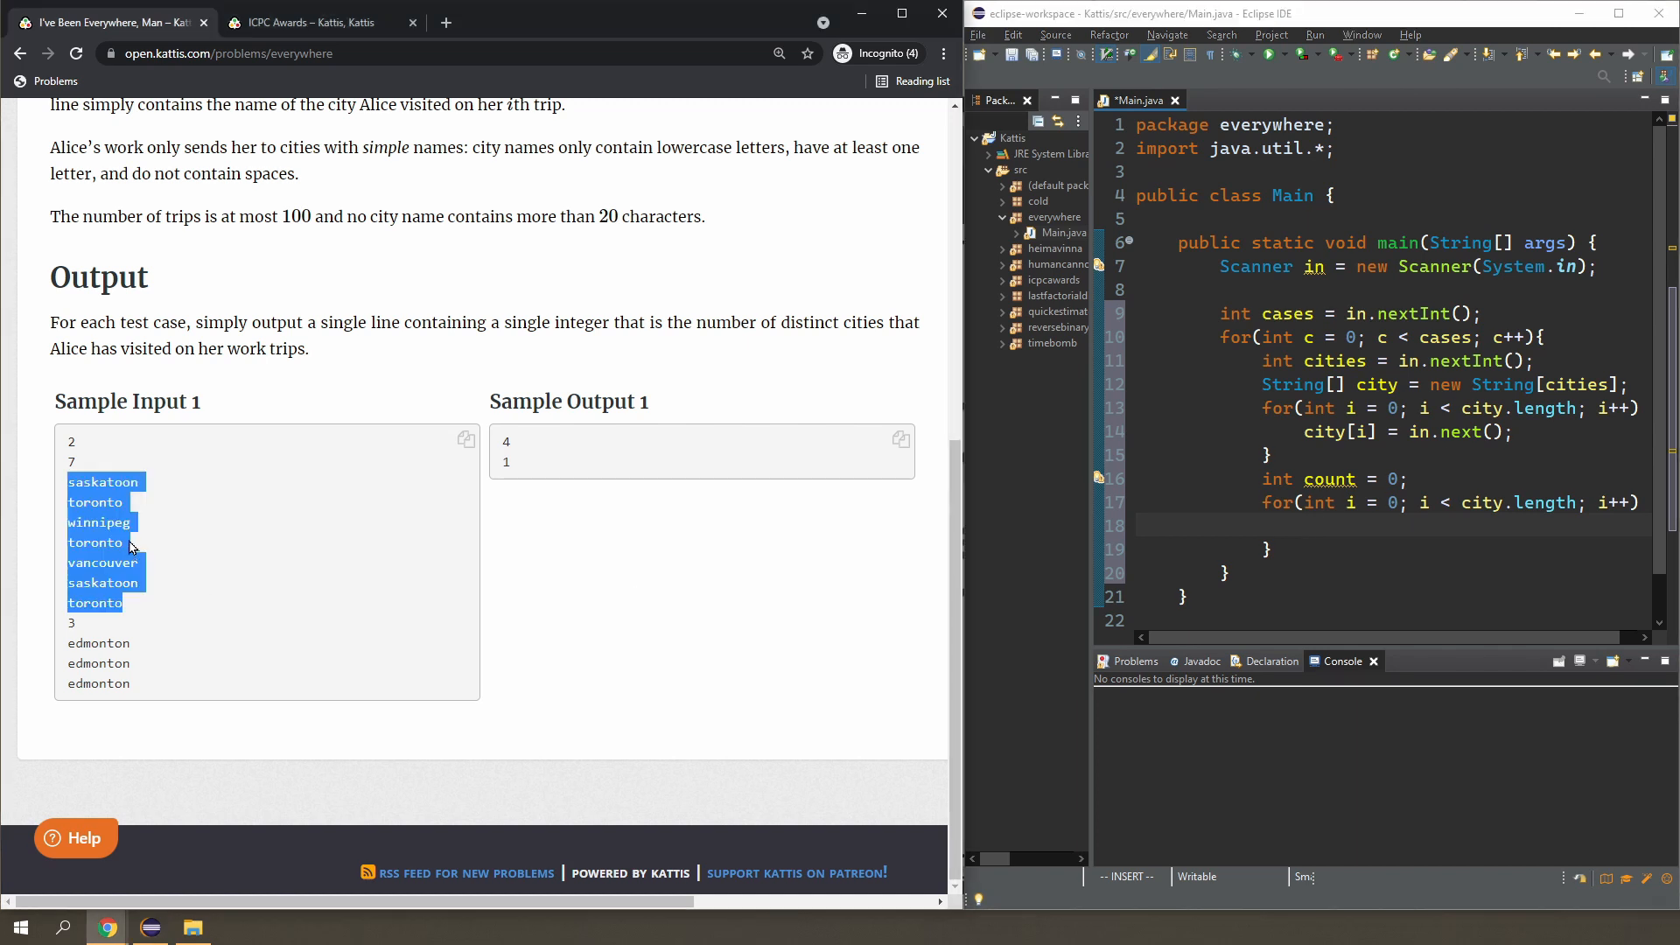
pyautogui.click(150, 546)
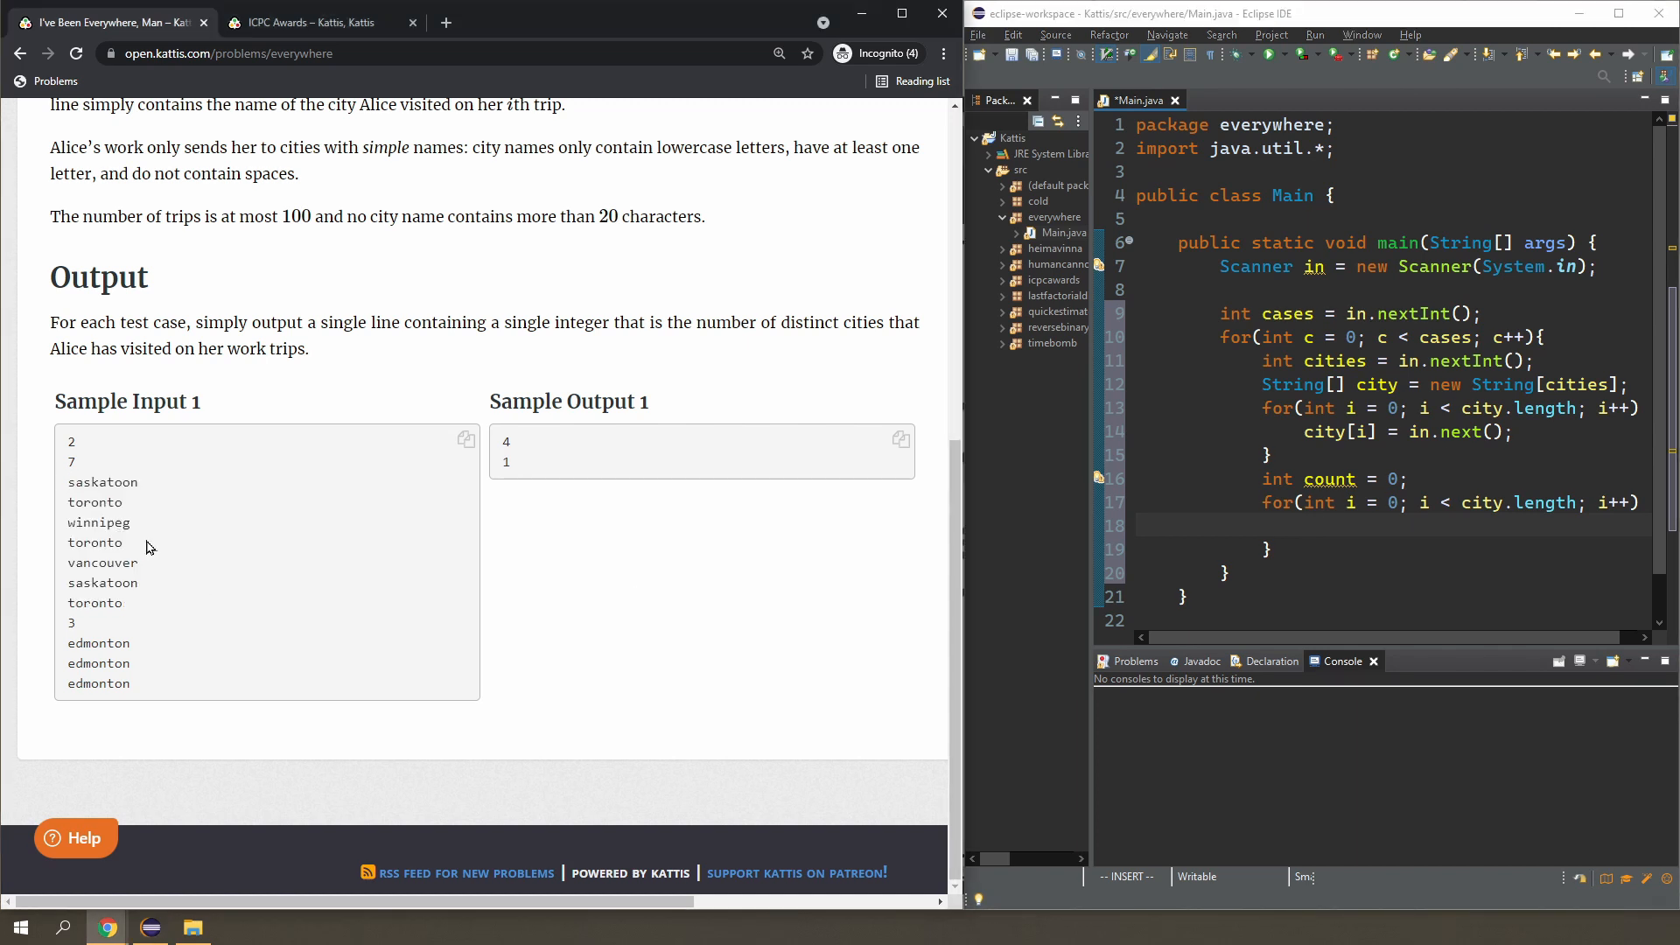
pyautogui.doubleClick(95, 542)
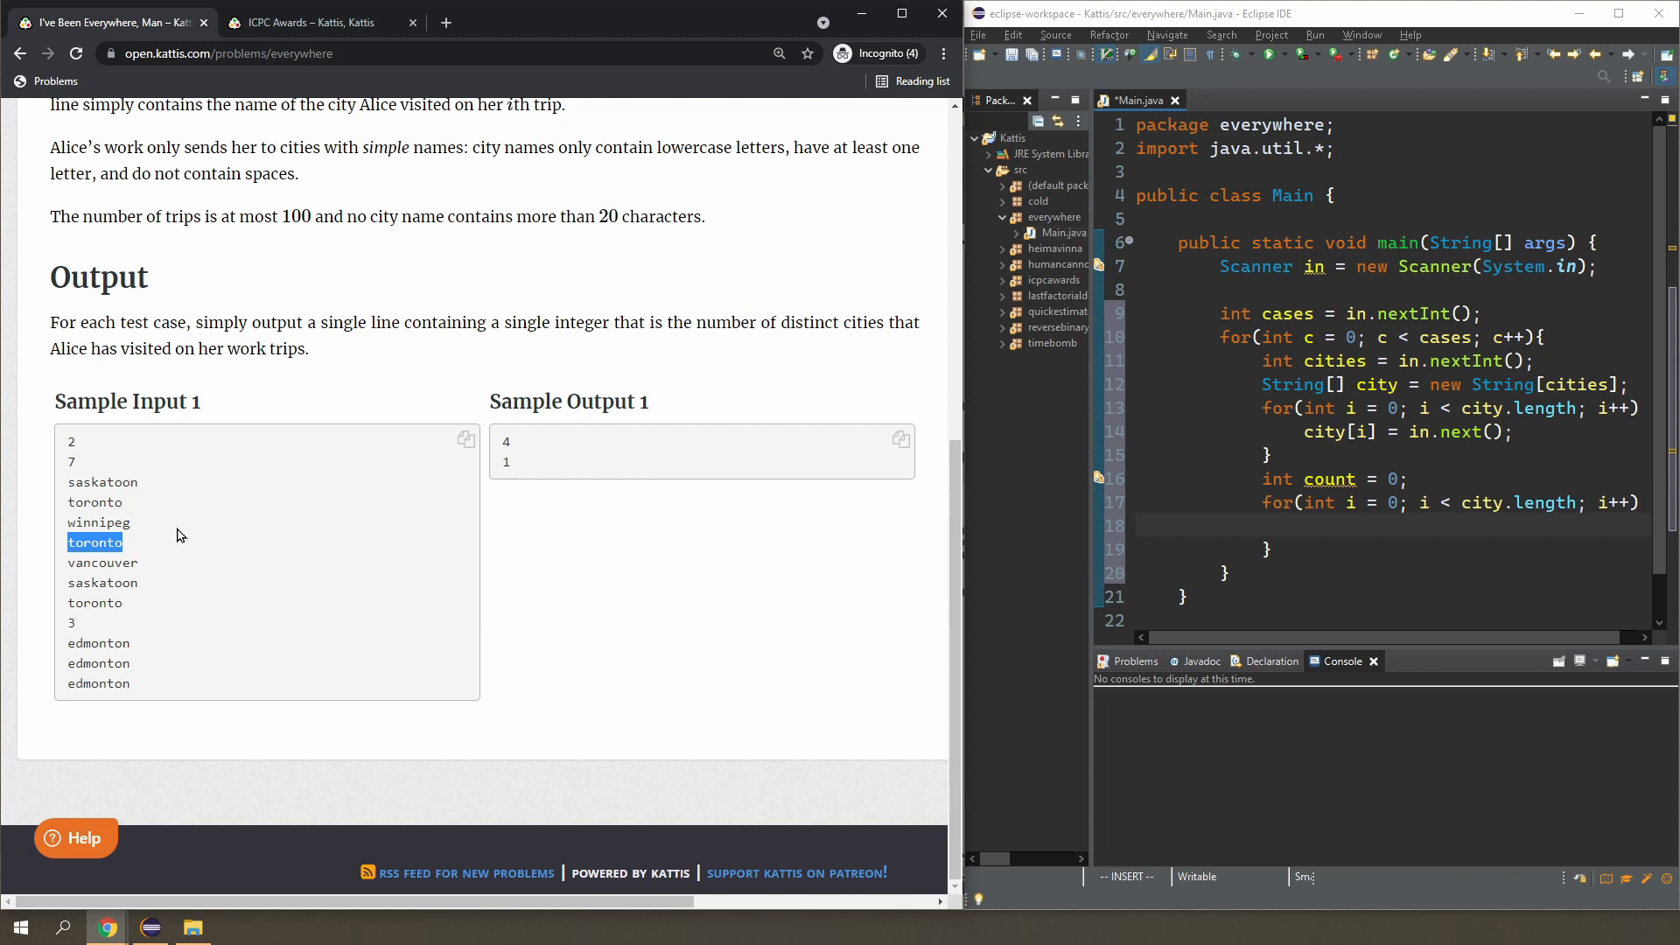
pyautogui.moveTo(128, 545)
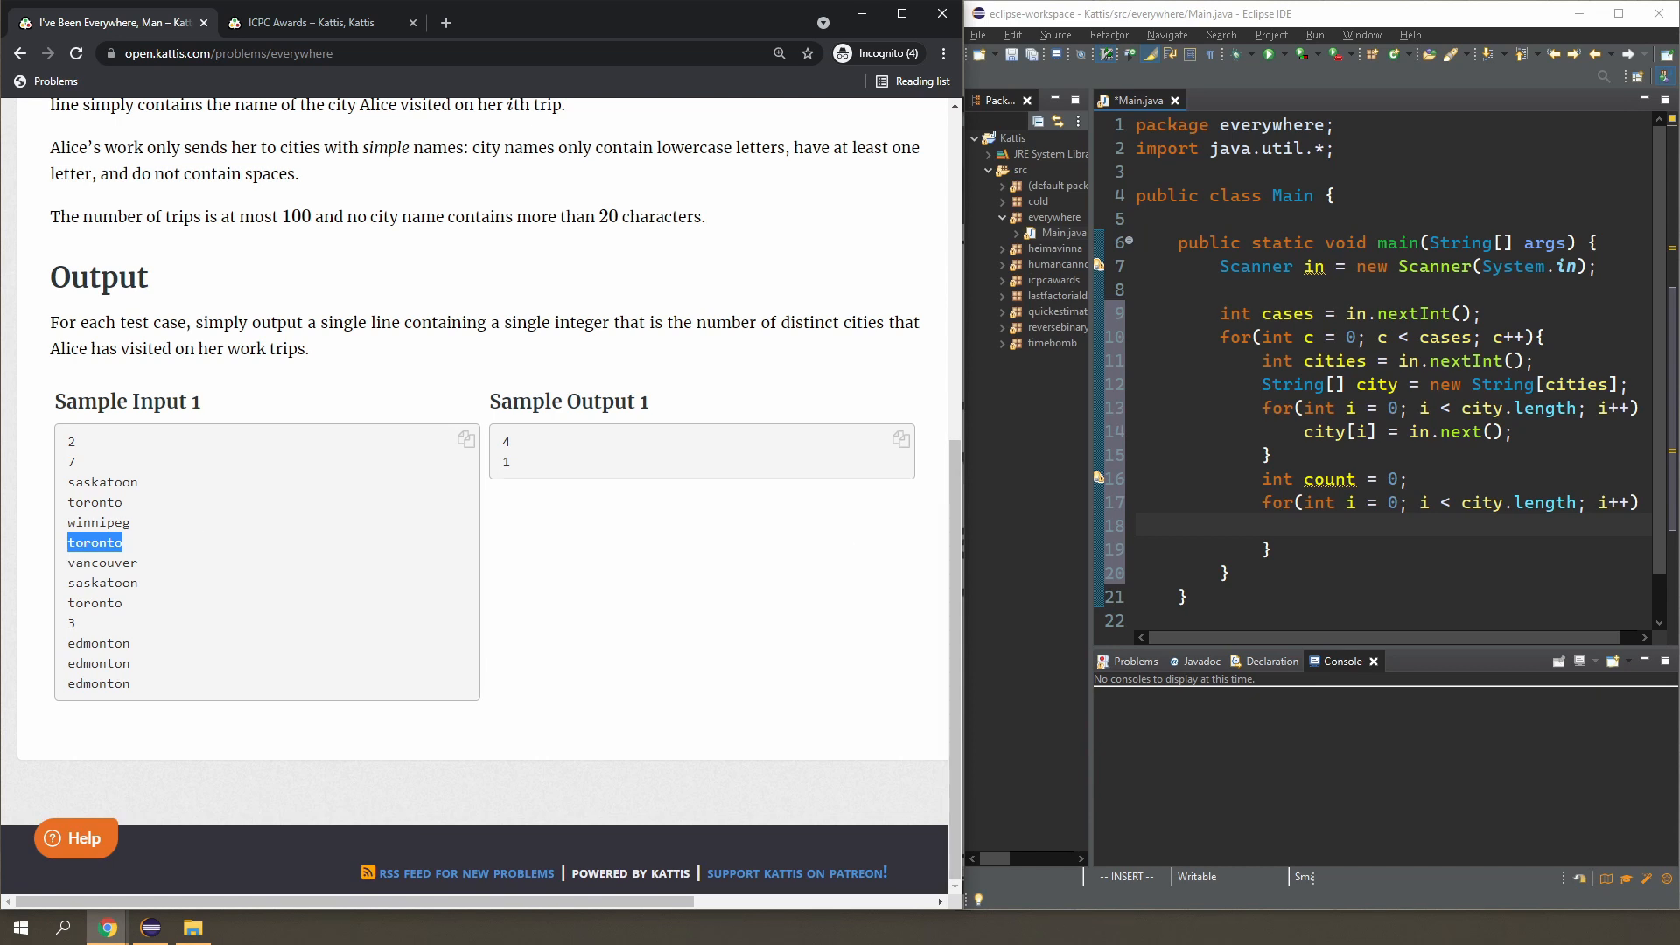
# Inside the second loop, declare found = false and open an inner loop over earlier indices j.
pyautogui.click(1362, 525)
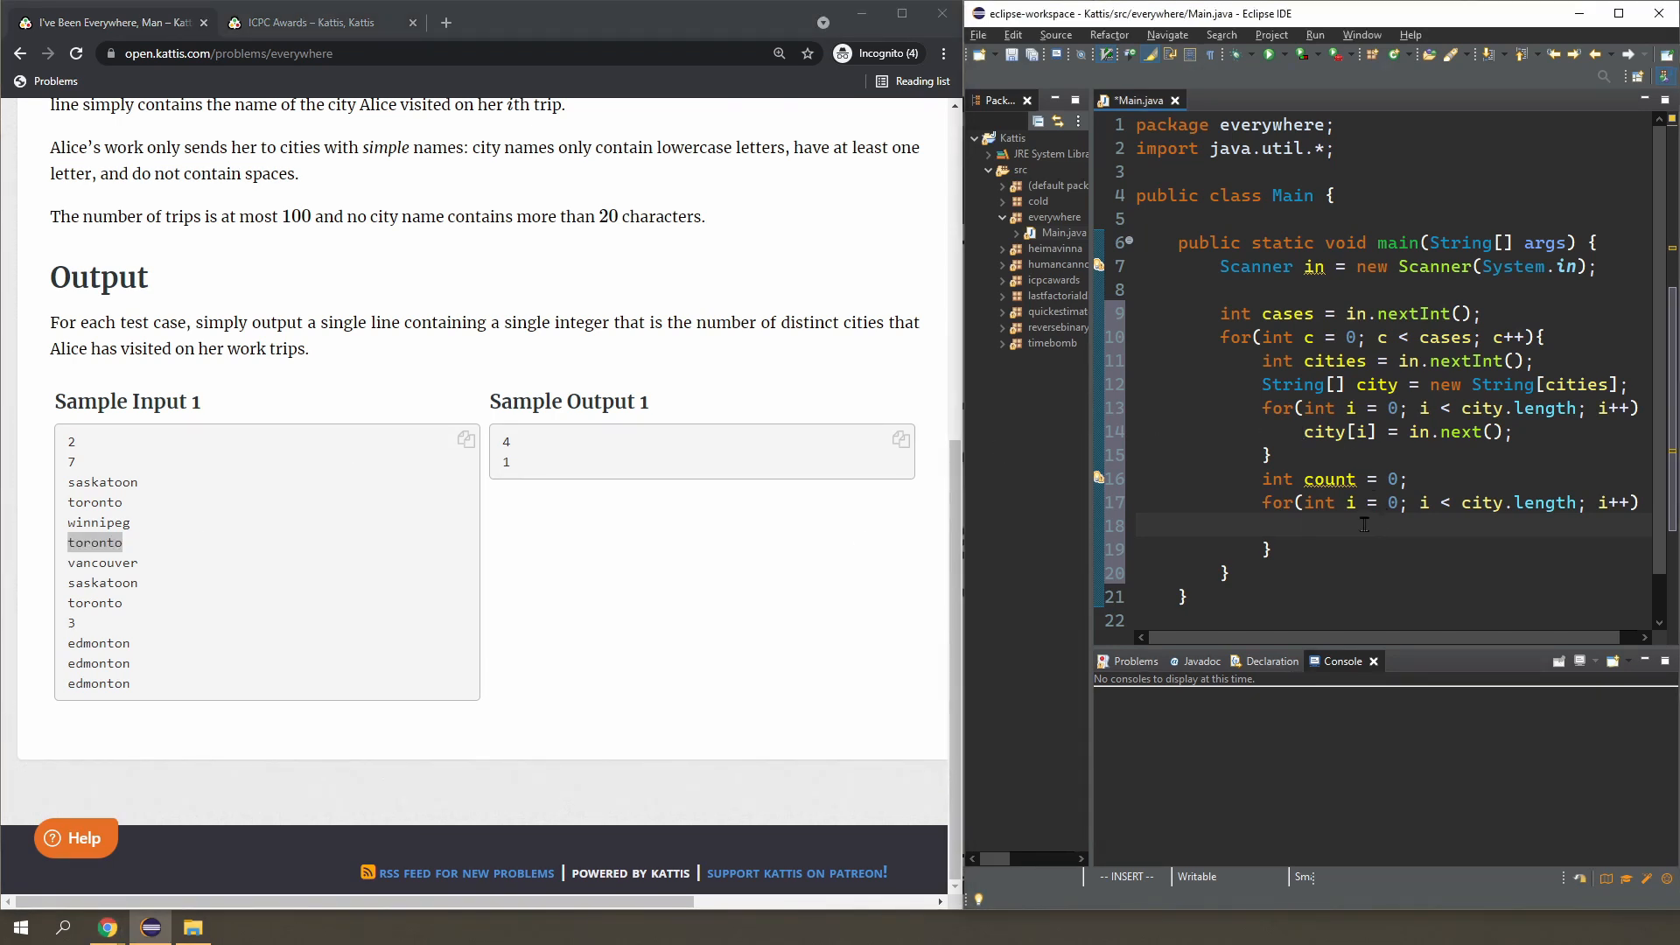
pyautogui.write('bool found')
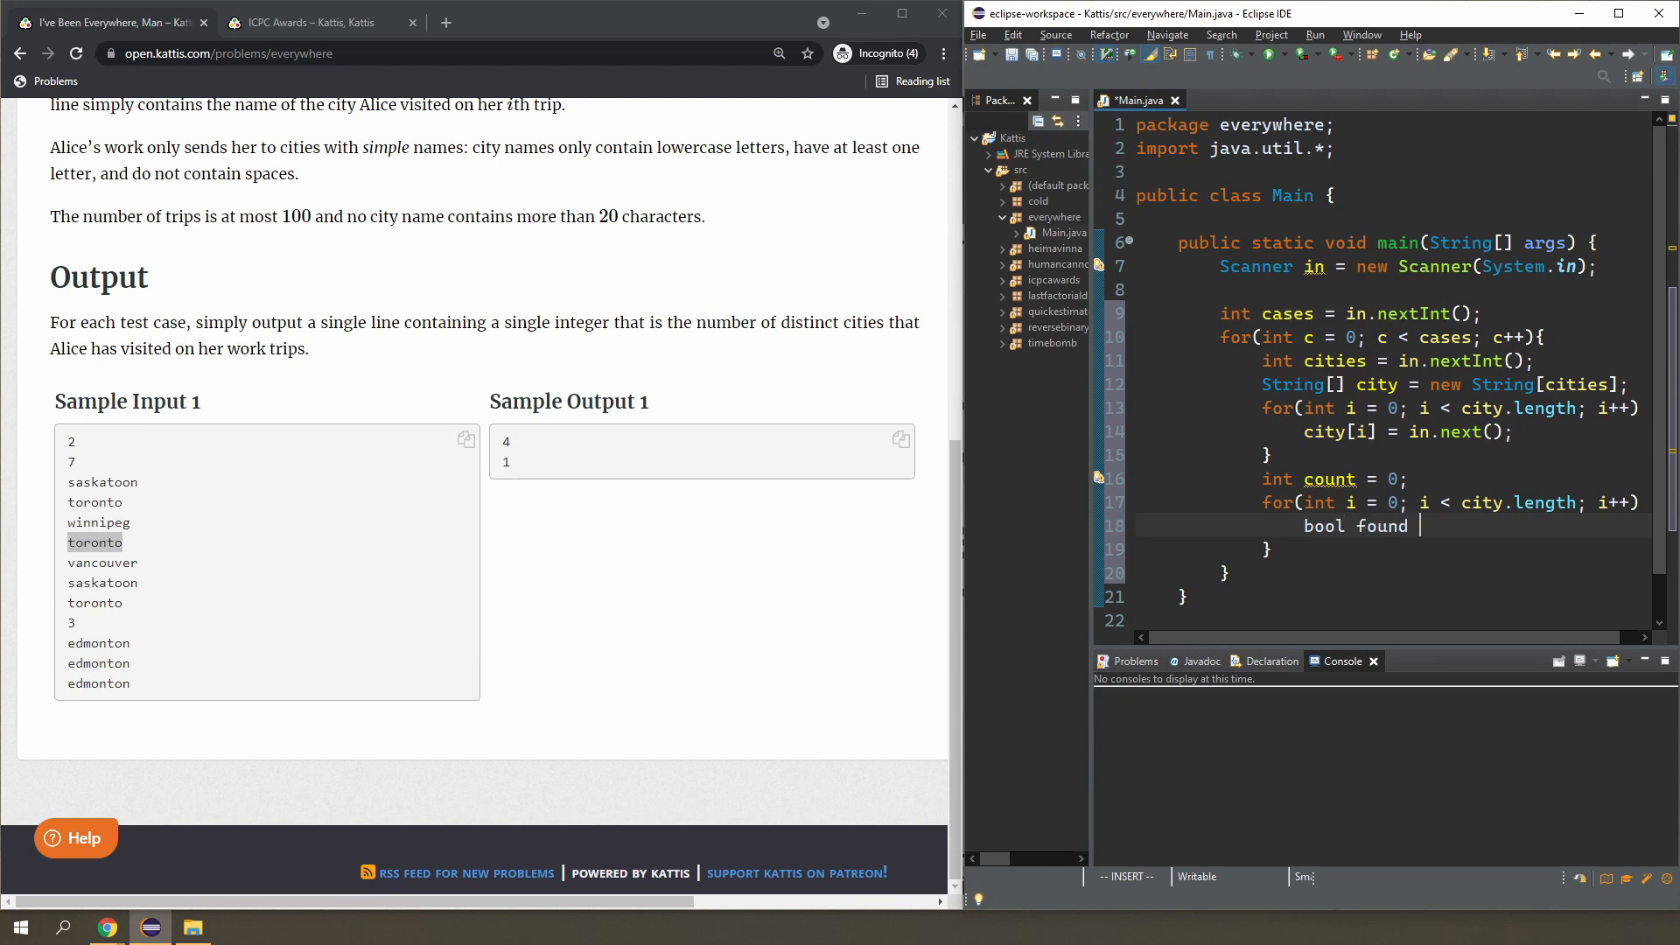
pyautogui.write('= false;')
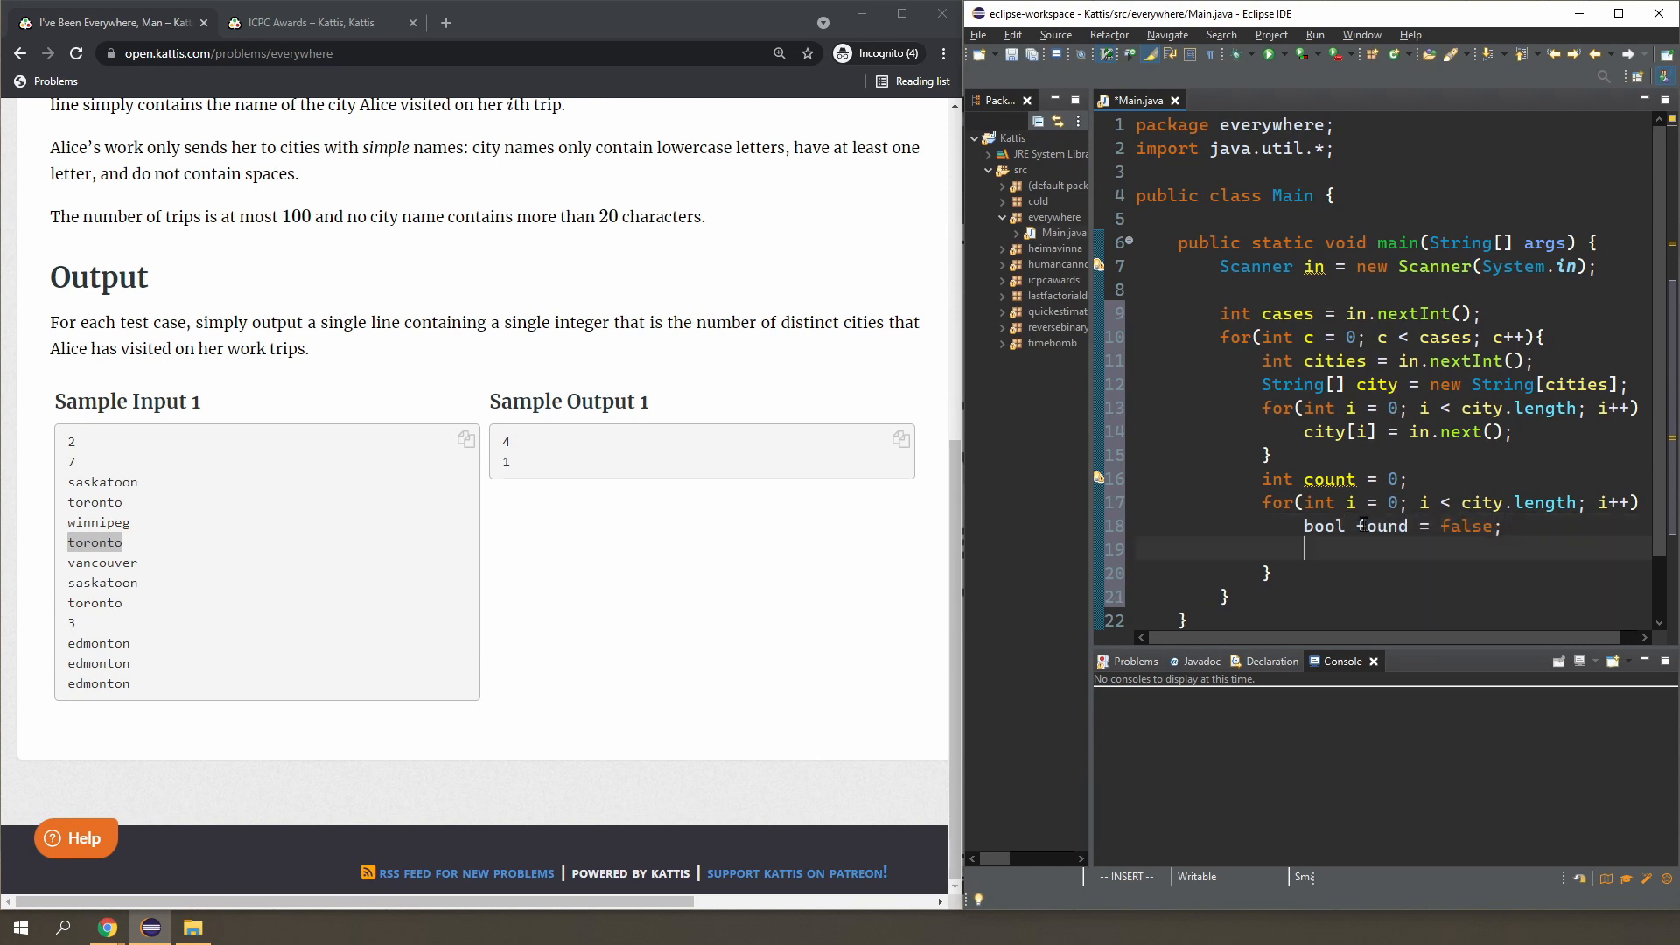
pyautogui.write('for(')
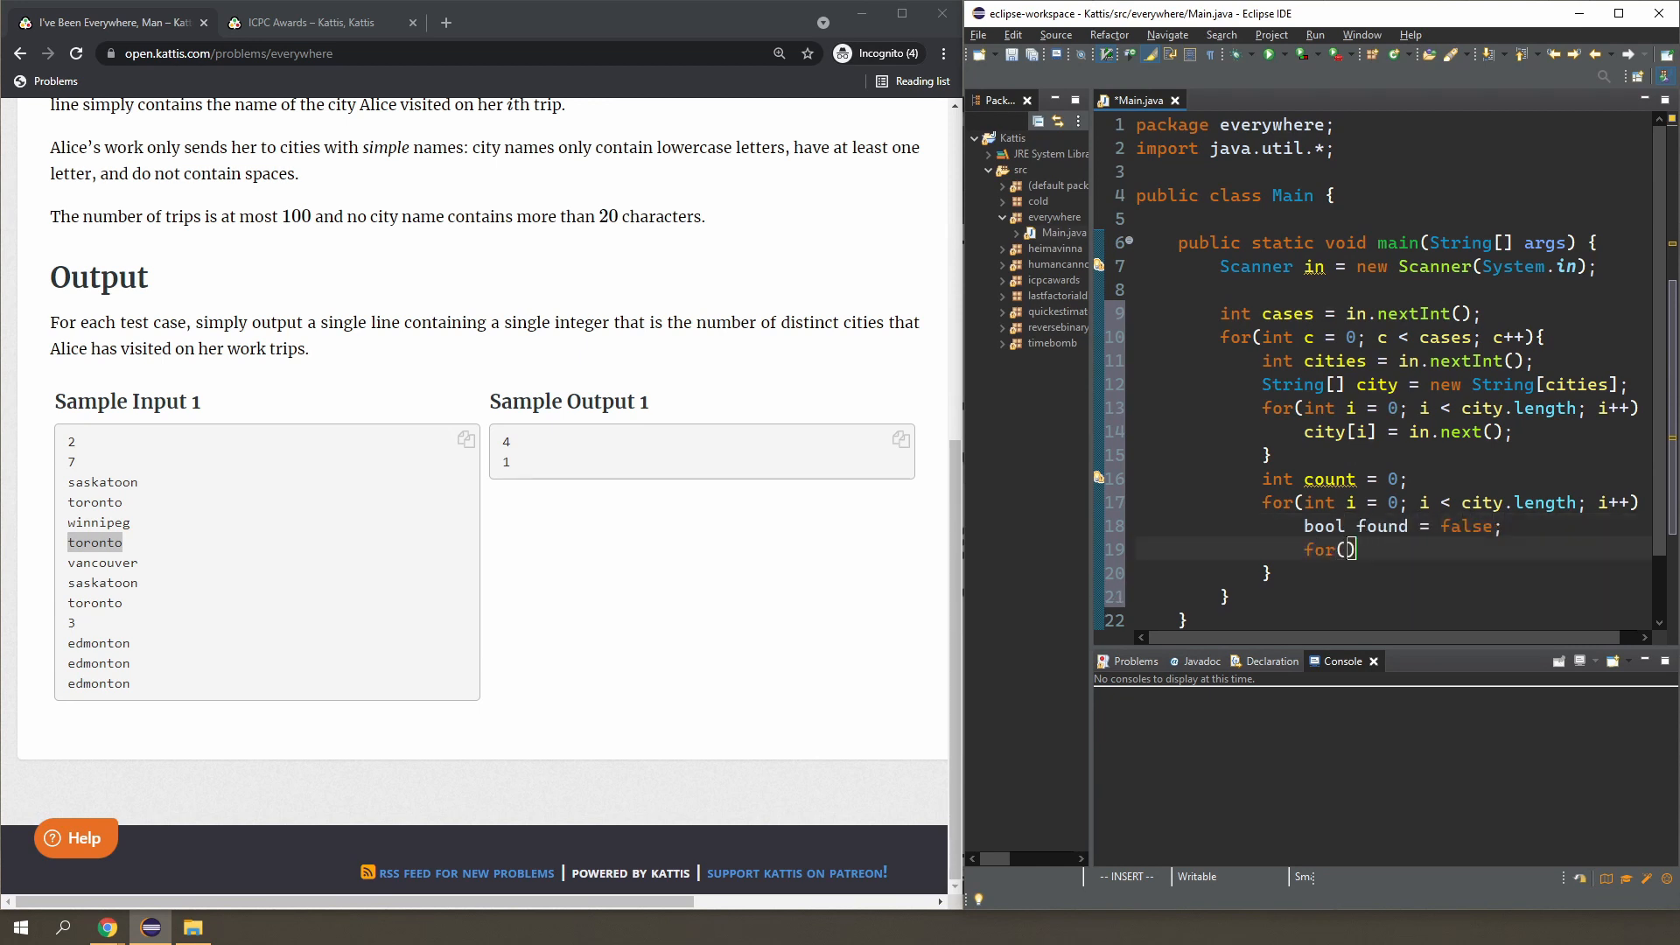
pyautogui.write('int j = 0; j < i; j++')
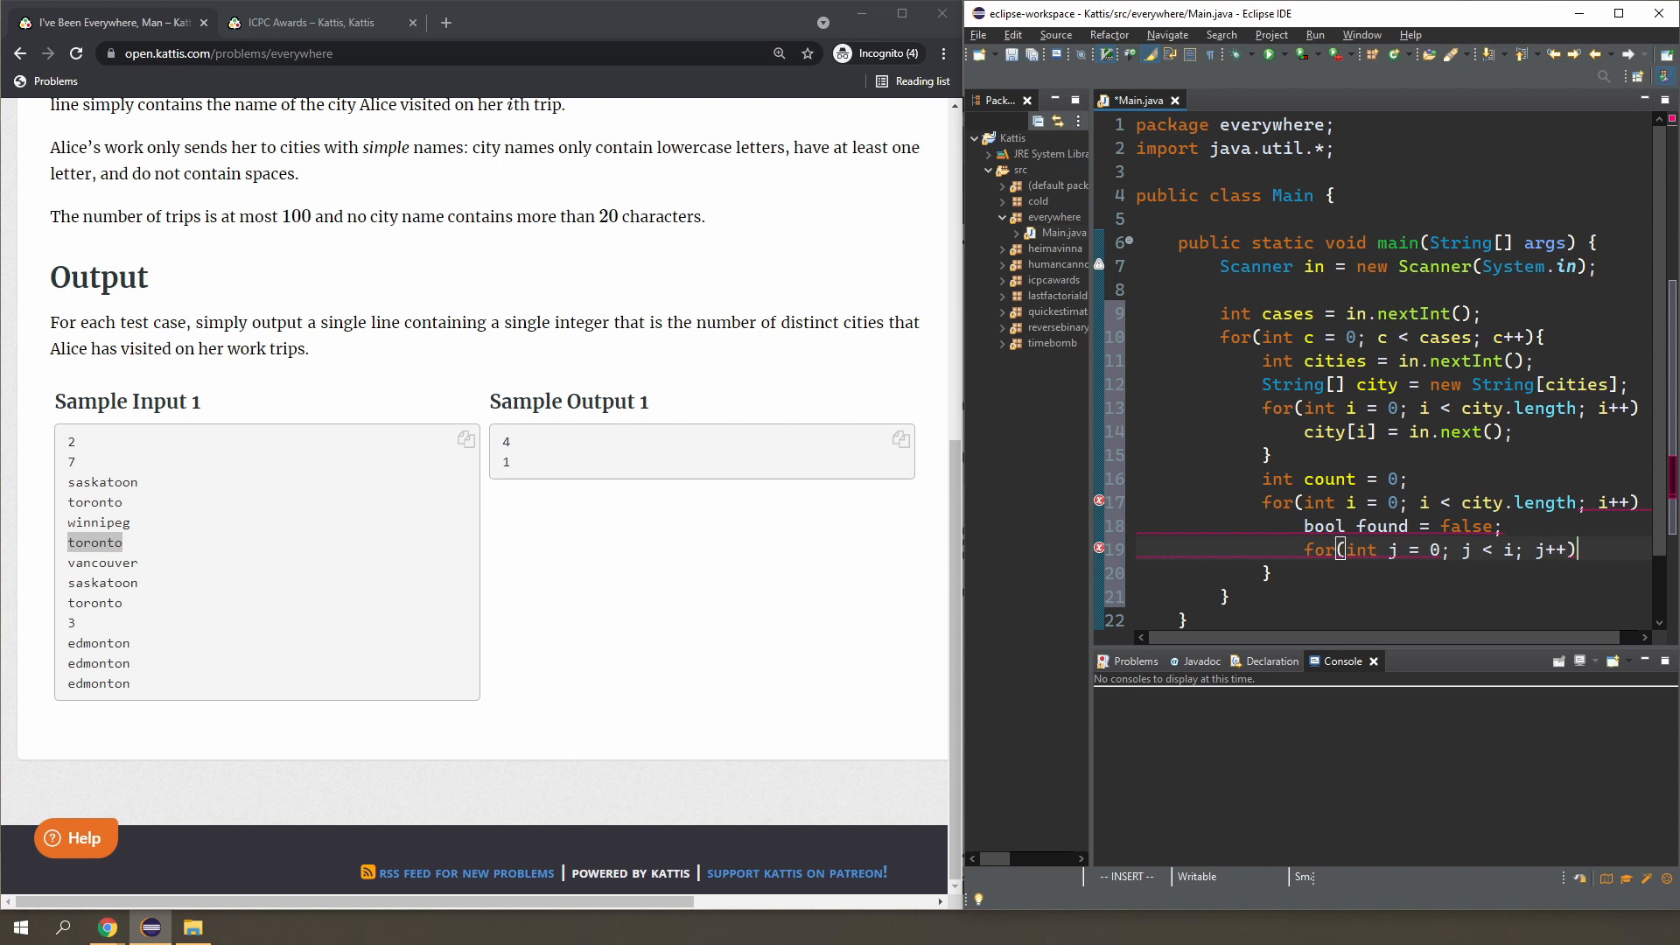
pyautogui.write('{')
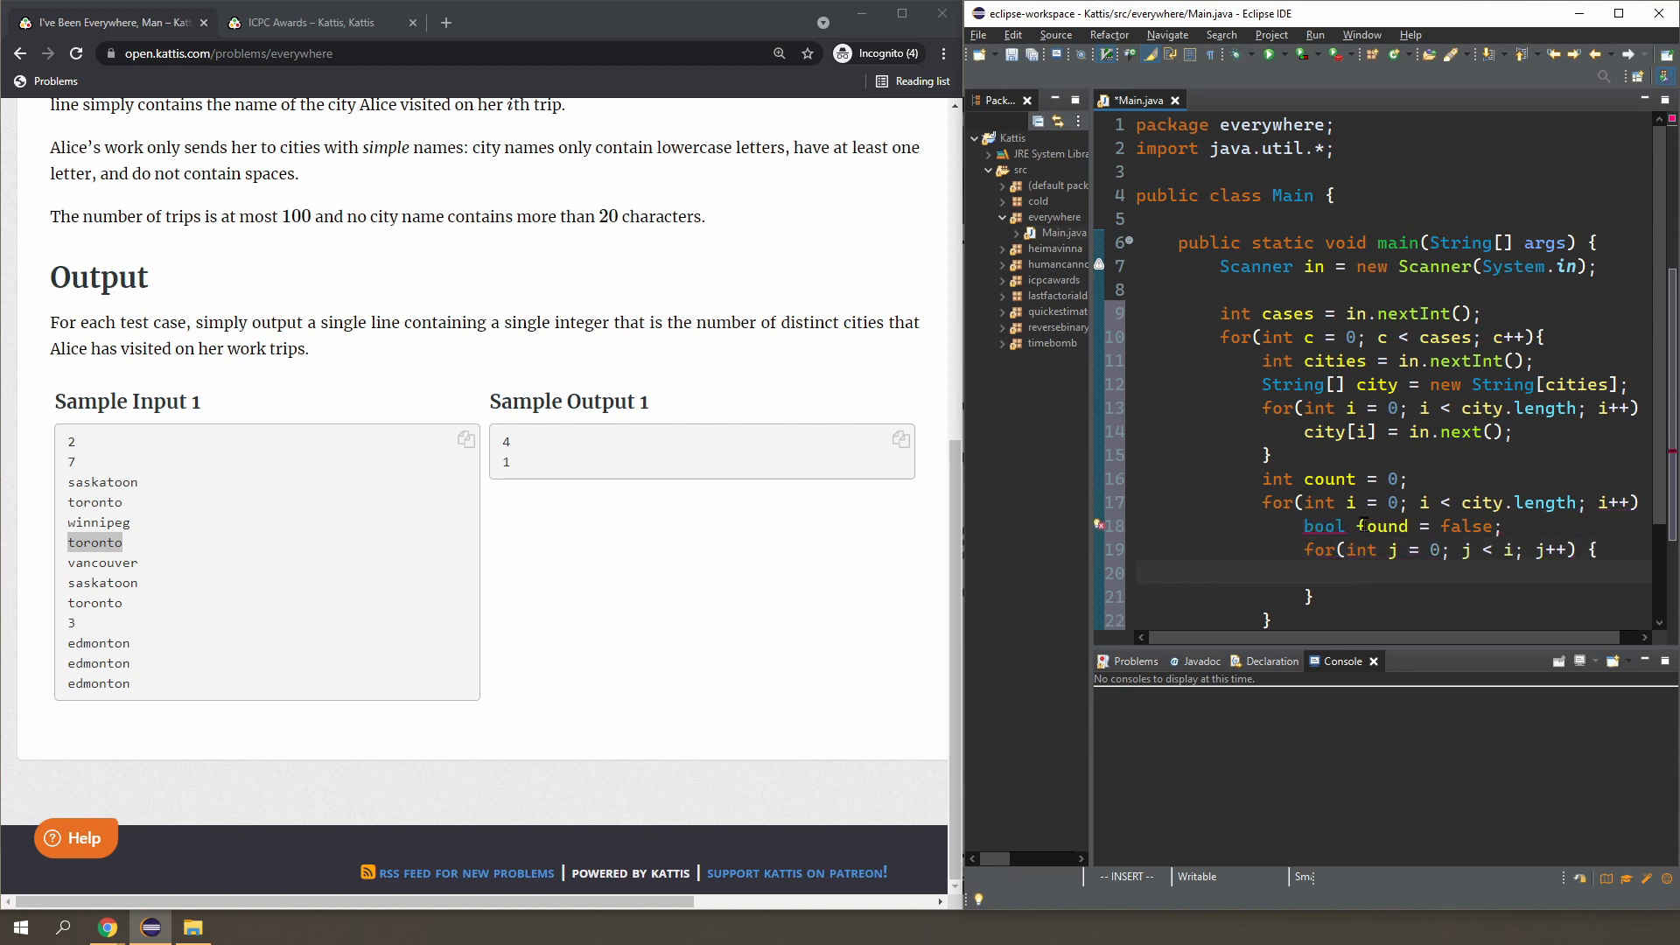
# Fix the found type, set found = true on an equals() match, and increment count if !found.
pyautogui.doubleClick(1322, 526)
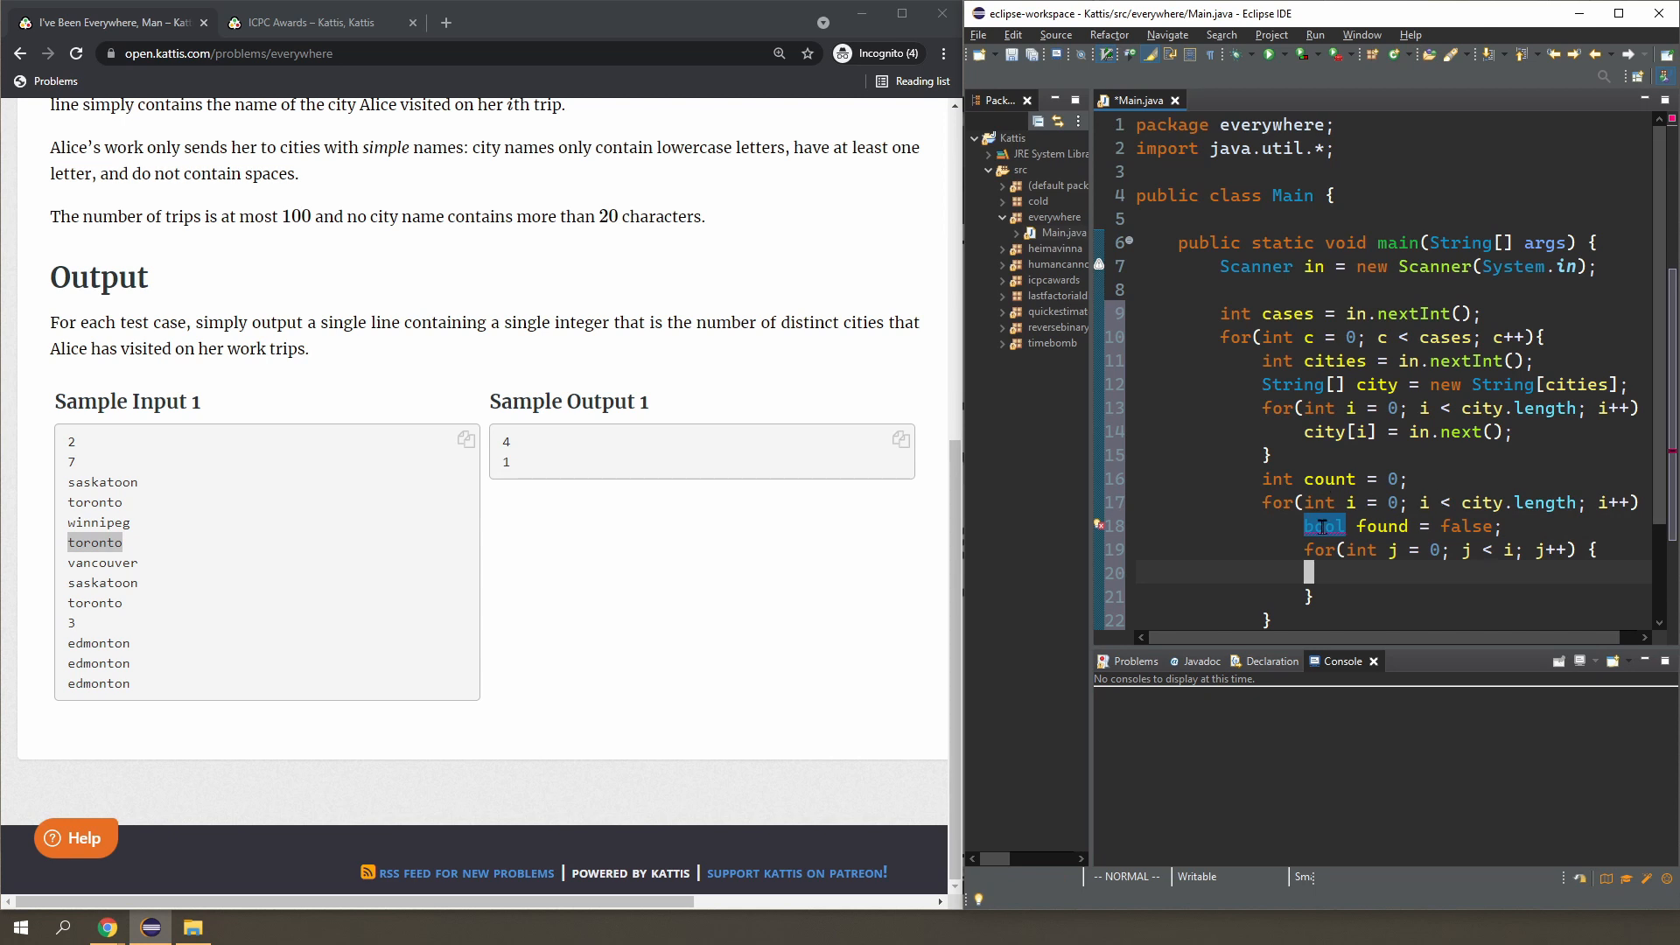
pyautogui.click(1323, 525)
pyautogui.write('ean')
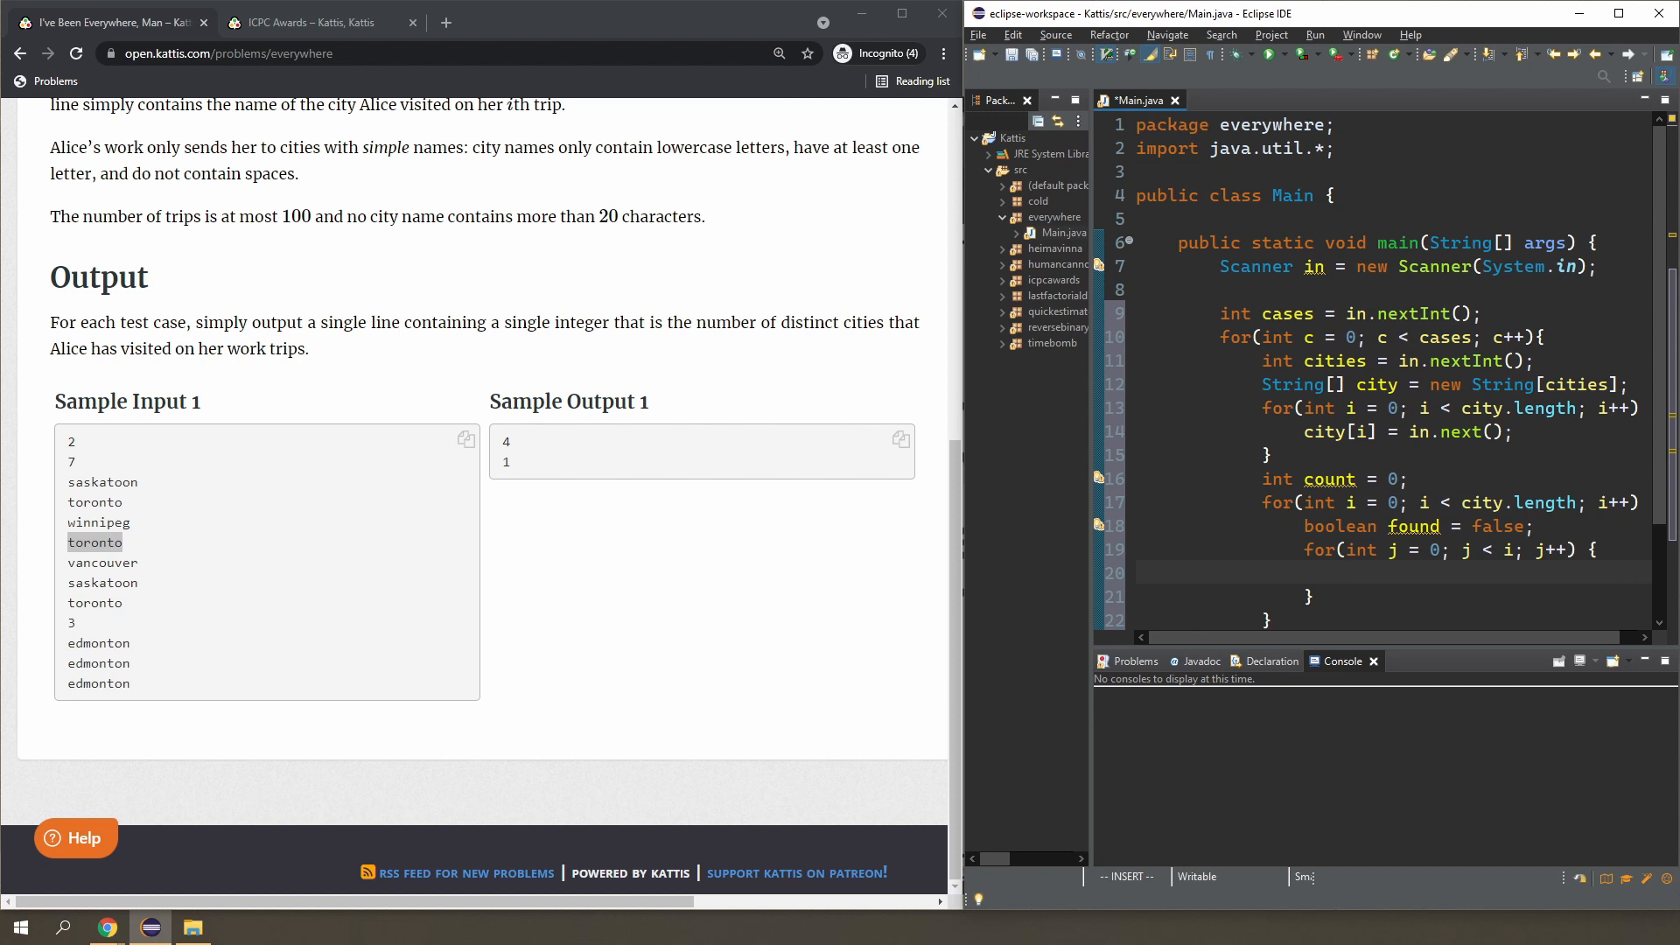
pyautogui.write('city[i]e.)')
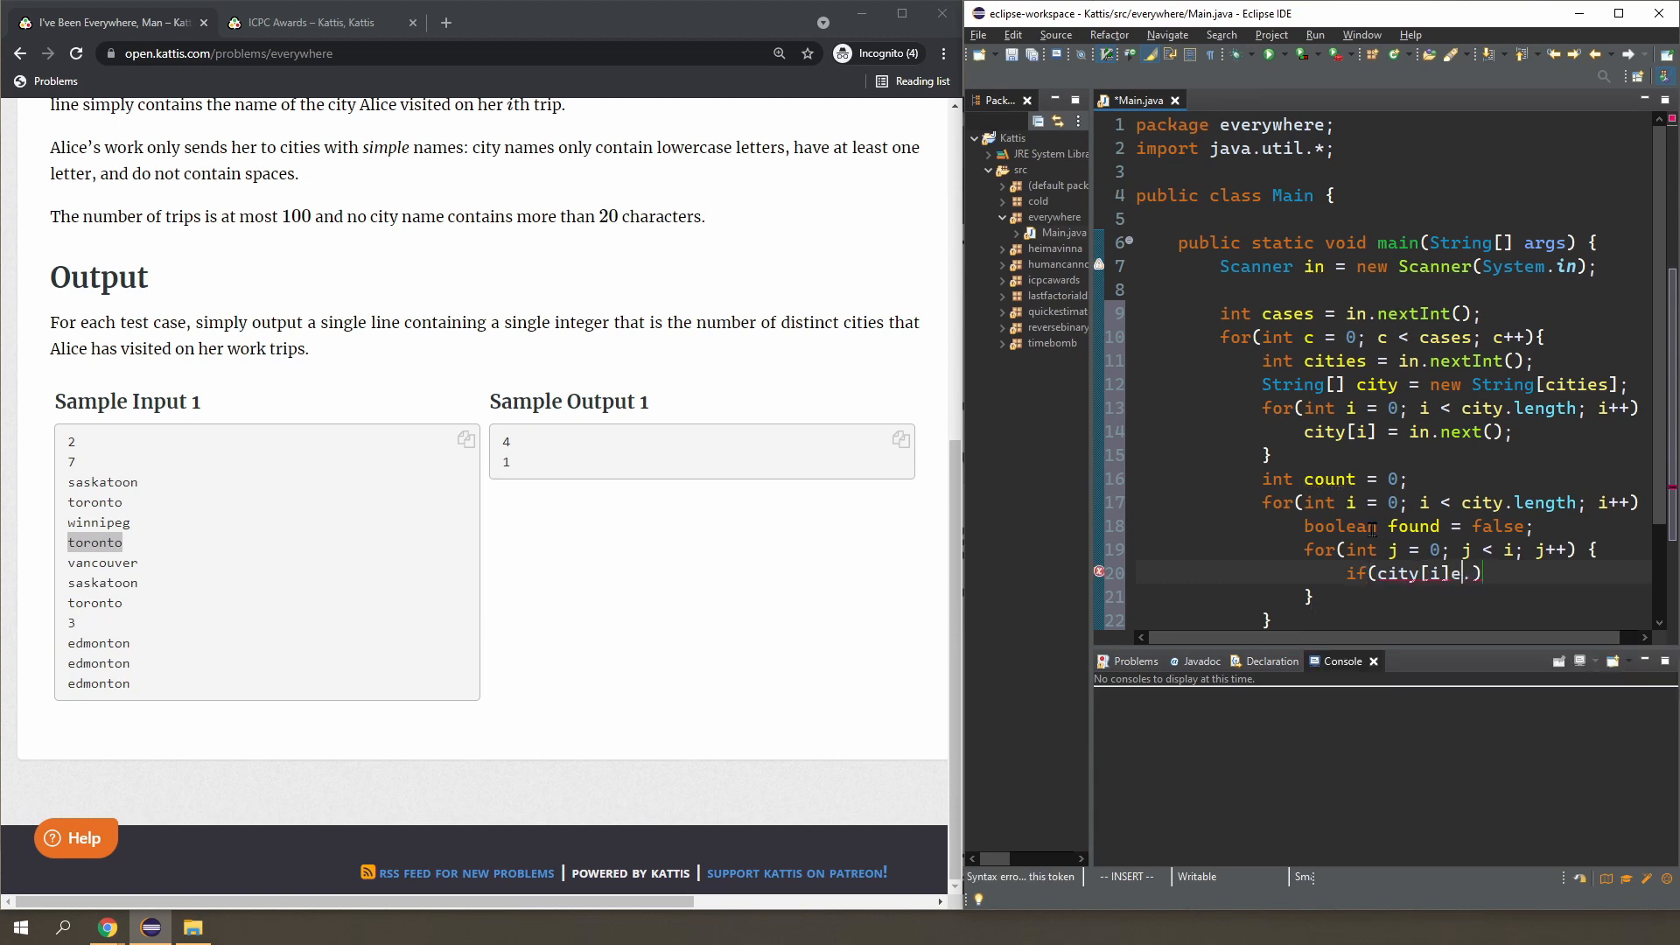
pyautogui.write('.equals(')
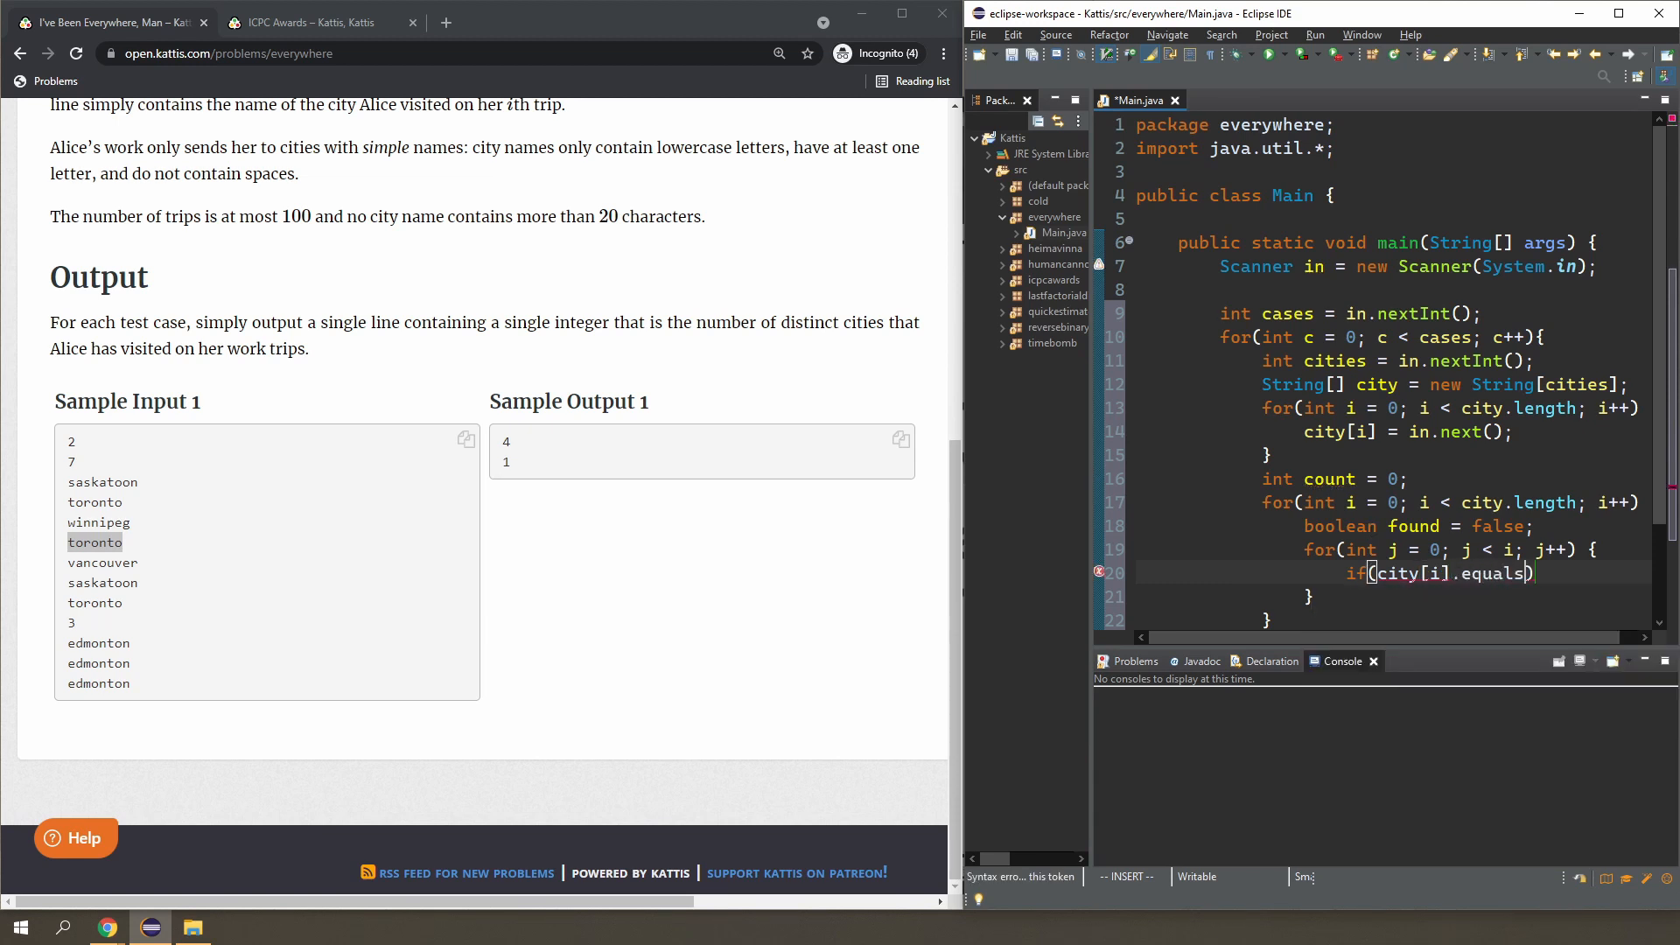
pyautogui.write('city[j')
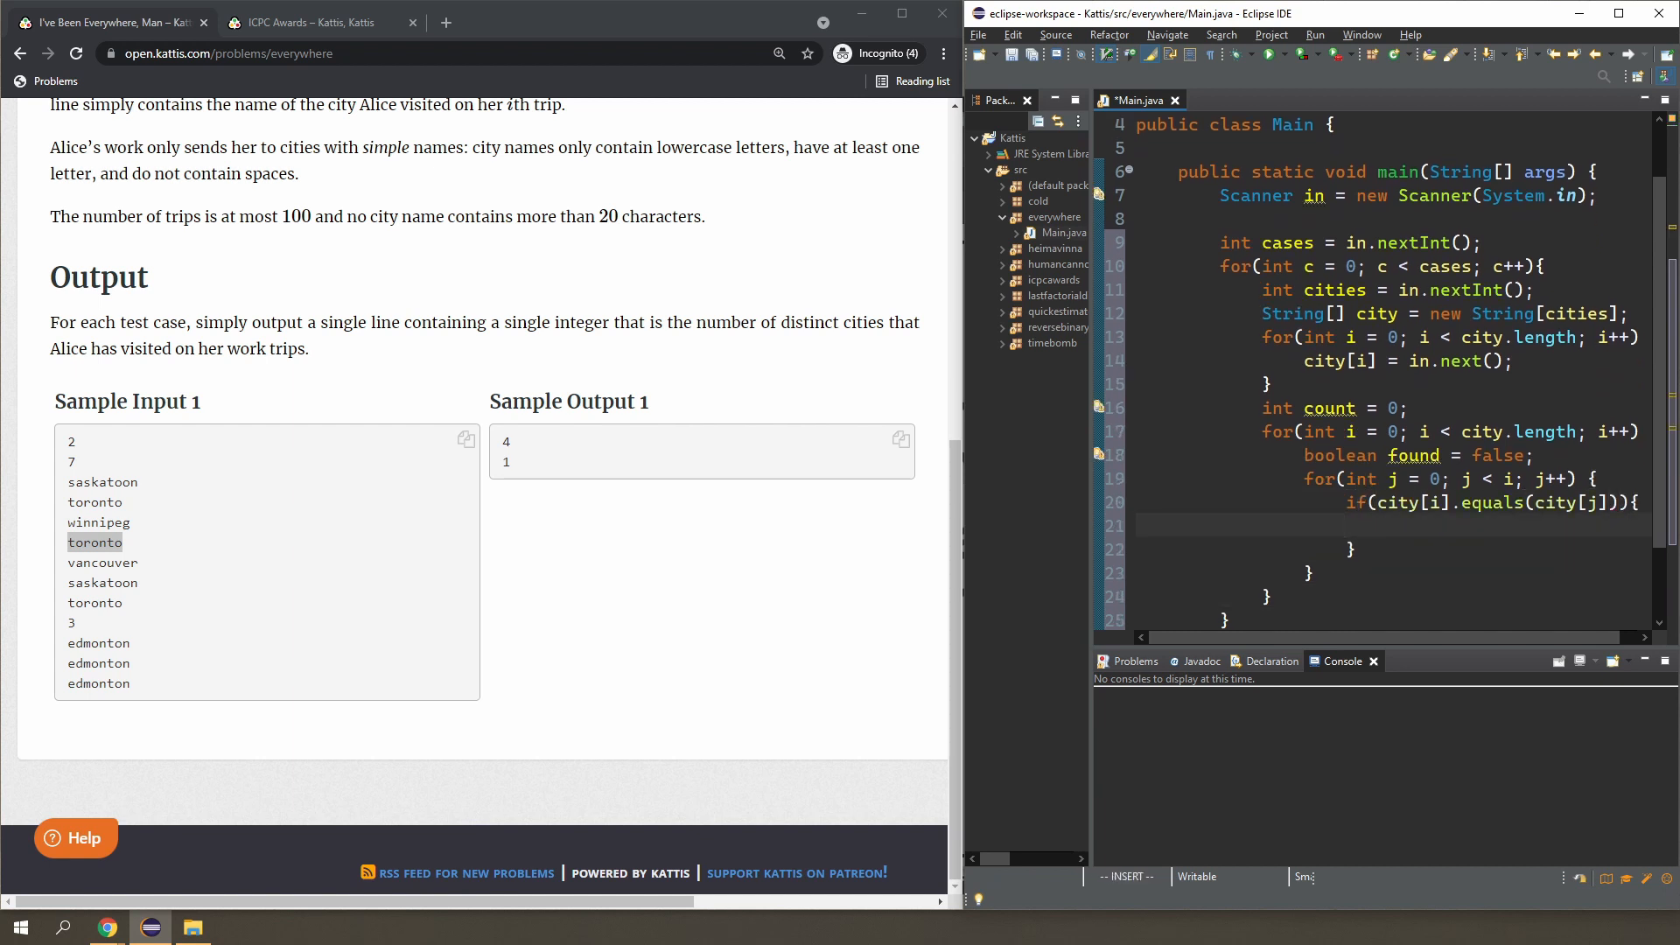
pyautogui.write('found = true;')
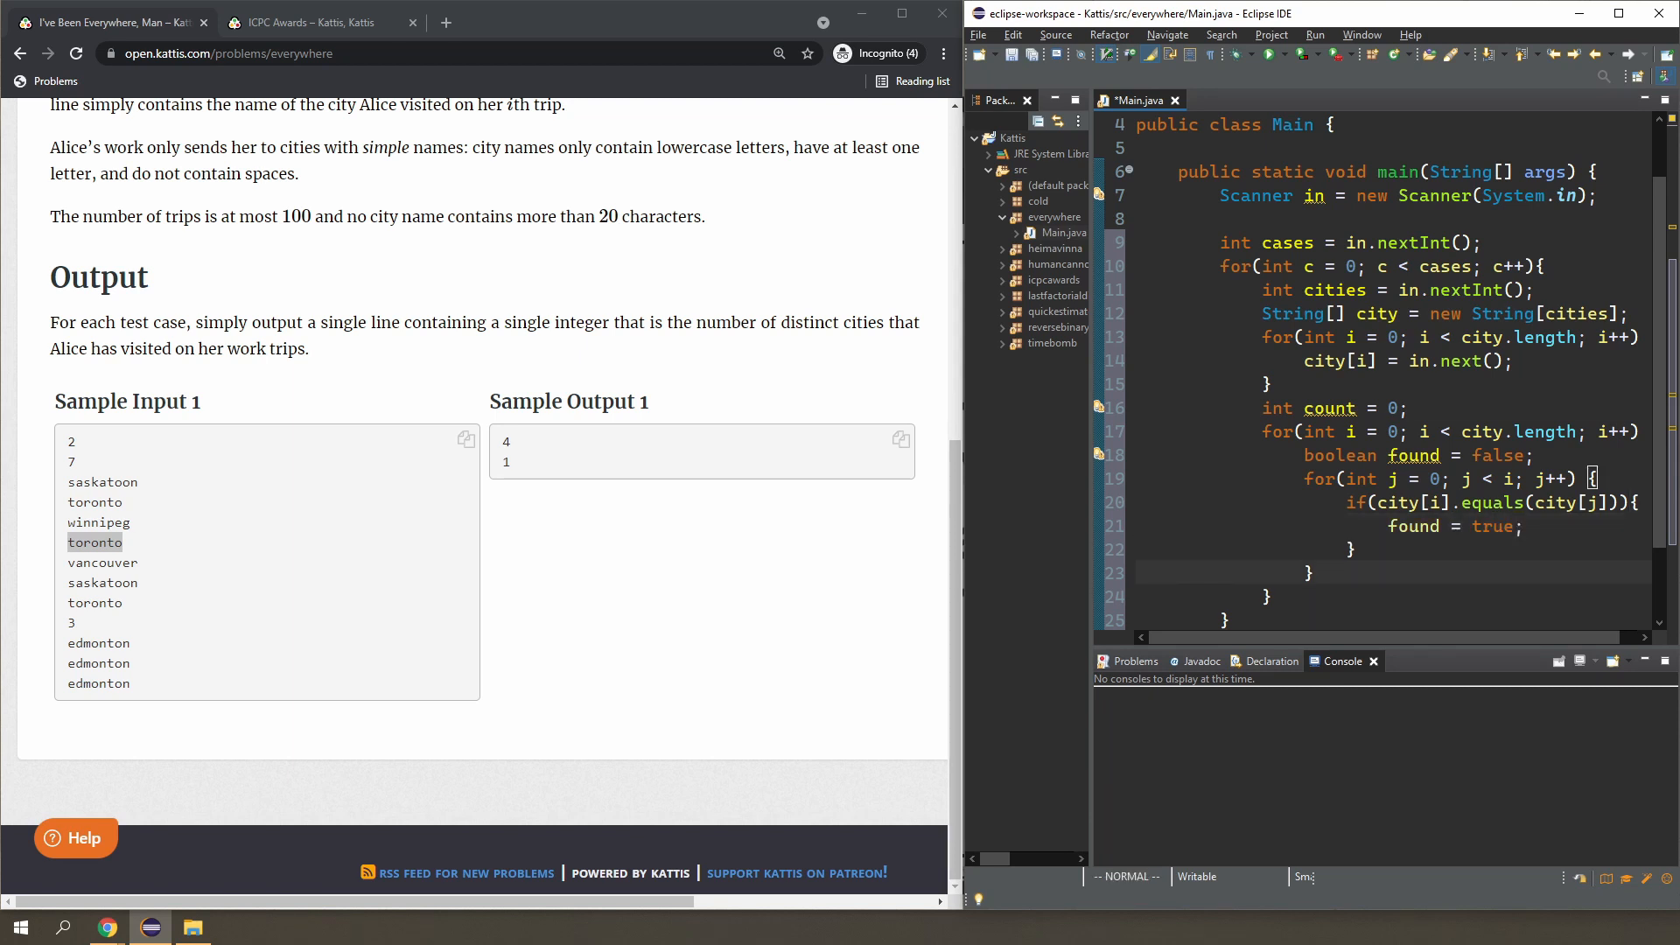
pyautogui.write('if ()')
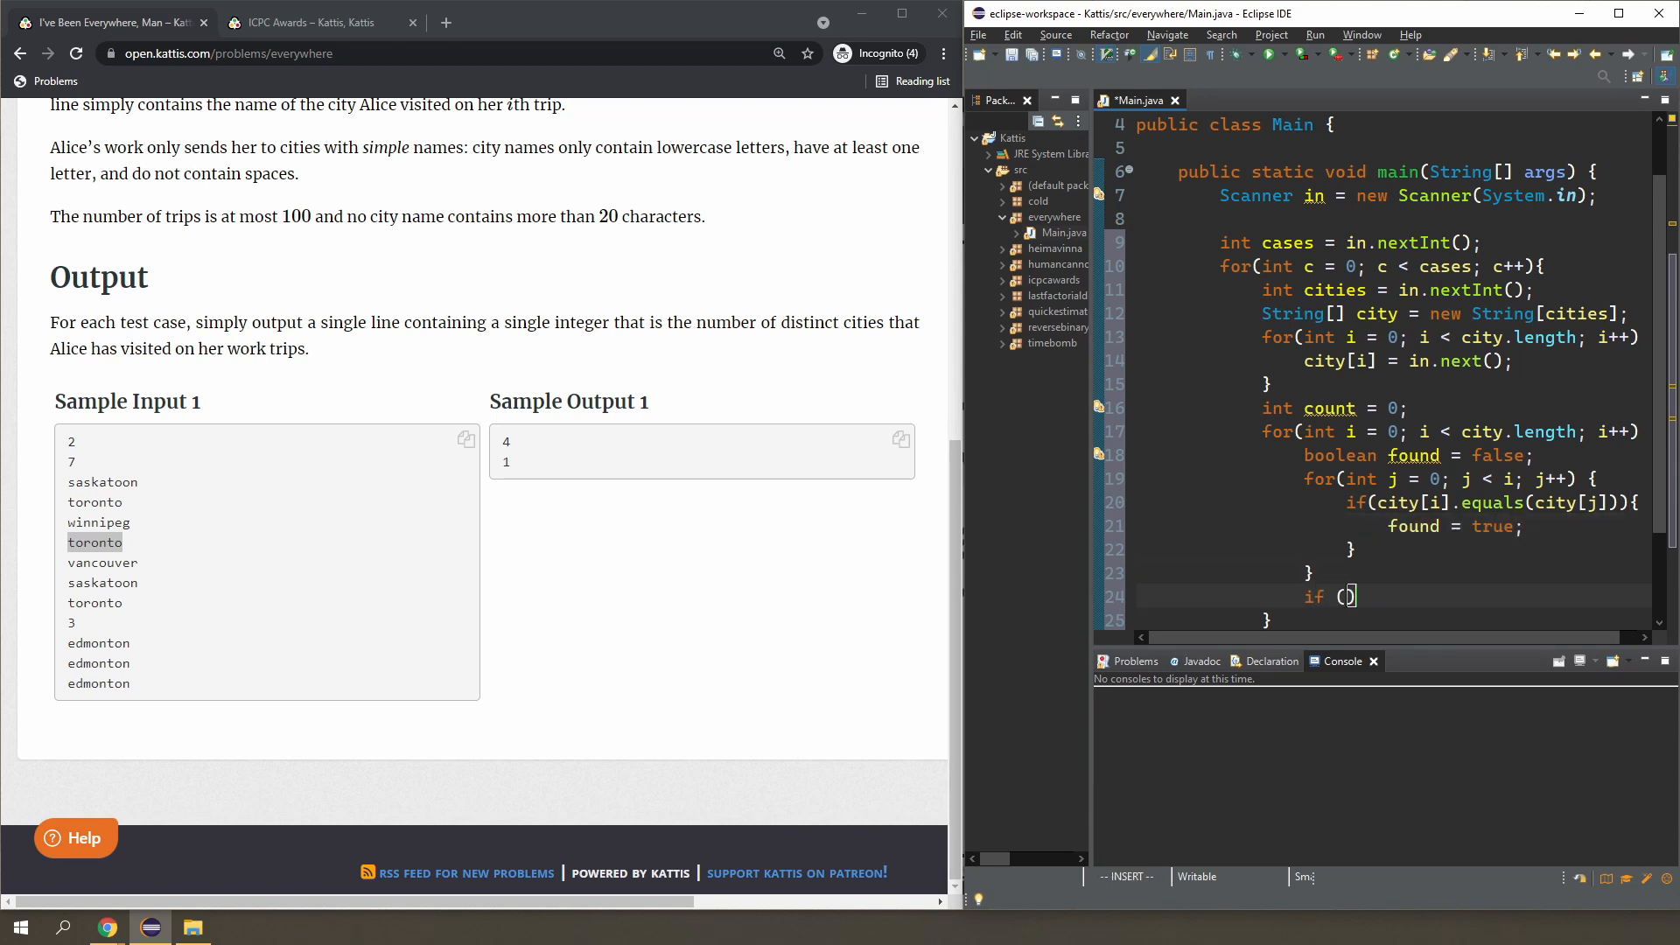
pyautogui.write('found')
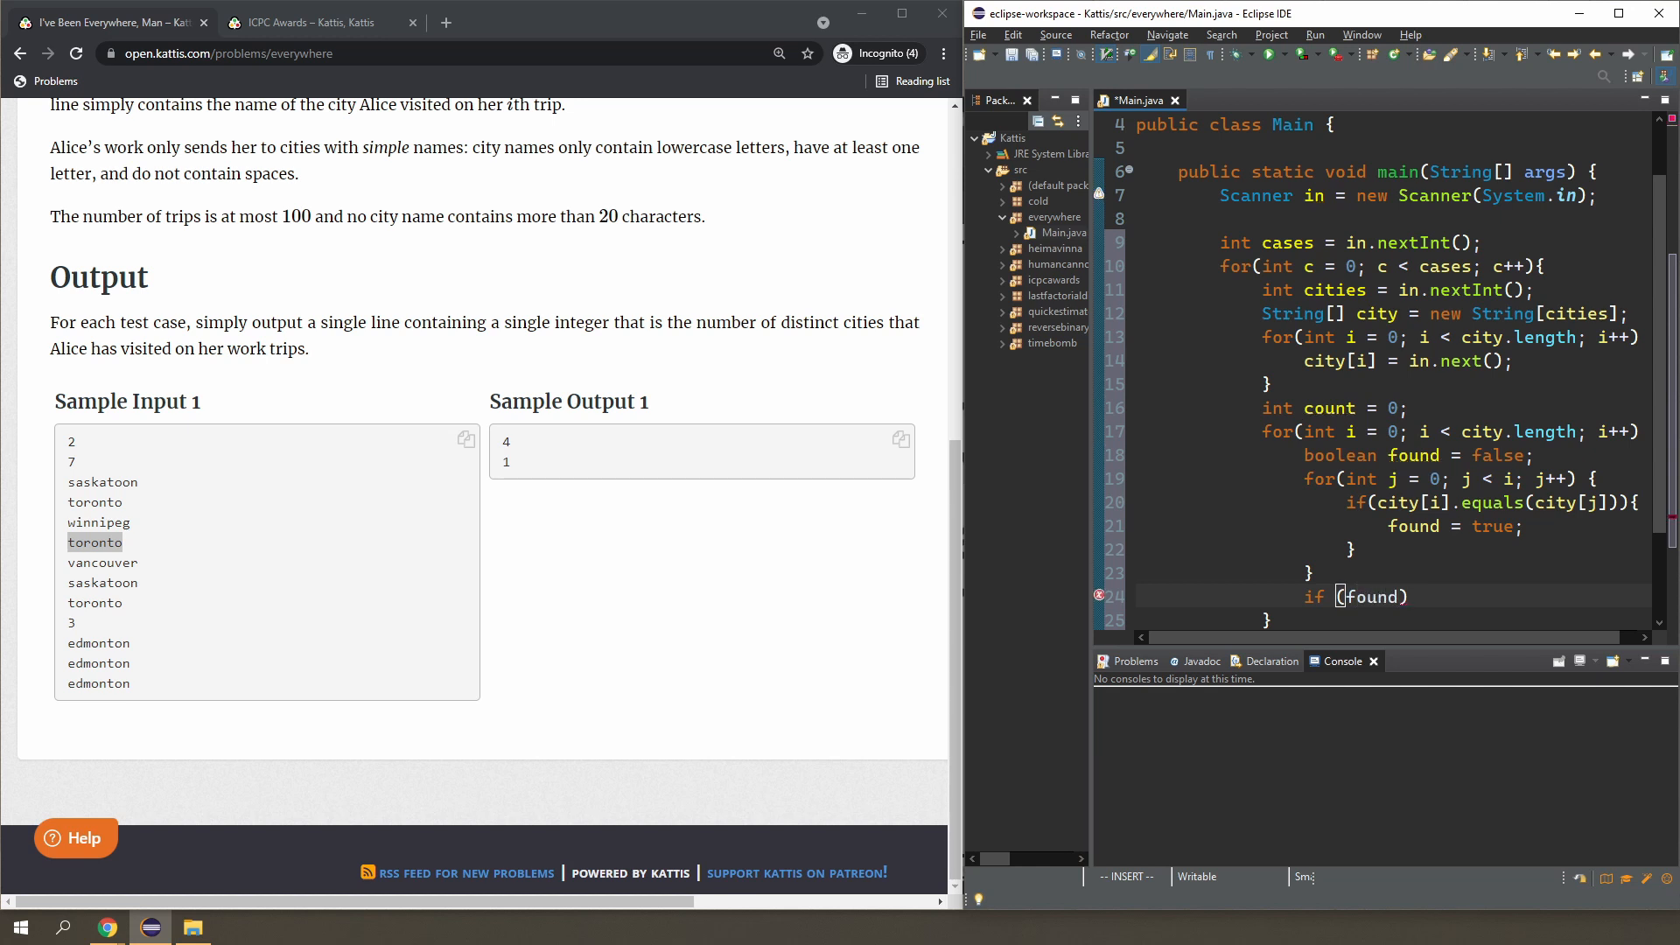
pyautogui.write('!')
pyautogui.write('count++;')
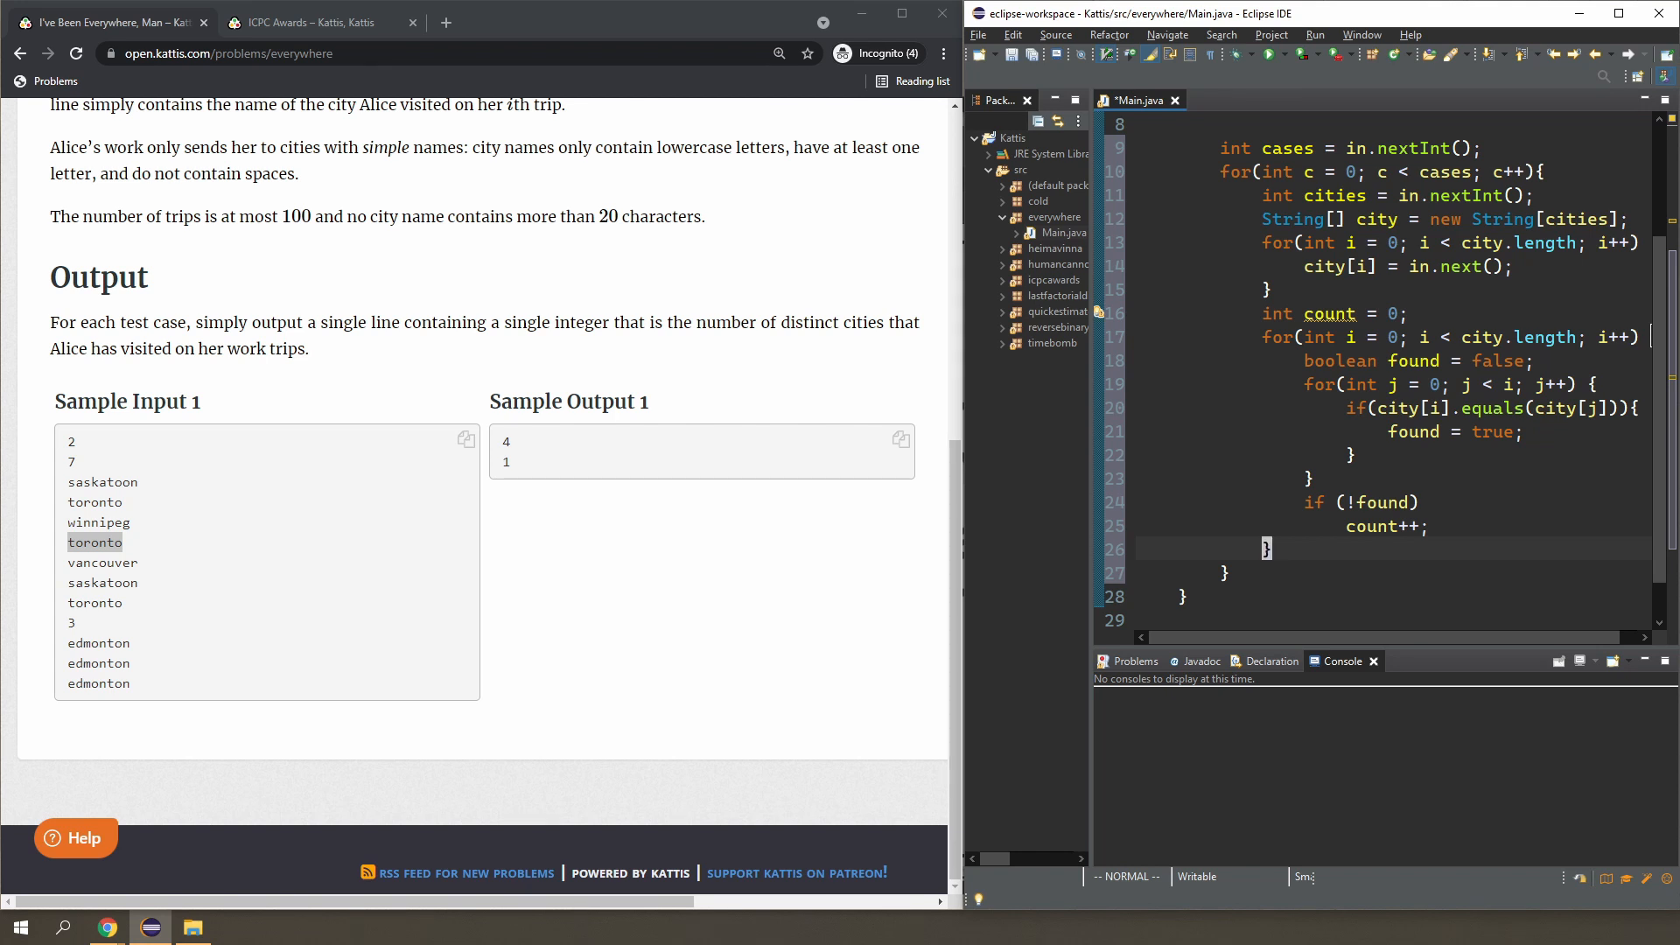
# Add System.out.println(count) after the loop, save, and run the sample, getting 4 and 1.
pyautogui.write('Syste')
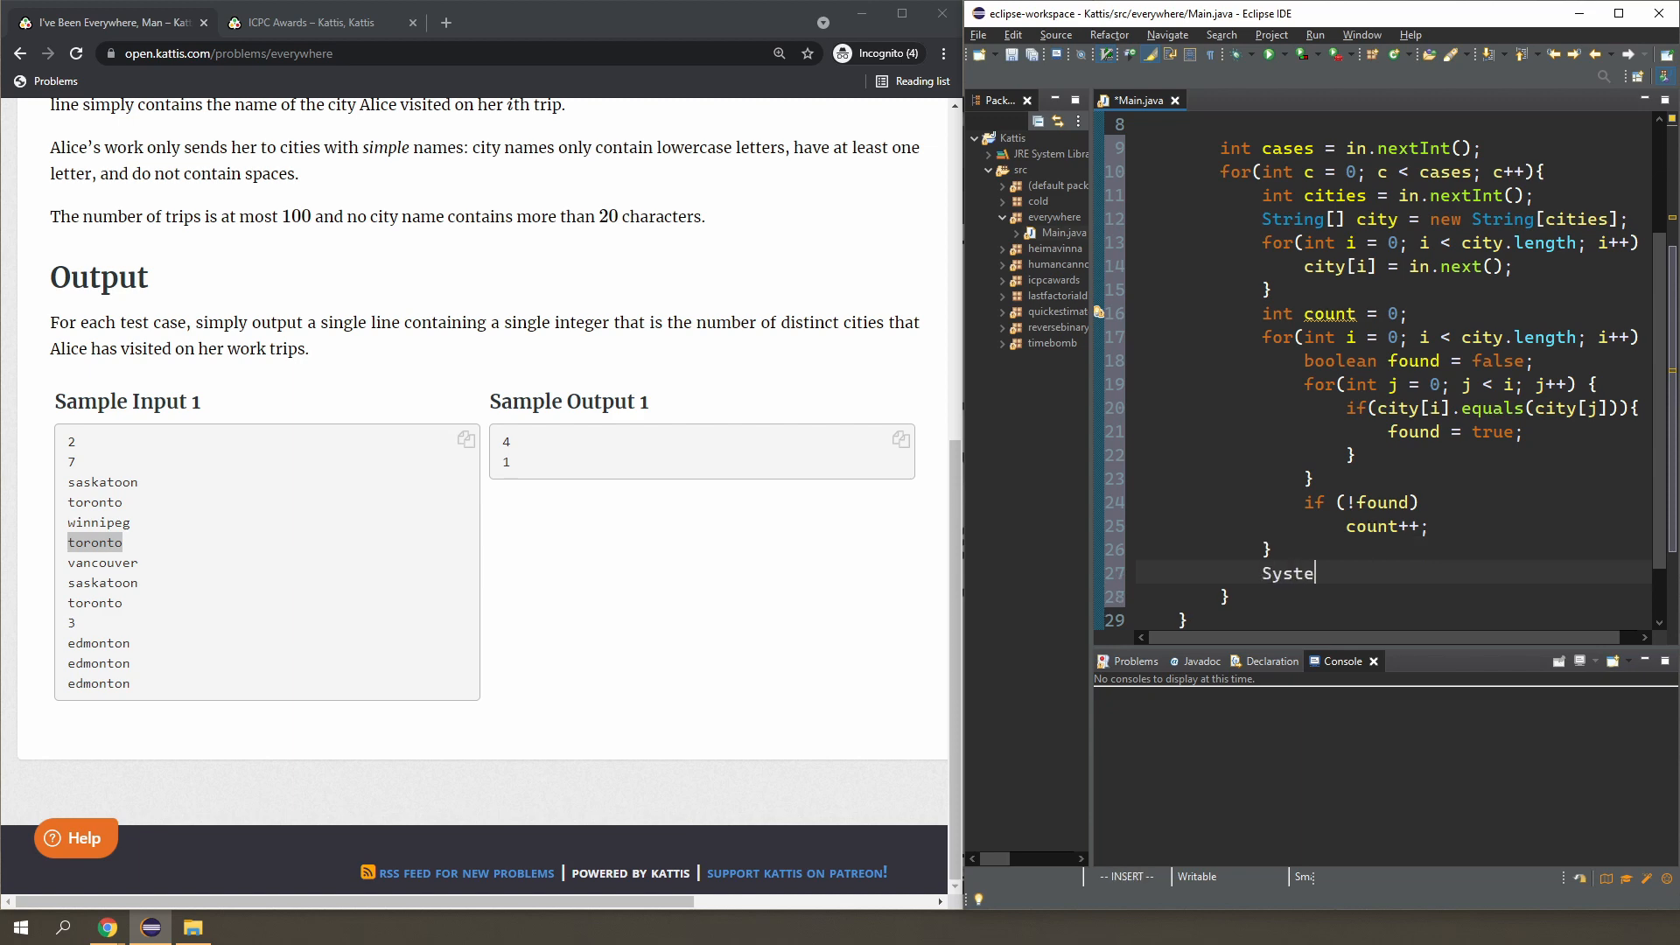
pyautogui.write('.out.println(count);')
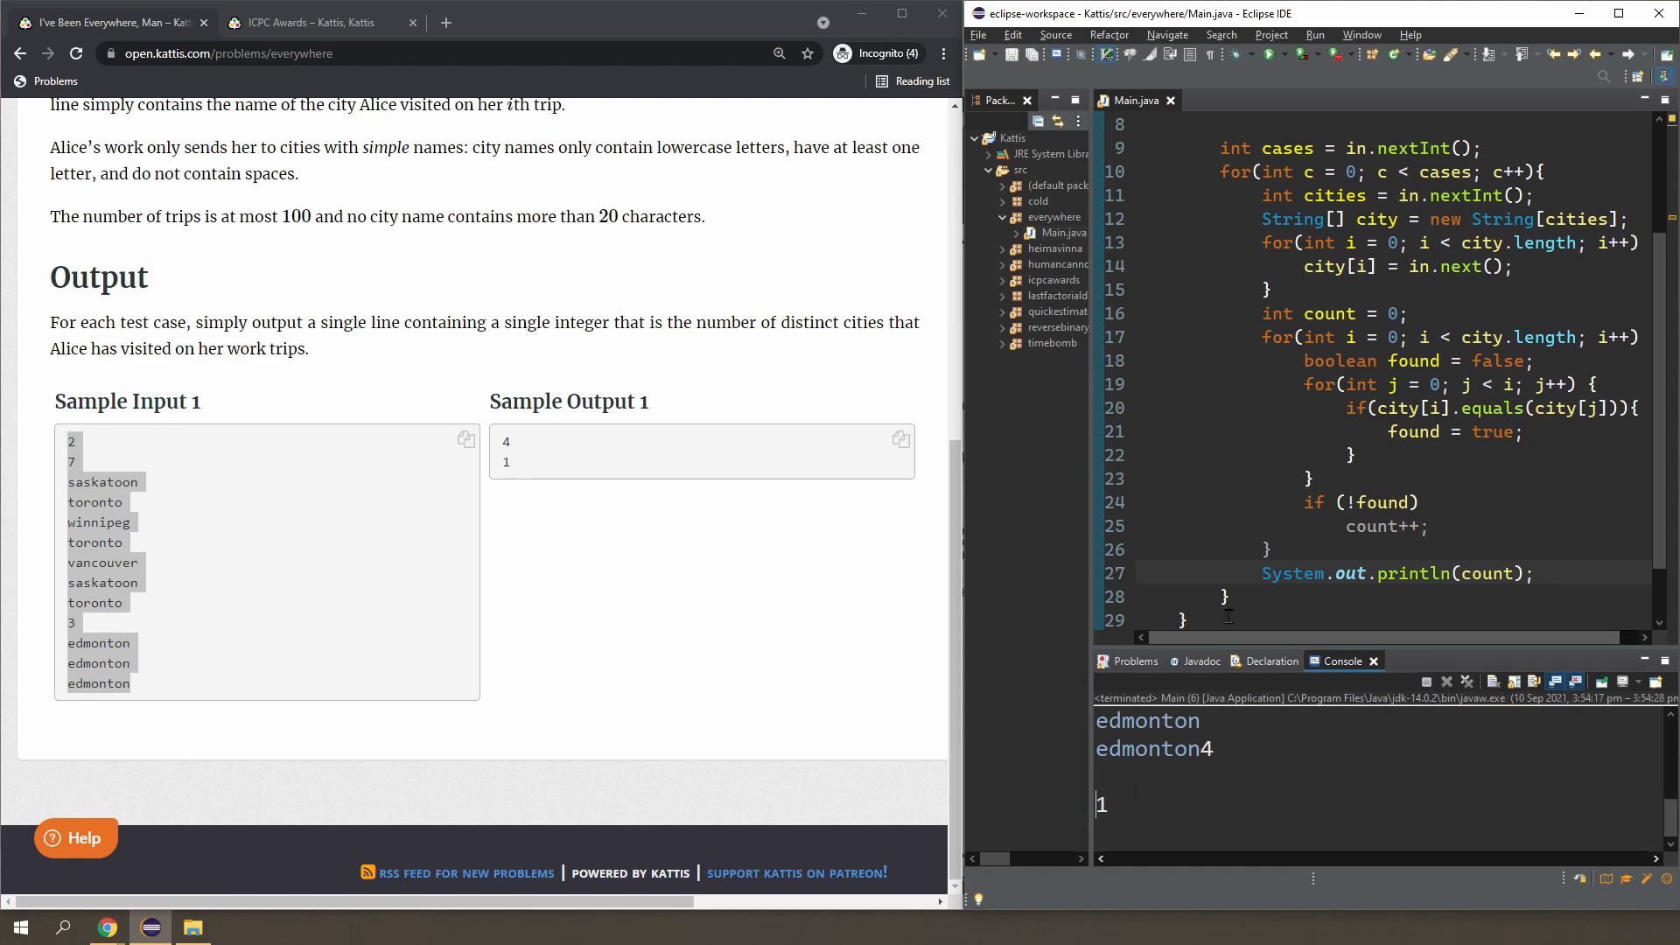
pyautogui.scroll(-3)
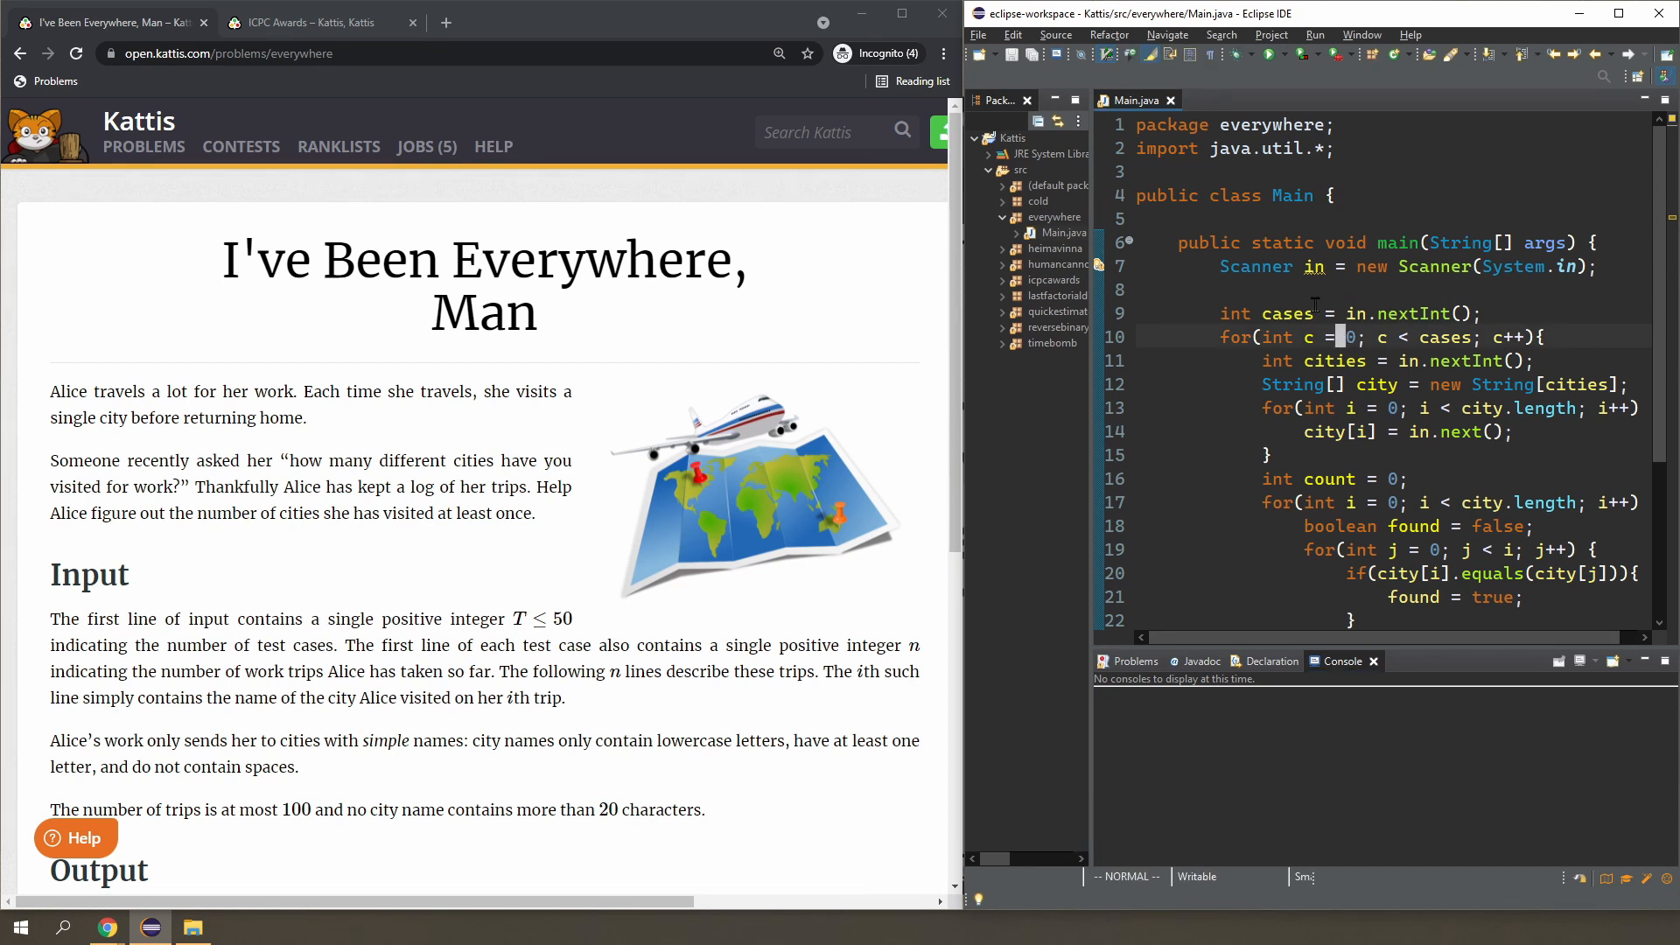
# Scroll through main and delete all code after the Scanner declaration.
pyautogui.scroll(-3)
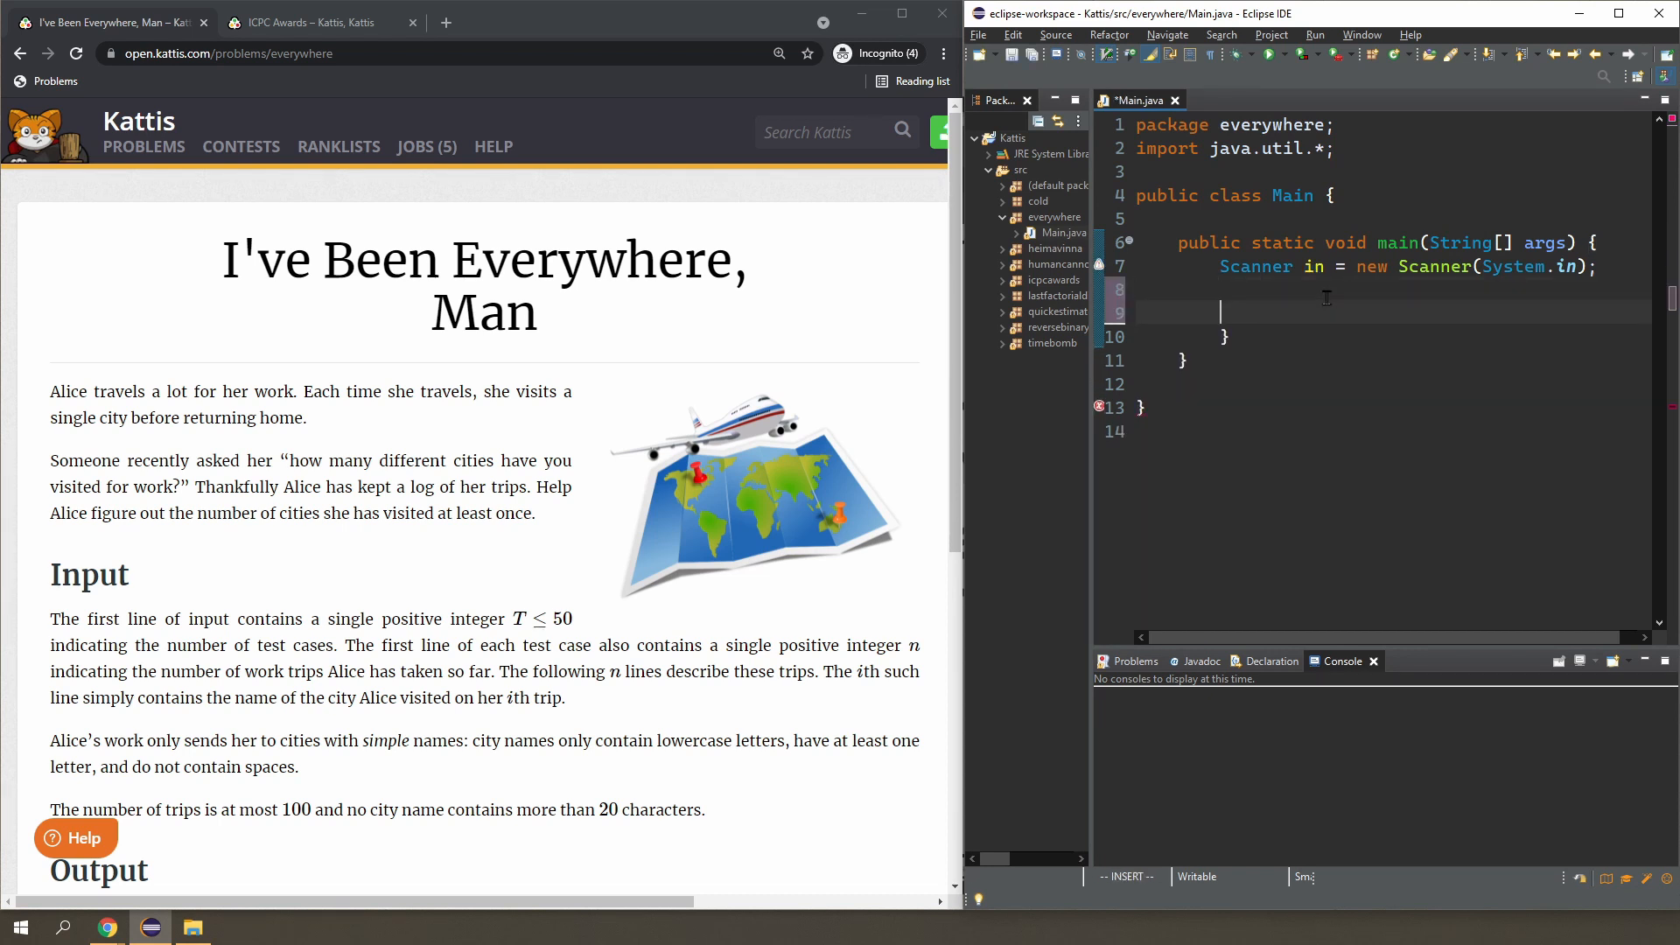
# Declare HashSet<Integer> s = new HashSet<Integer>() in main.
pyautogui.write('HashSet')
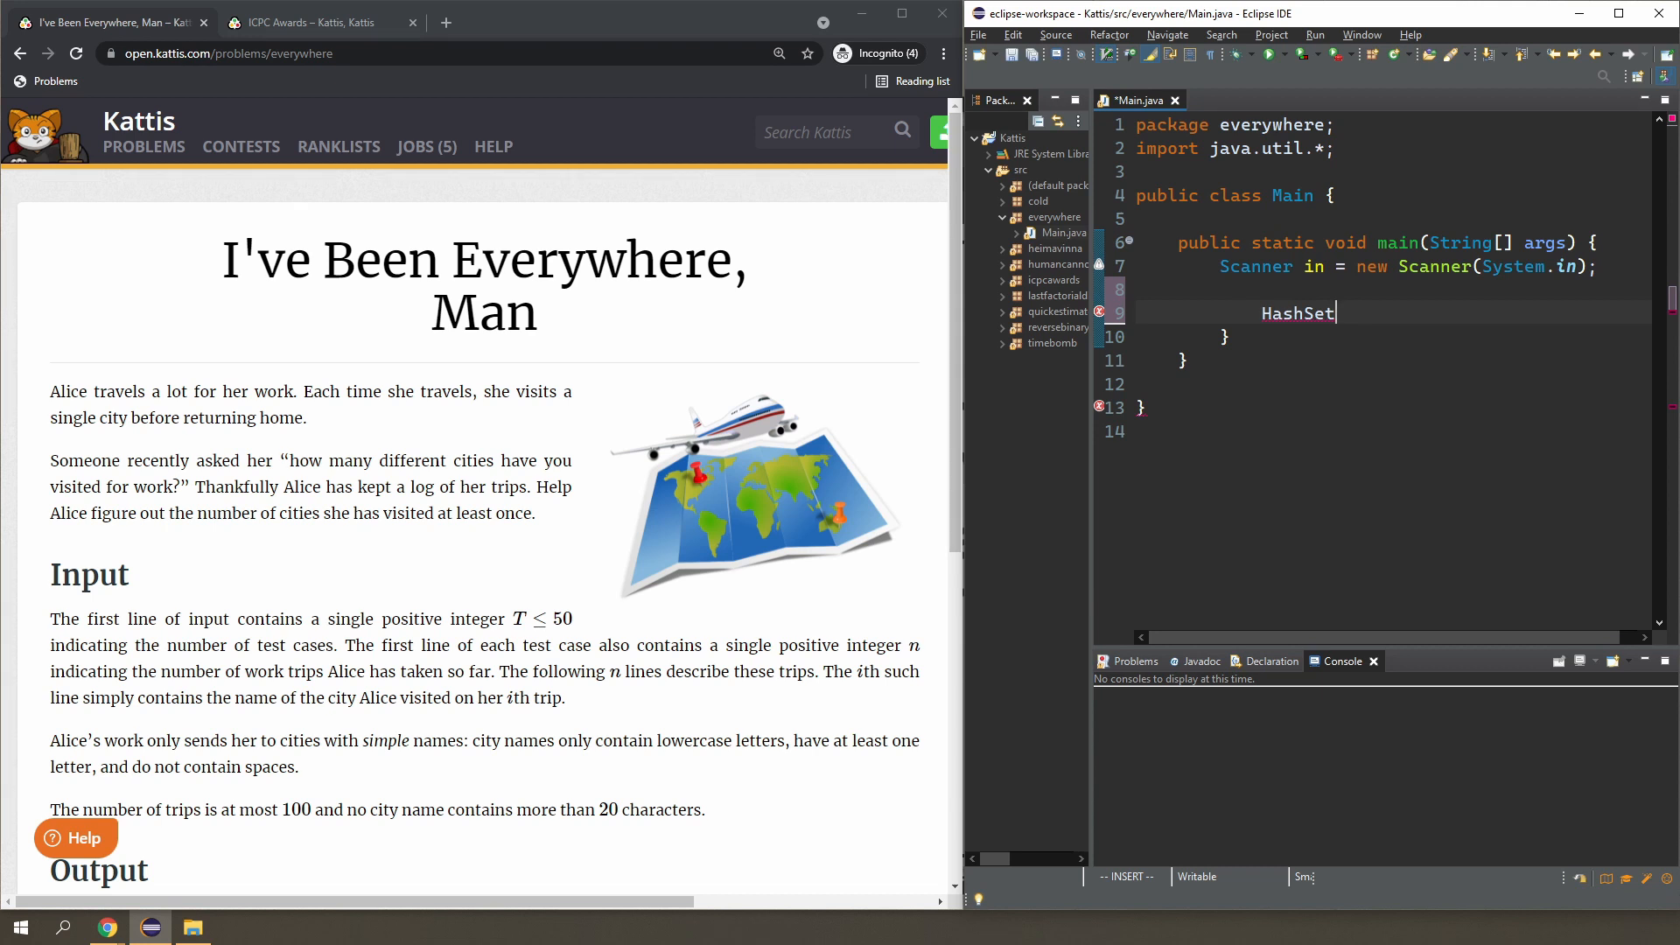
pyautogui.write('<>')
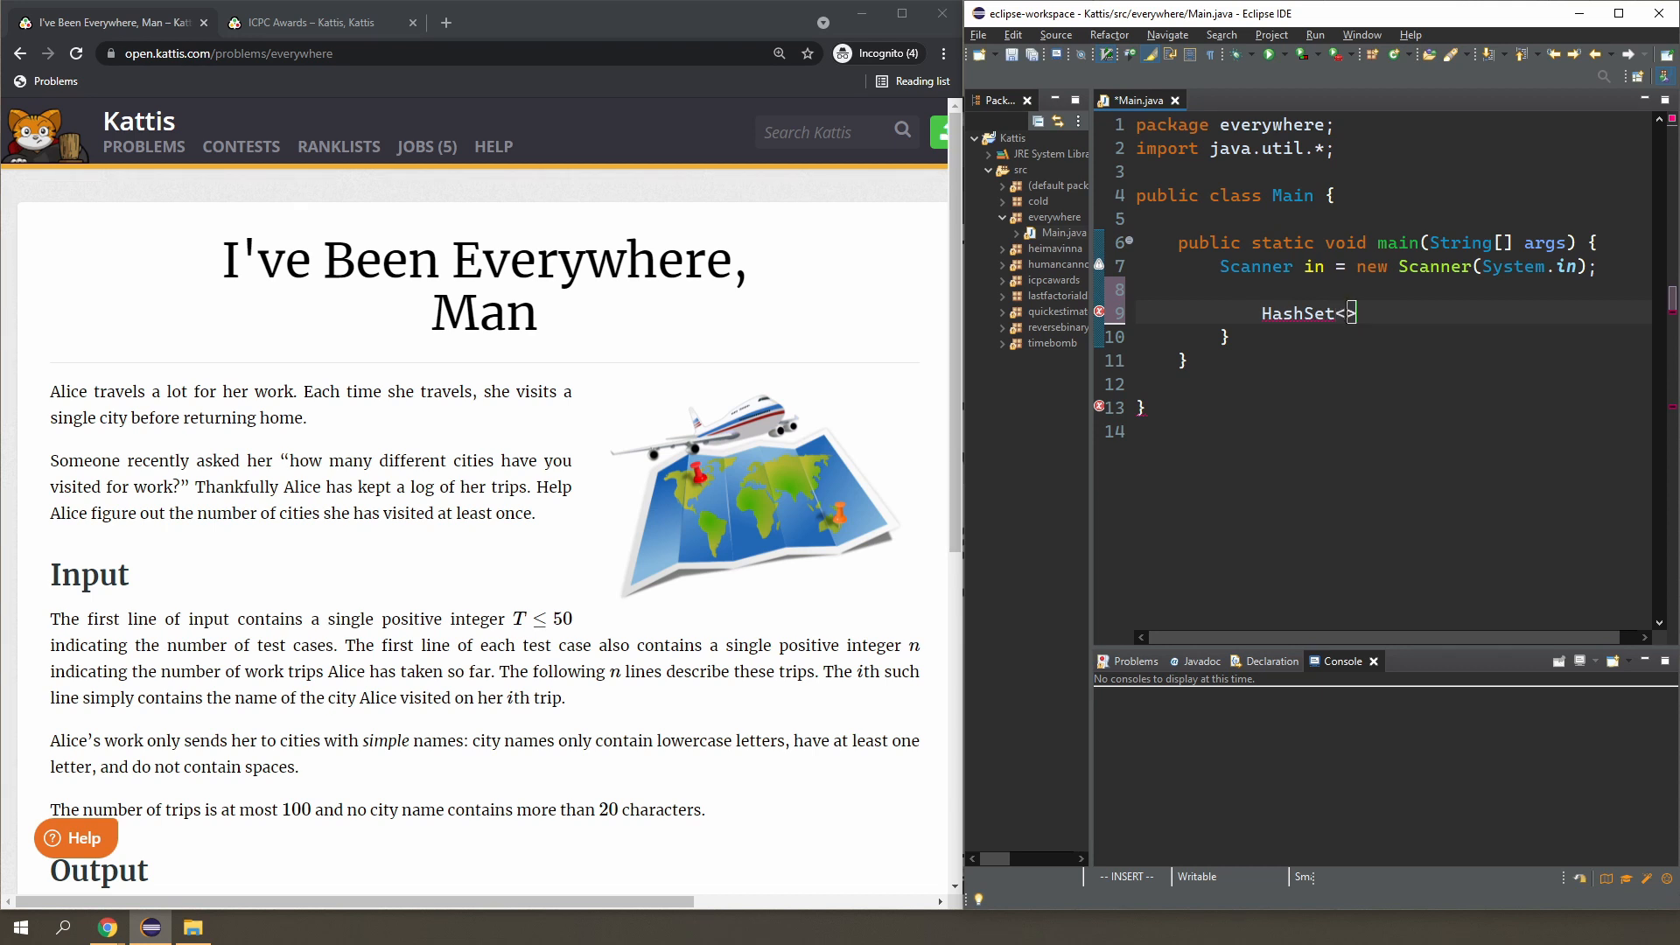
pyautogui.write('Integer> s')
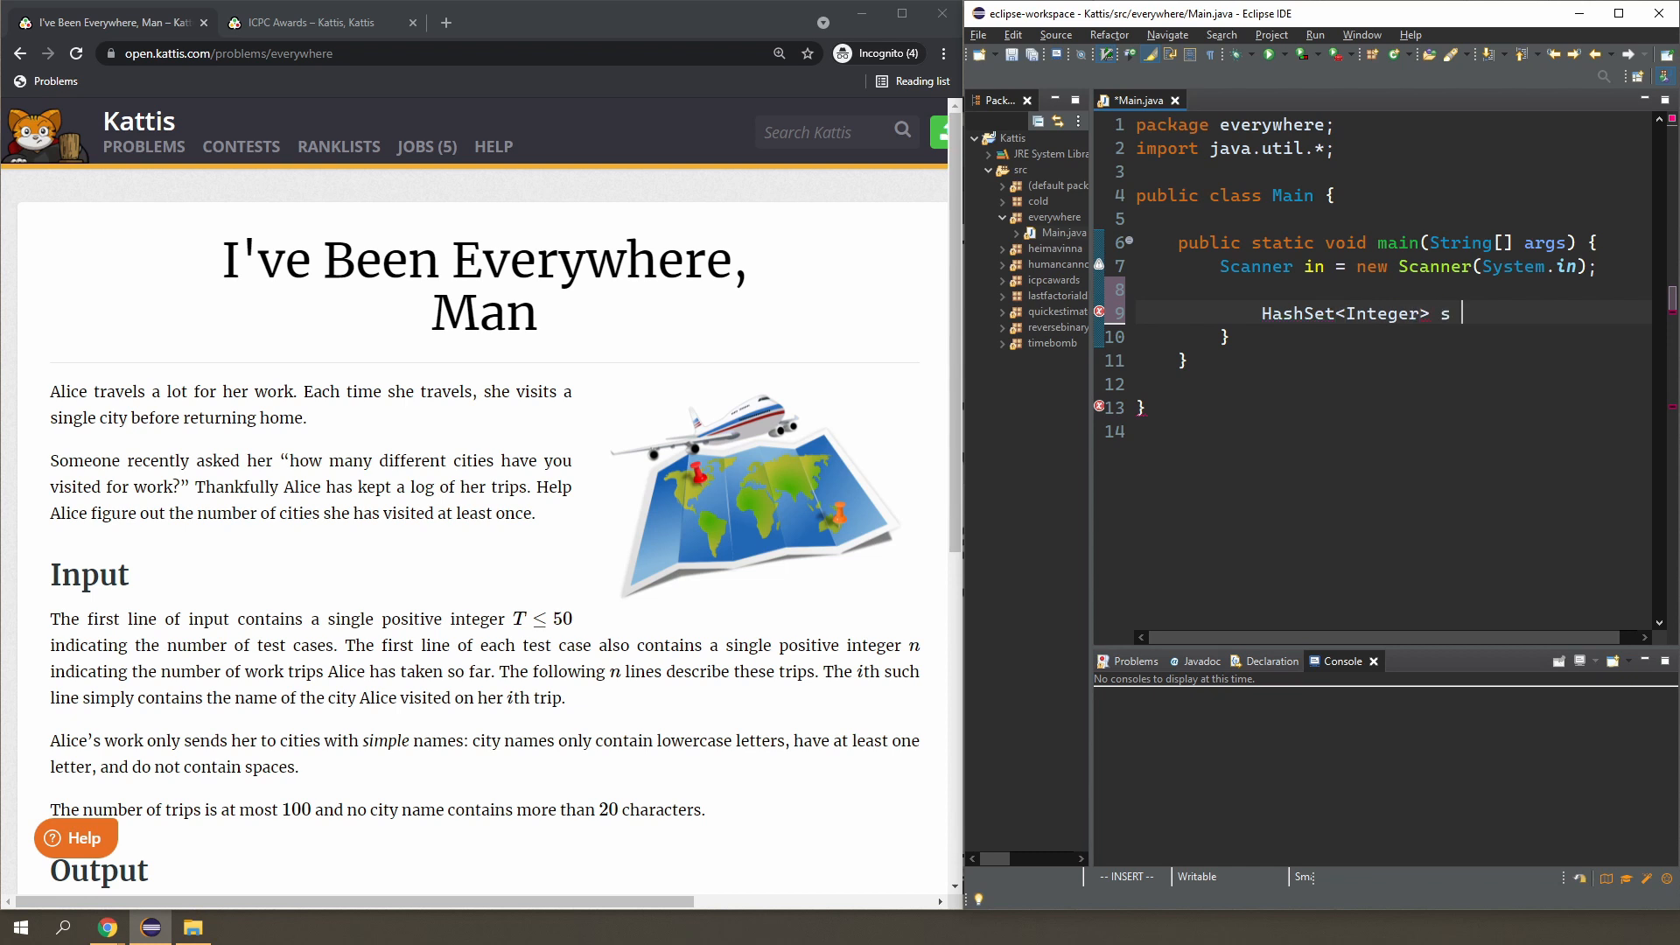
pyautogui.write('= new HashSet<>();')
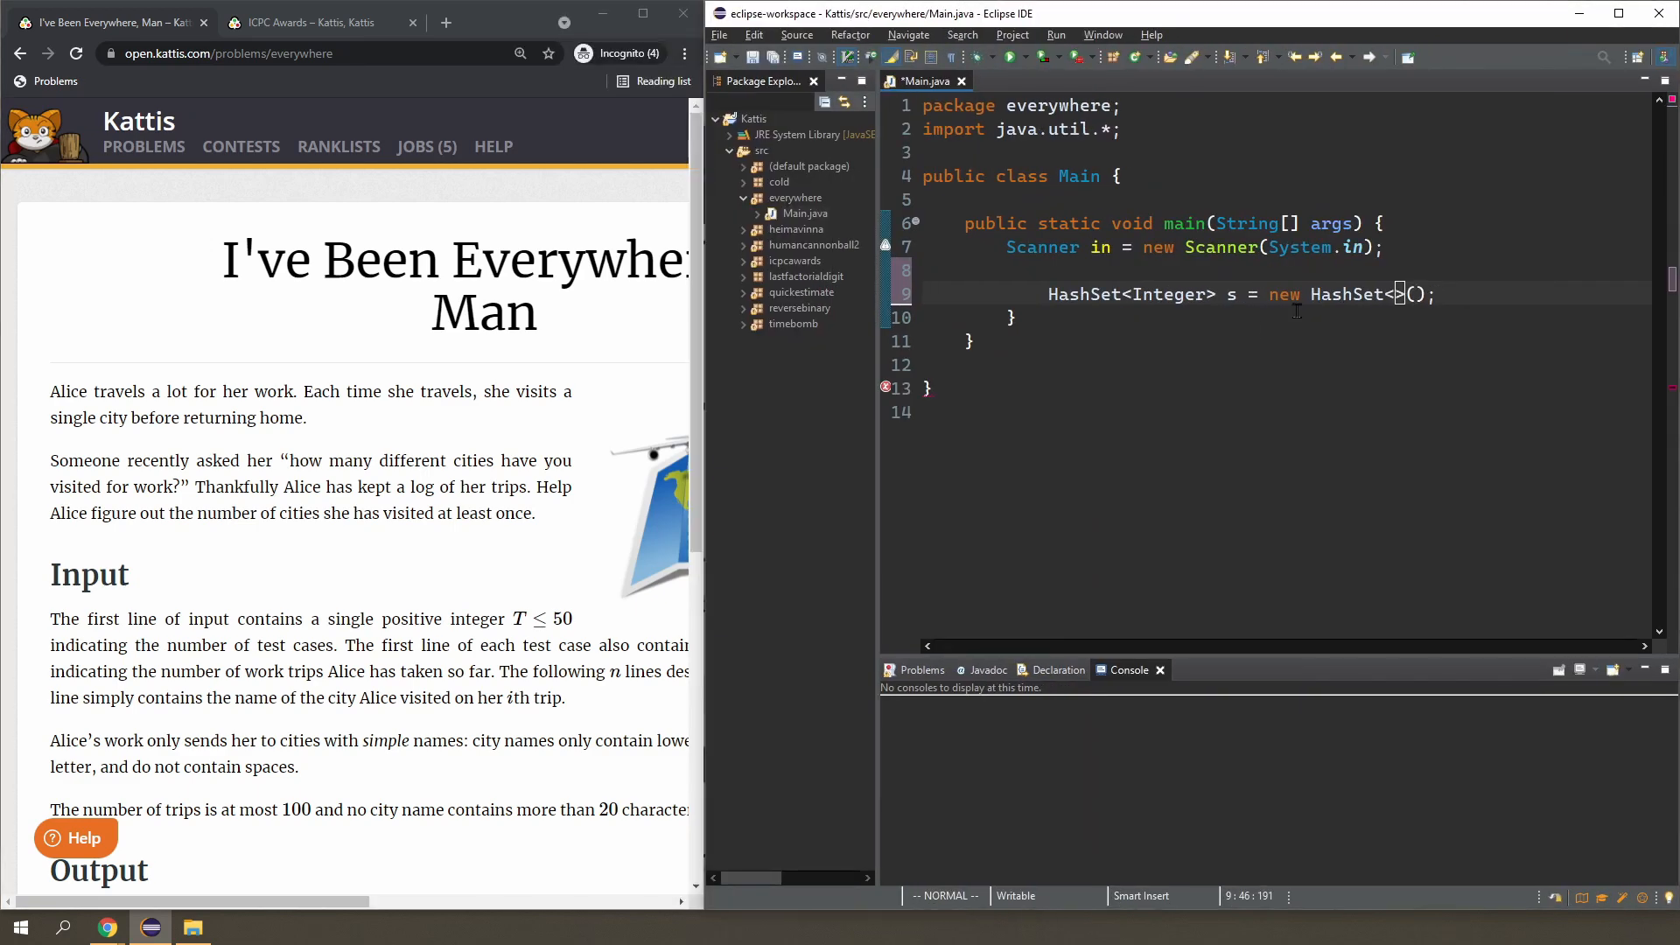
pyautogui.write('Integer')
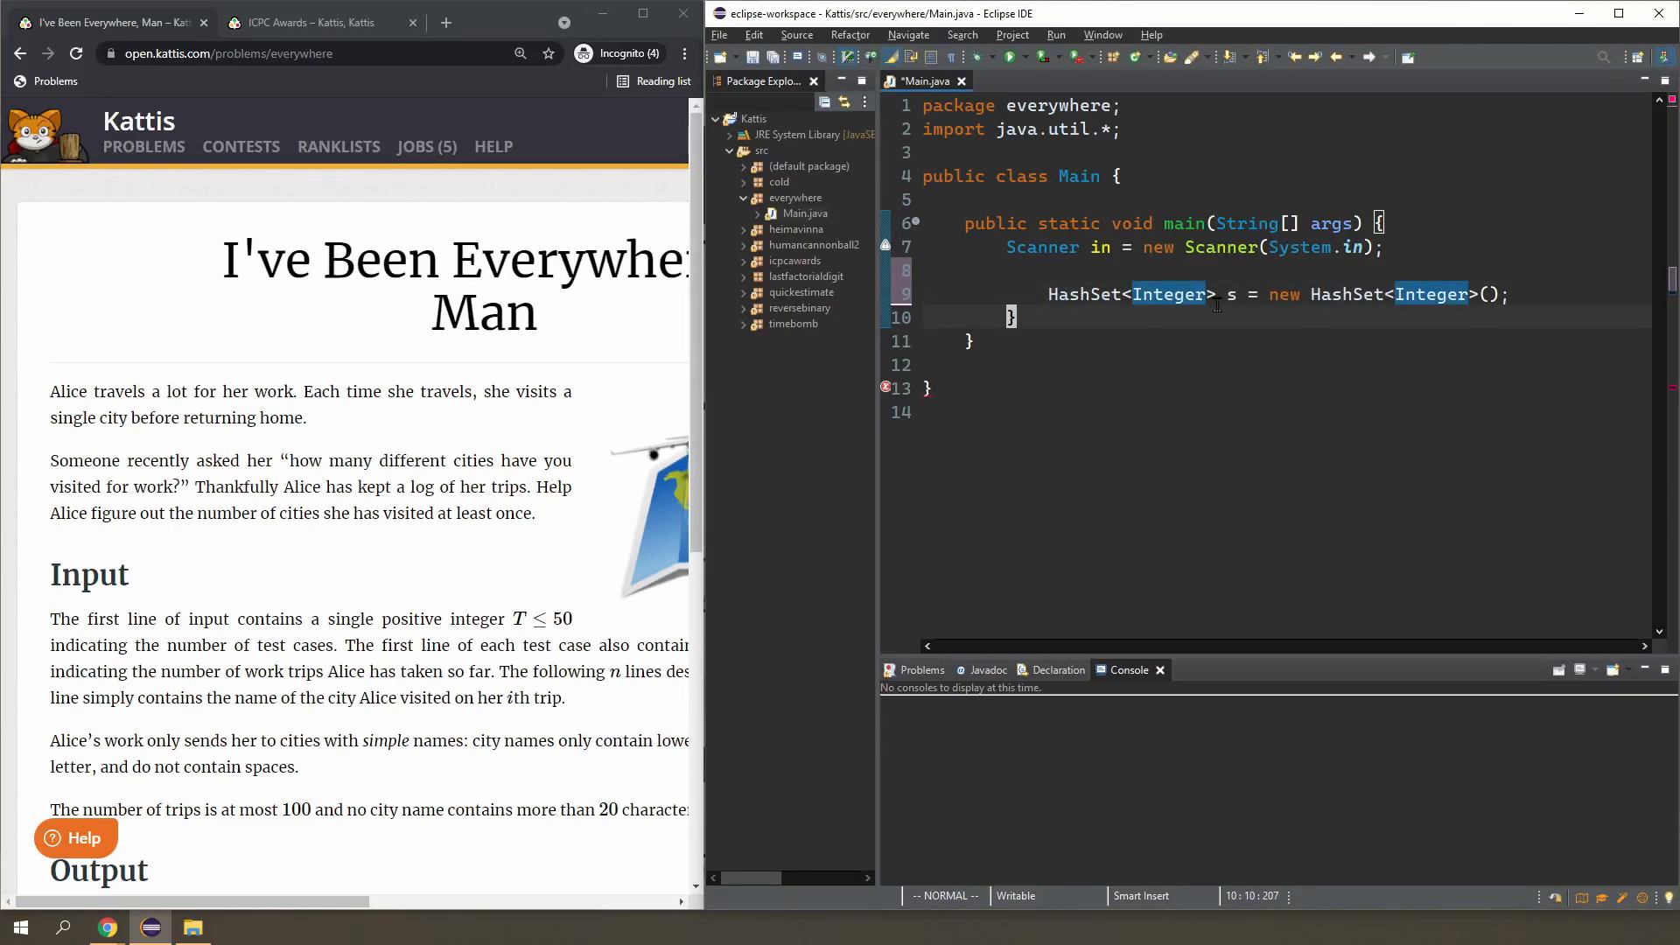
pyautogui.press('Backspace')
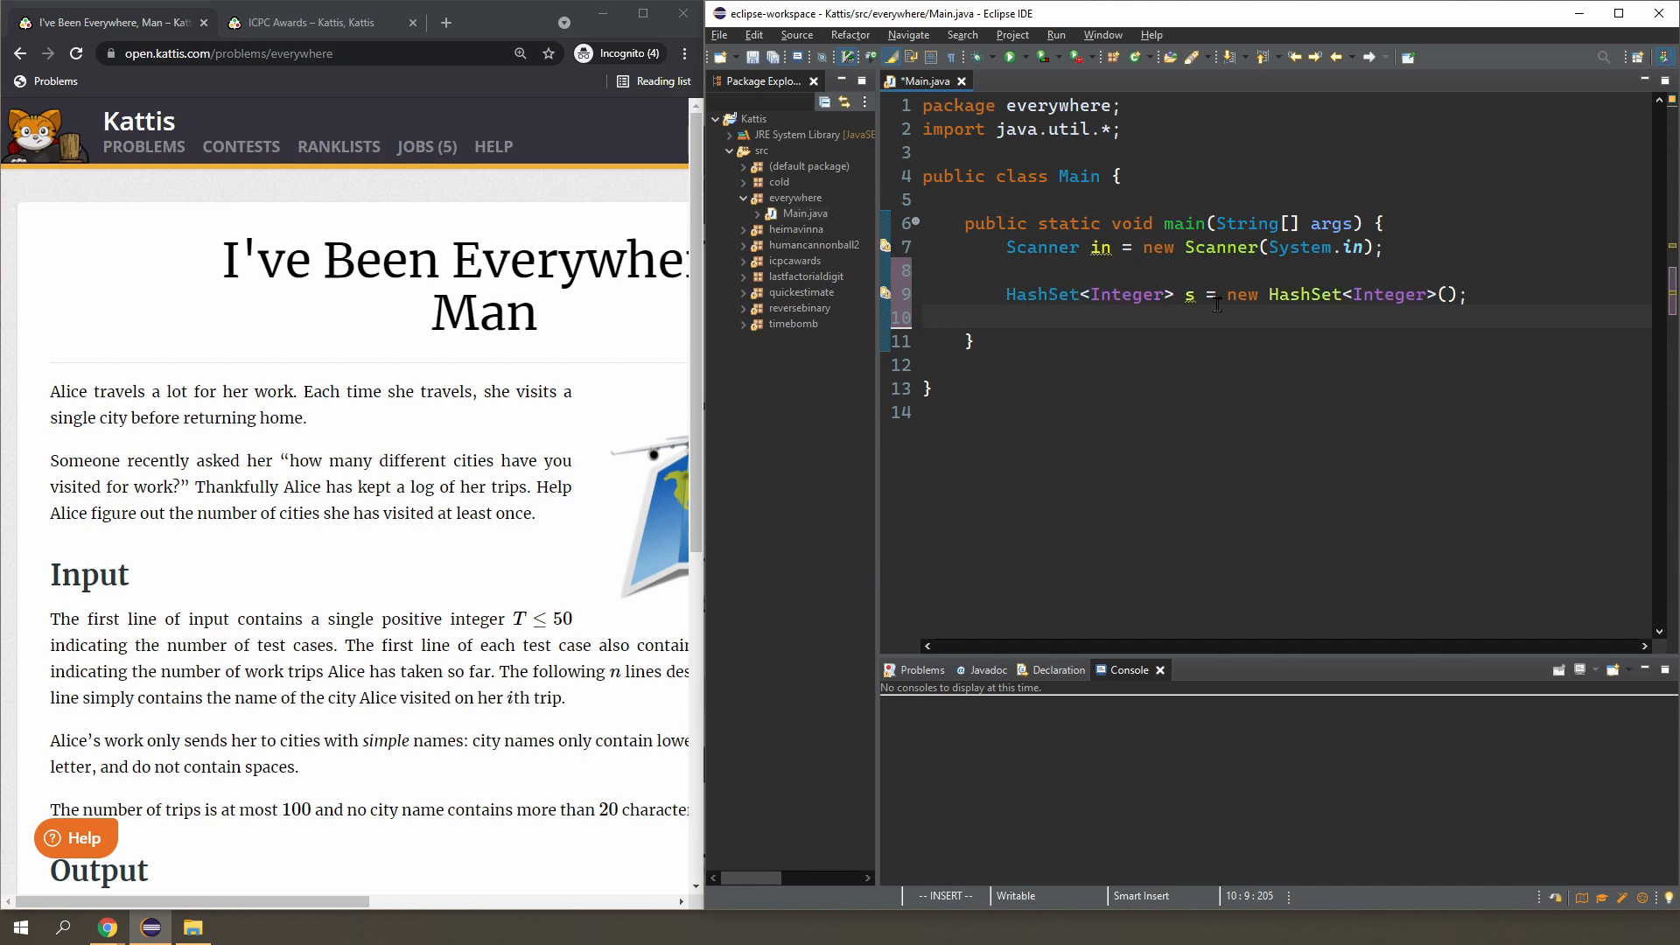
# Add 1 and 2 repeatedly to s, print s.size() and s, and run: 2 and [1, 2].
pyautogui.write('s.add(1);')
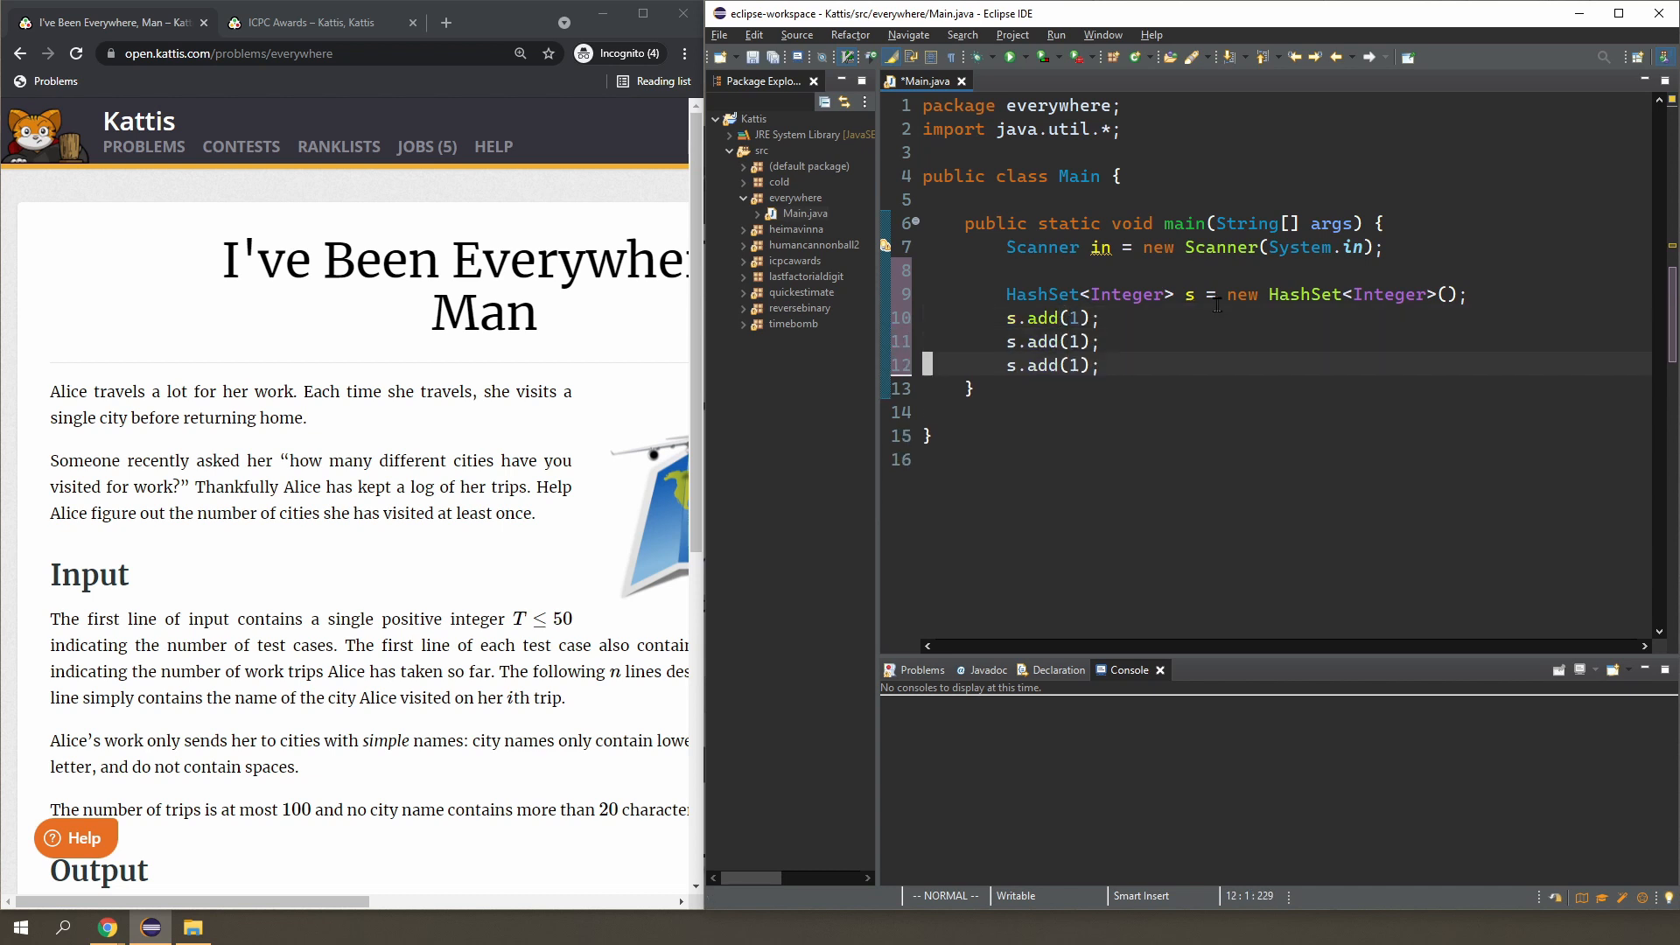
pyautogui.write('s.add(1);')
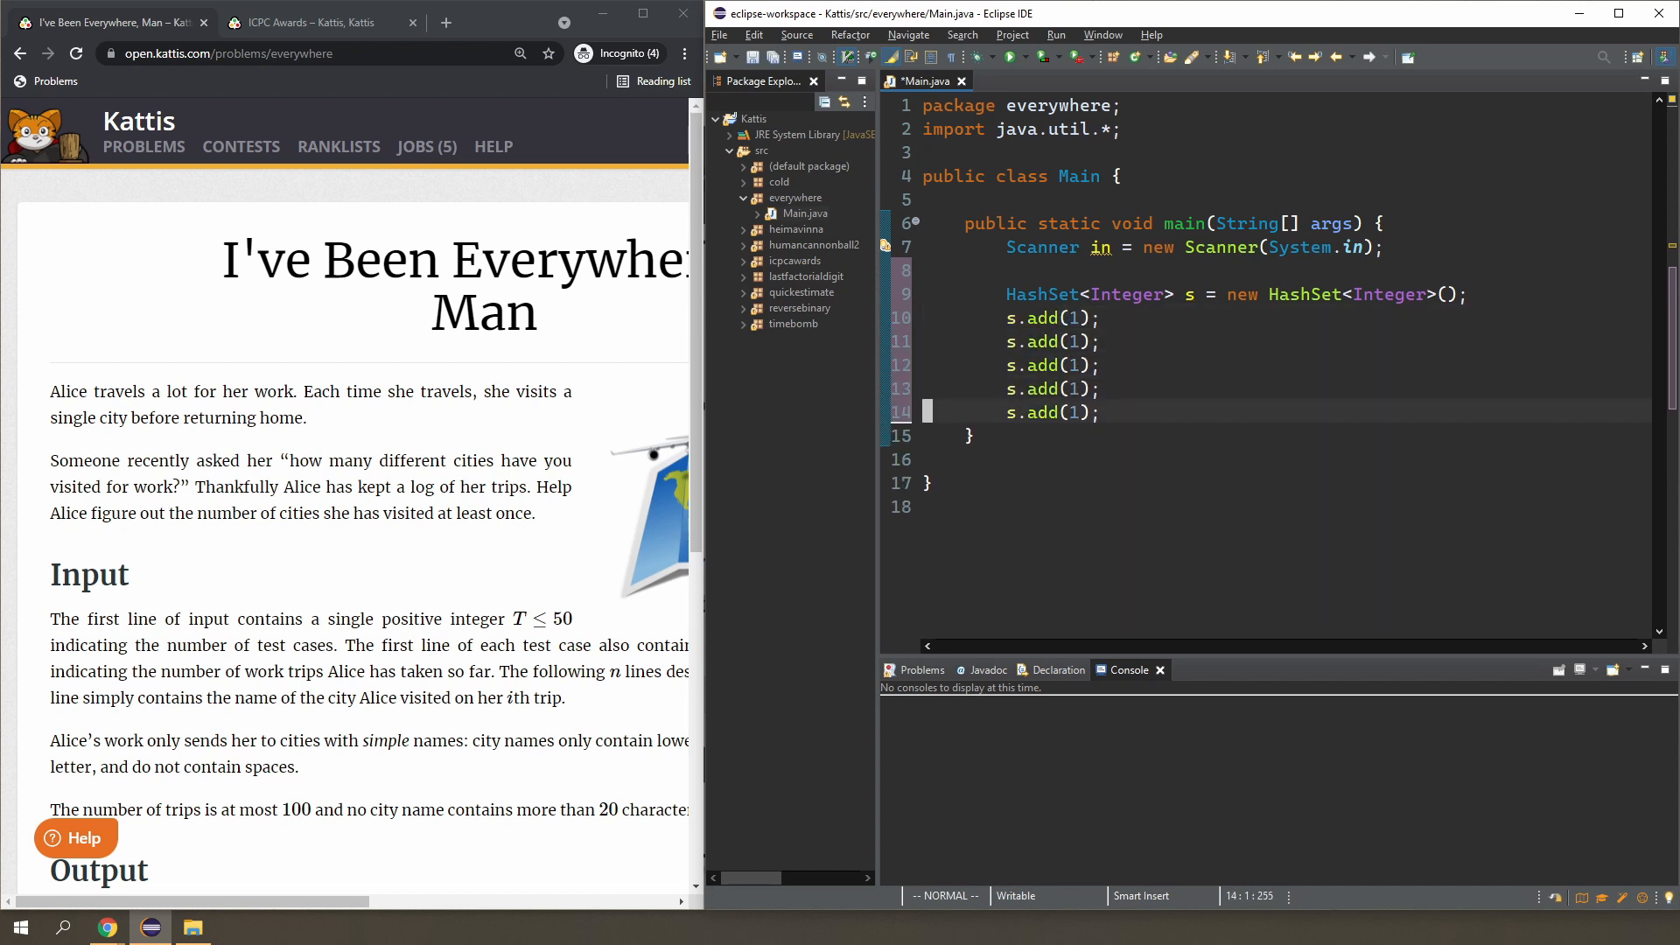
pyautogui.write('s.add(2);')
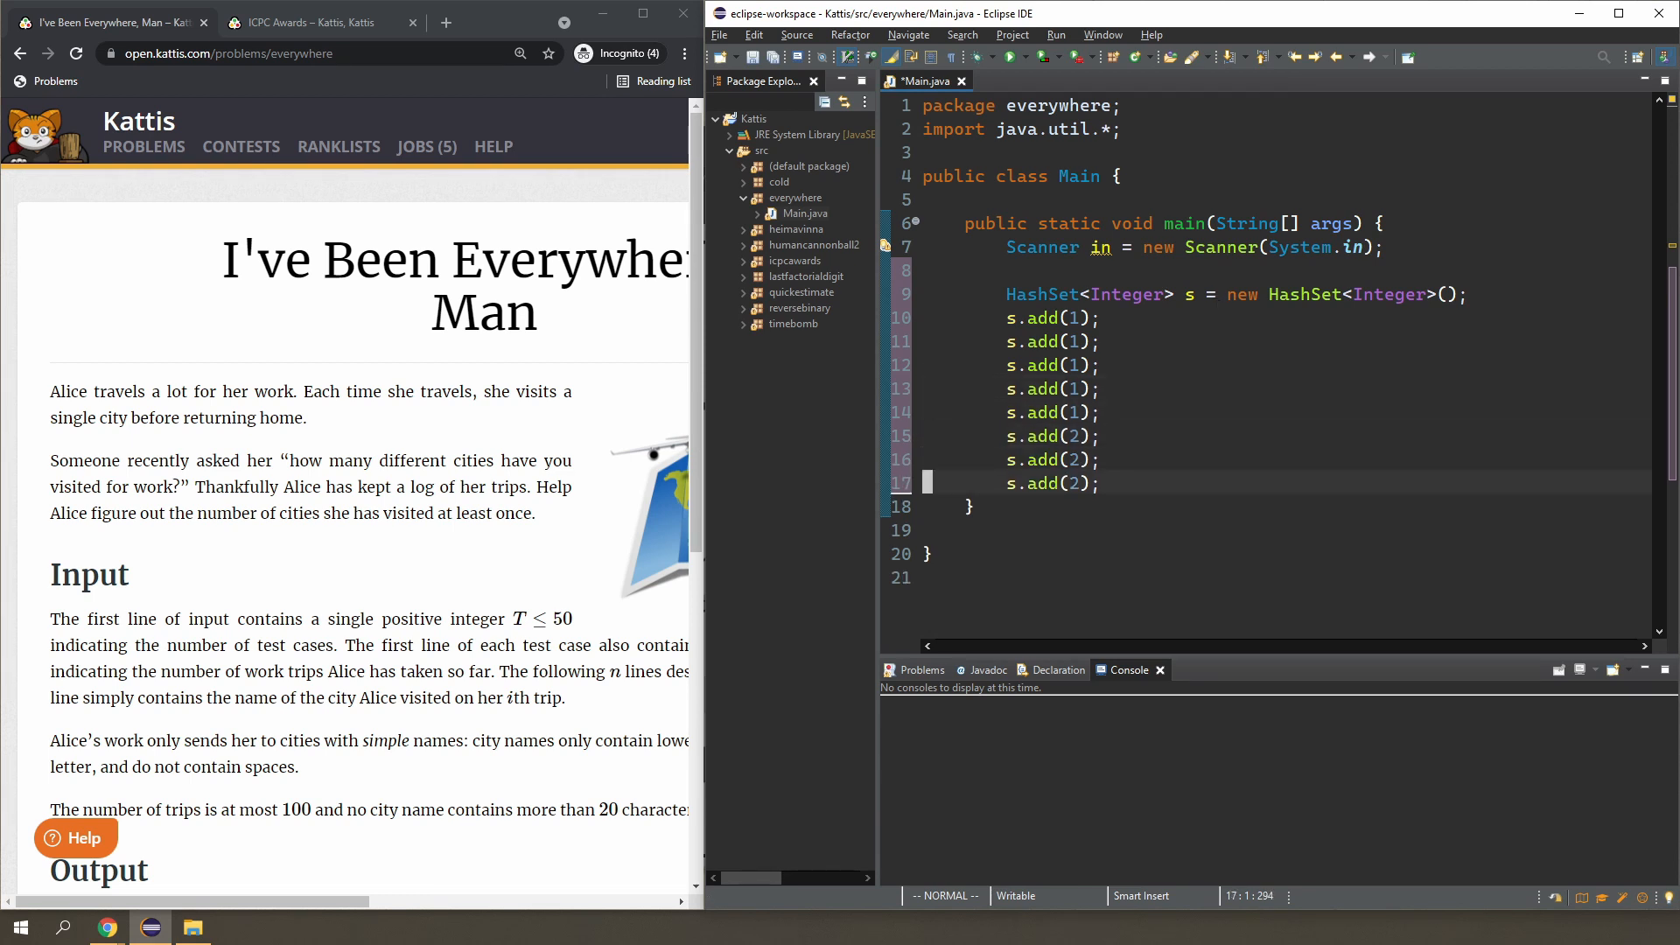
pyautogui.write('System')
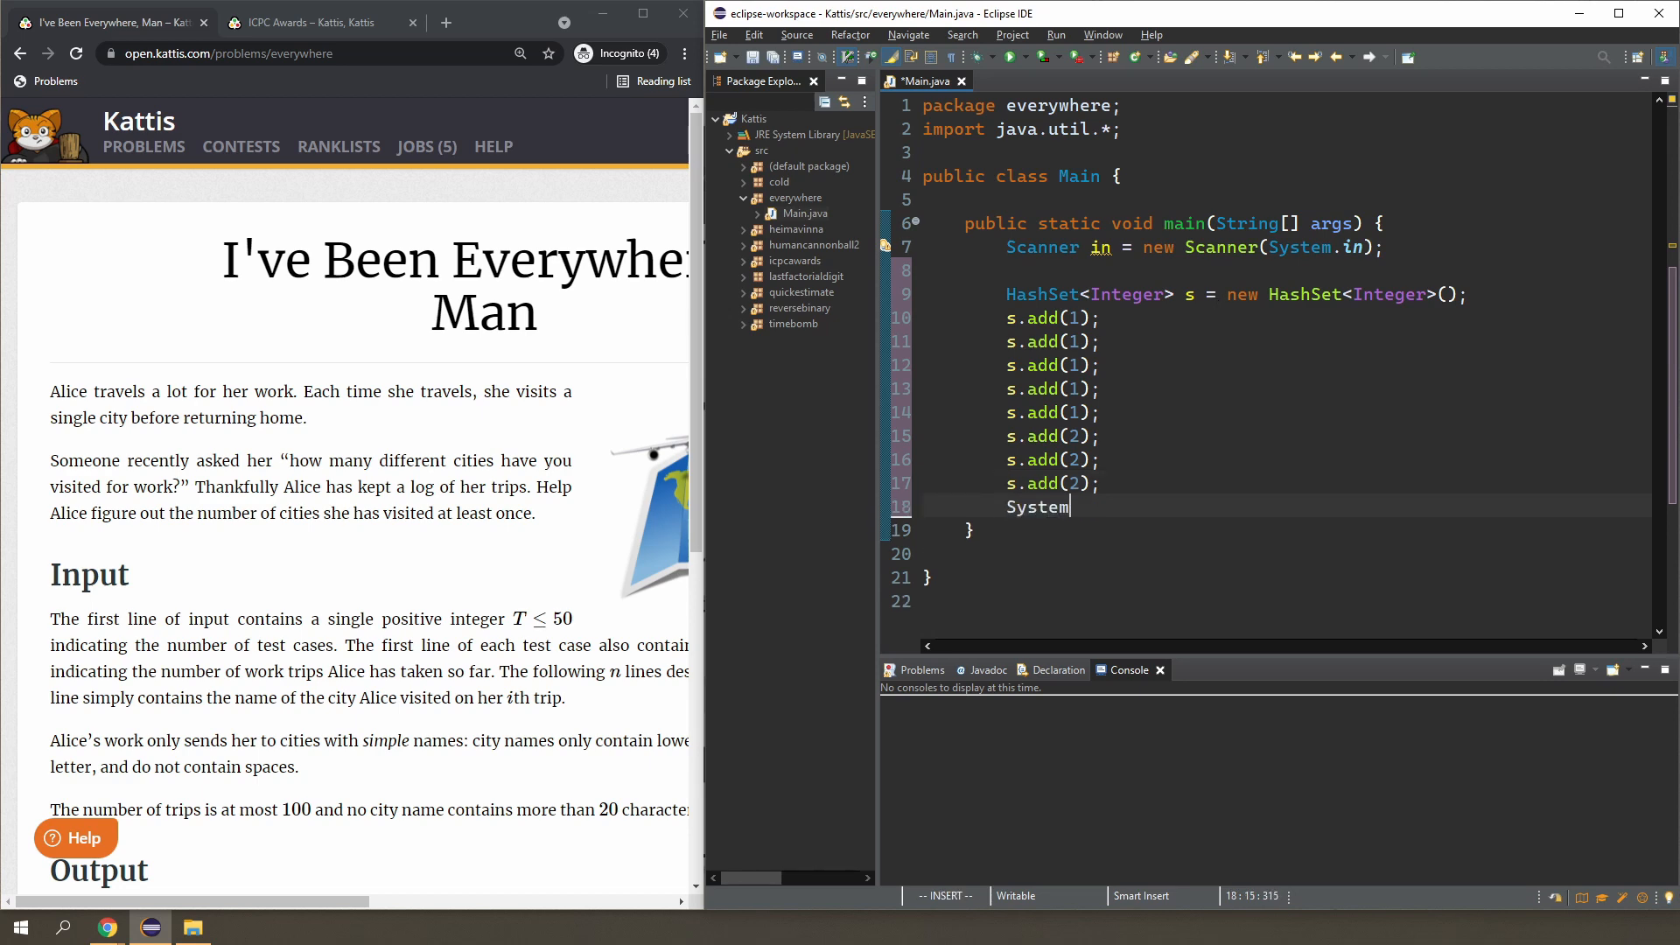
pyautogui.write('.out.println(s)')
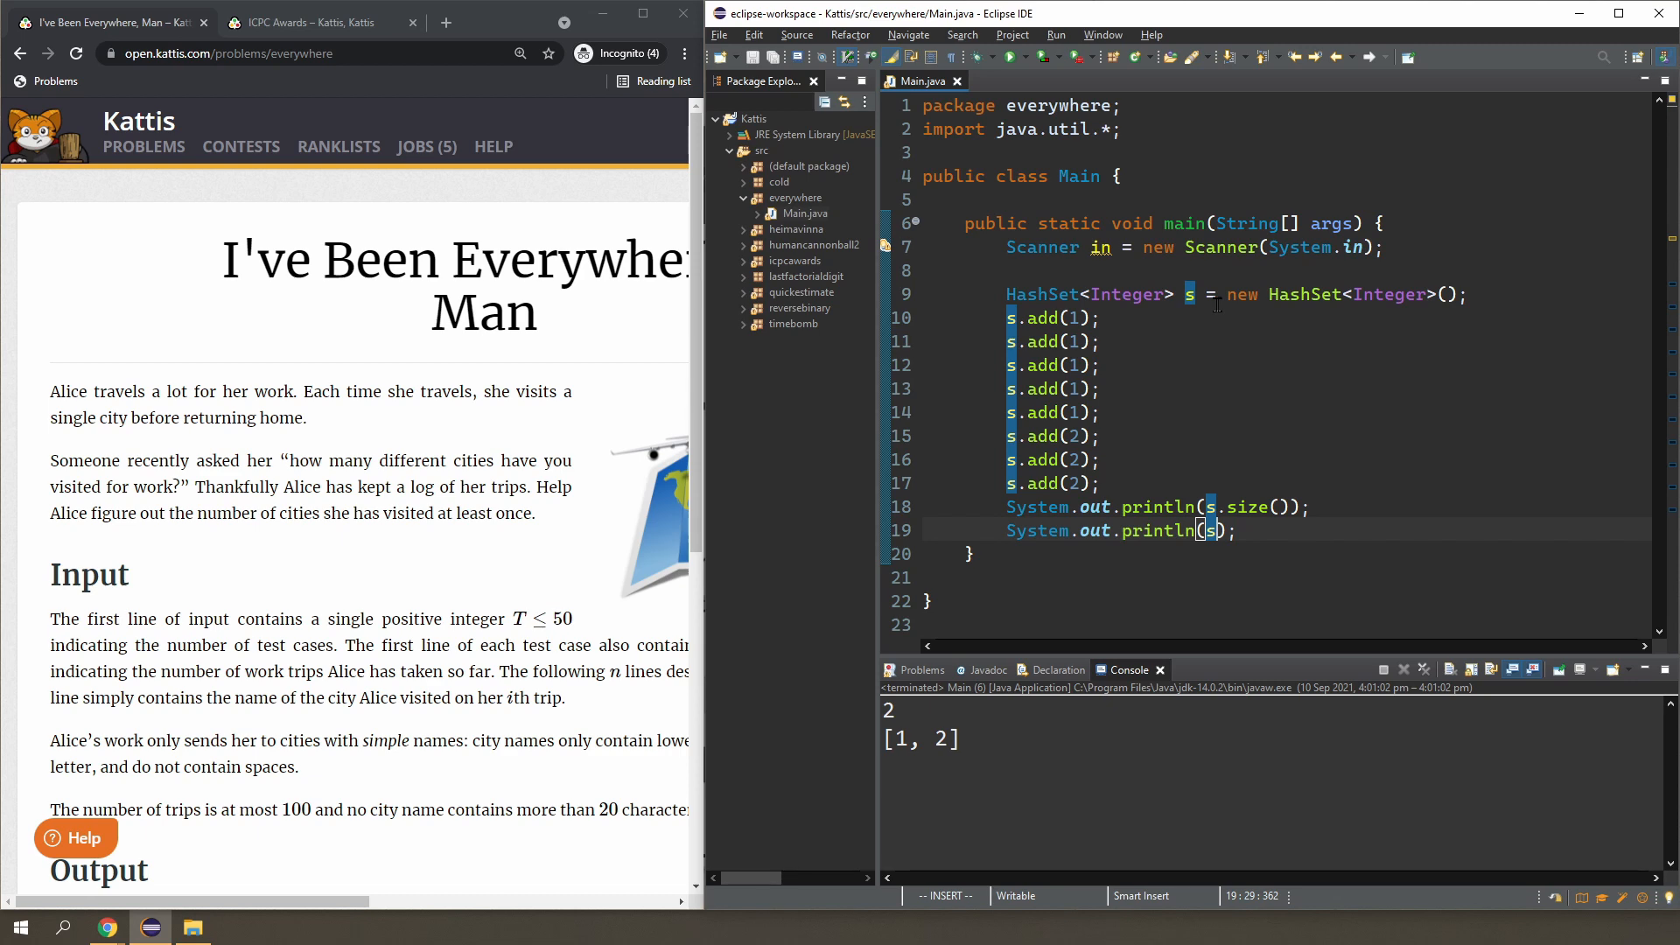
pyautogui.scroll(-3)
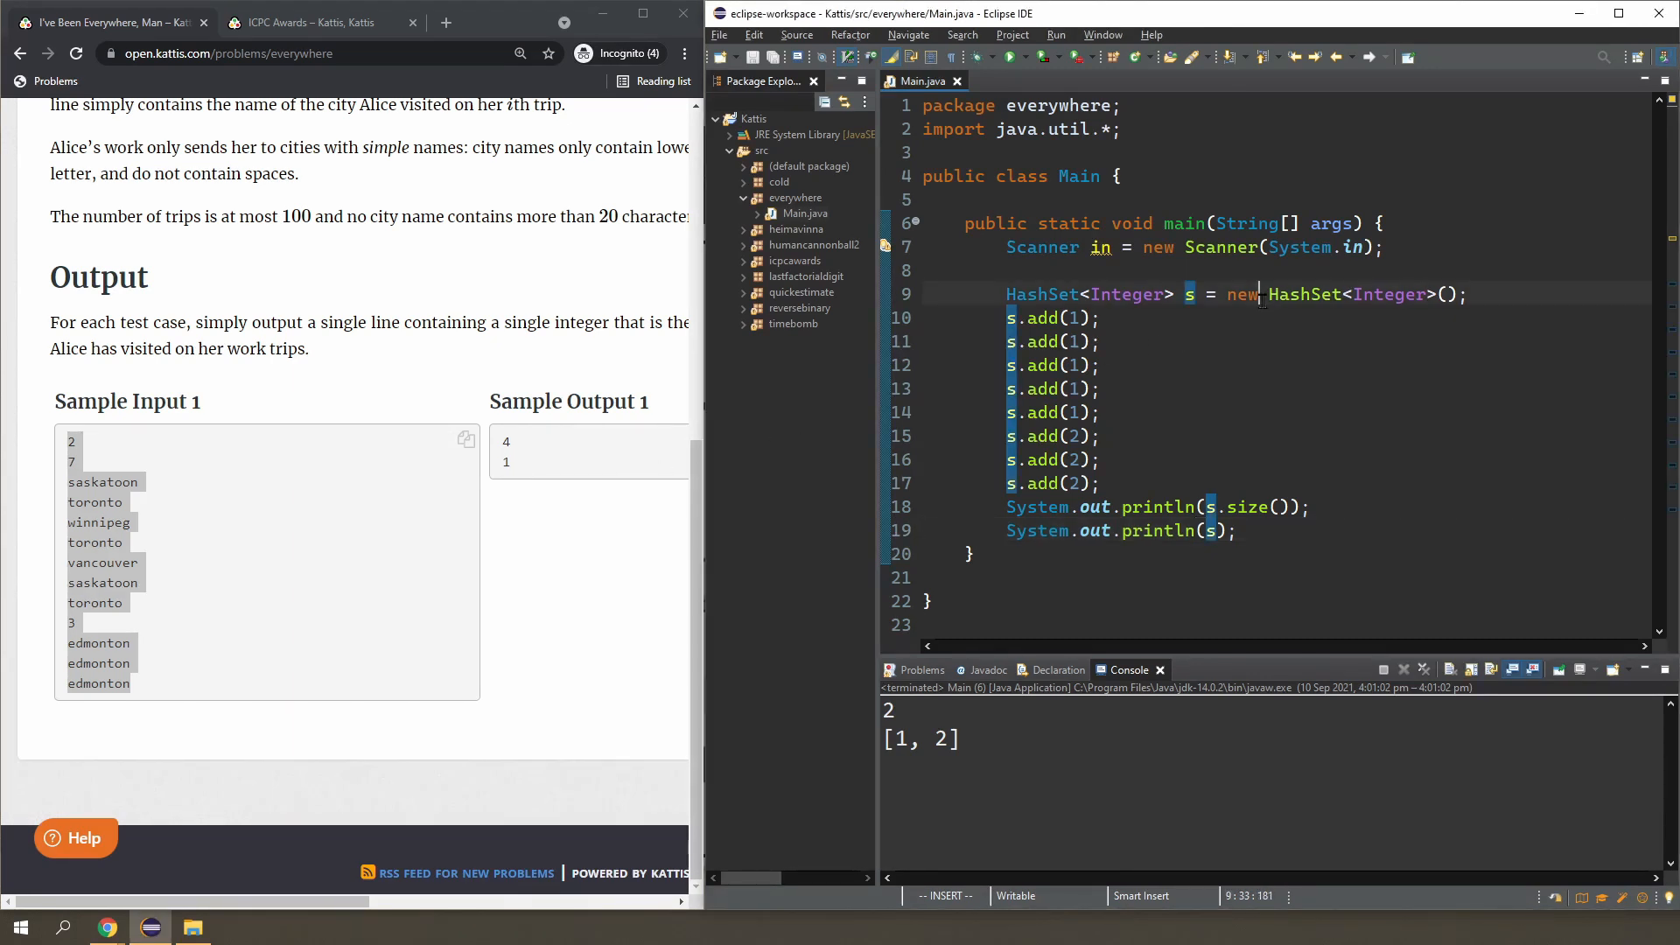
# Replace the demo with int cases = in.nextInt() and a for loop over cases.
pyautogui.press('Escape')
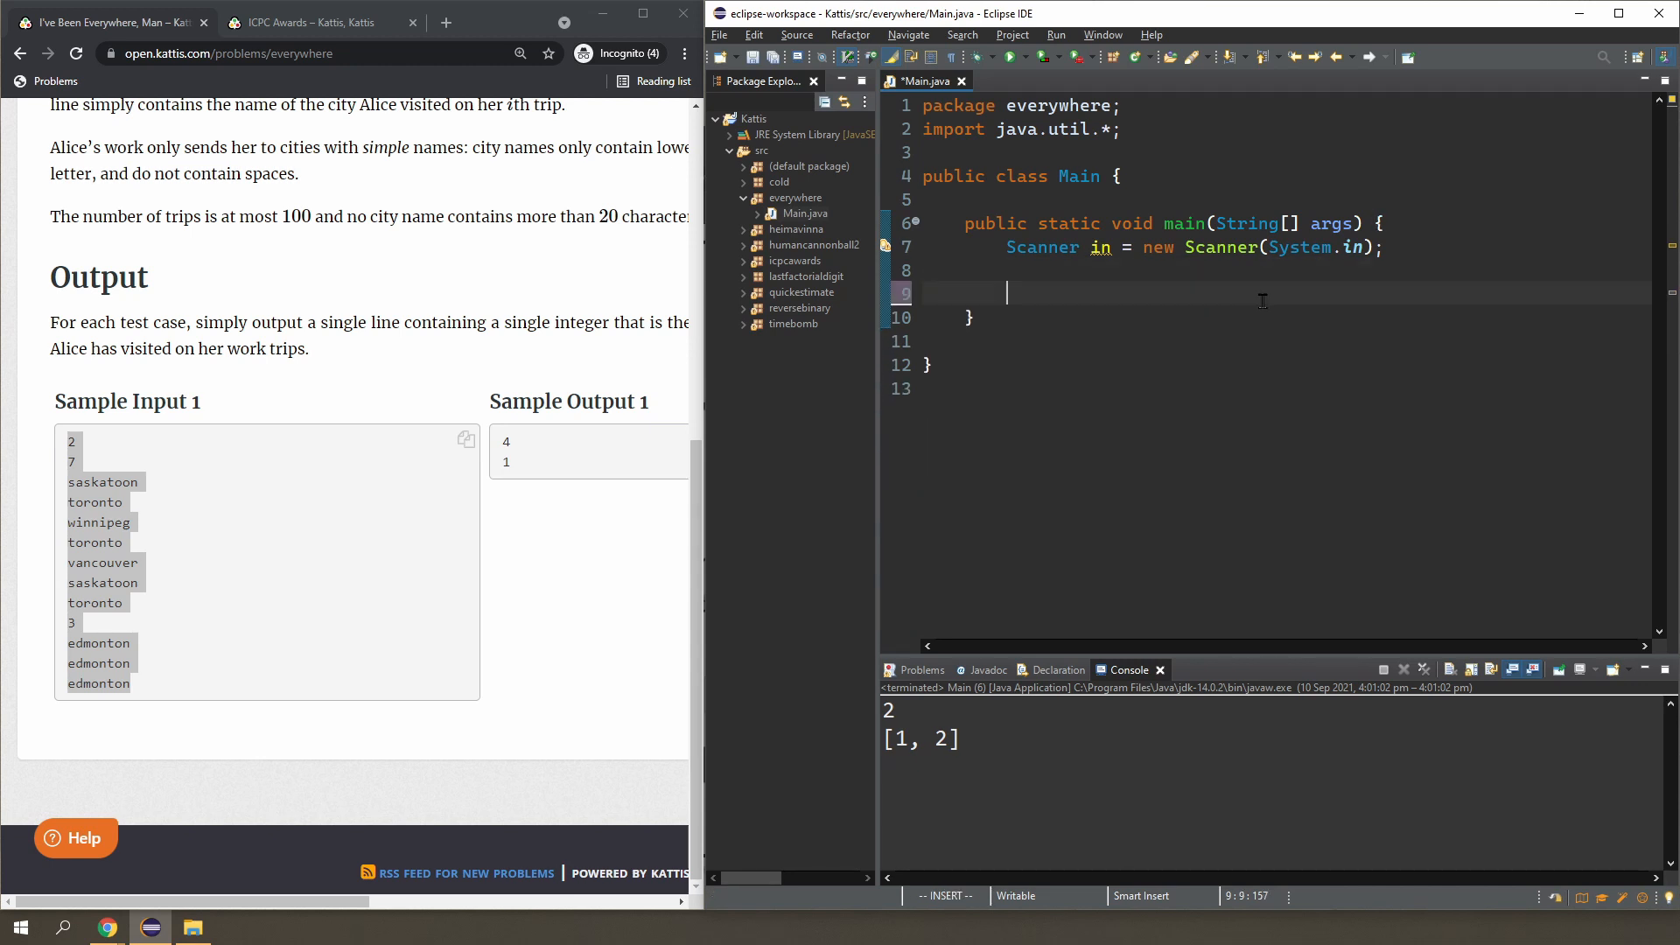
pyautogui.write('int c =')
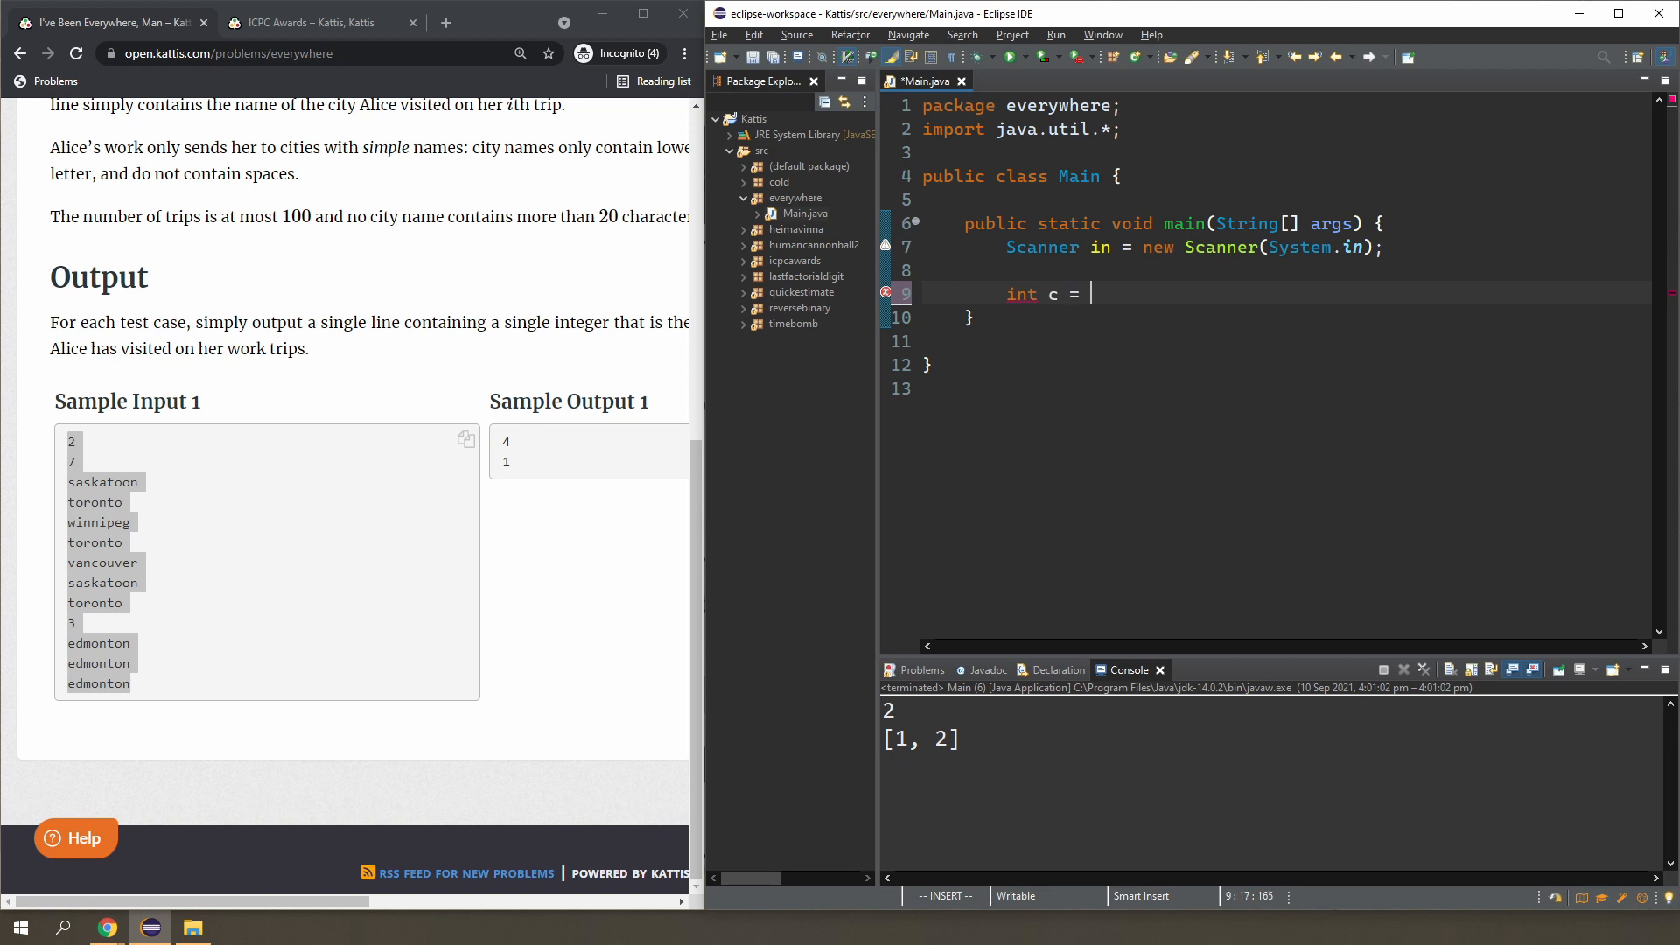
pyautogui.write('in.nextInt();')
pyautogui.write('for(int ca)')
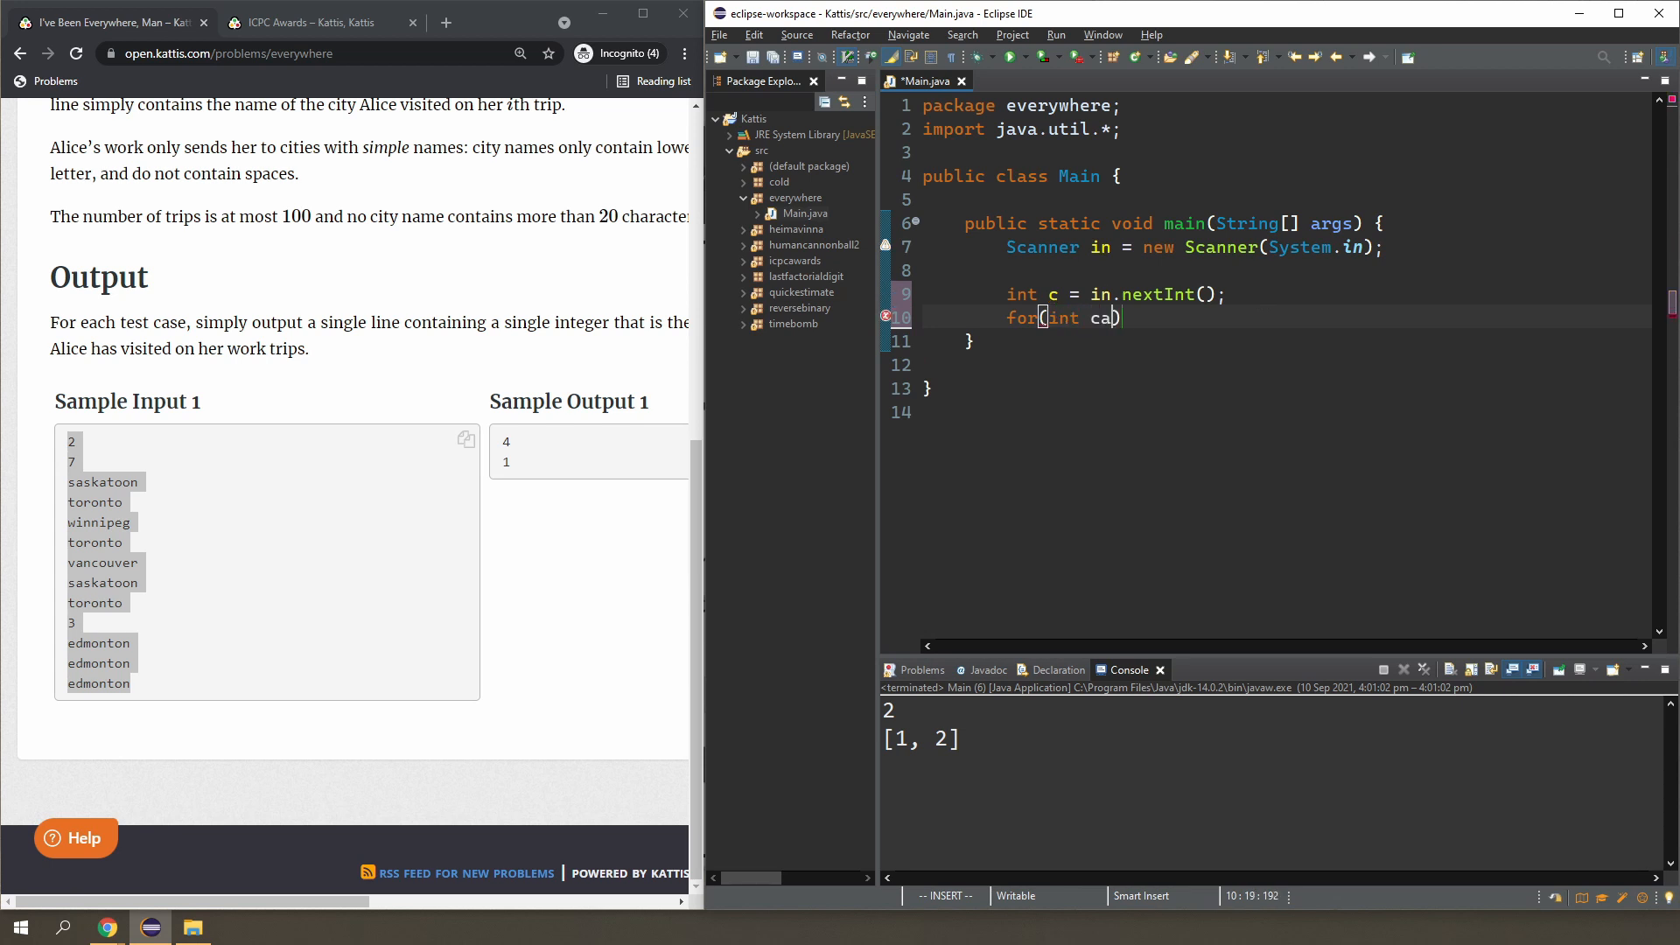
pyautogui.press('BackSpace')
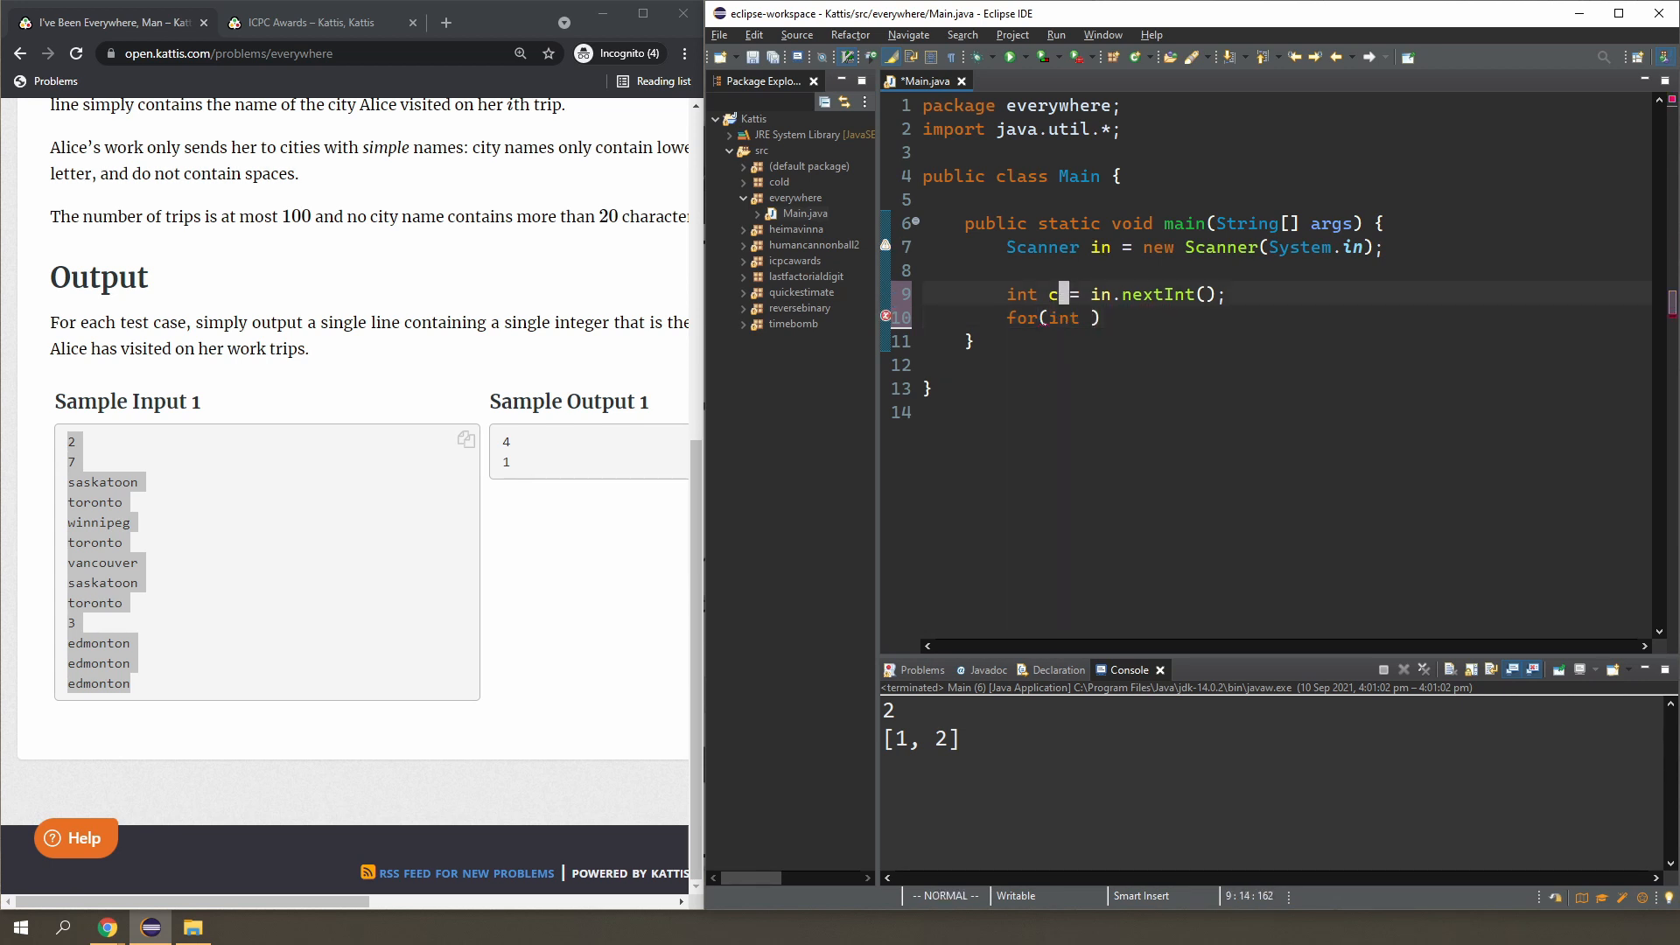
pyautogui.write('ases')
pyautogui.click(1284, 317)
pyautogui.write('c = 0; c ')
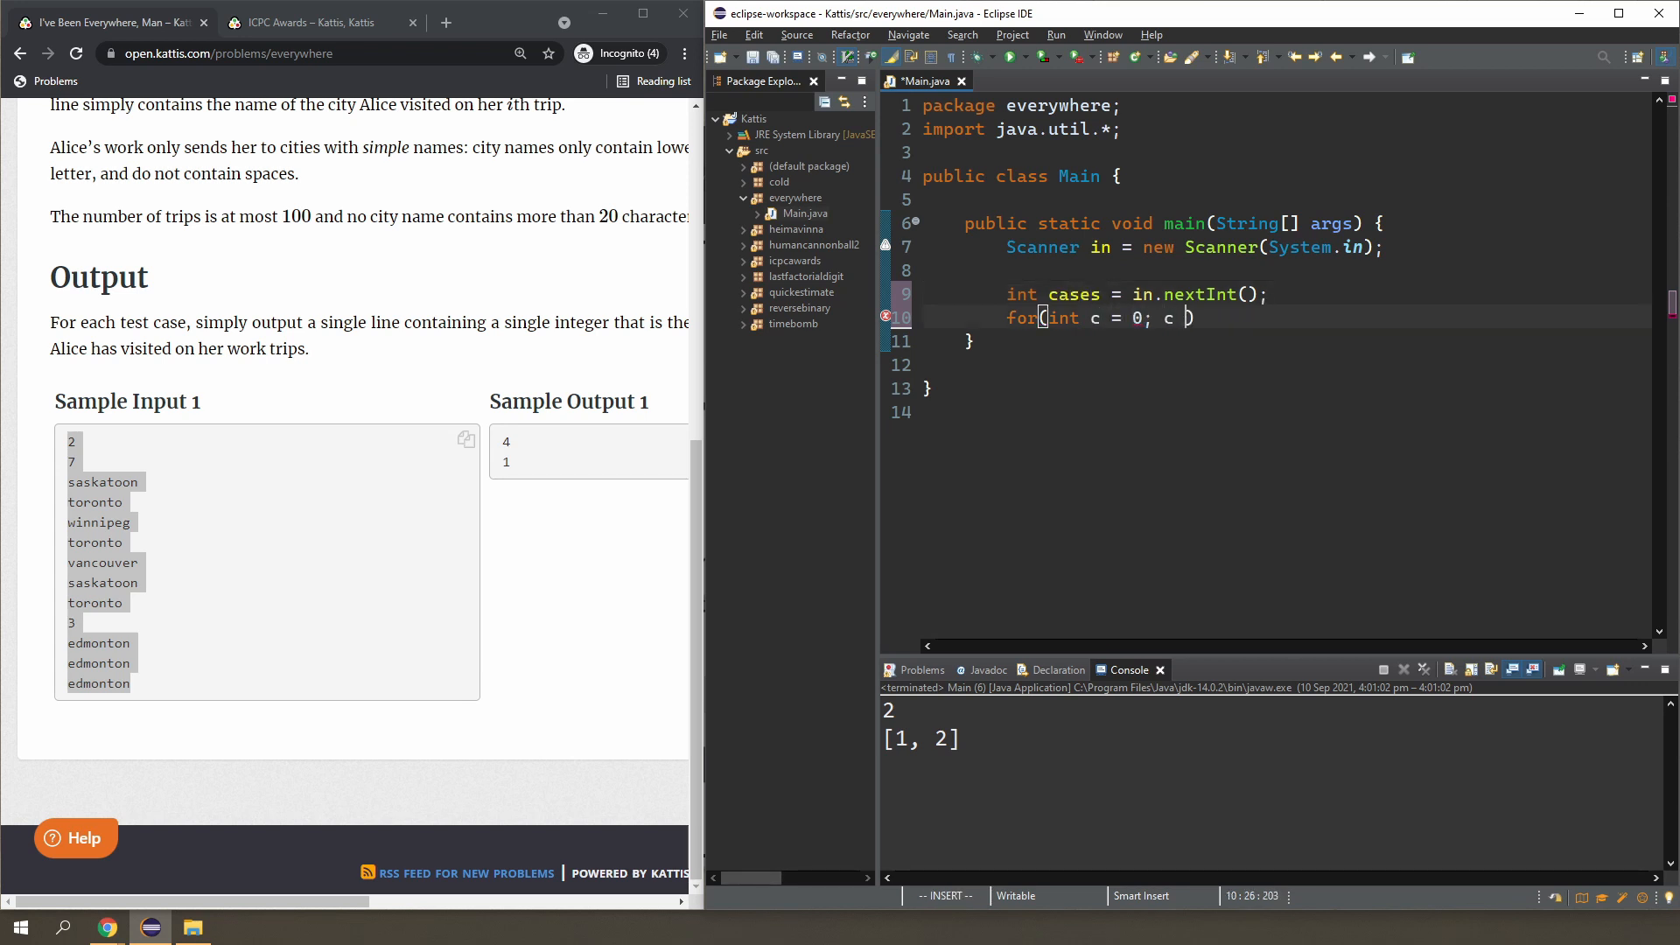
pyautogui.write('< cases; c++')
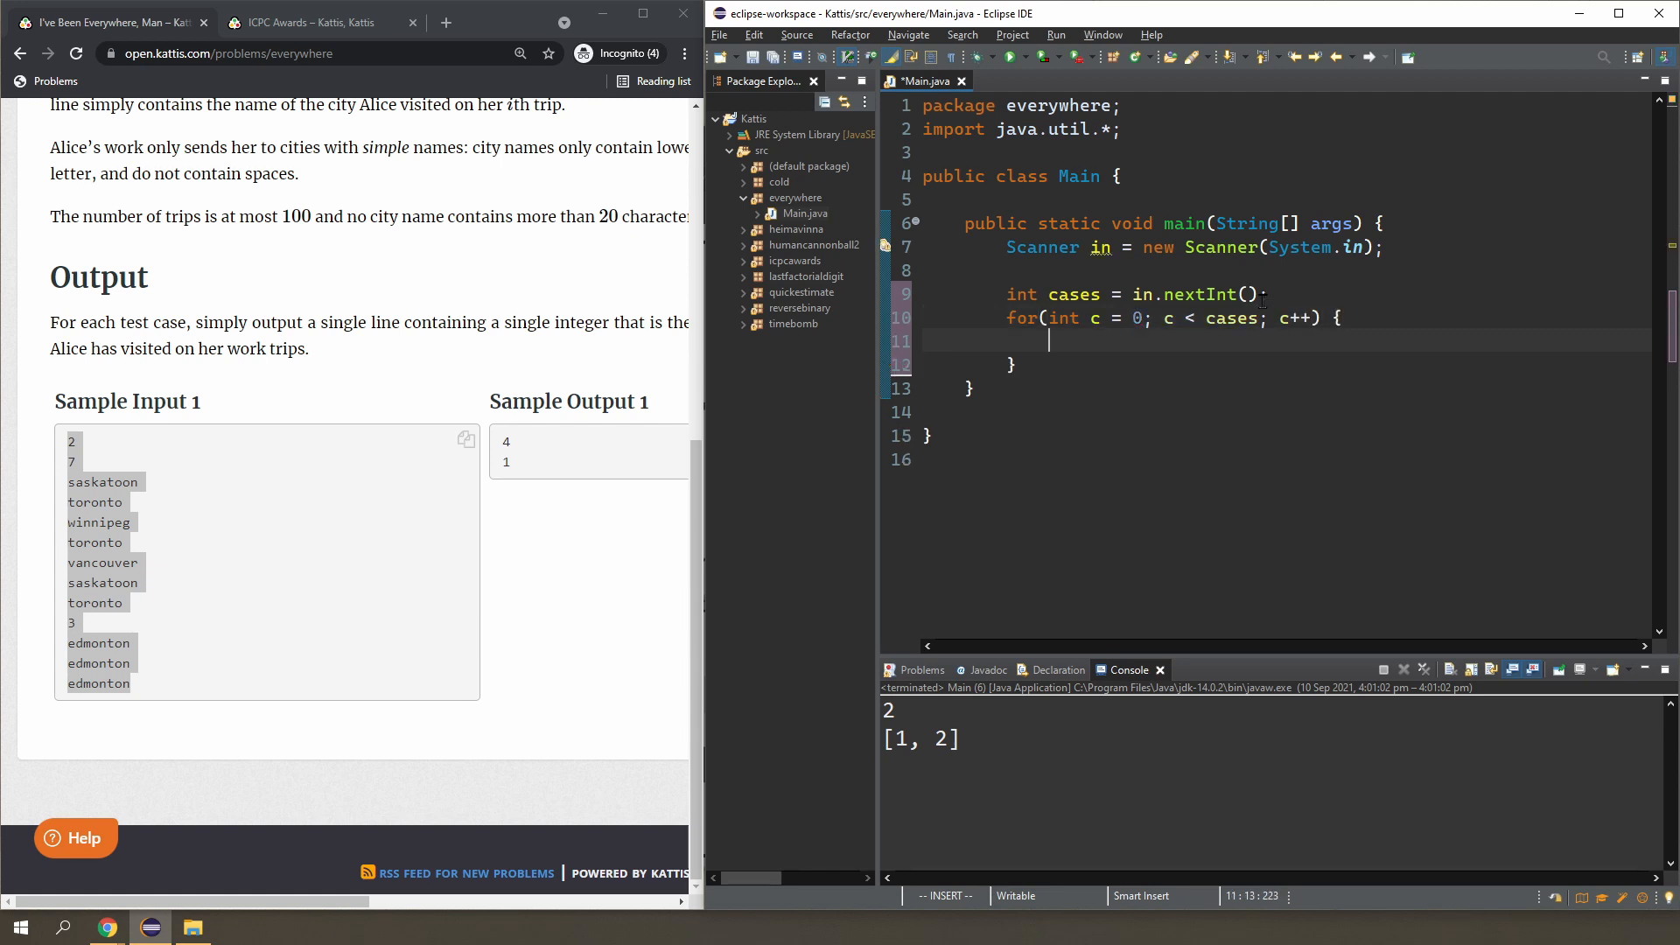
# Inside the case loop, read int cities = in.nextInt() and loop i from 0 to cities.
pyautogui.write('int')
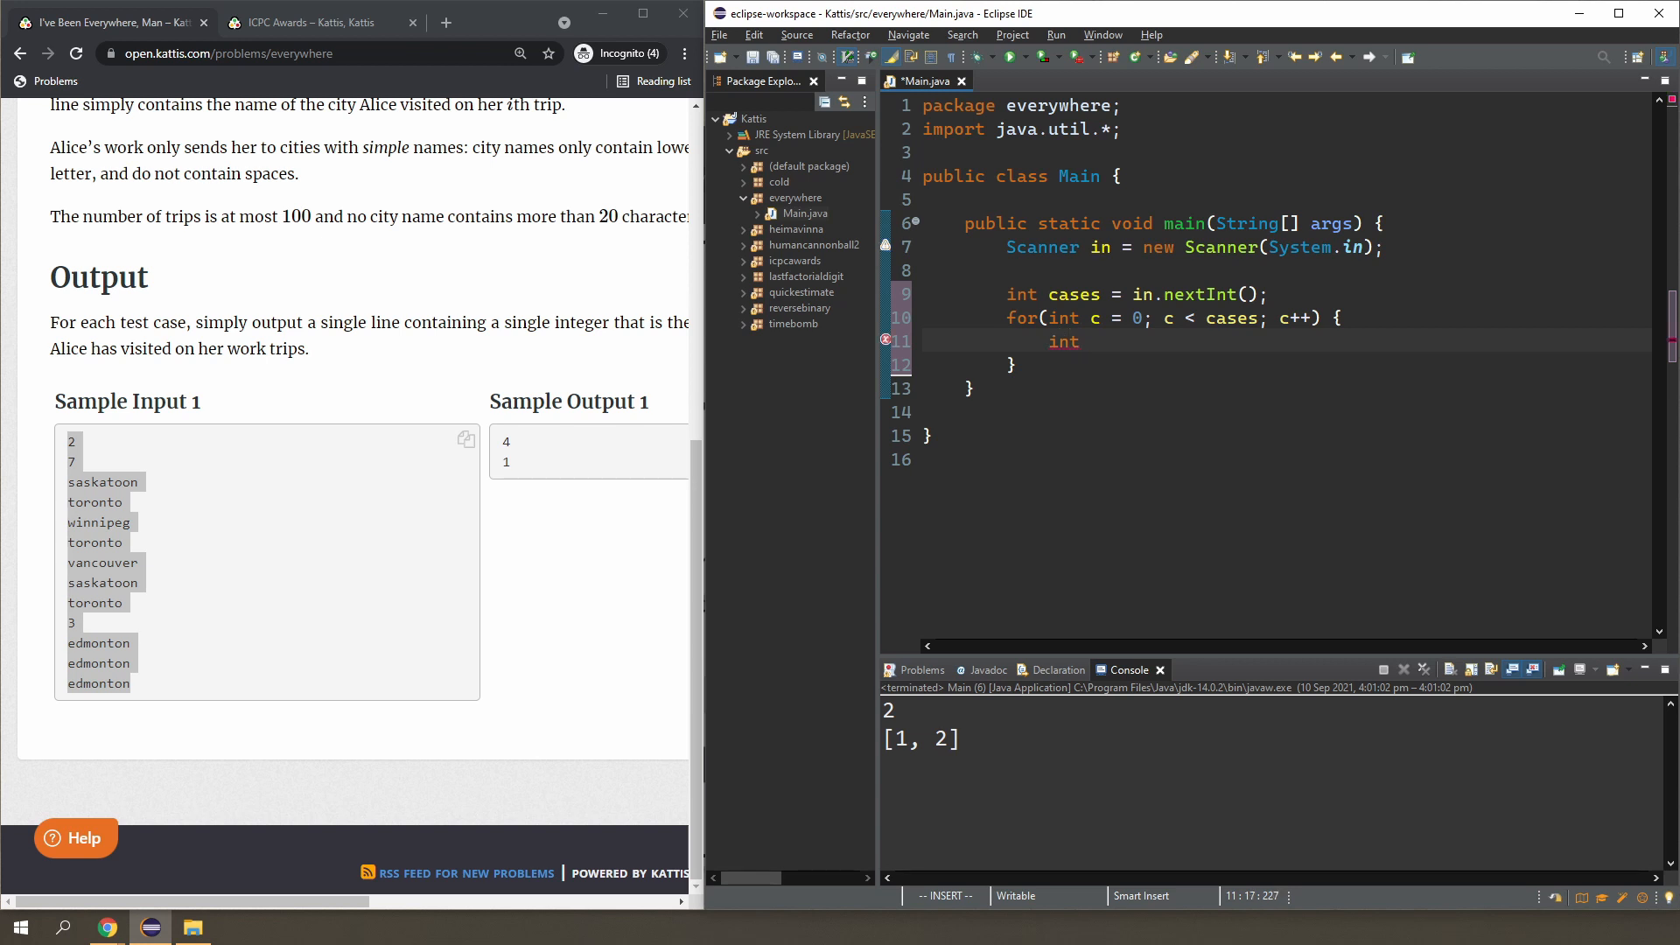
pyautogui.write('cities =')
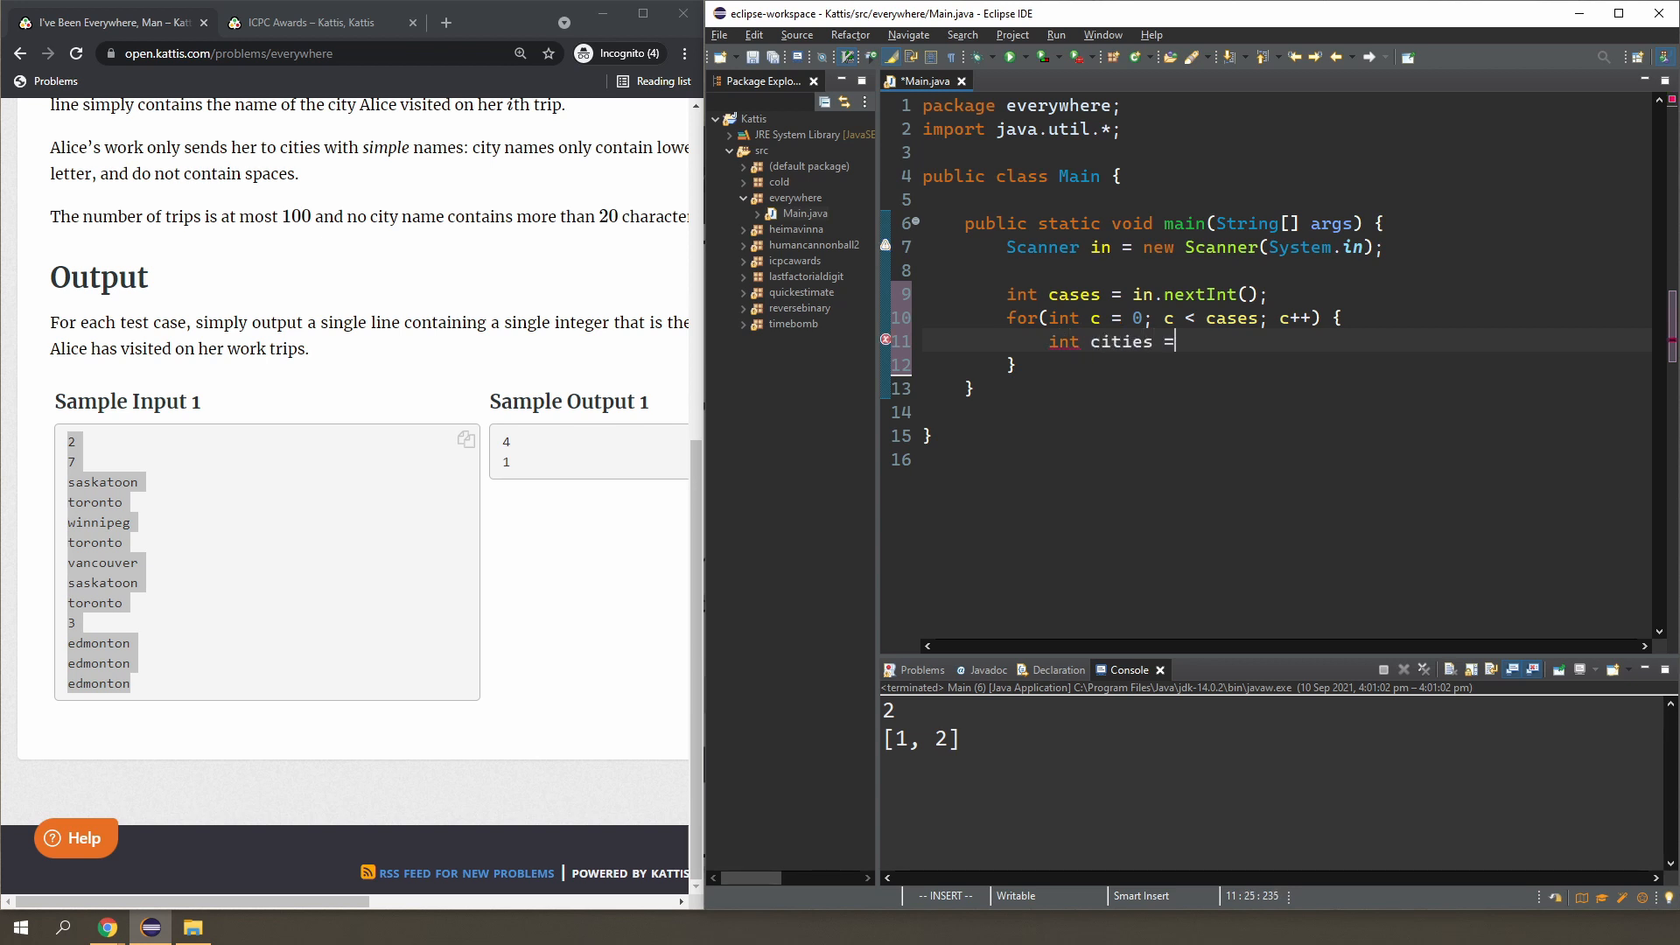
pyautogui.write('in.nextInt();')
pyautogui.write('for(i')
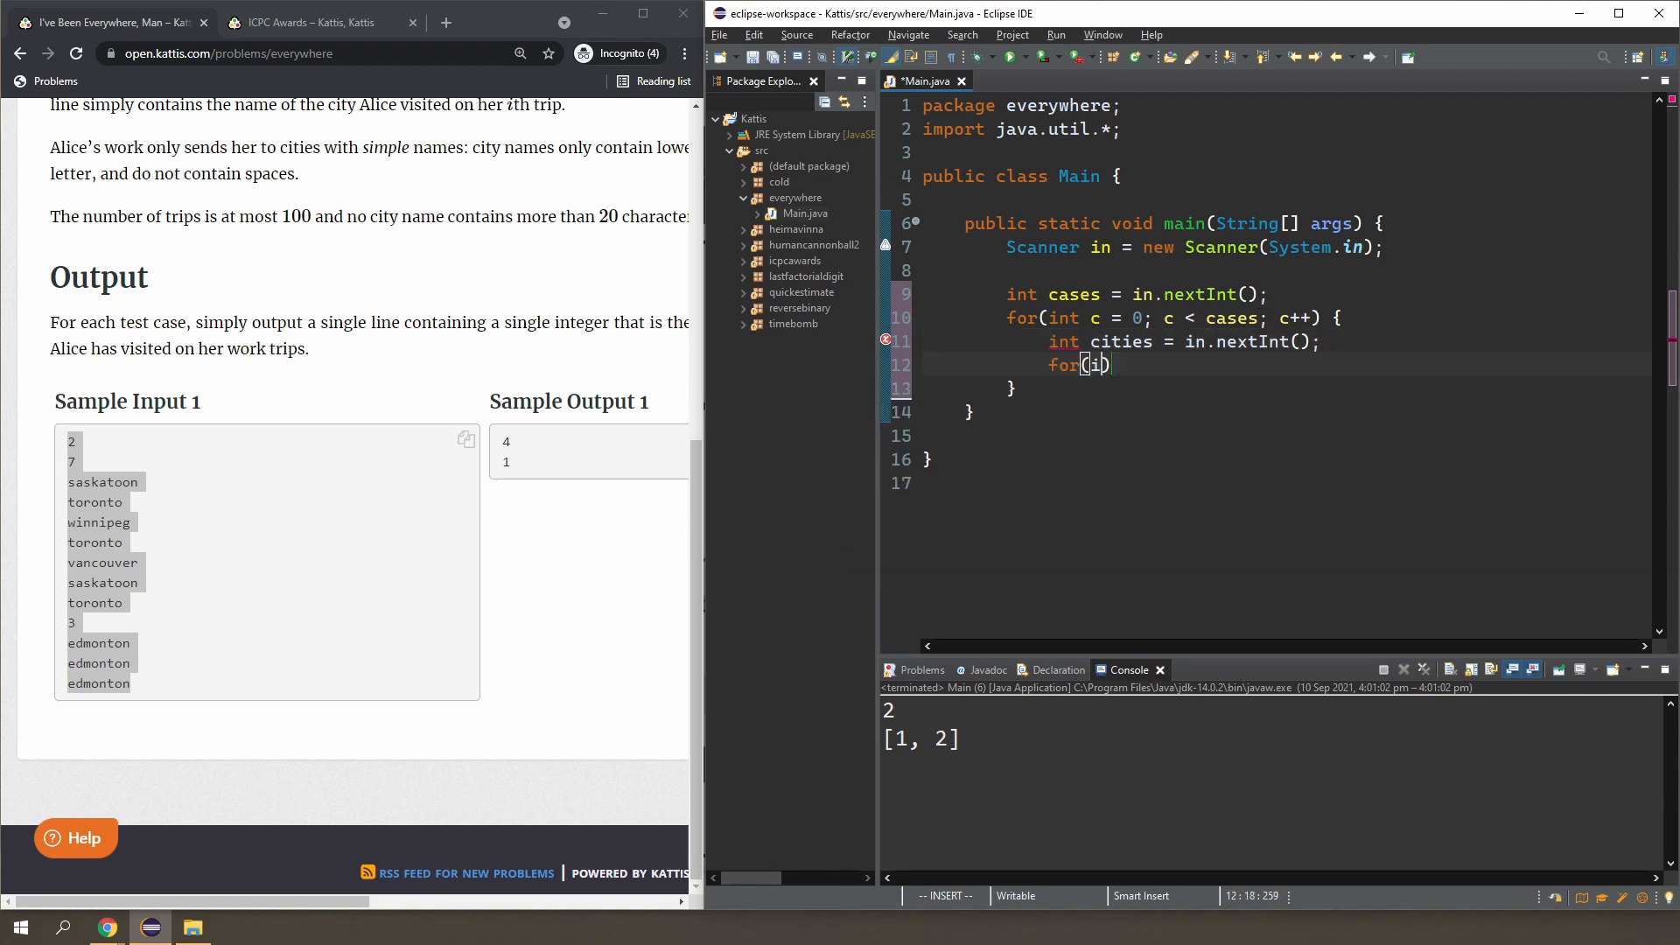
pyautogui.write('nt i = 0; i')
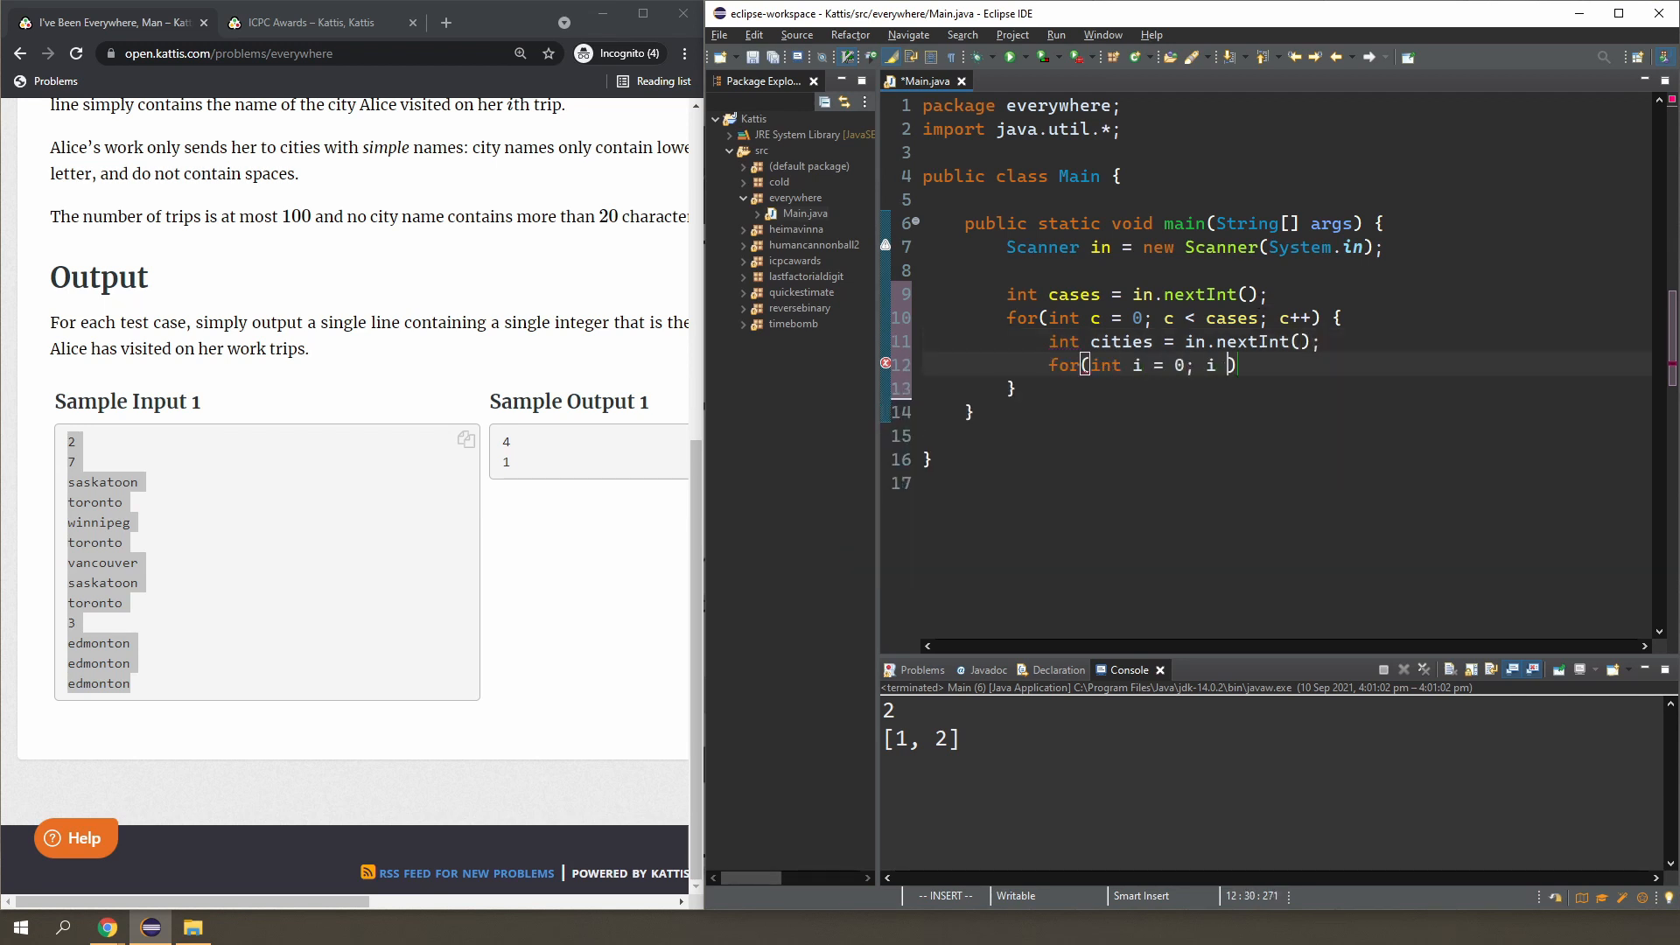
pyautogui.write('< cities; i++')
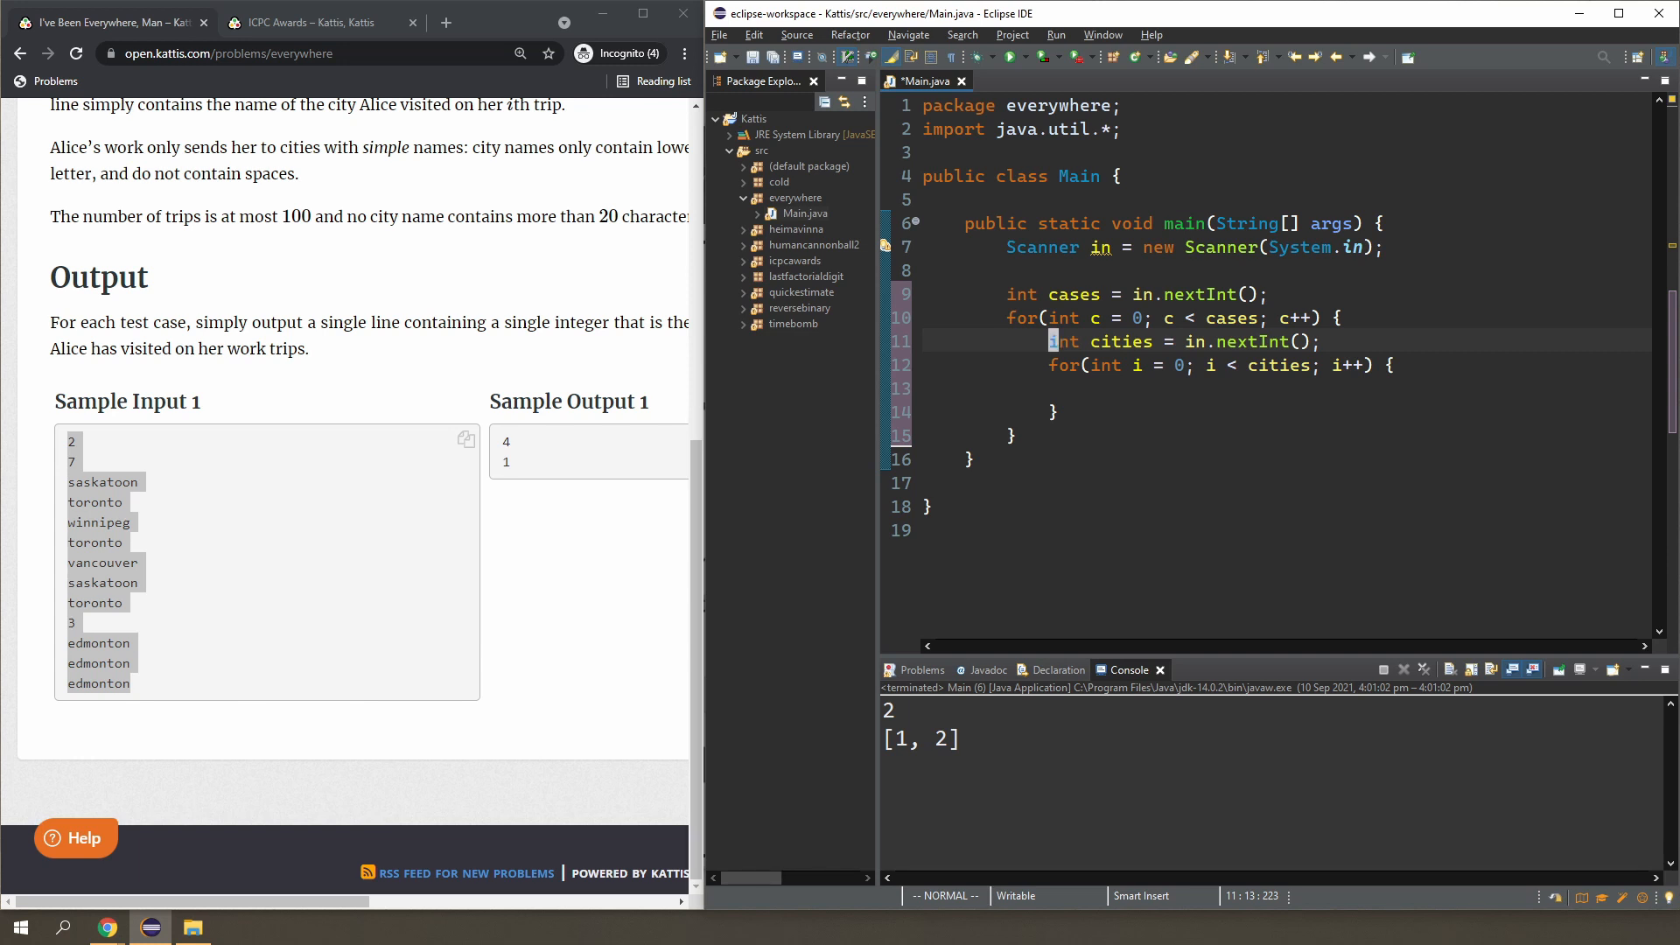
# Rename the count to city, declare HashSet<String> cities, and add each in.next() input.
pyautogui.write('HashSet<St>')
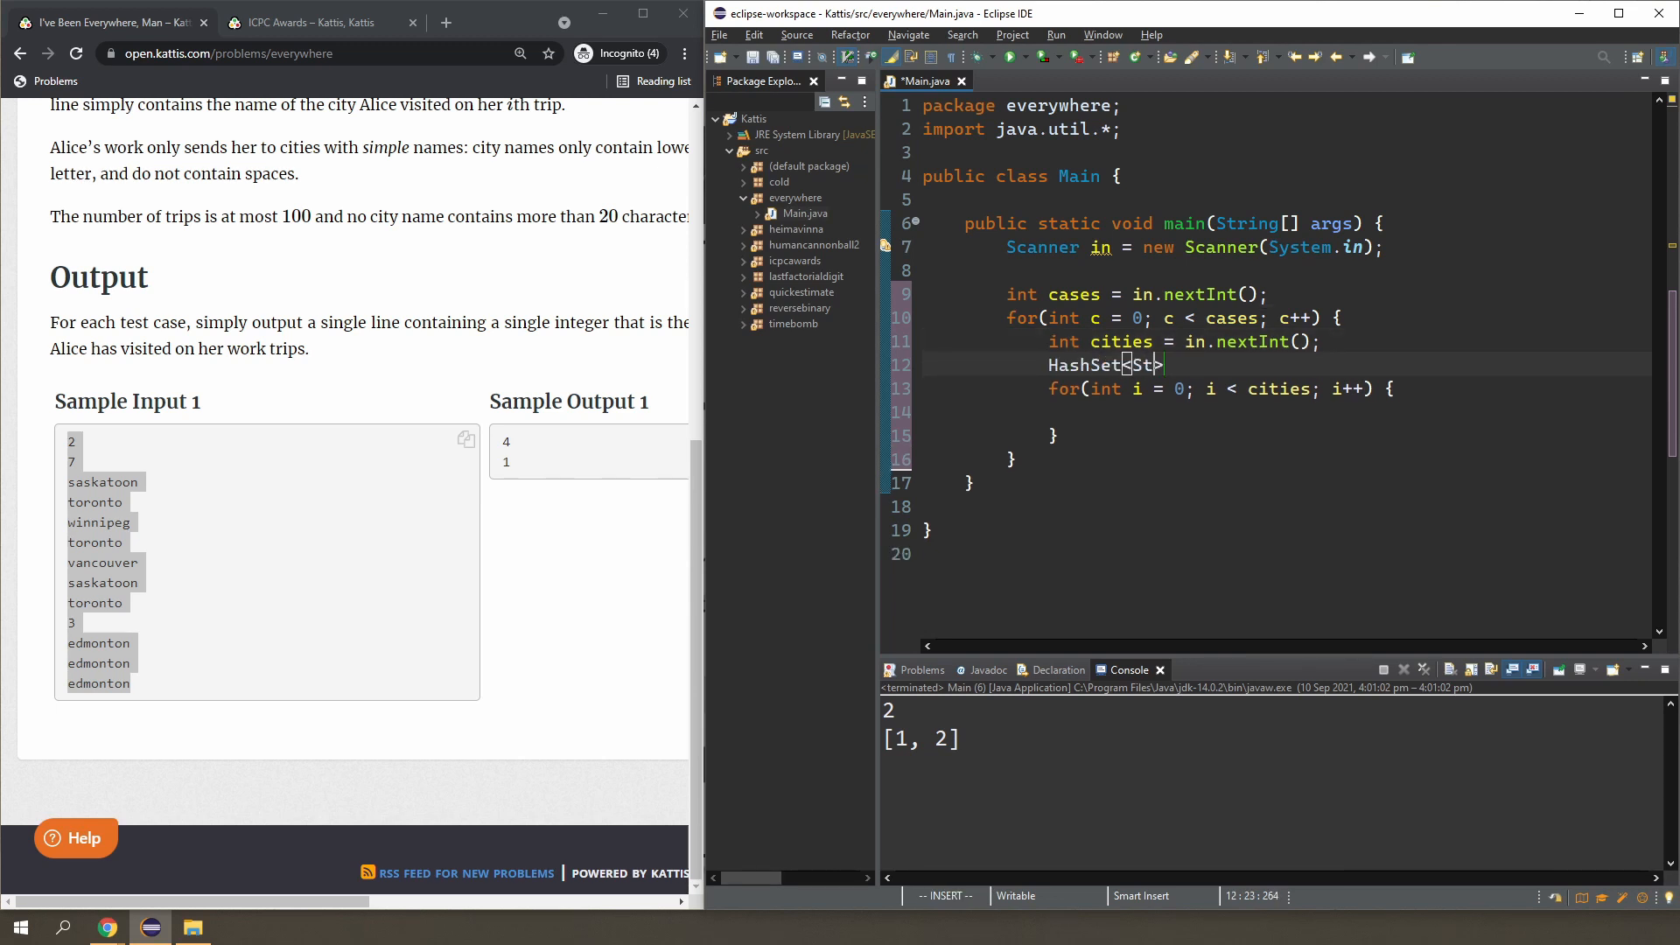
pyautogui.write('ring>')
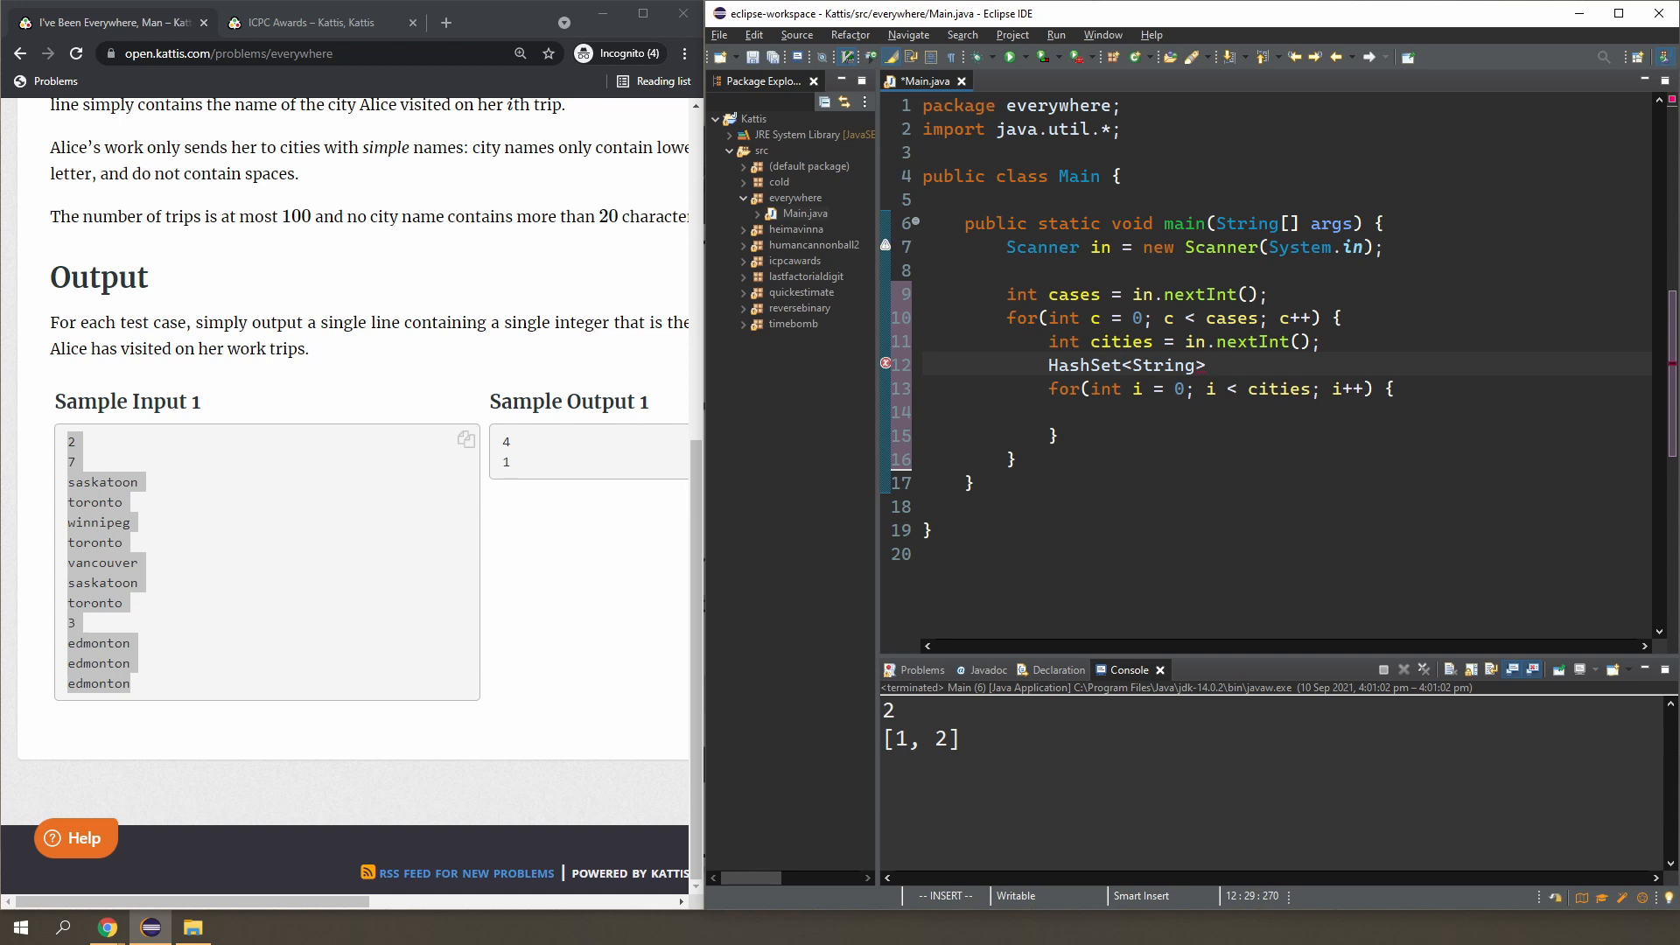
pyautogui.write('city')
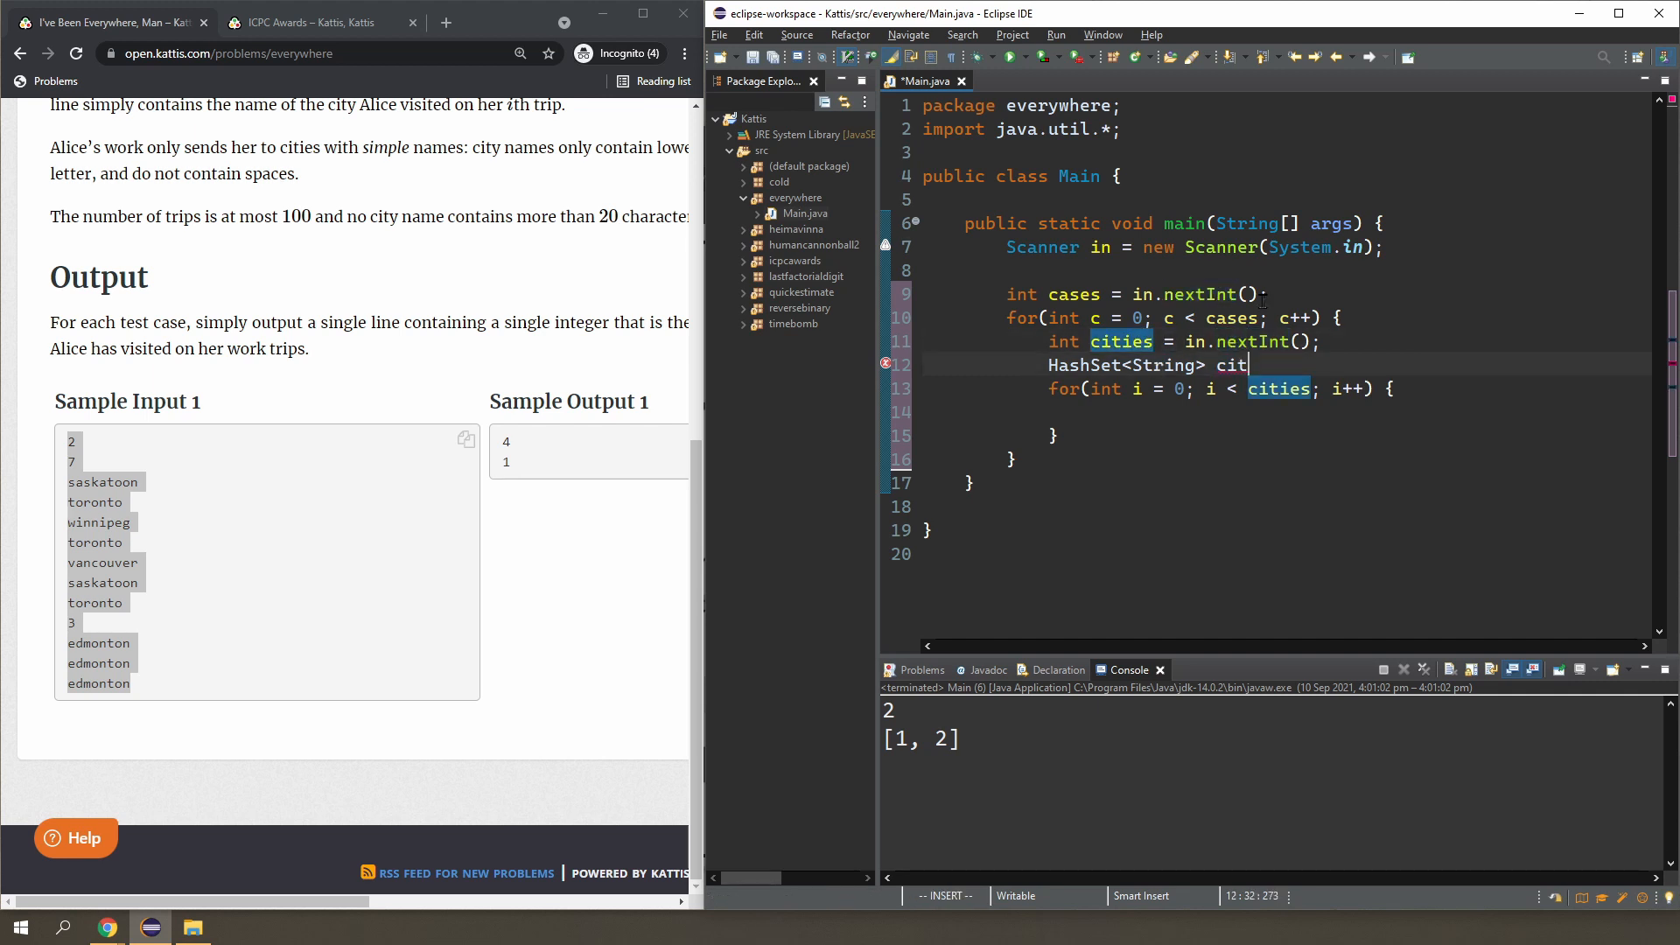
pyautogui.doubleClick(1230, 366)
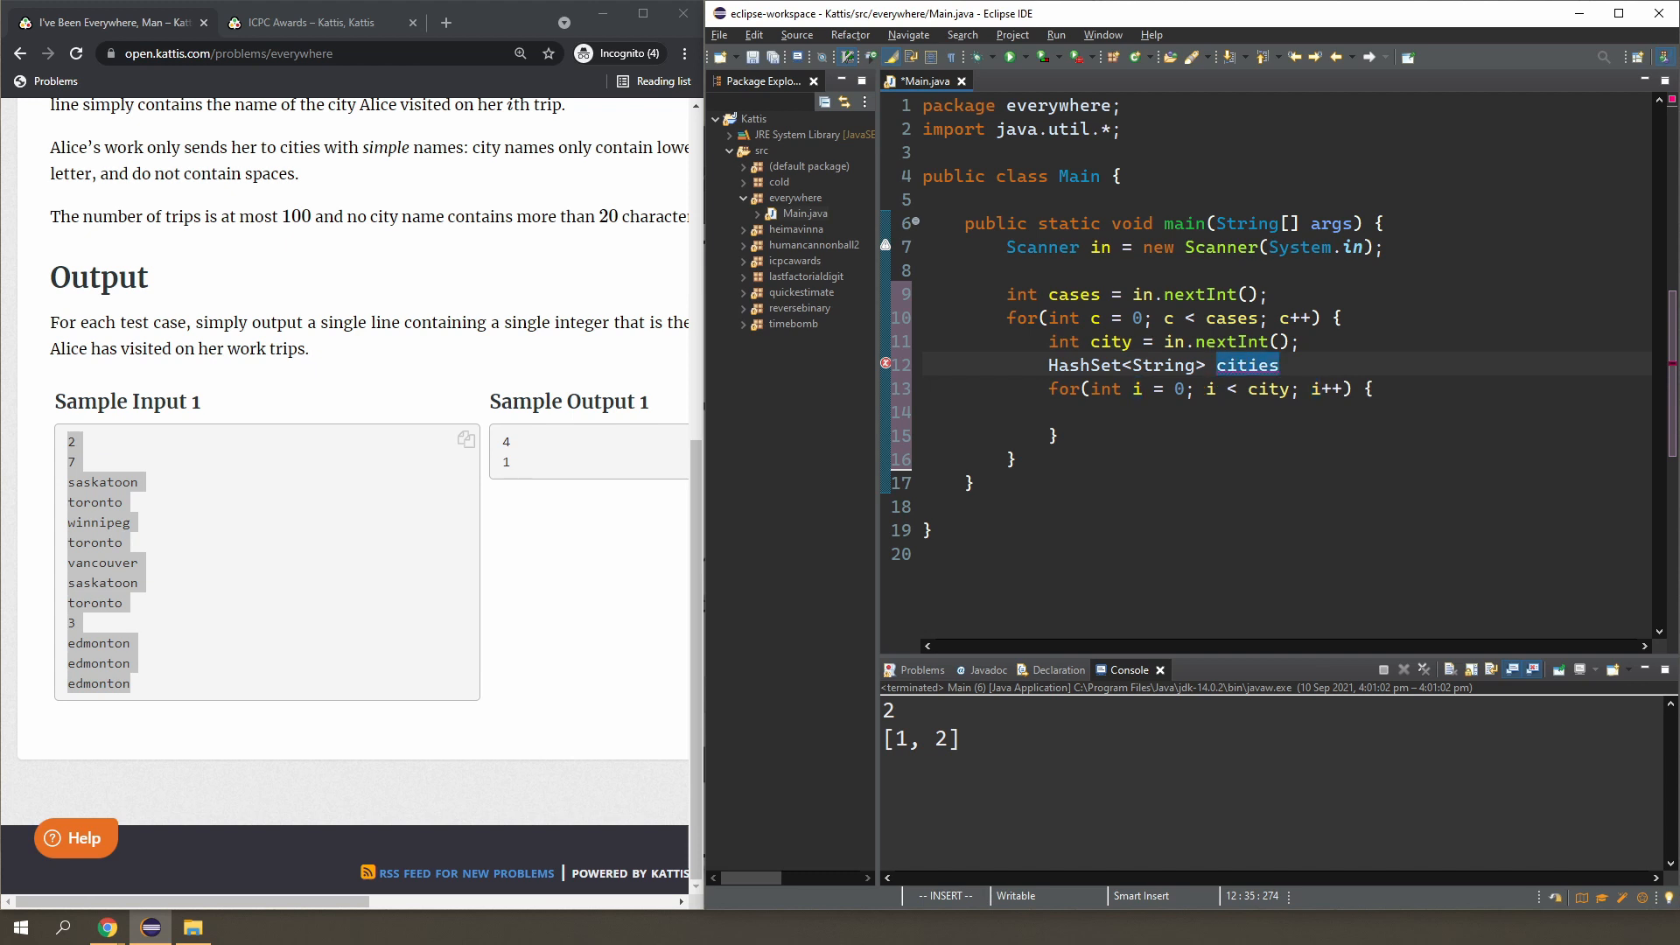
pyautogui.write('= new HashSet<String>();')
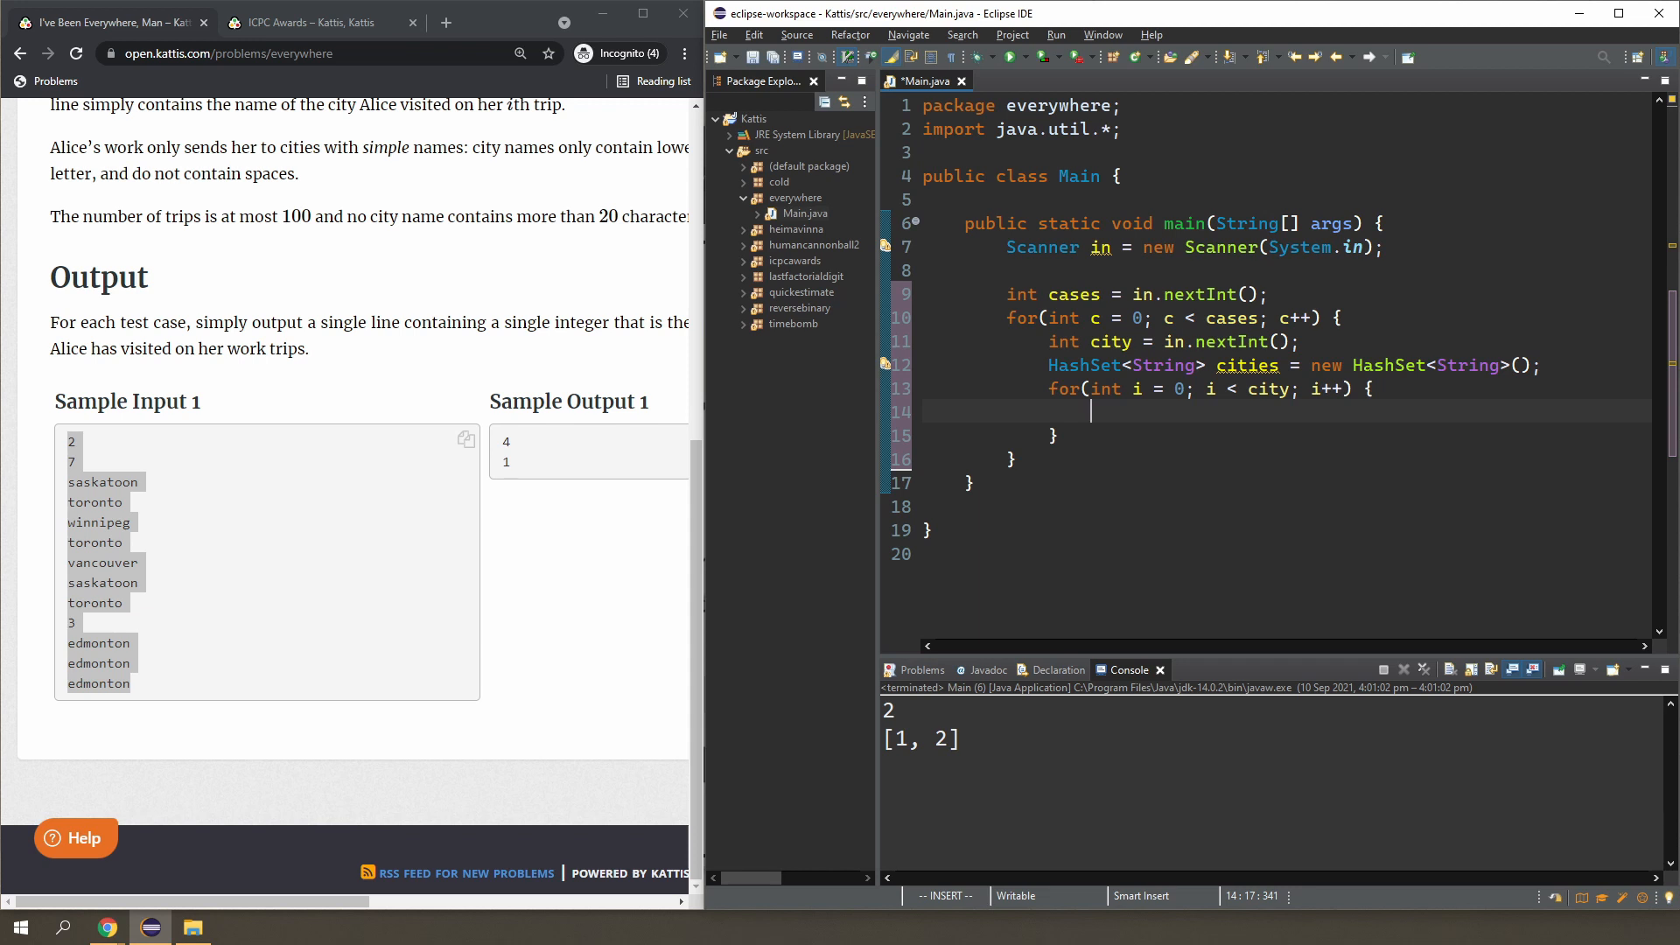
pyautogui.write('String')
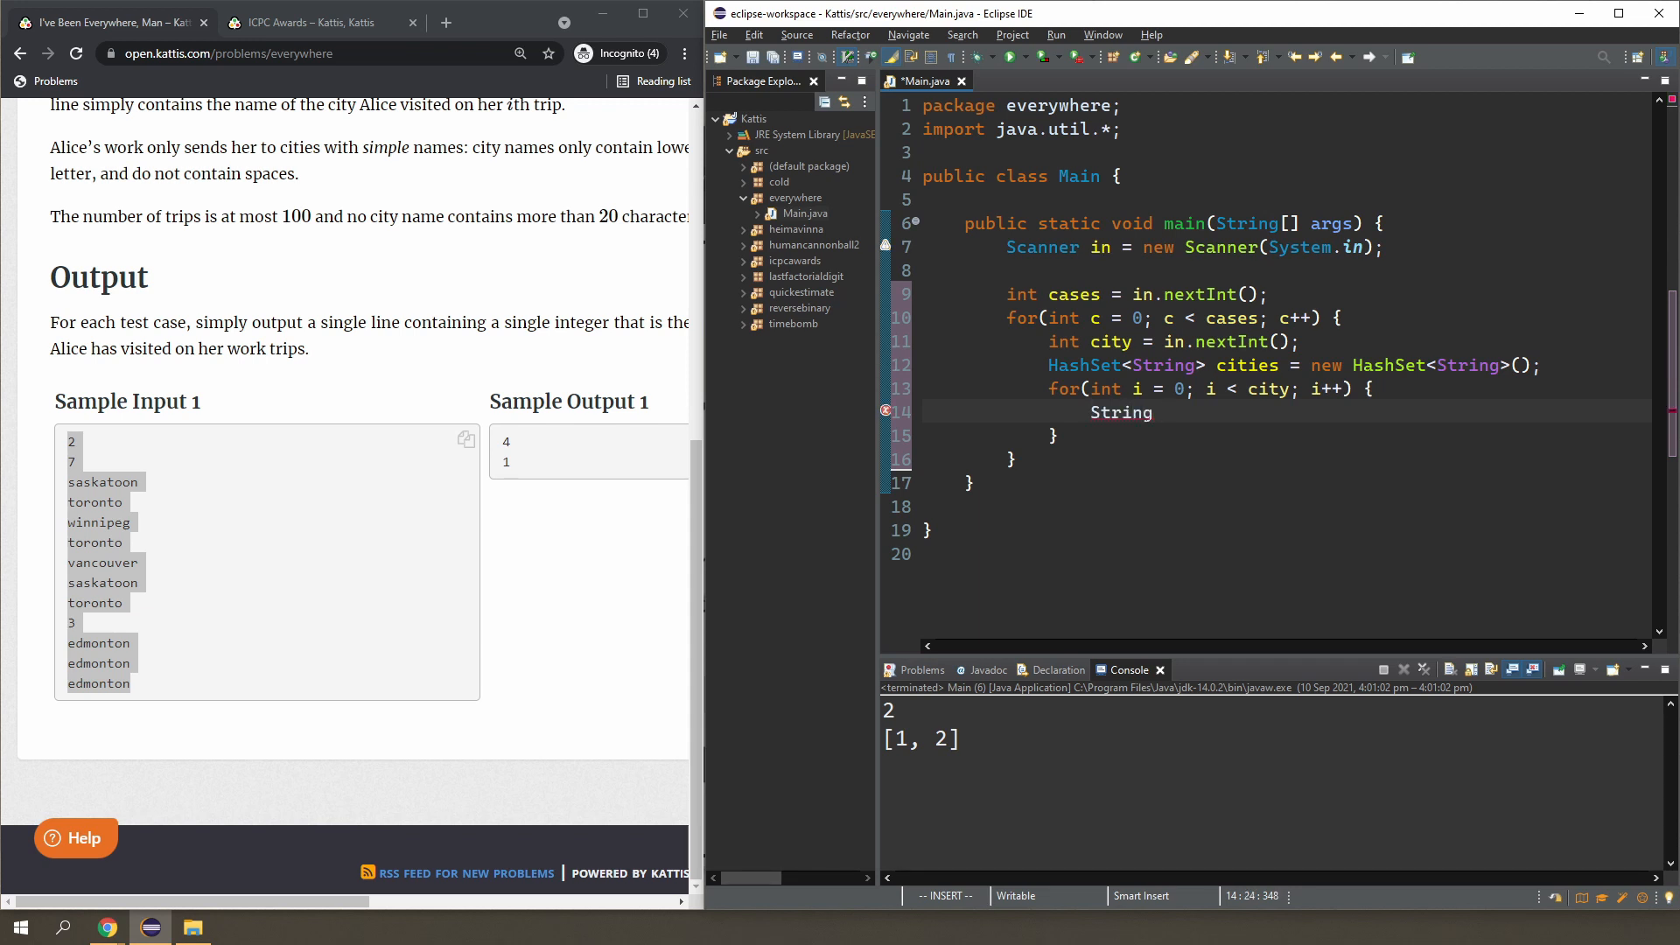
pyautogui.write('input =')
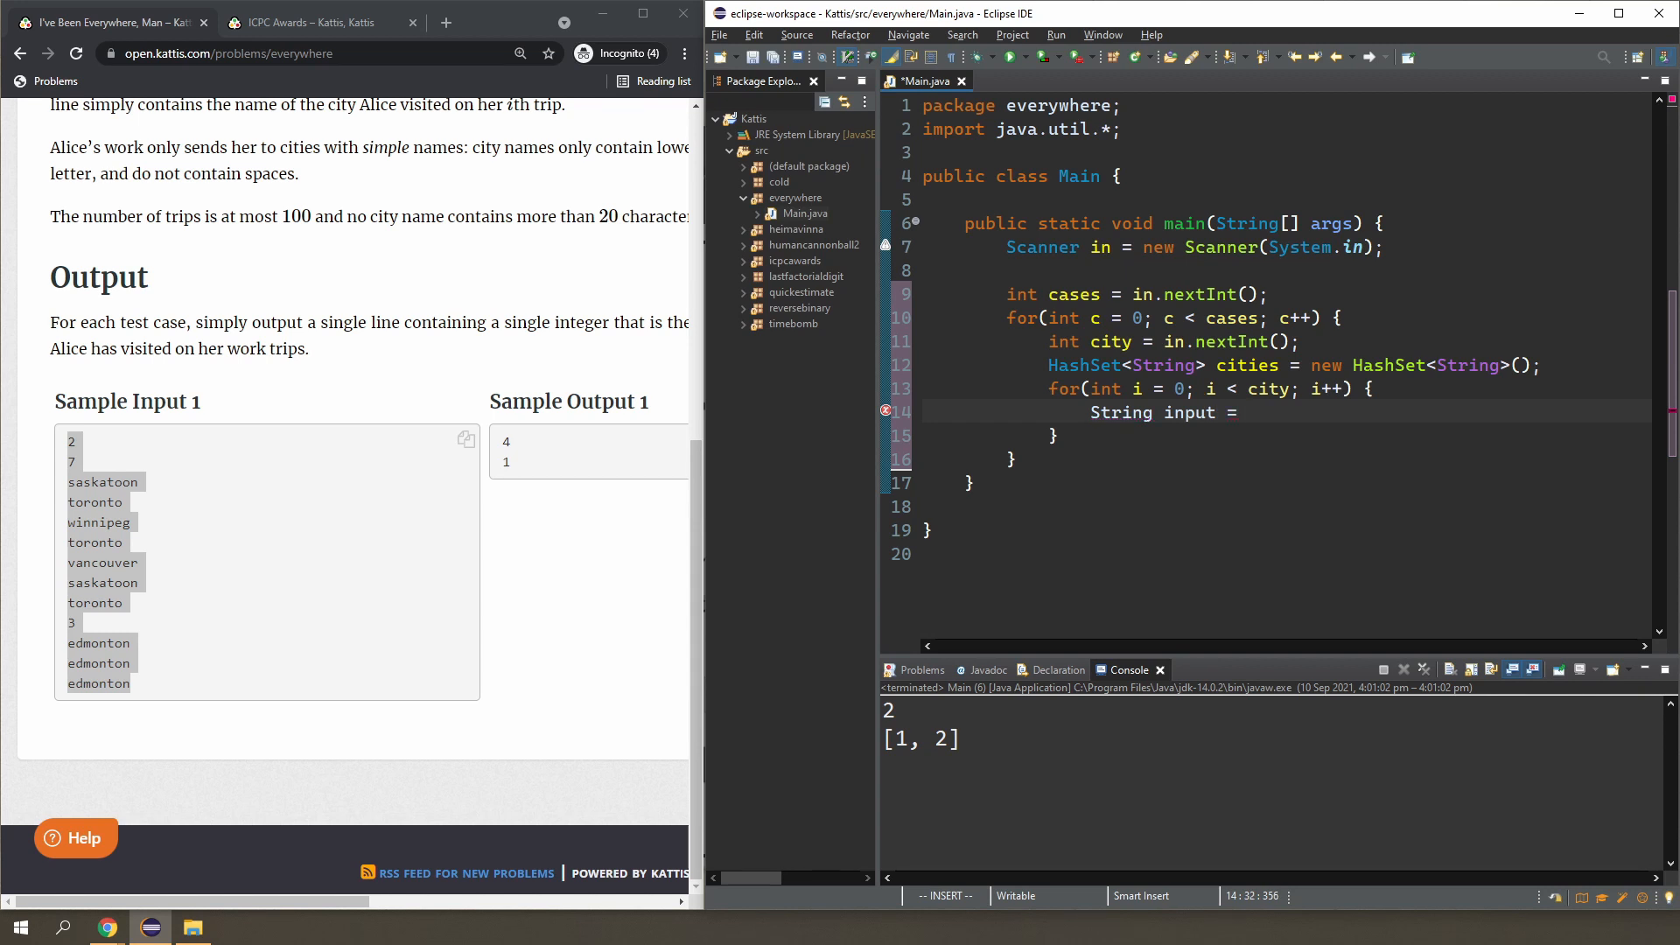
pyautogui.write('in.next();')
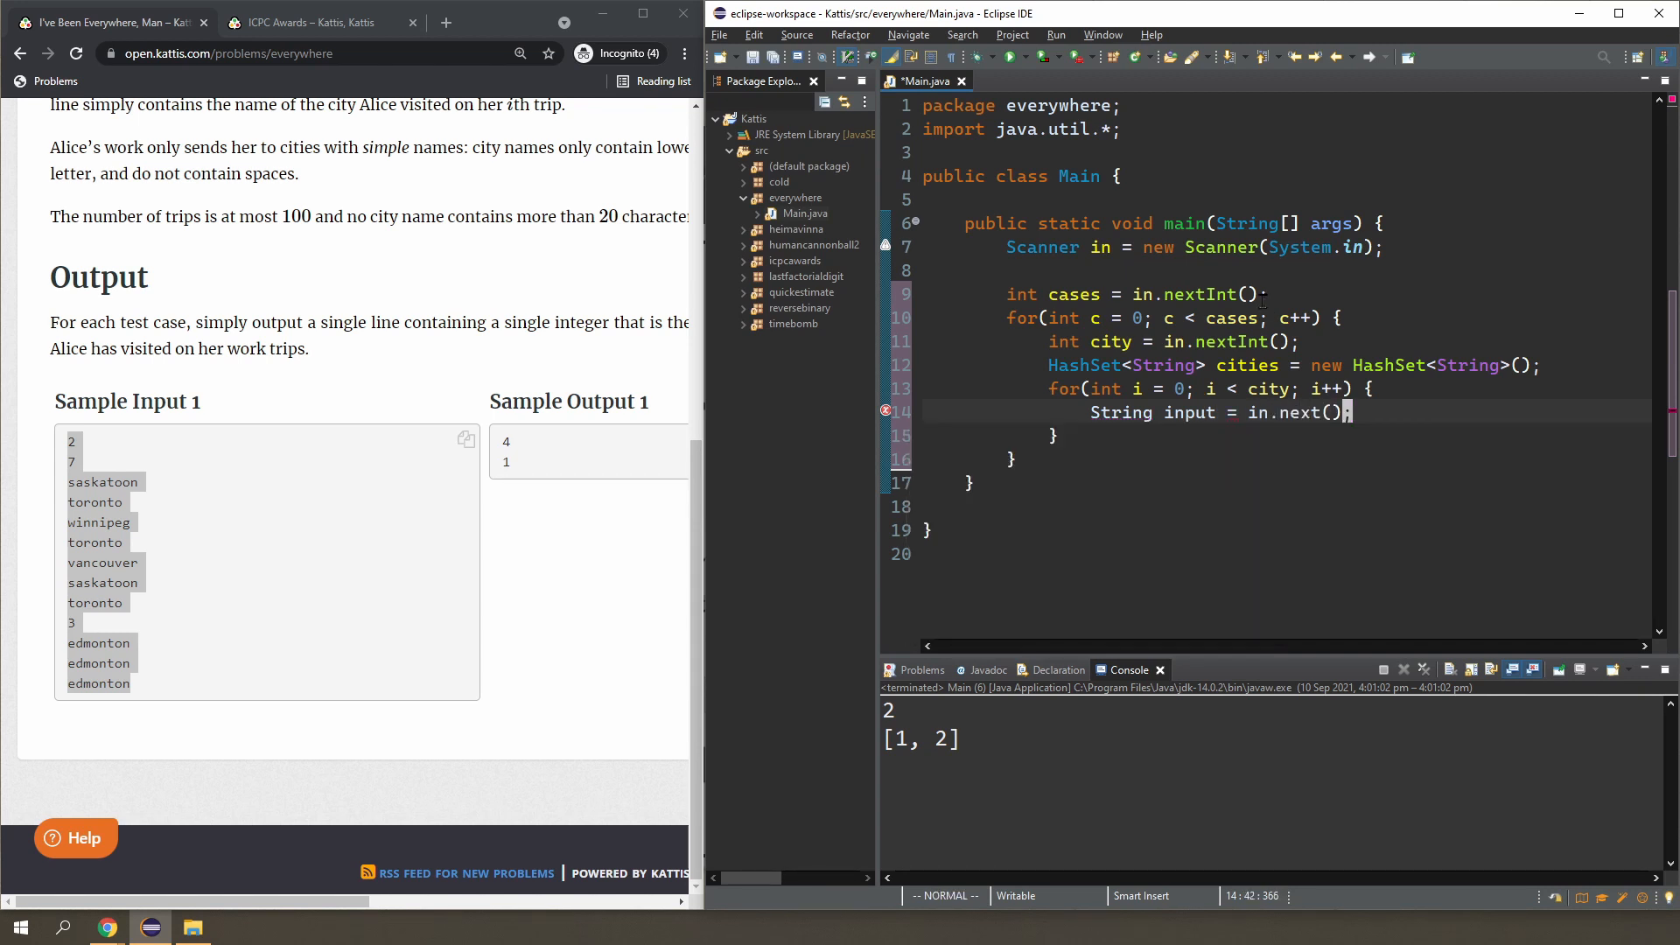
pyautogui.write('cities.add(input);')
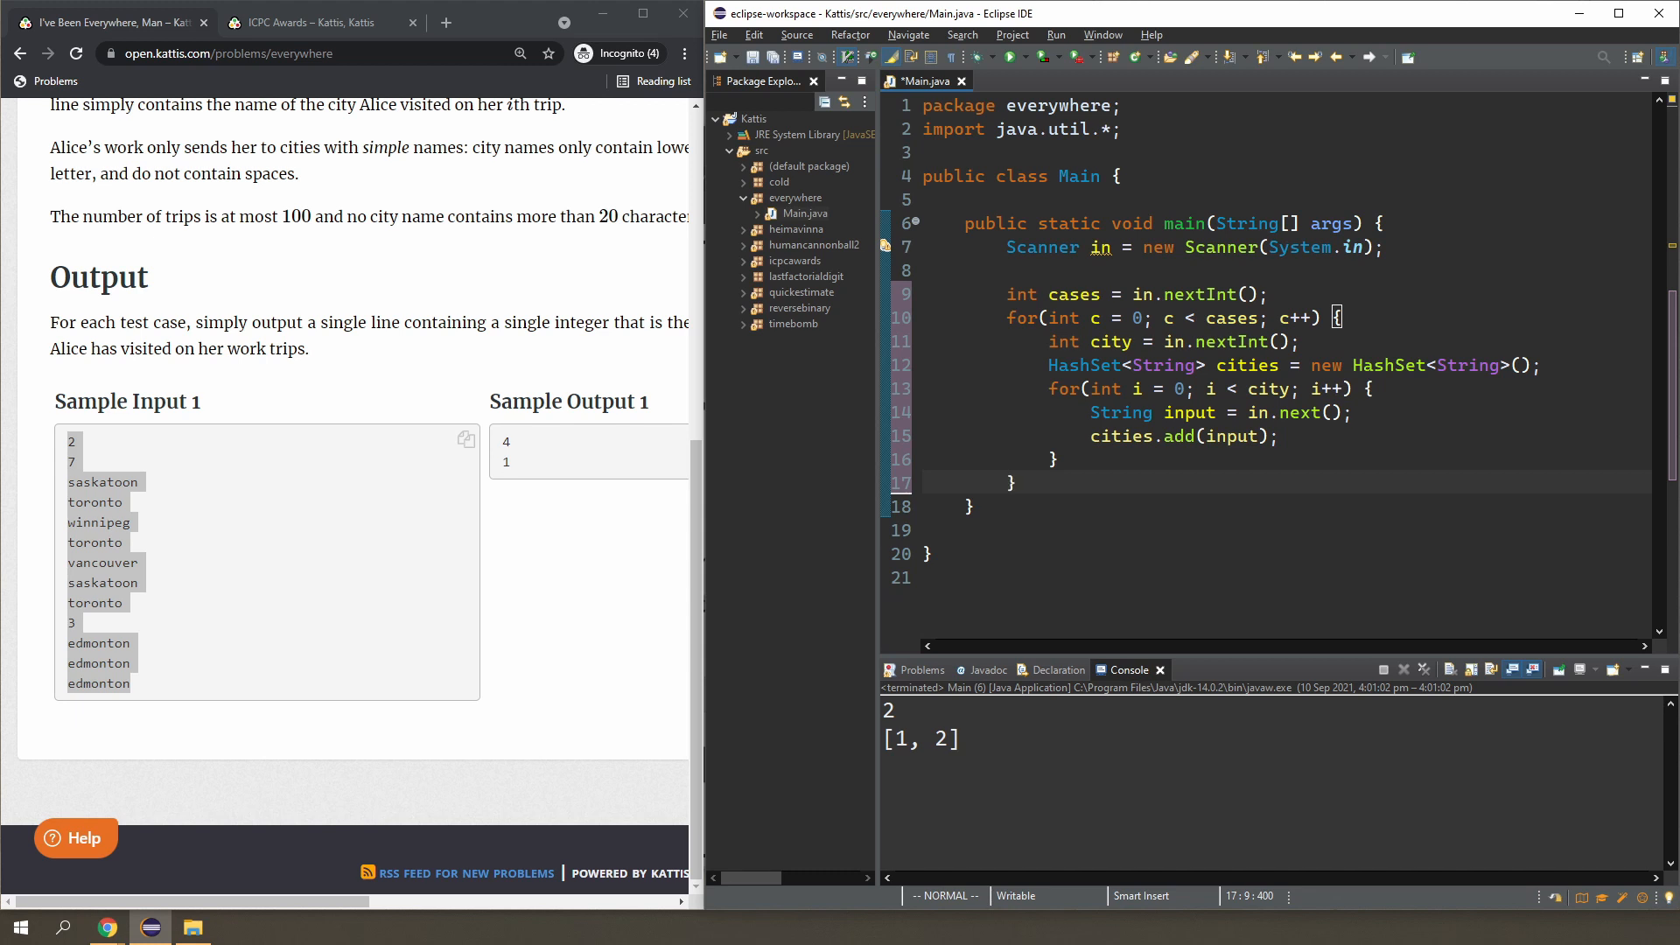
# Print cities.size() after the inner loop, save, and run the sample, getting 4 and 1.
pyautogui.click(1055, 458)
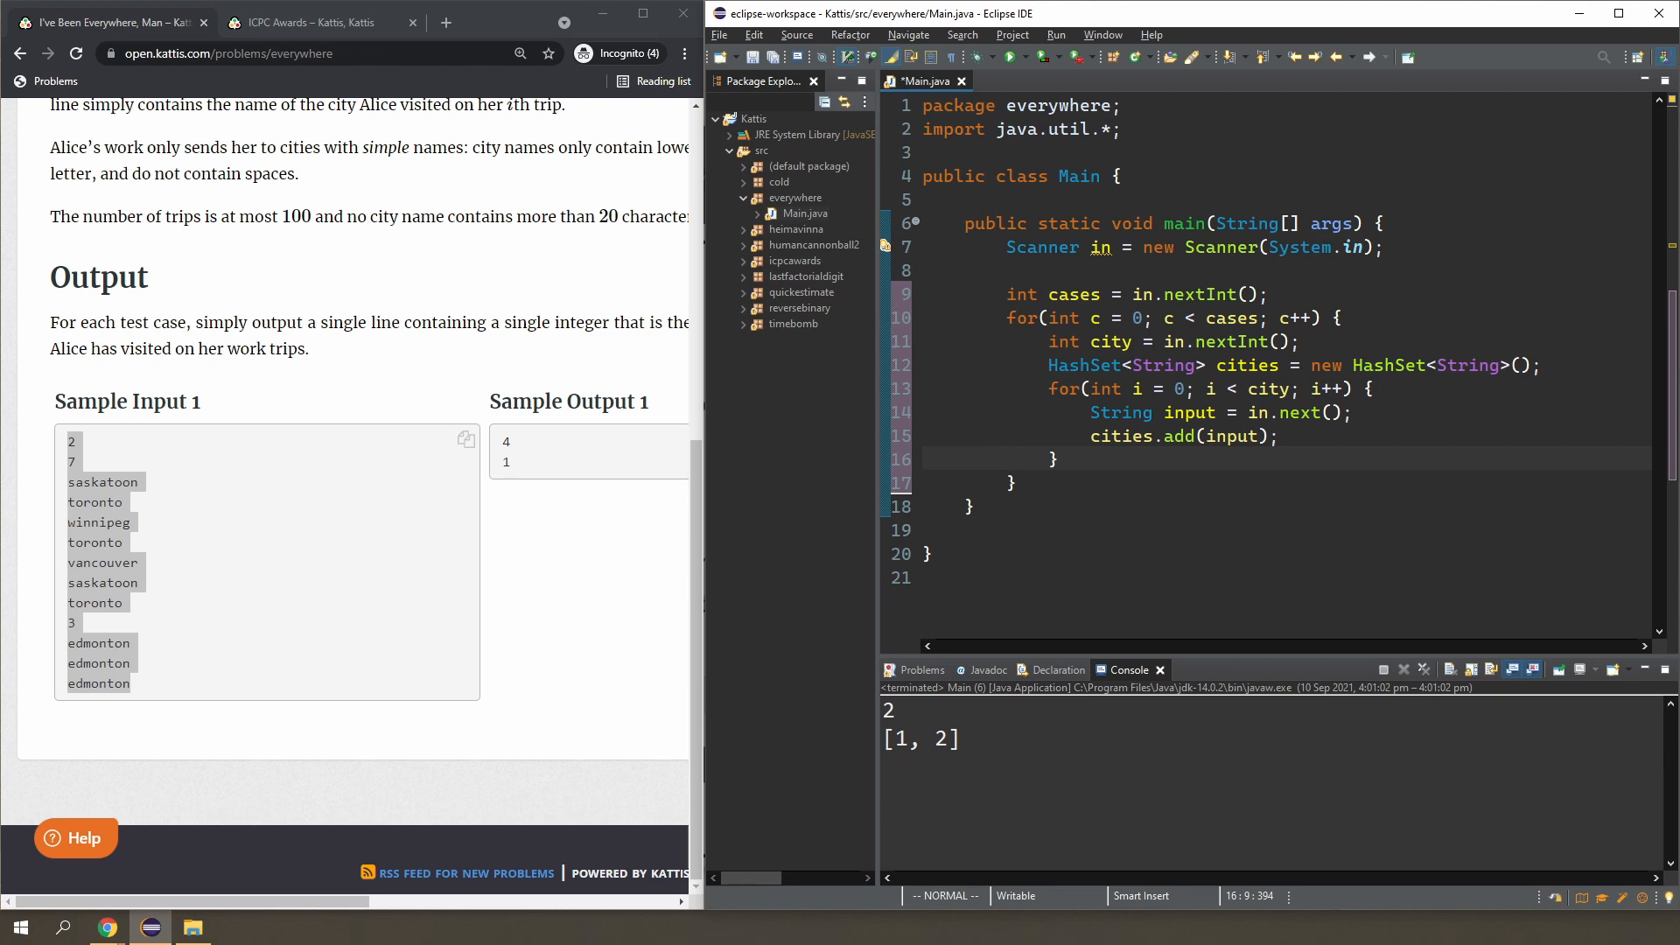
pyautogui.write('System.')
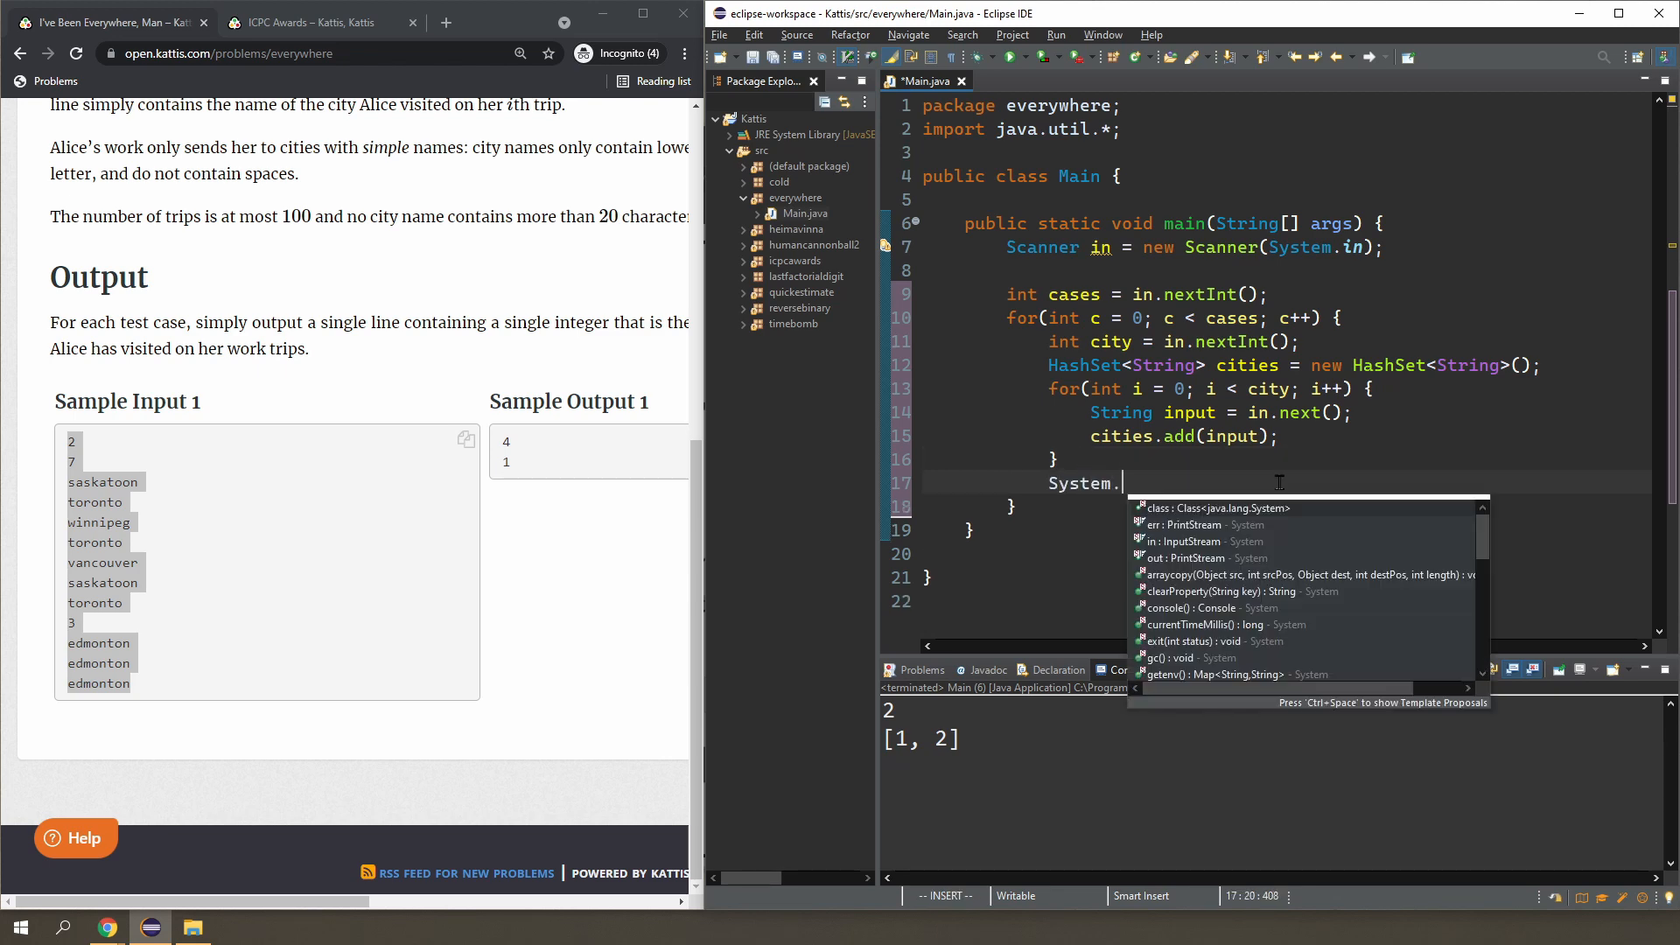
pyautogui.write('out.println(cities)')
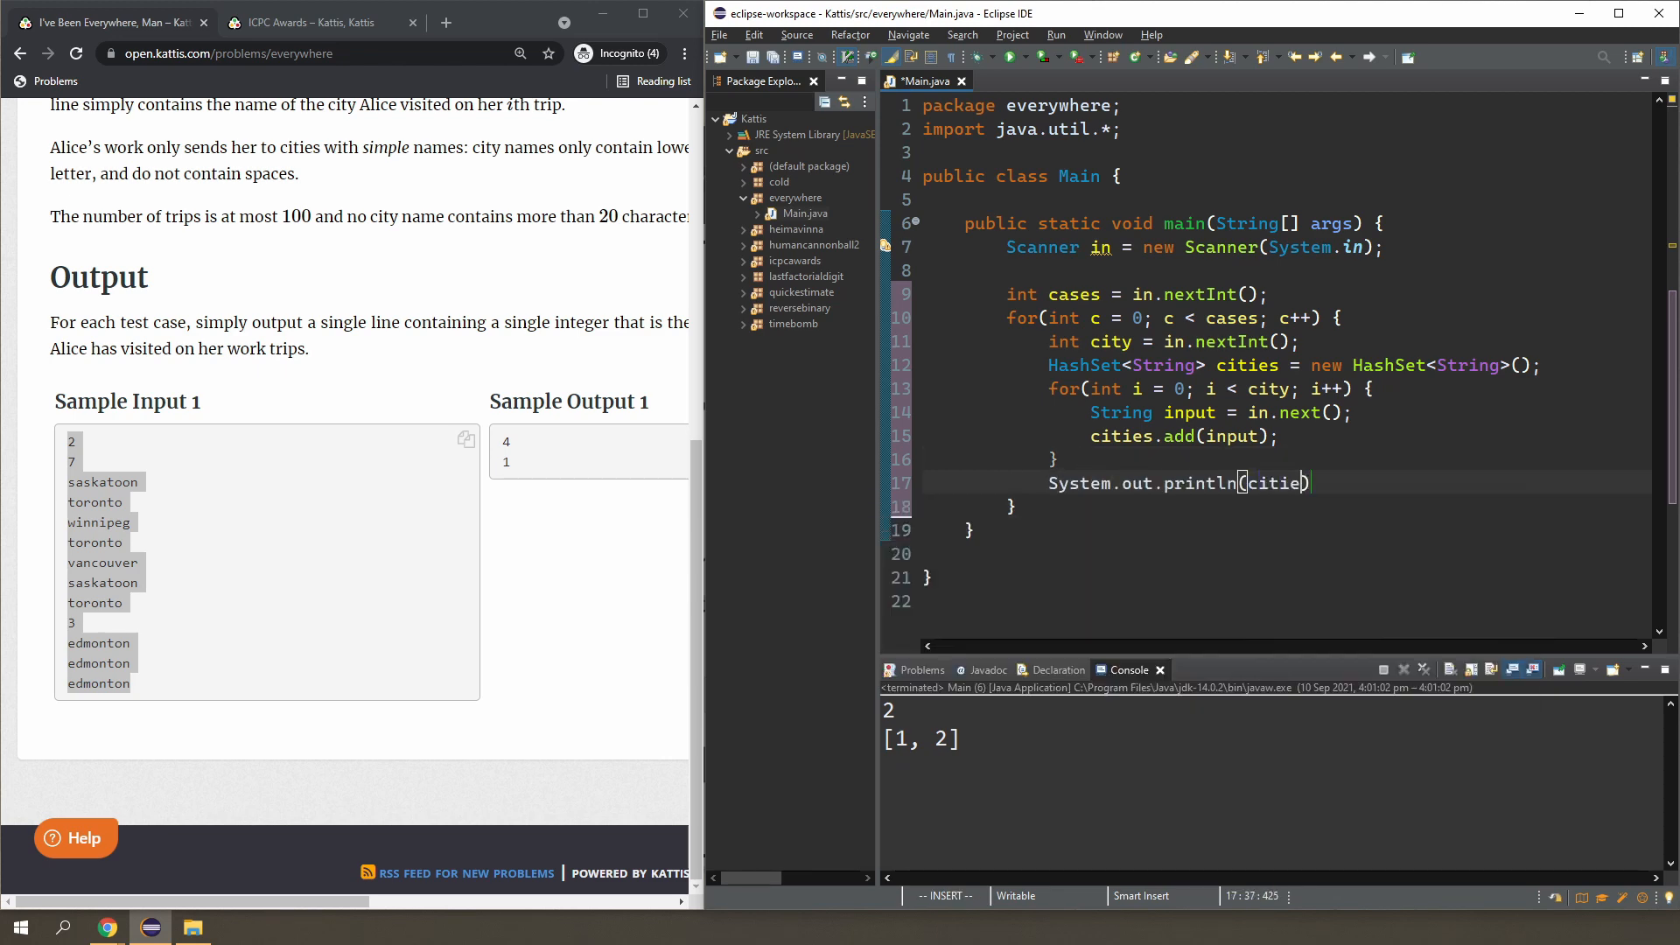
pyautogui.write('.size()')
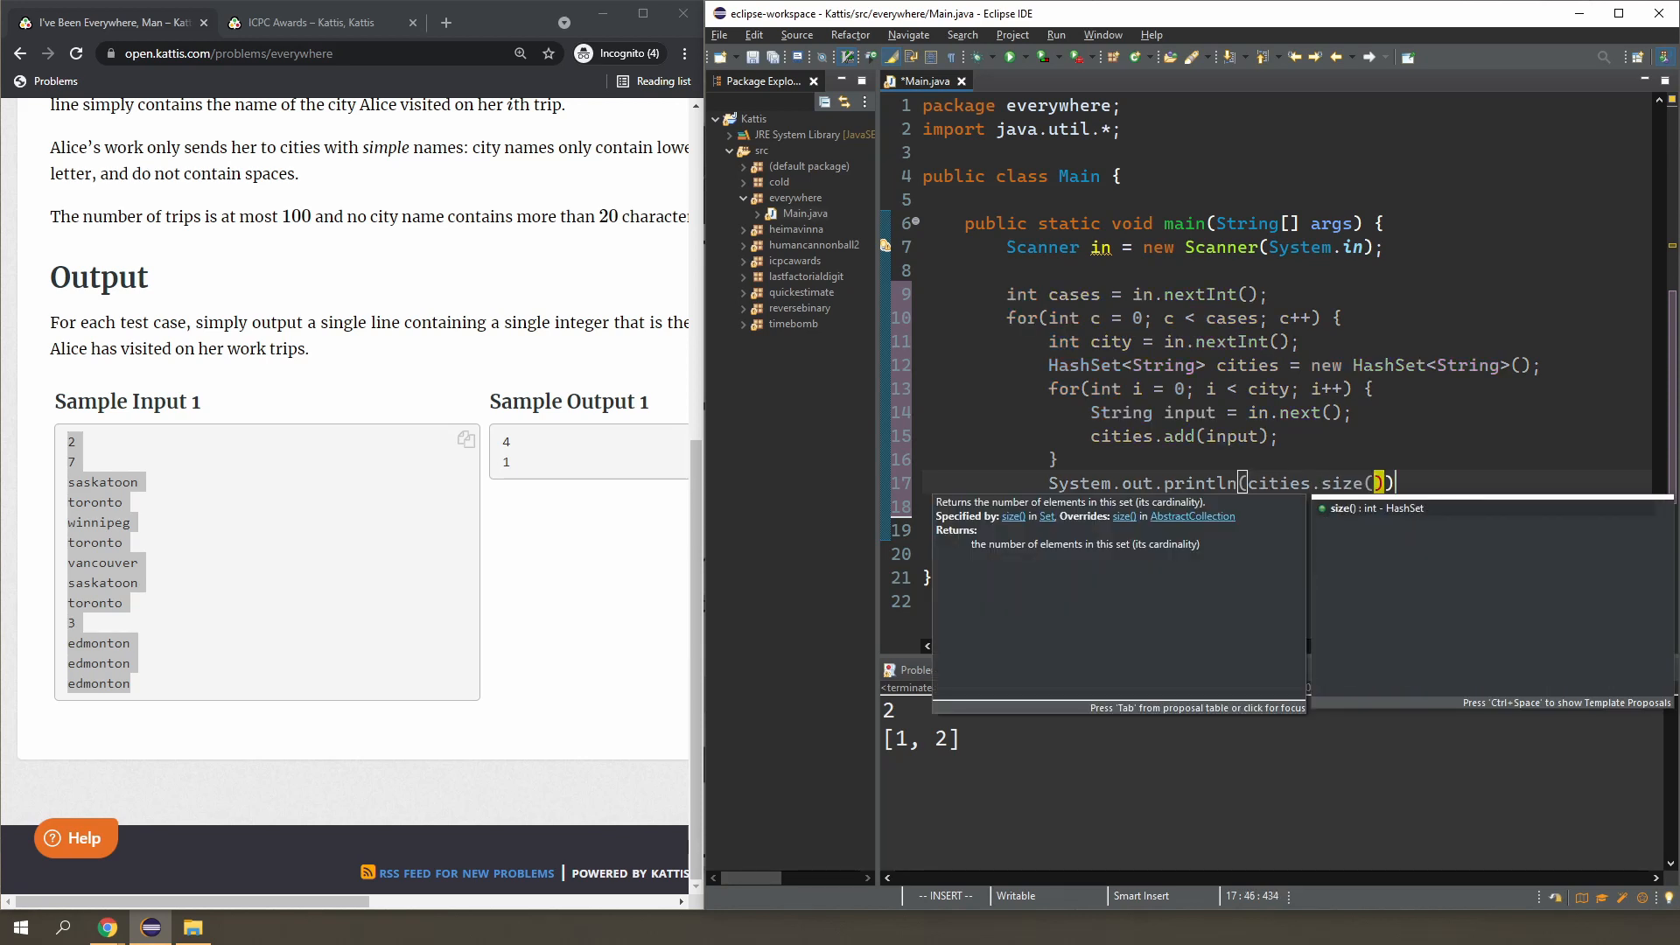
pyautogui.press('Escape')
pyautogui.write(';')
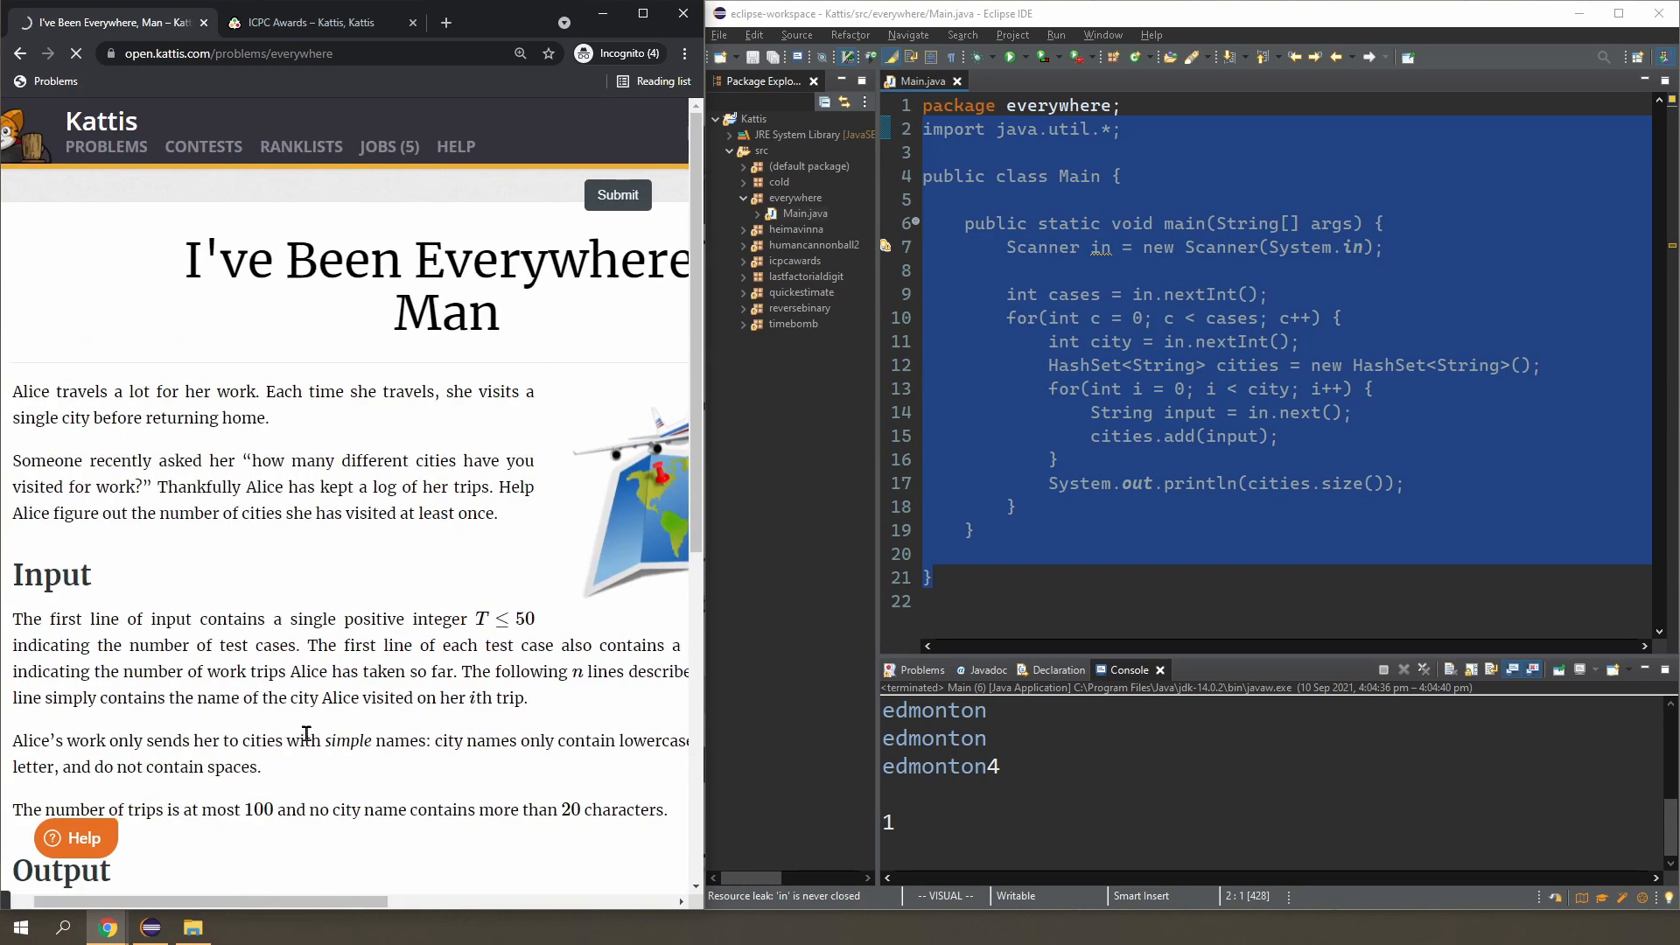
# Submit the HashSet solution to Kattis with main class Main and view the passing result.
pyautogui.click(617, 195)
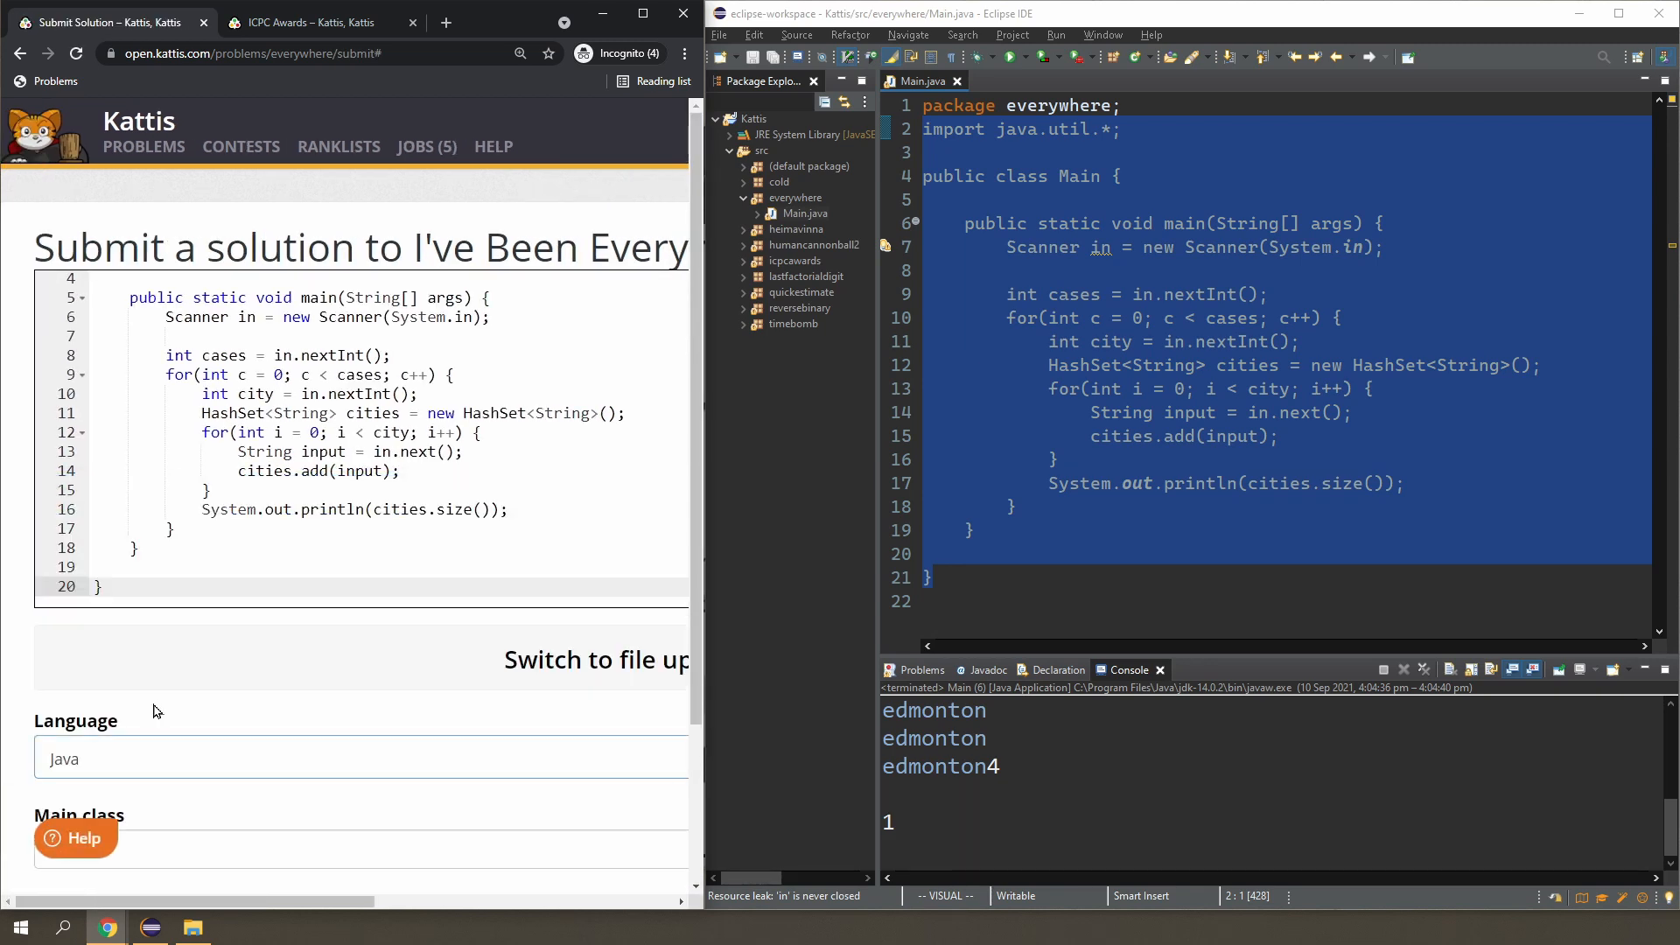
pyautogui.click(340, 846)
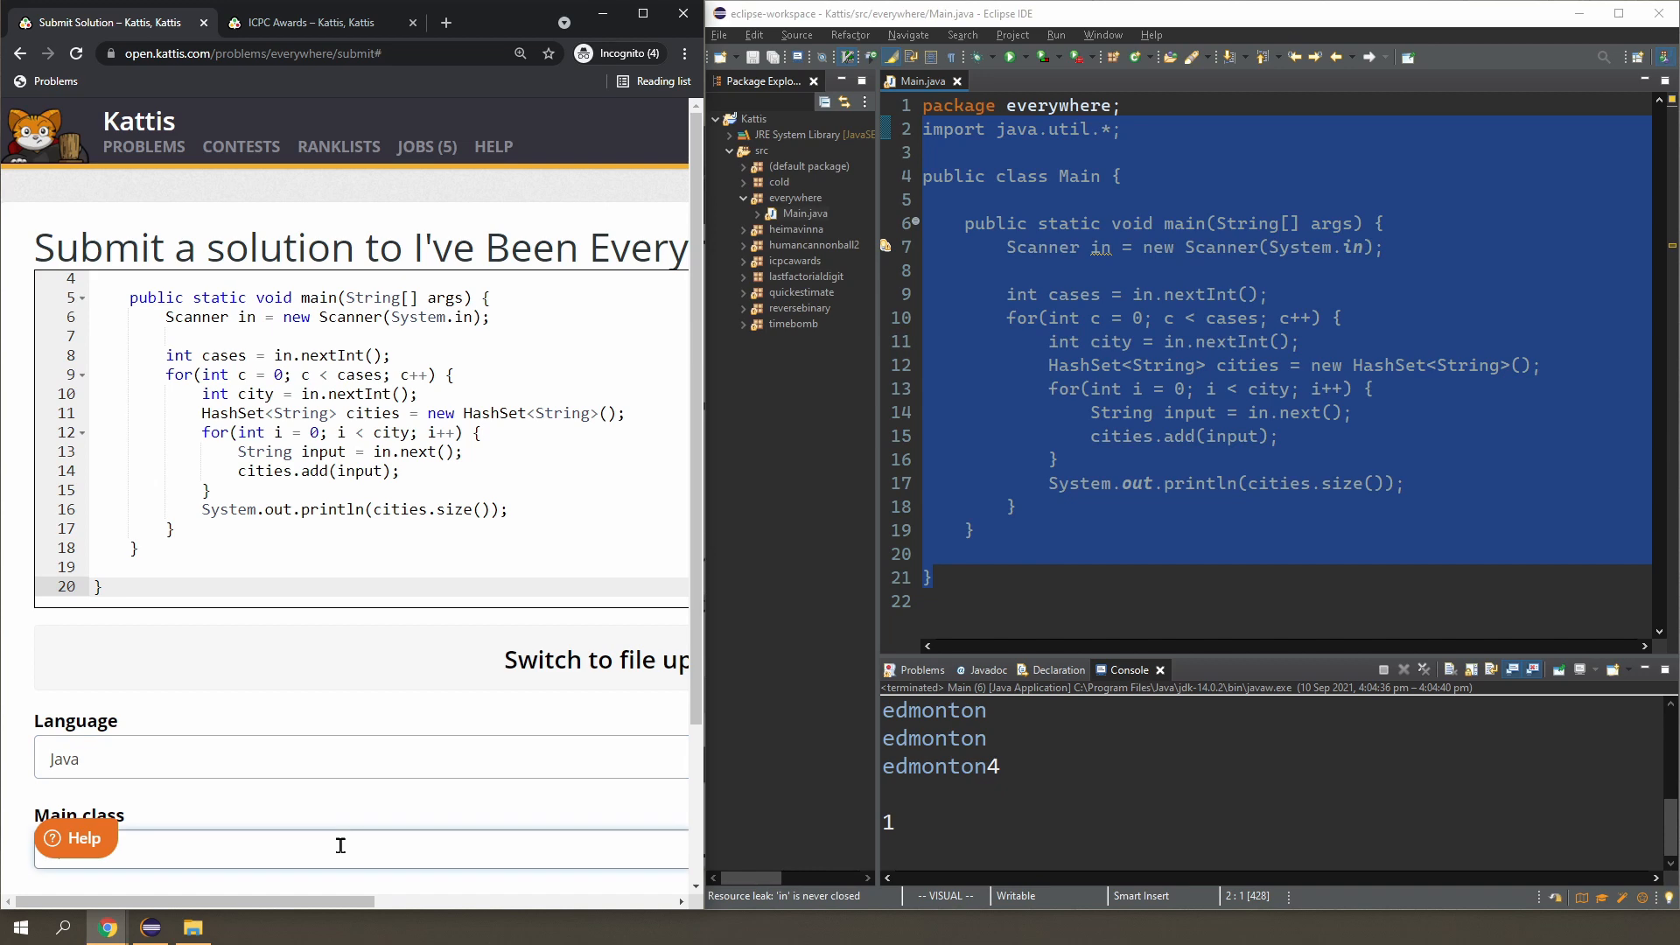
pyautogui.scroll(-3)
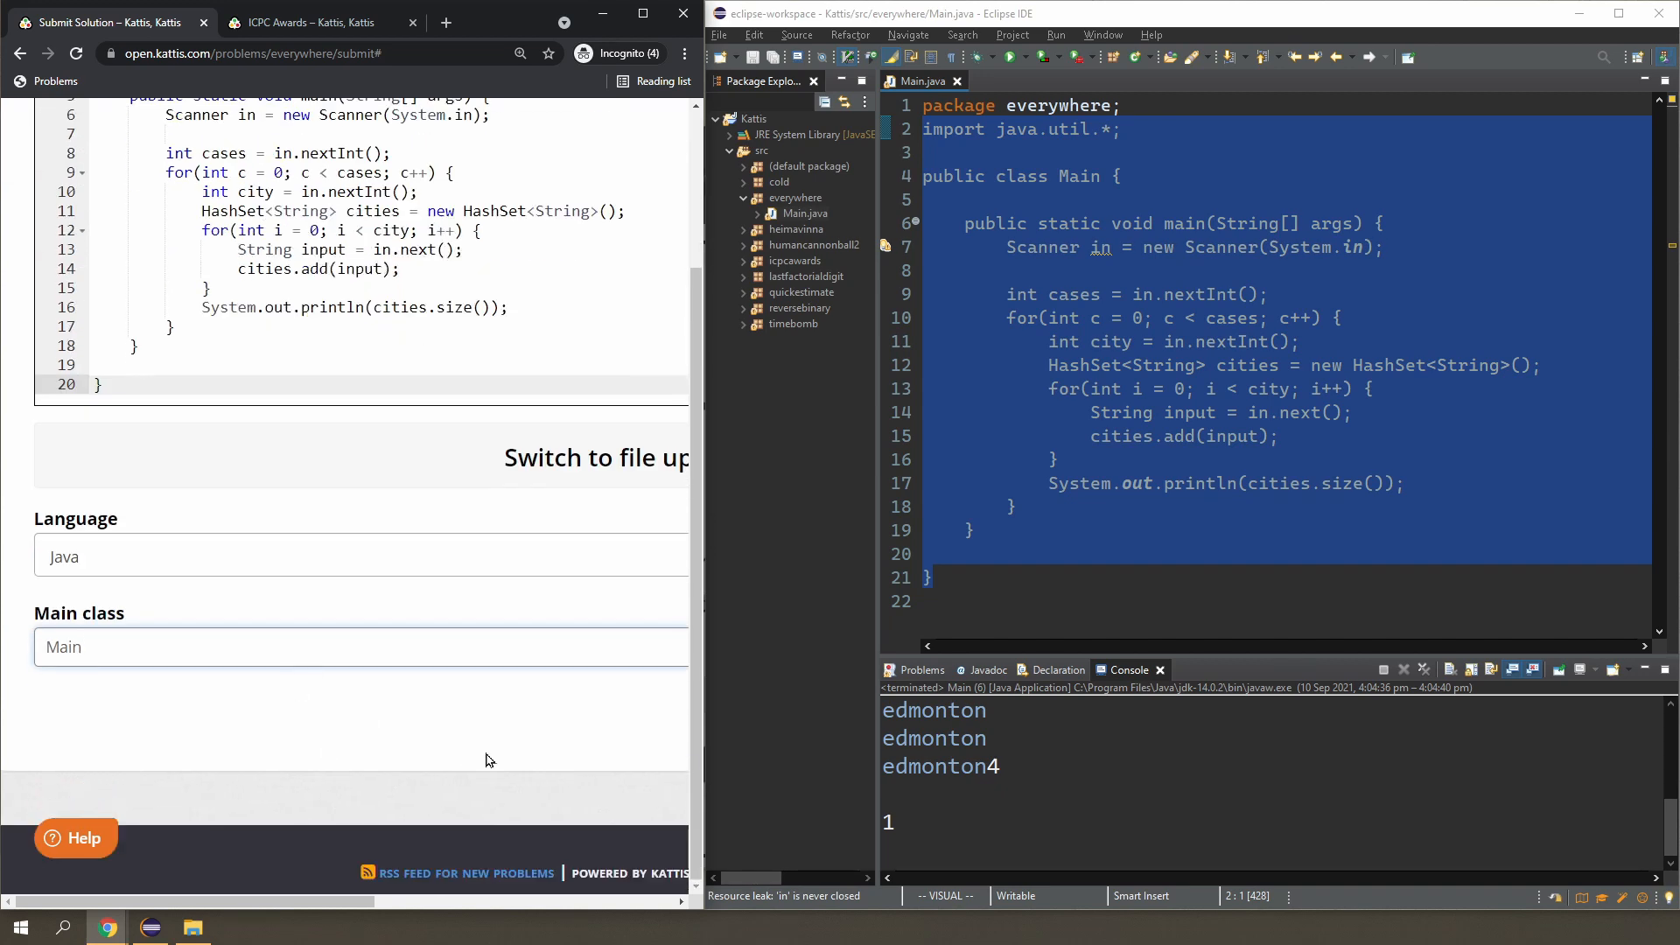
pyautogui.click(595, 717)
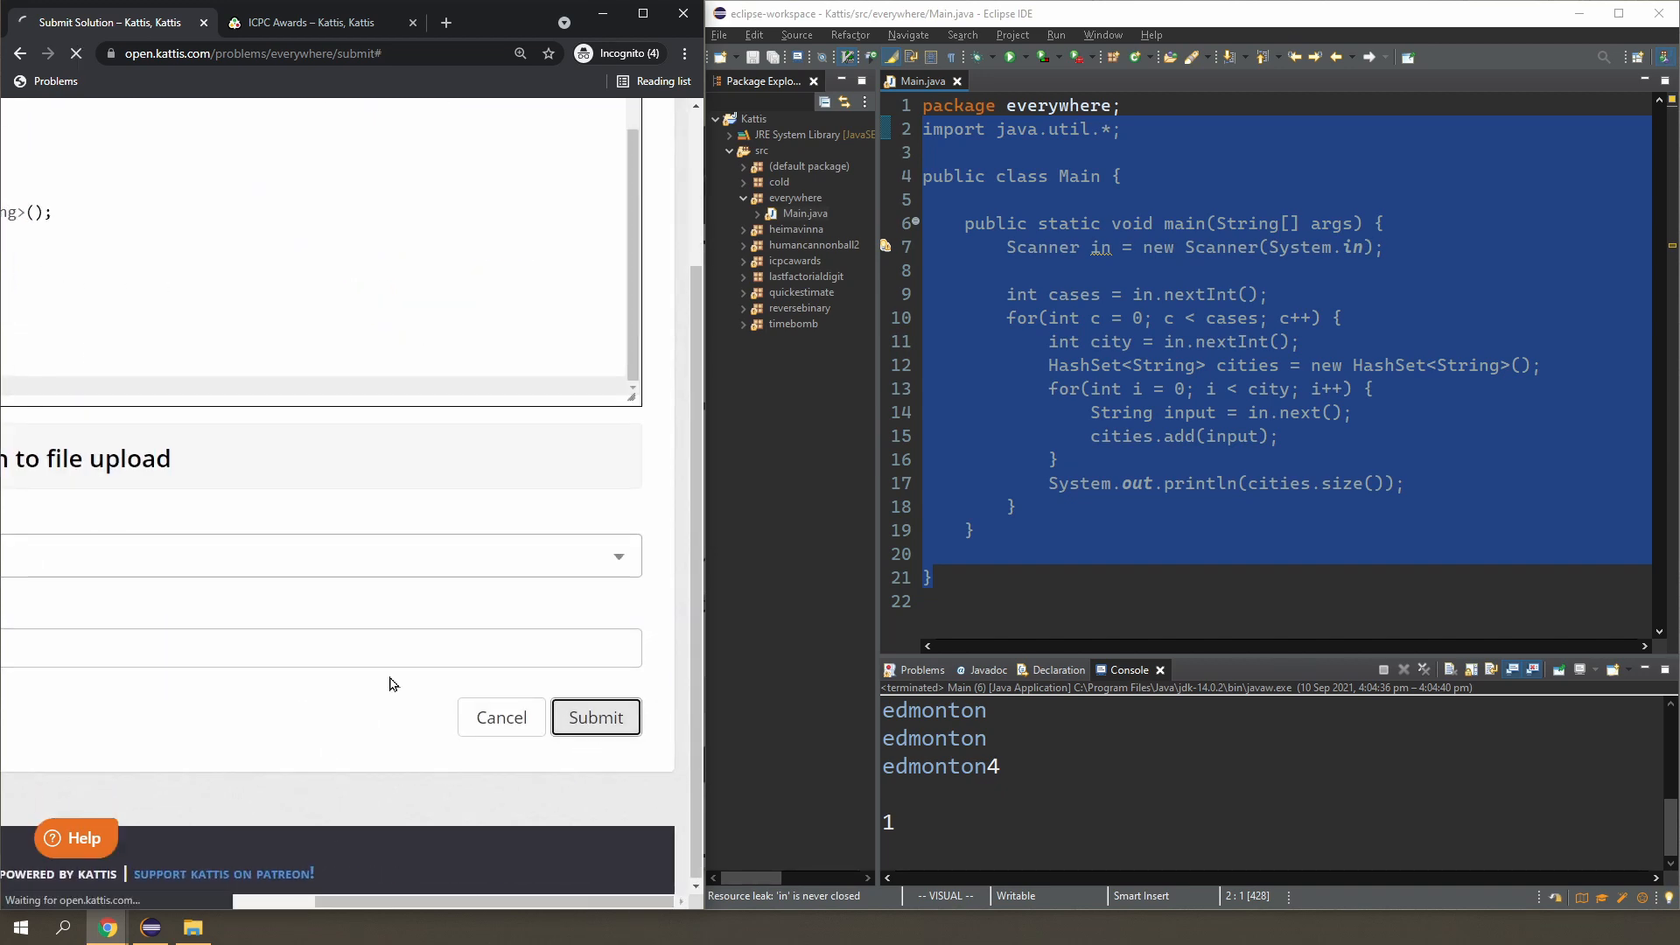
pyautogui.click(595, 716)
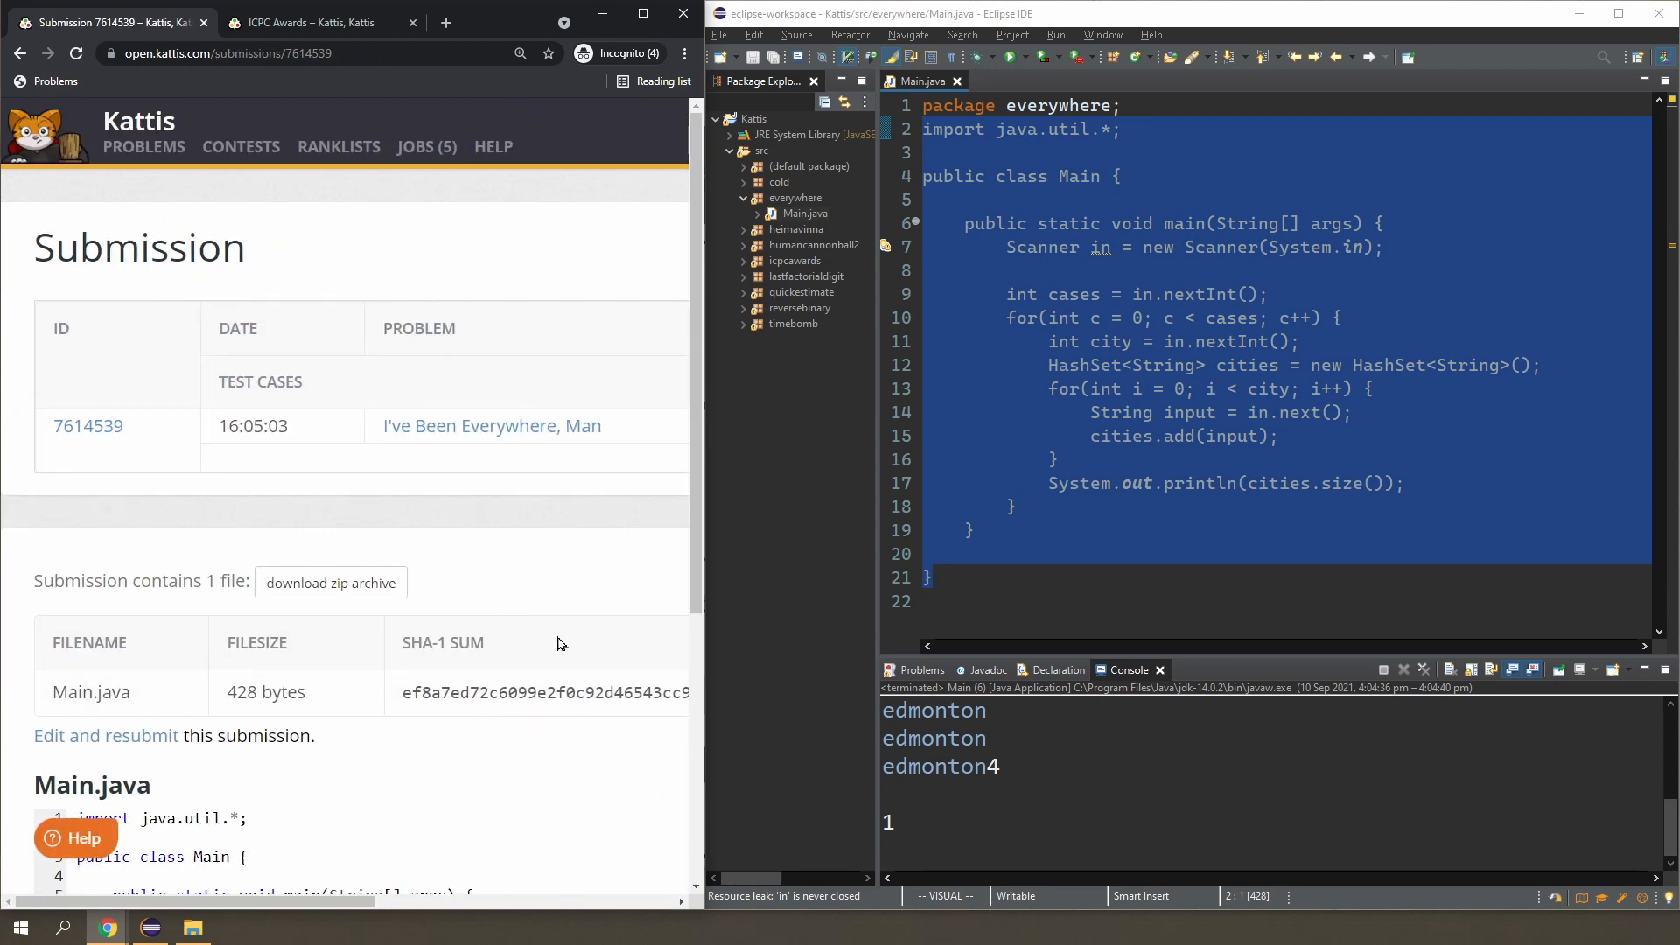
pyautogui.click(1262, 294)
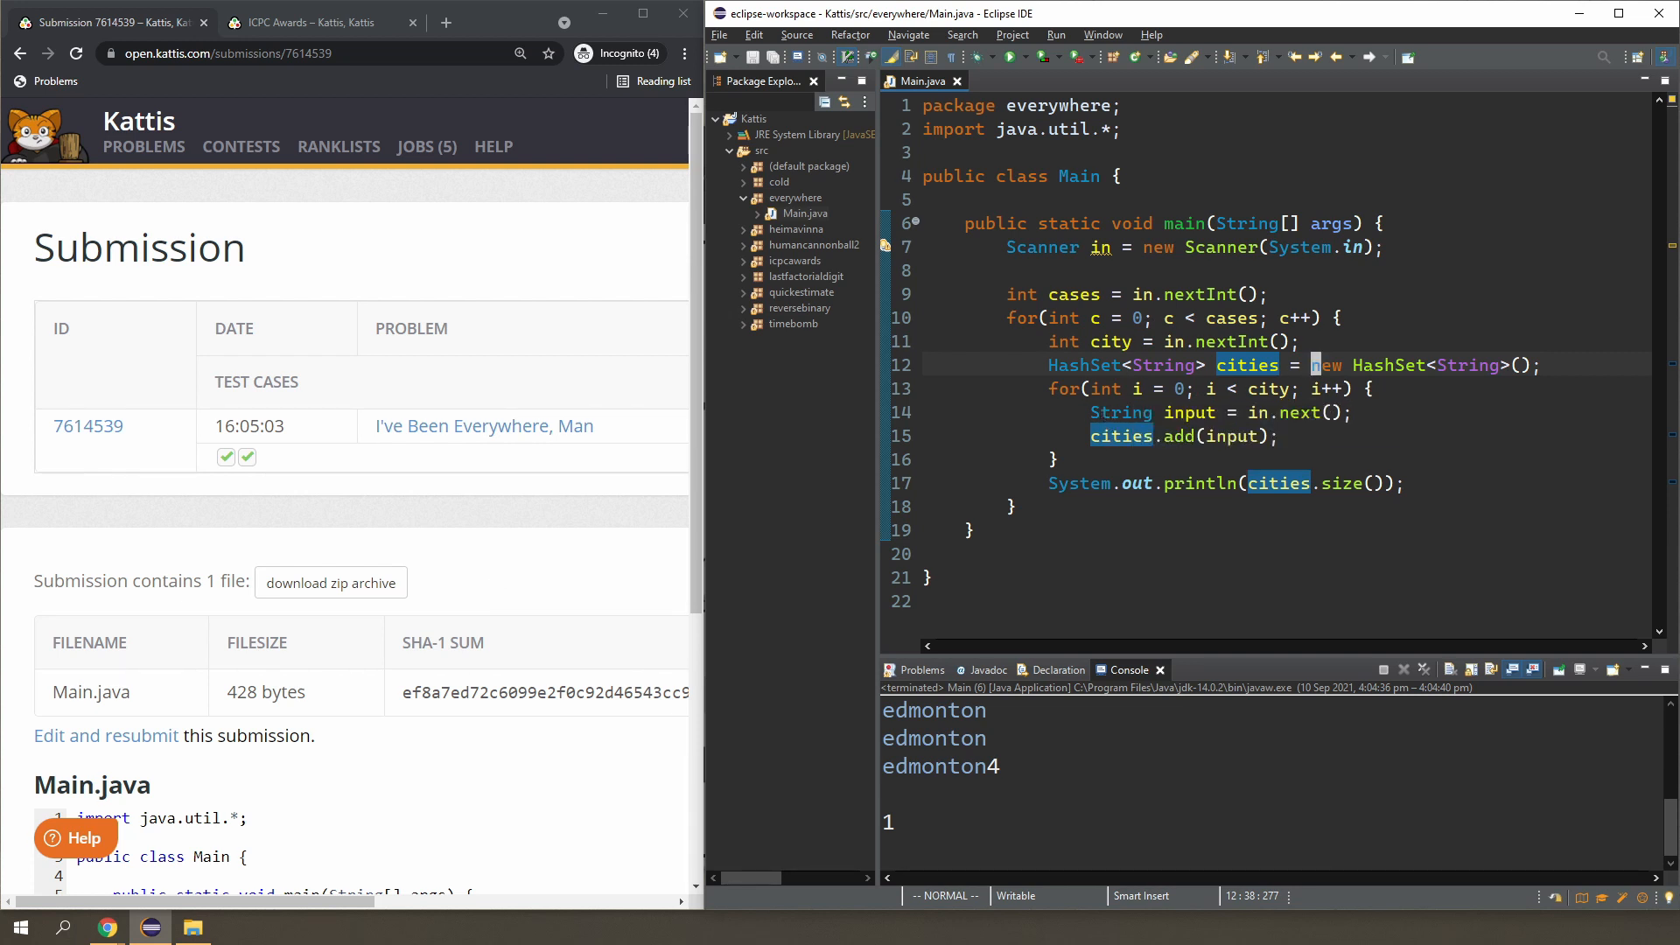
pyautogui.click(310, 21)
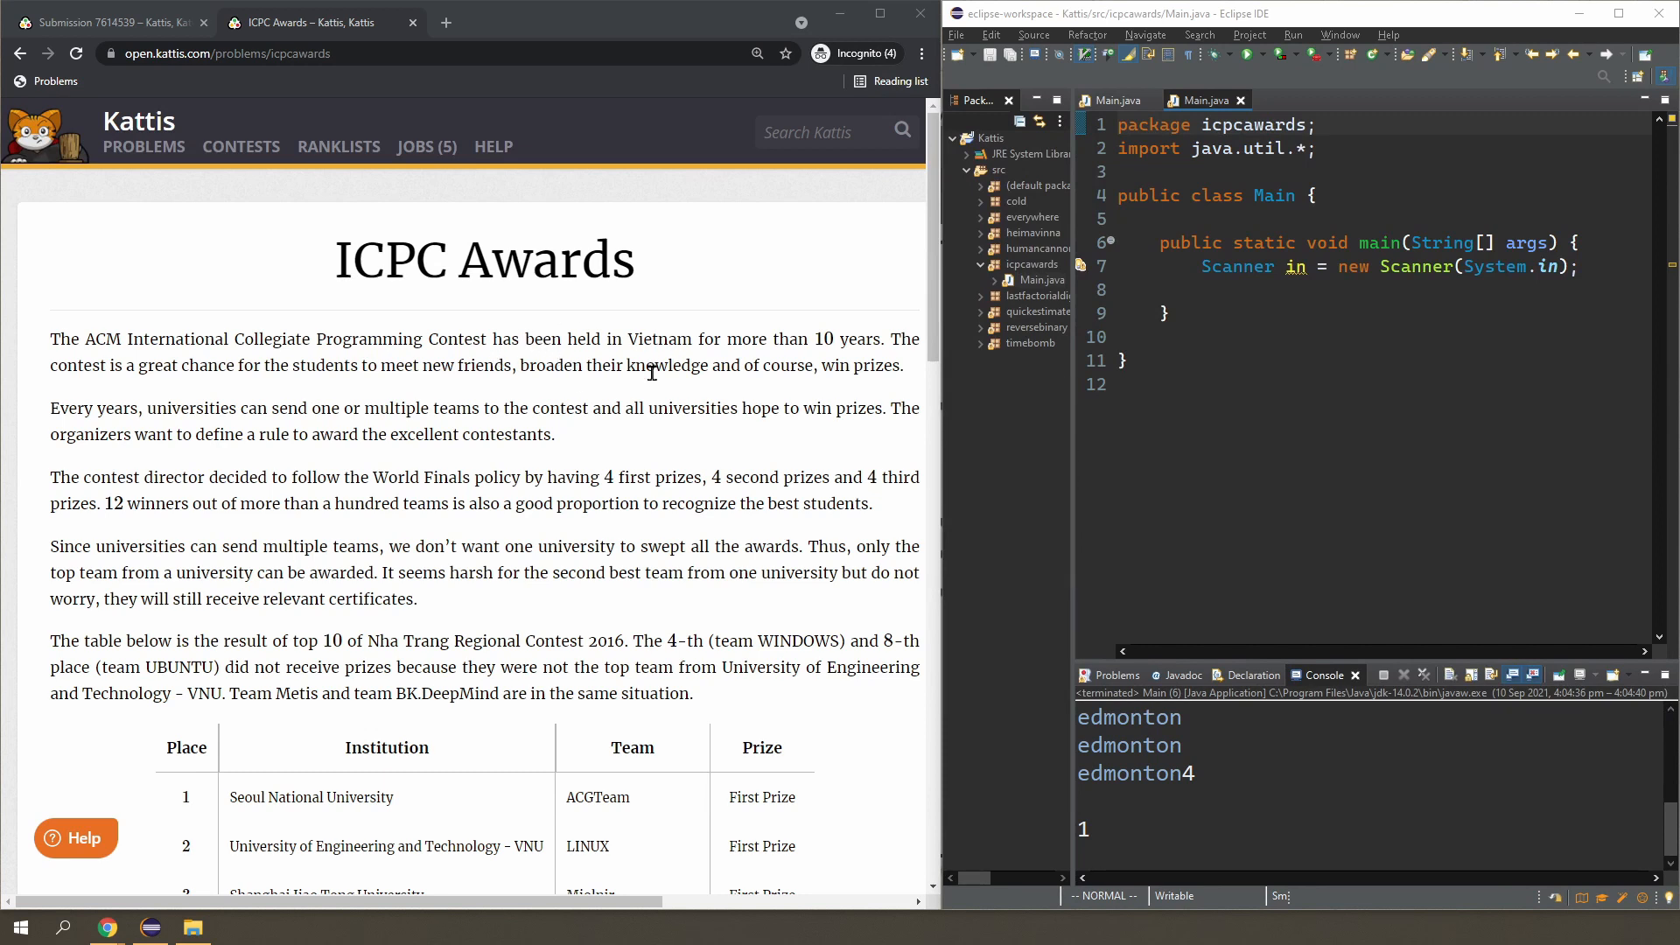
pyautogui.moveTo(640, 359)
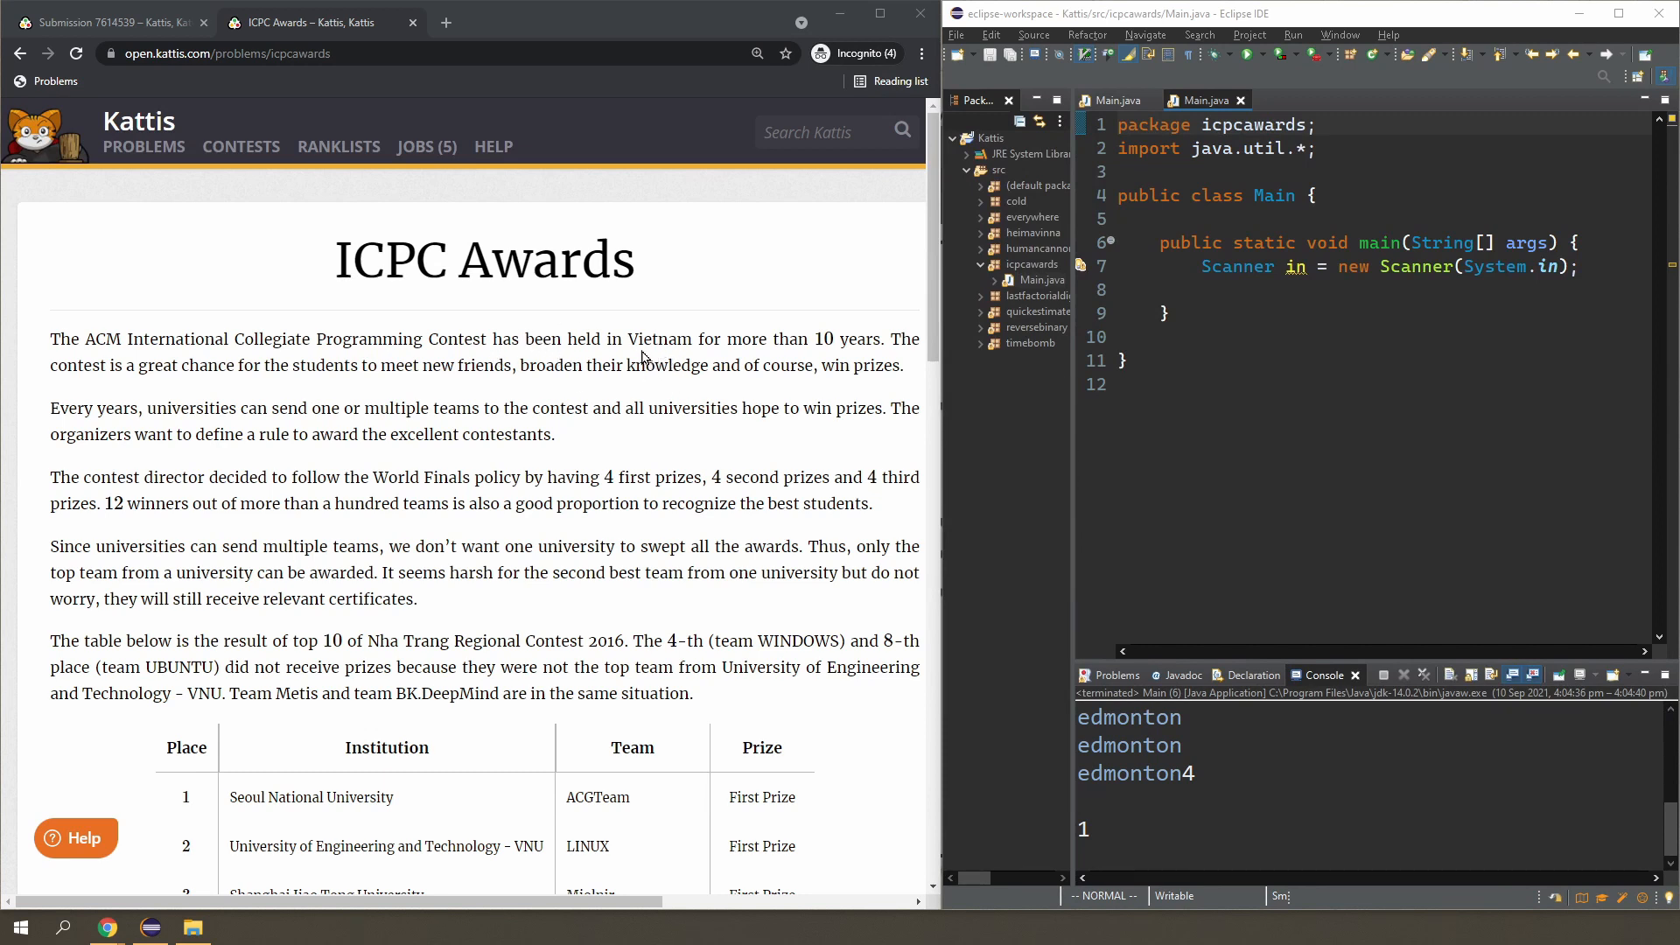
pyautogui.moveTo(636, 346)
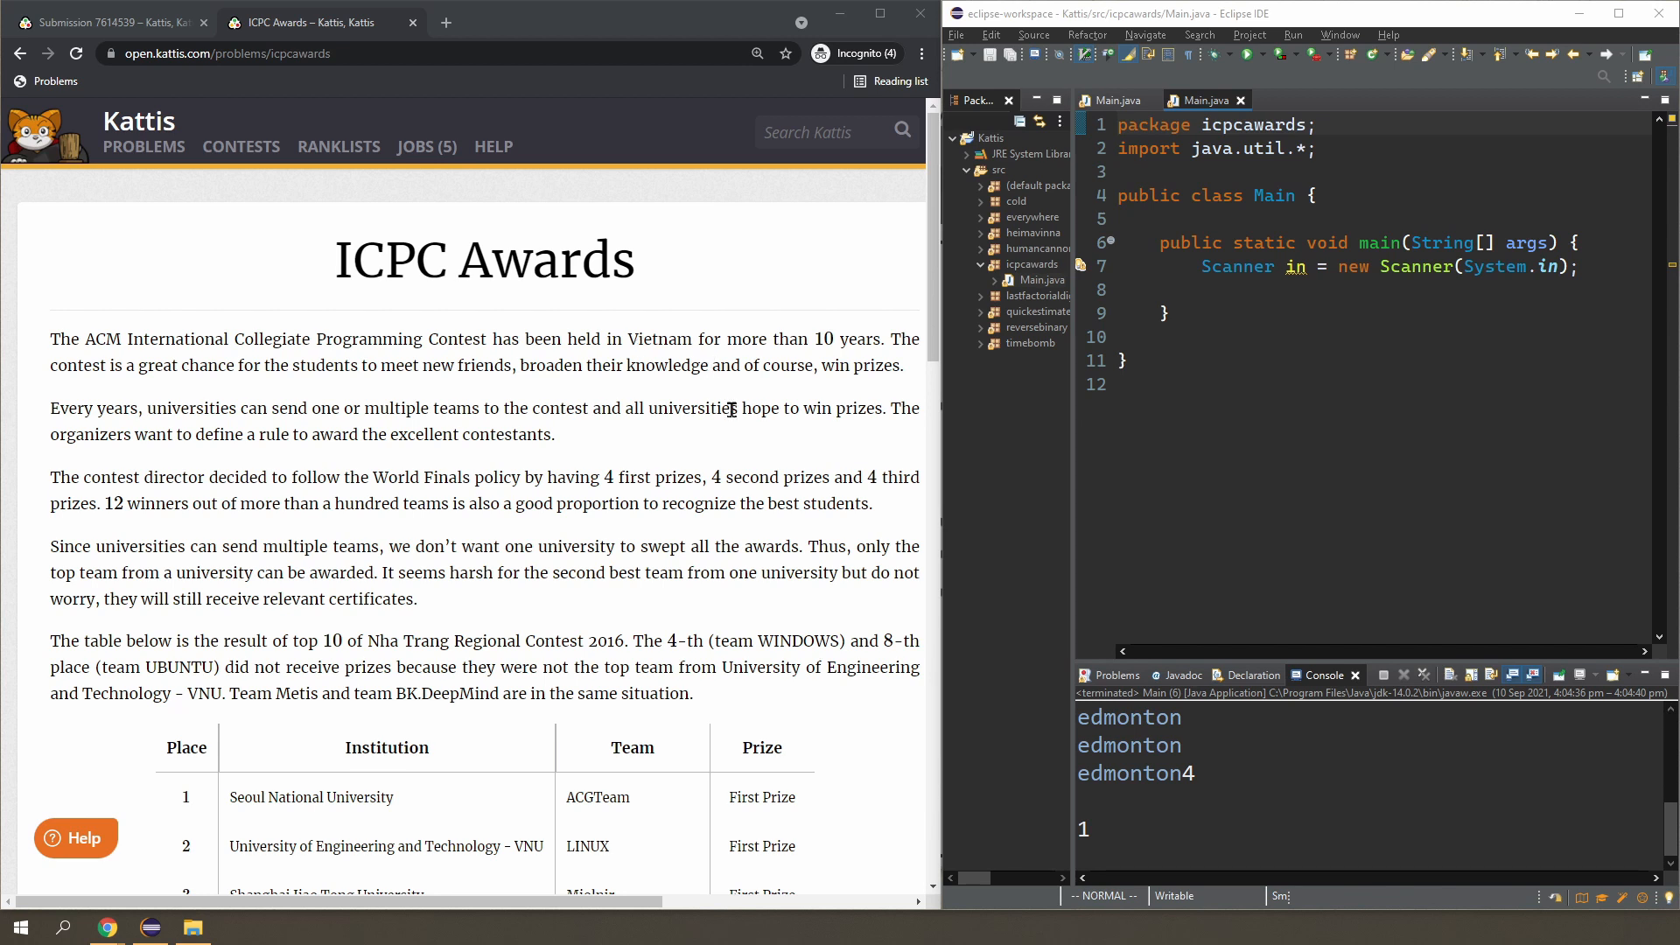
pyautogui.moveTo(664, 437)
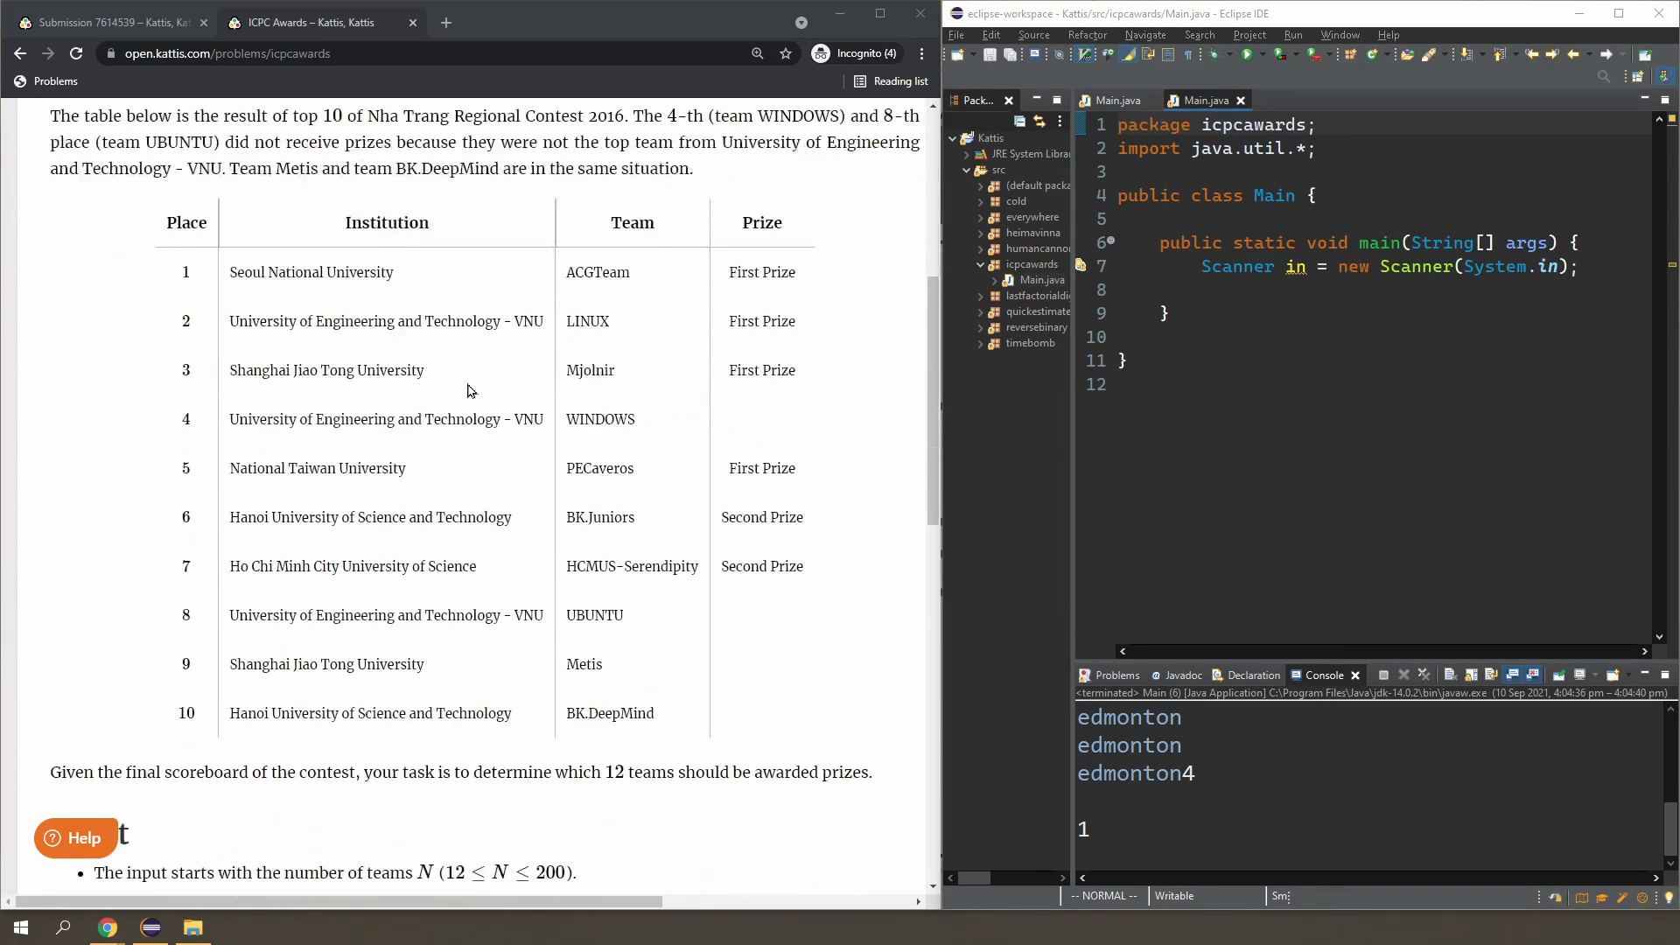
pyautogui.moveTo(509, 302)
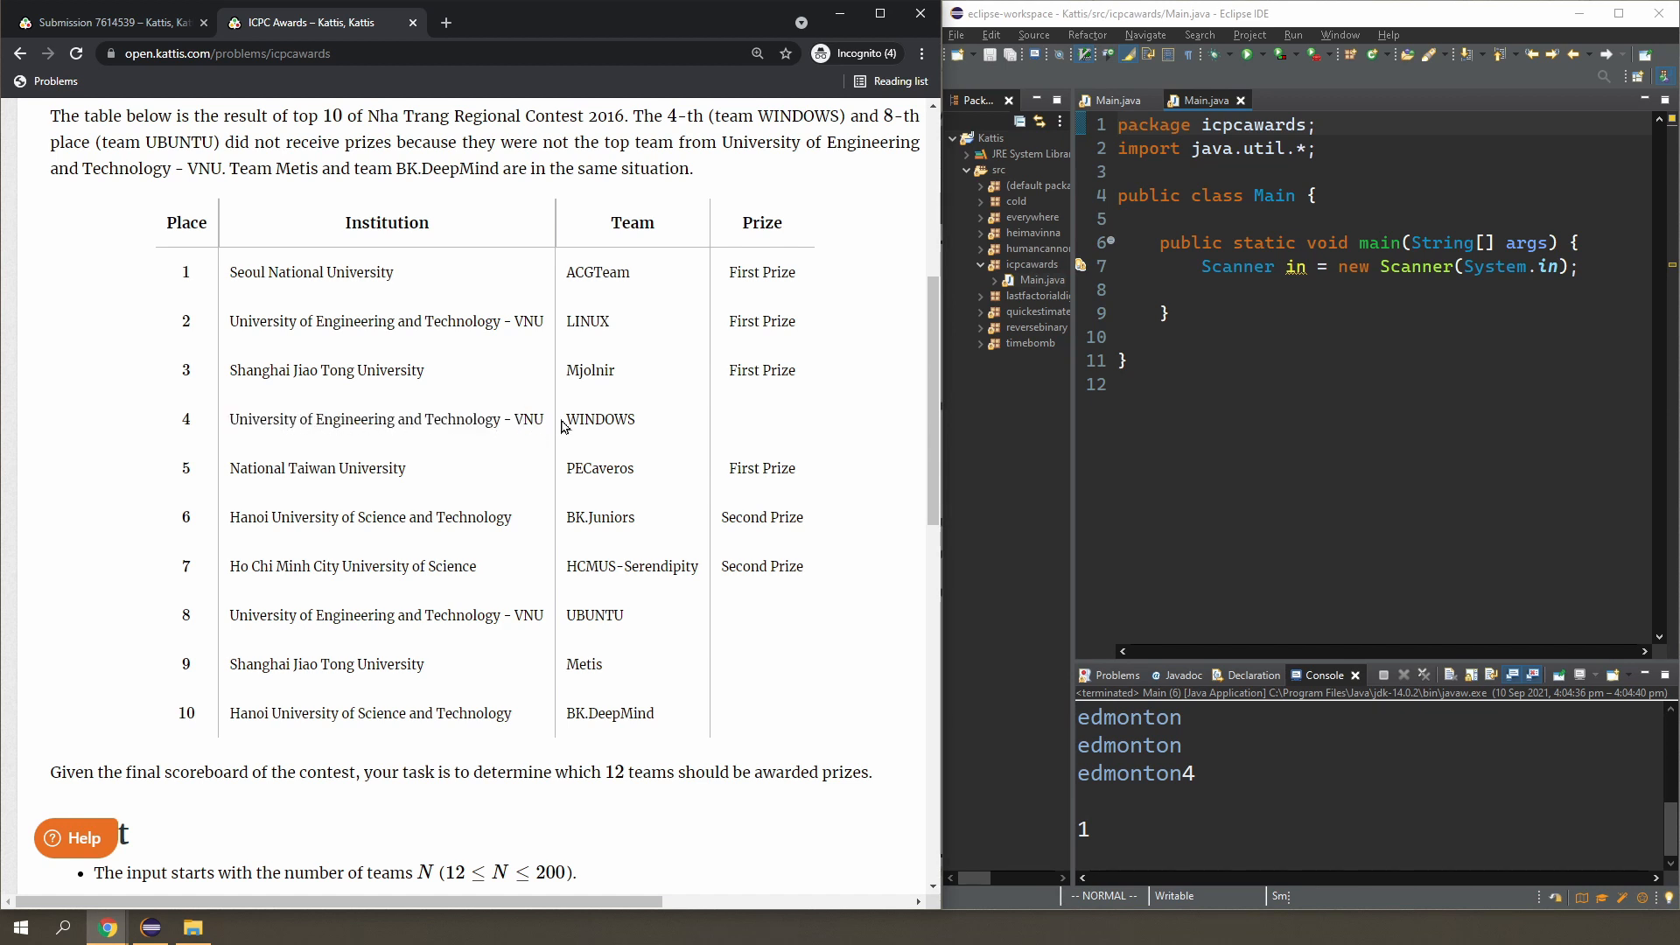
# Examine the ICPC Awards results table, highlighting the WINDOWS team and second-place institution.
pyautogui.doubleClick(600, 419)
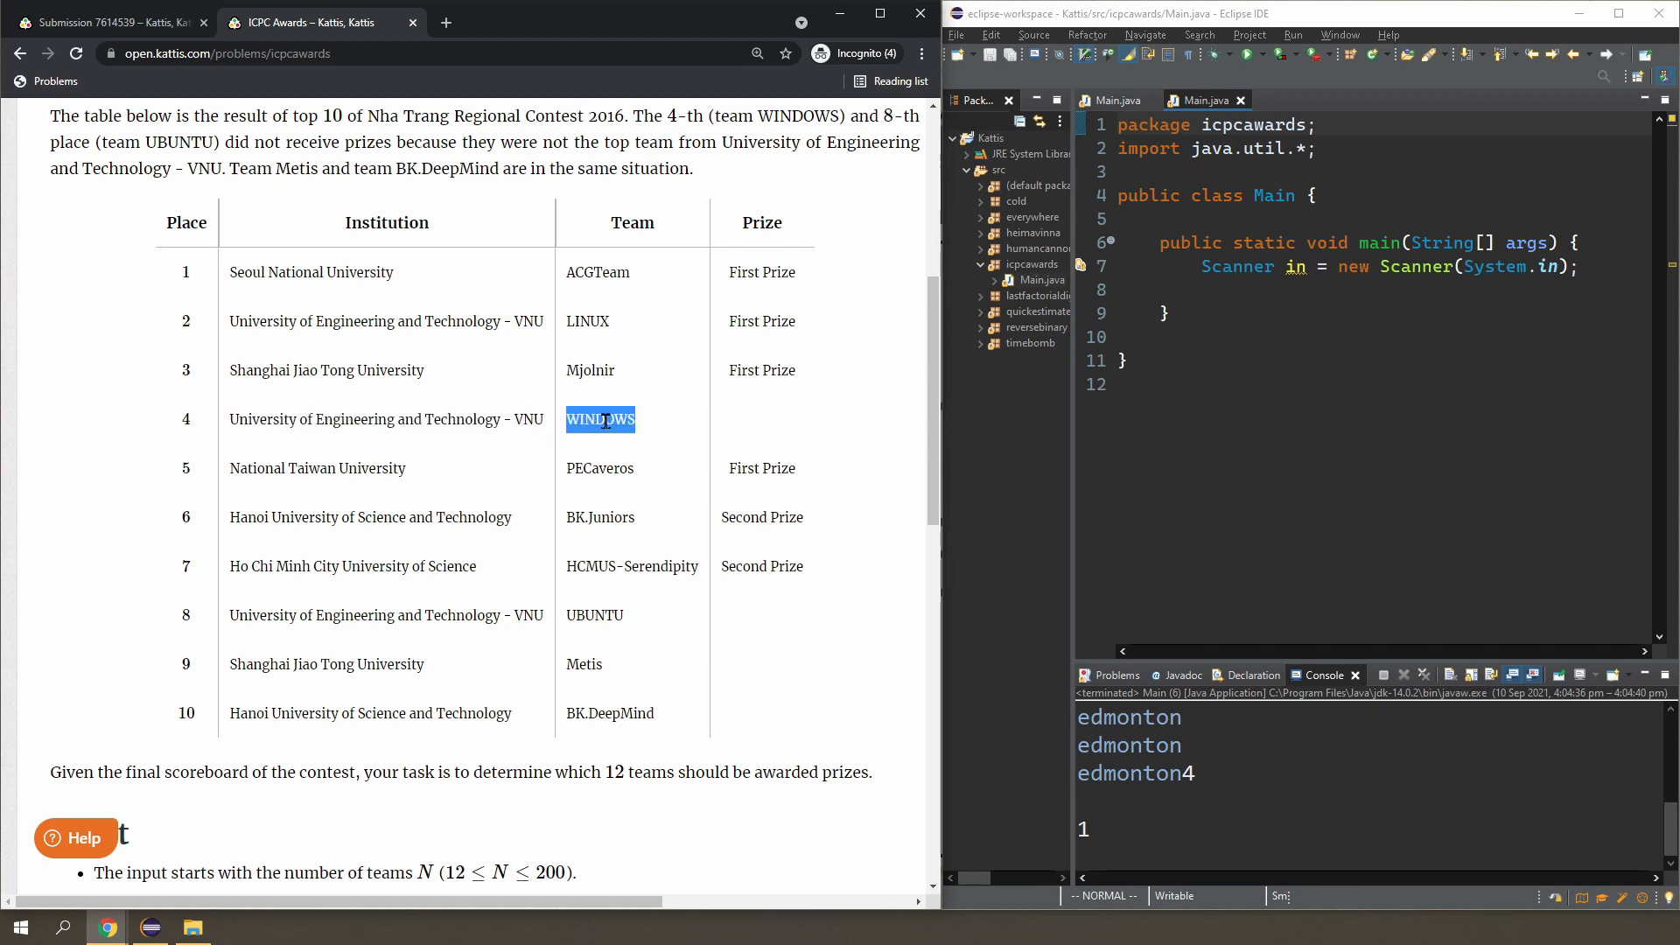
pyautogui.click(601, 419)
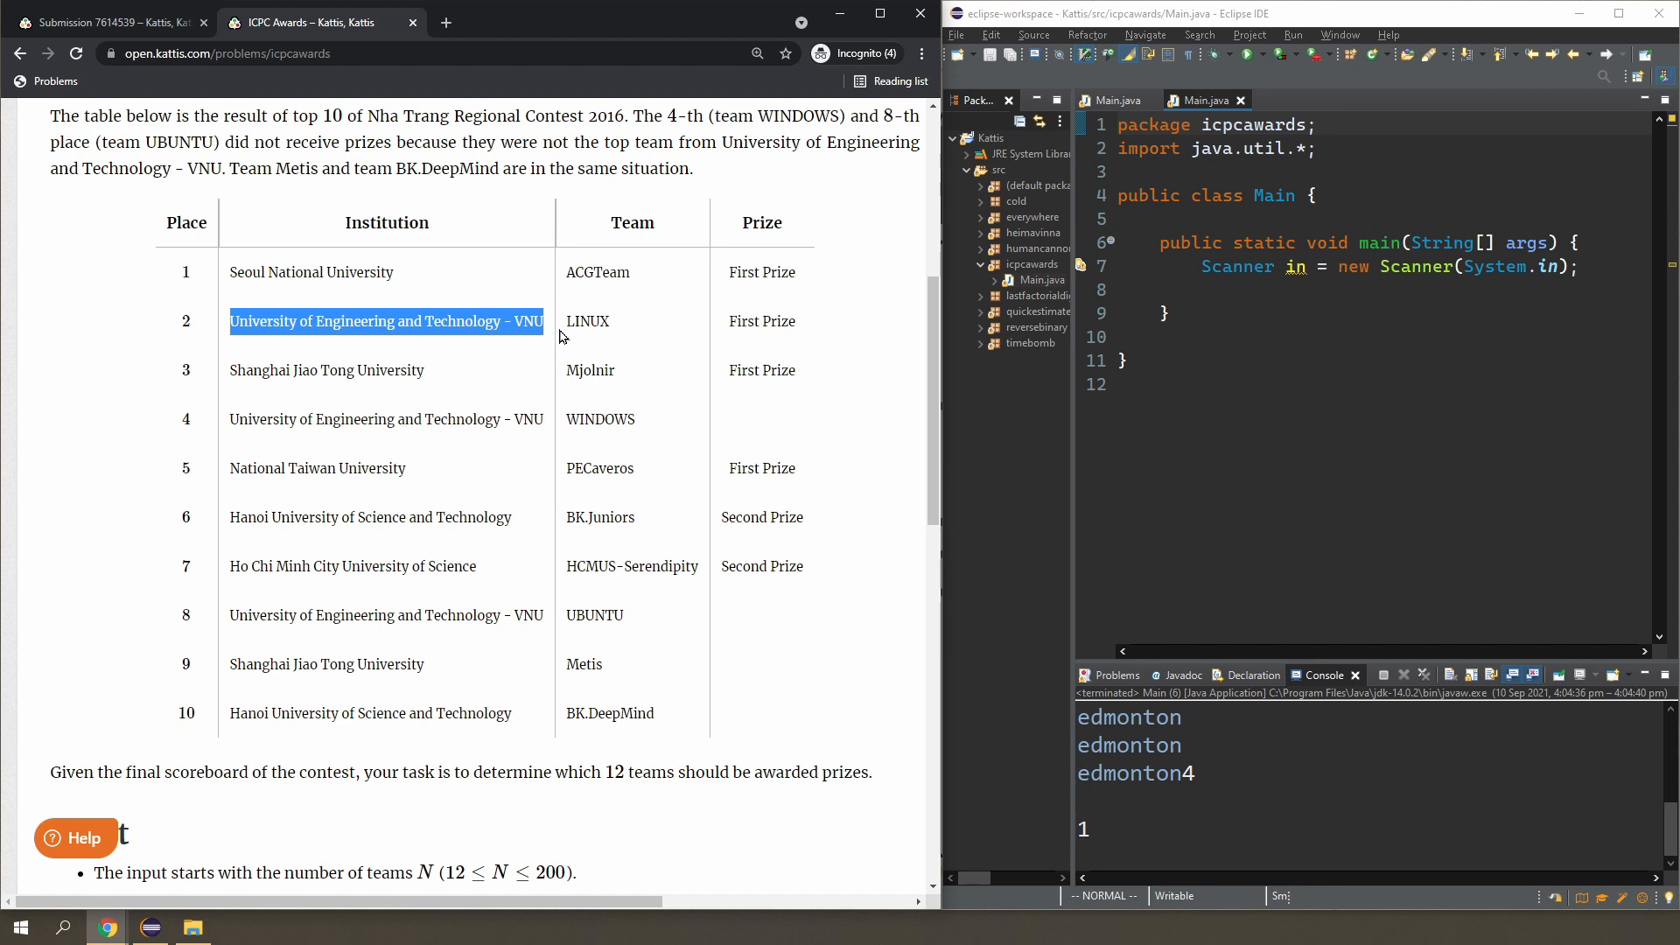
pyautogui.click(568, 320)
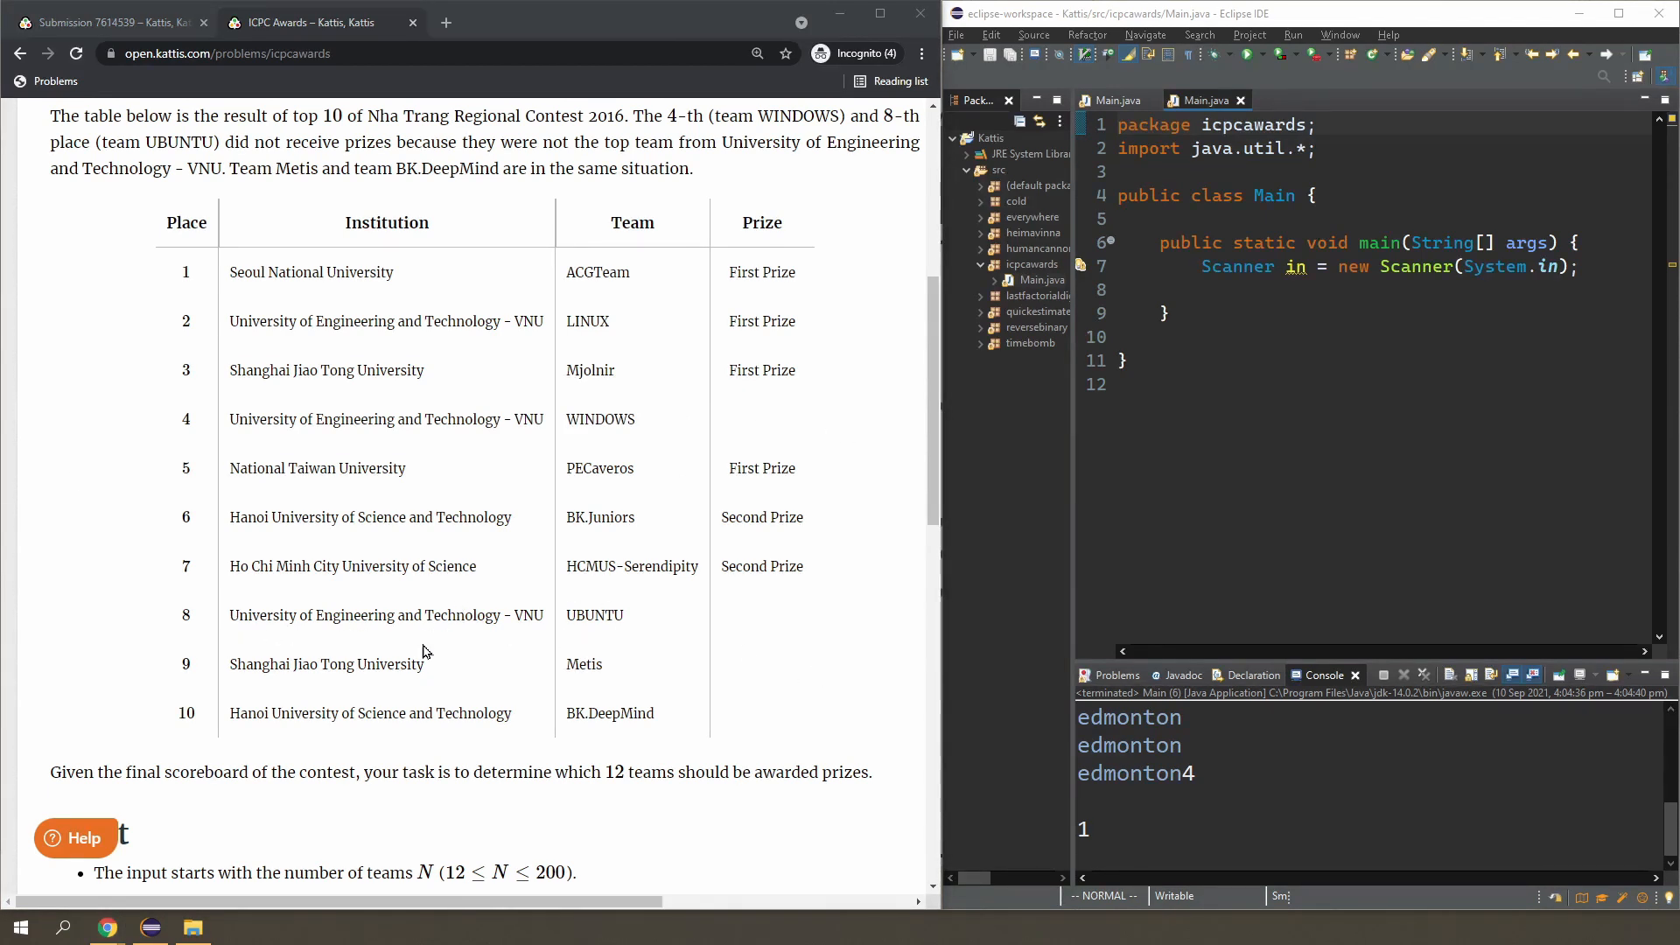
pyautogui.moveTo(218, 695)
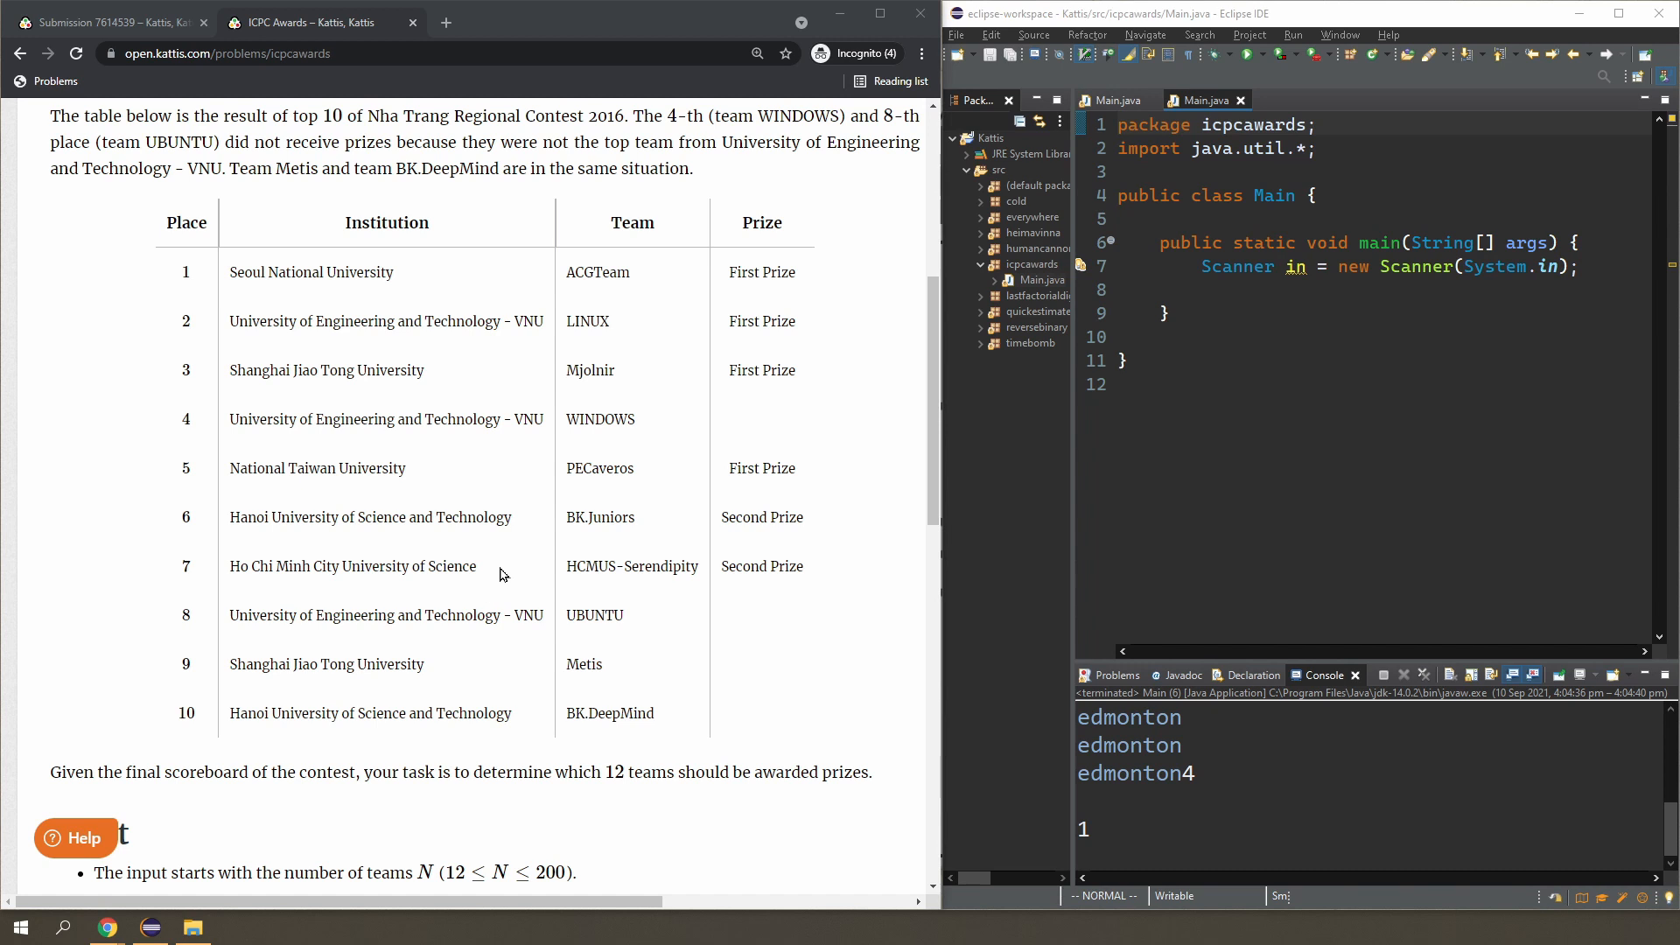
pyautogui.moveTo(445, 550)
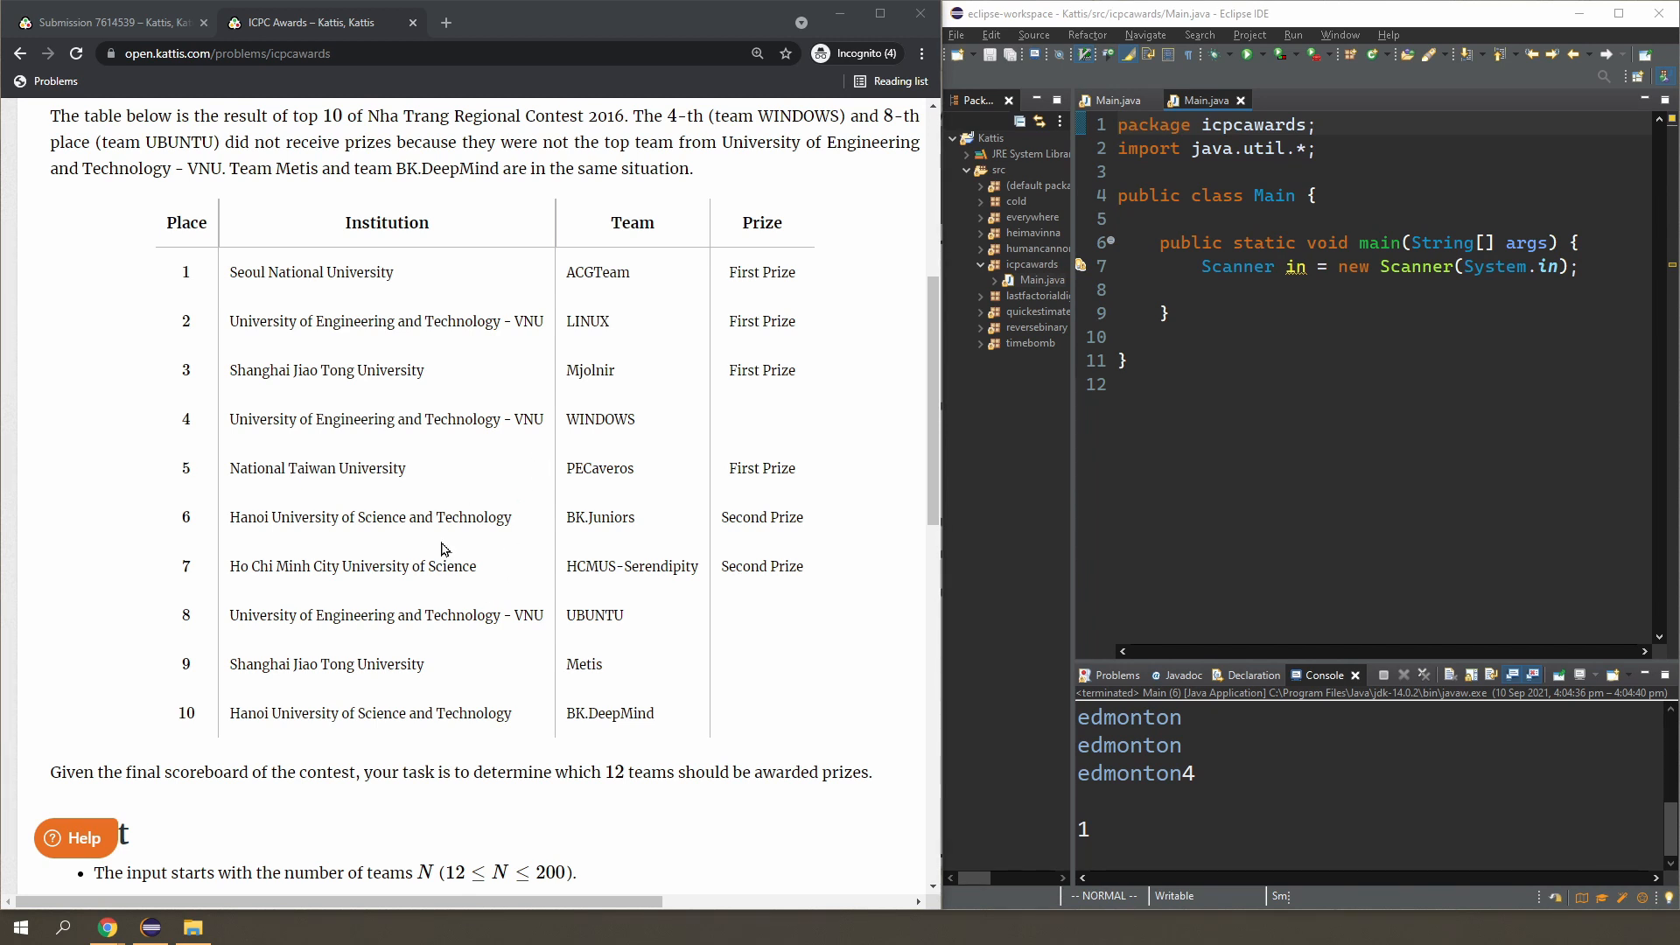
pyautogui.moveTo(418, 519)
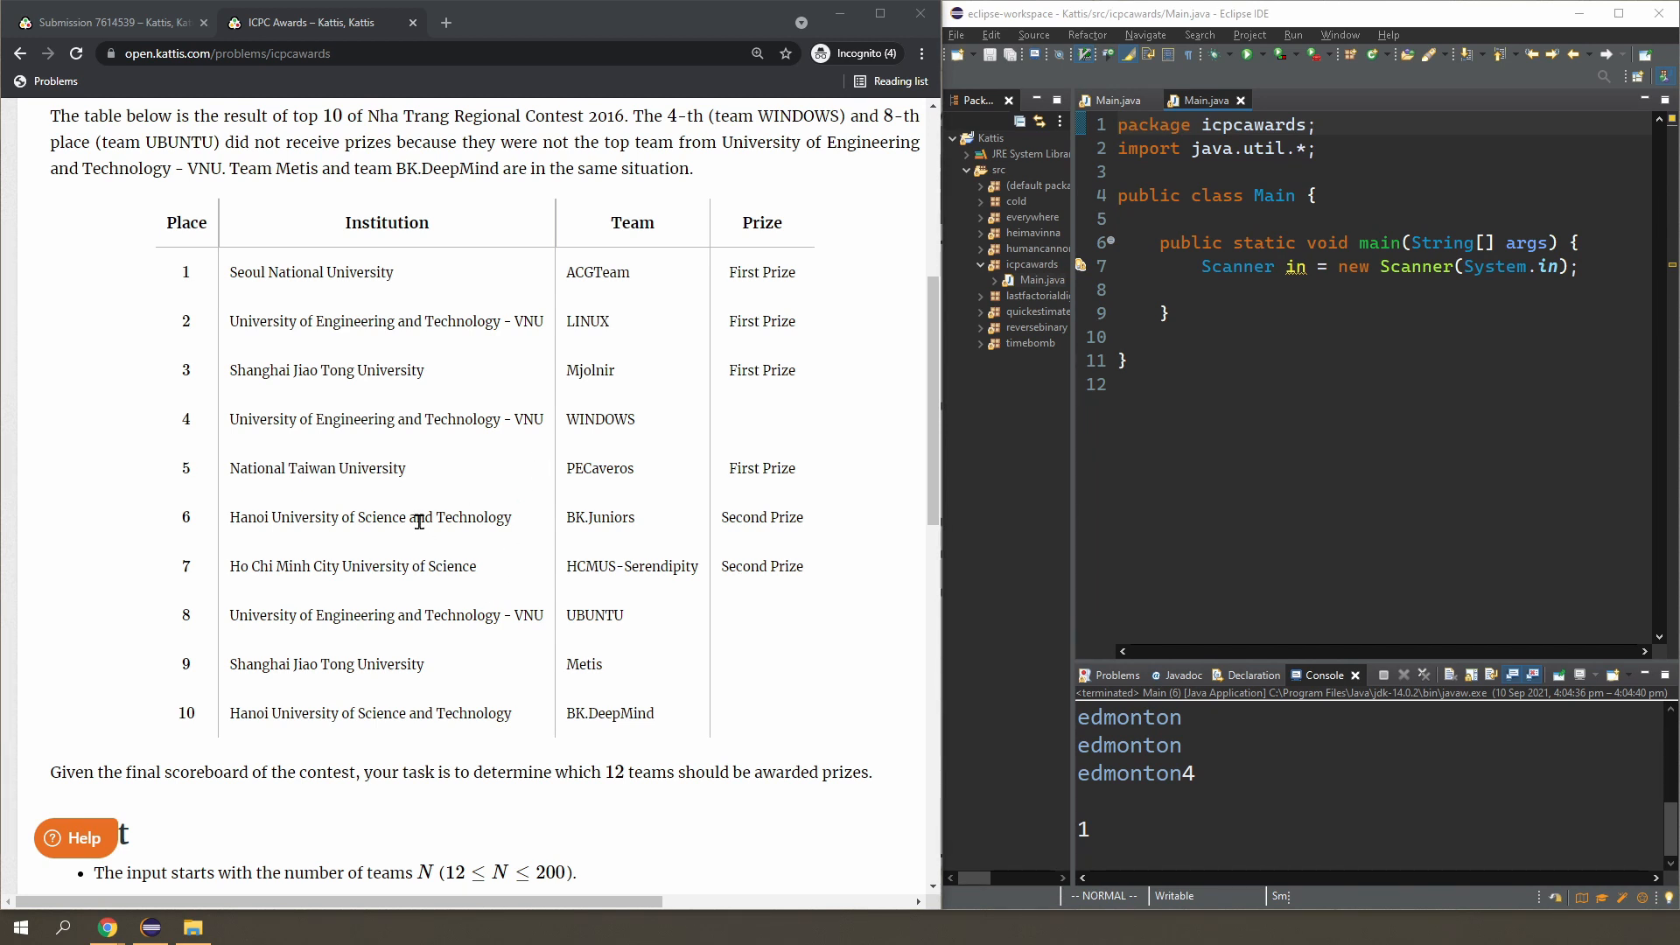
# Scroll to Sample Input 1 and select the VNU UBUNTU line.
pyautogui.scroll(-3)
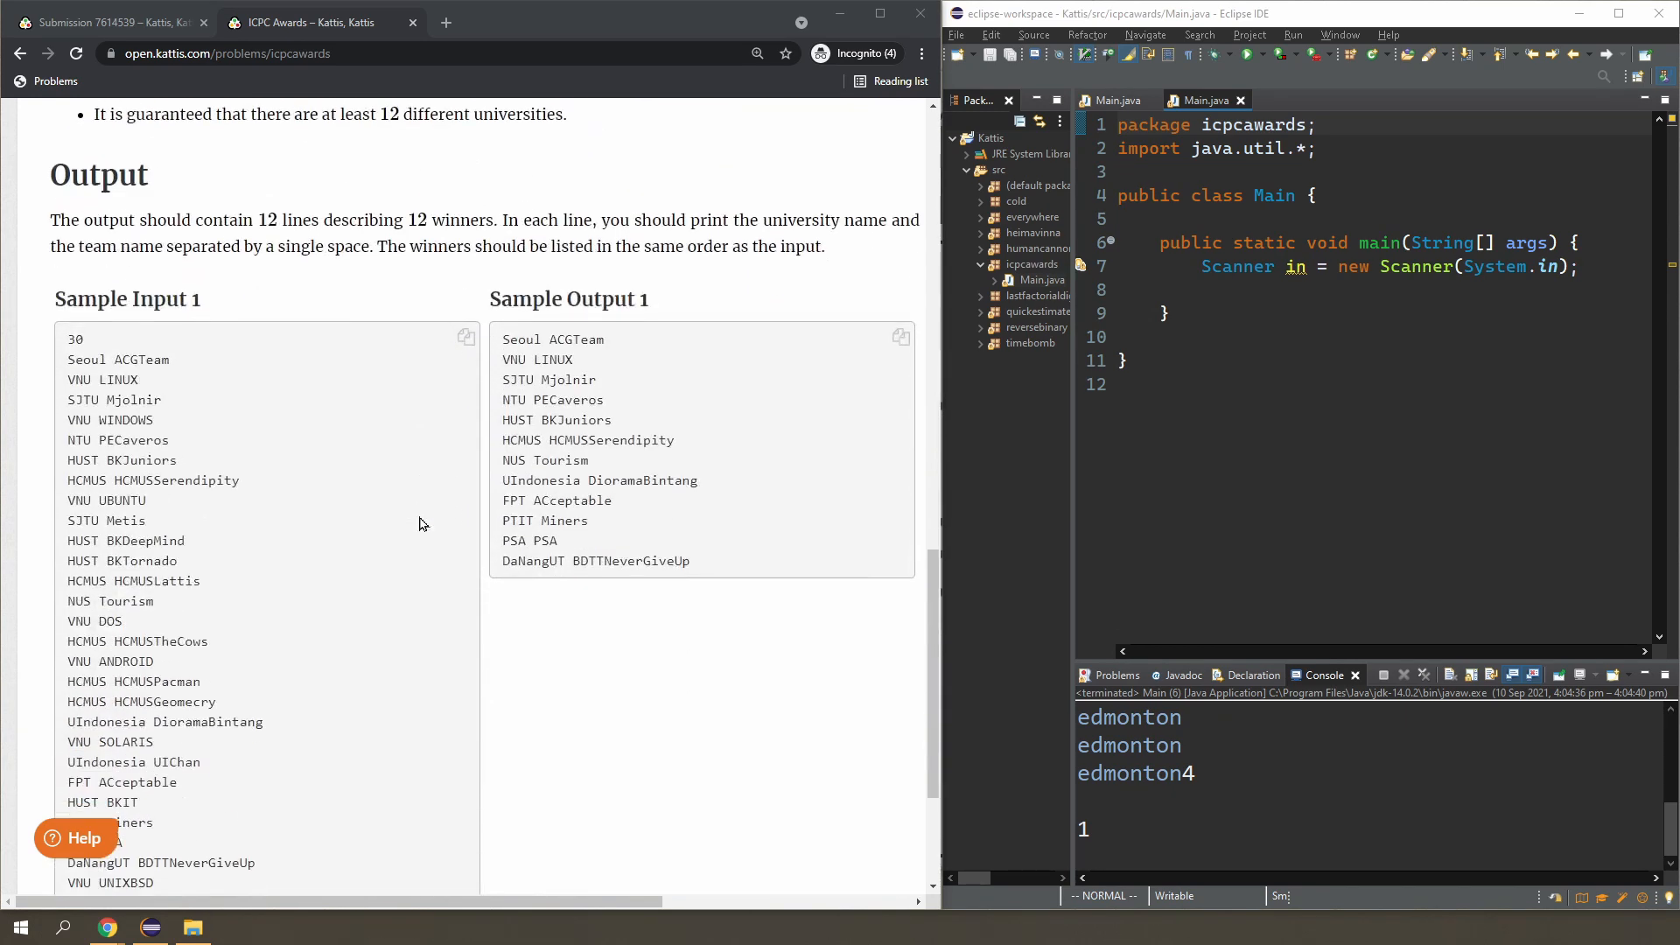
pyautogui.scroll(-3)
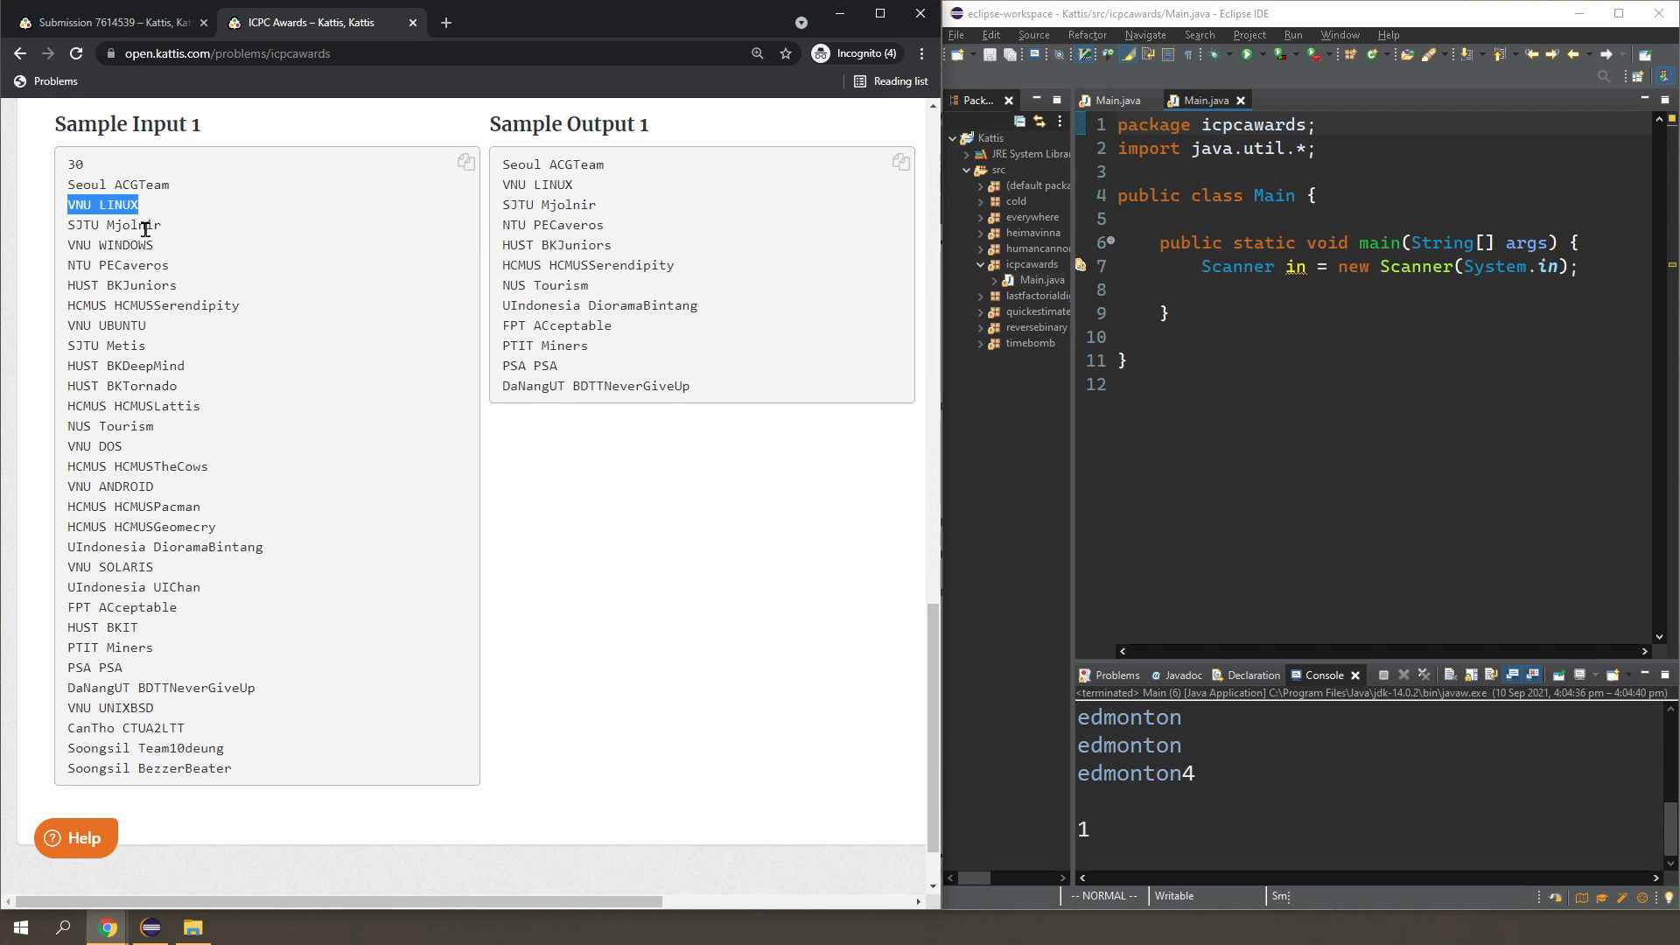
pyautogui.moveTo(556, 168)
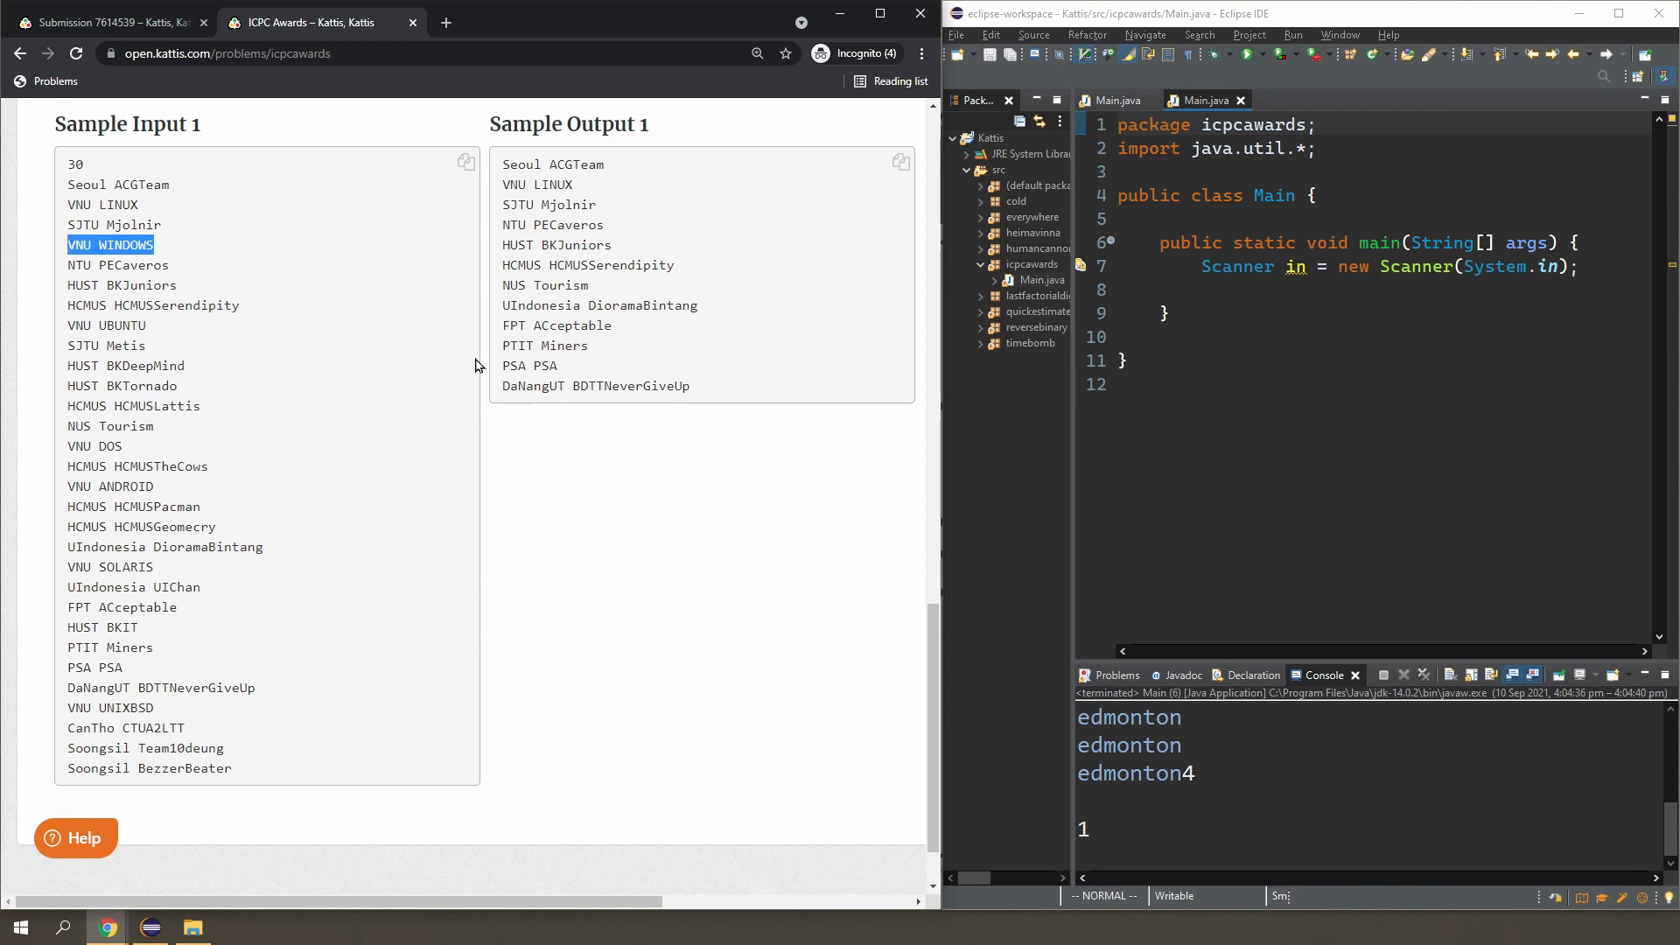
pyautogui.moveTo(149, 448)
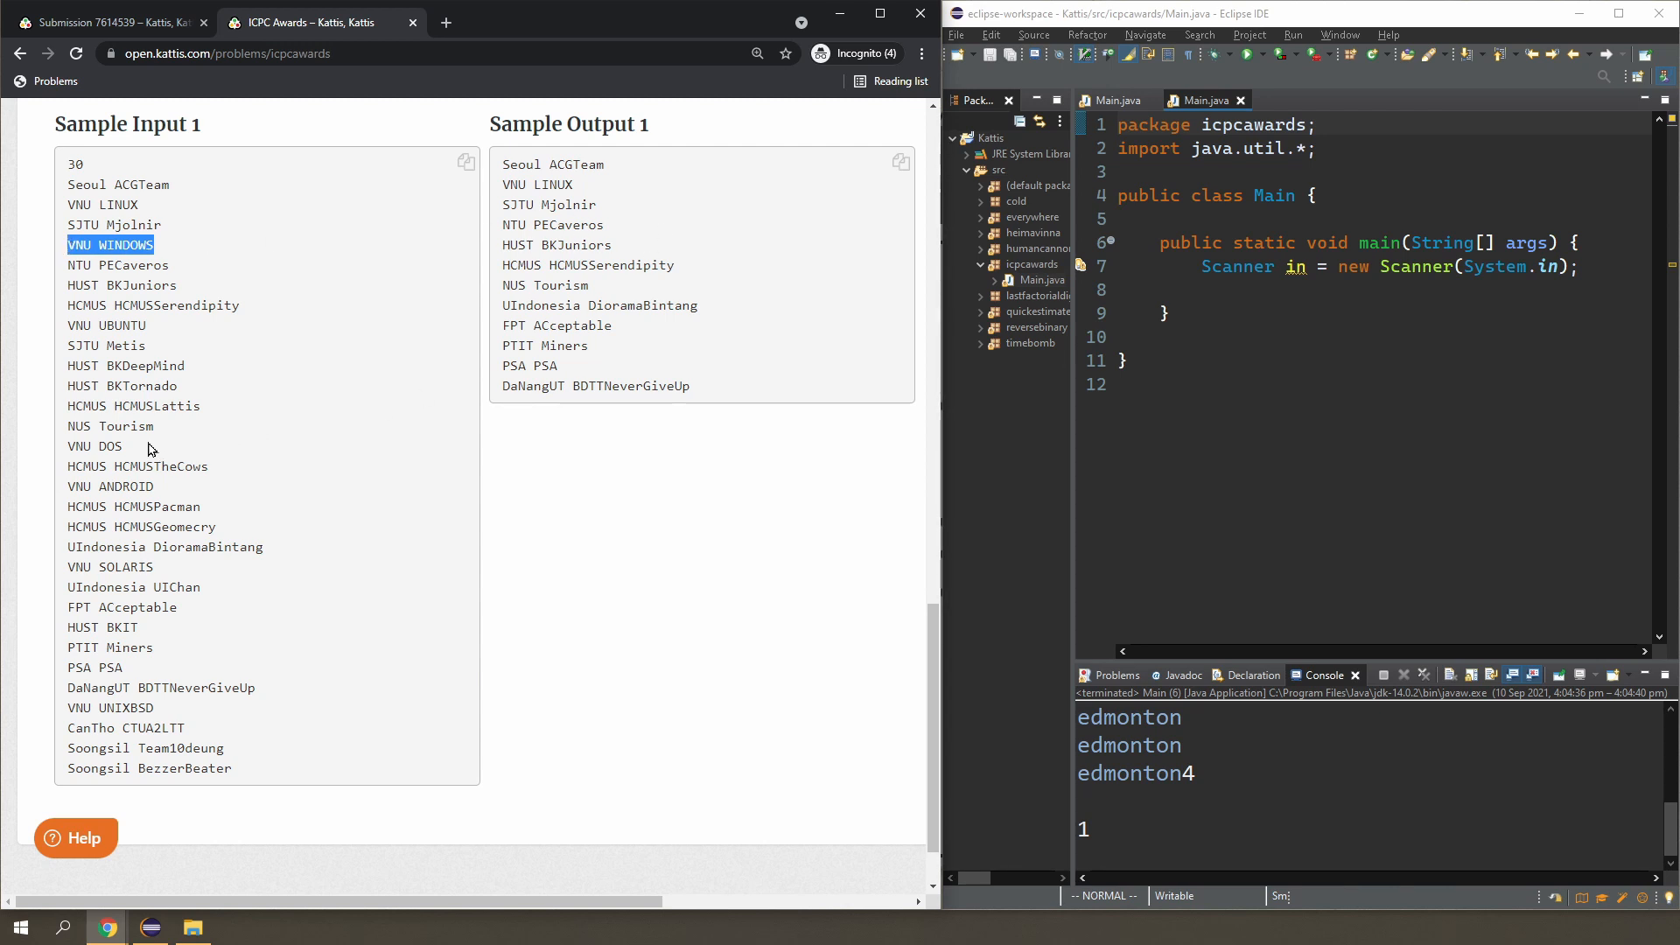
pyautogui.doubleClick(94, 445)
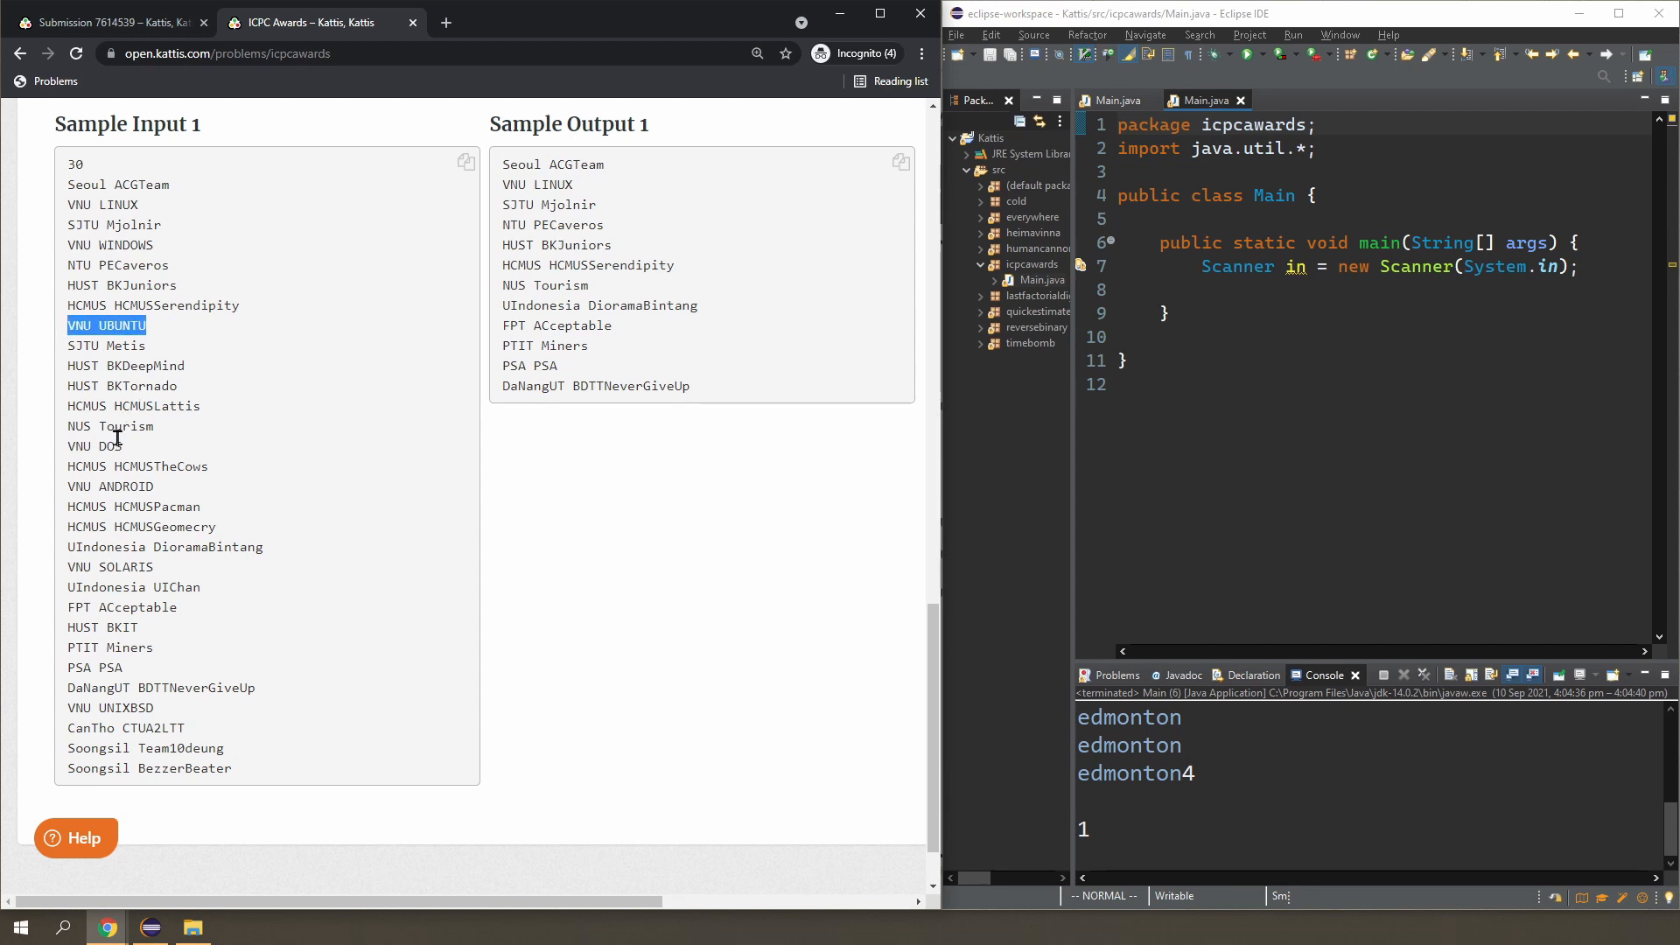
pyautogui.moveTo(107, 447)
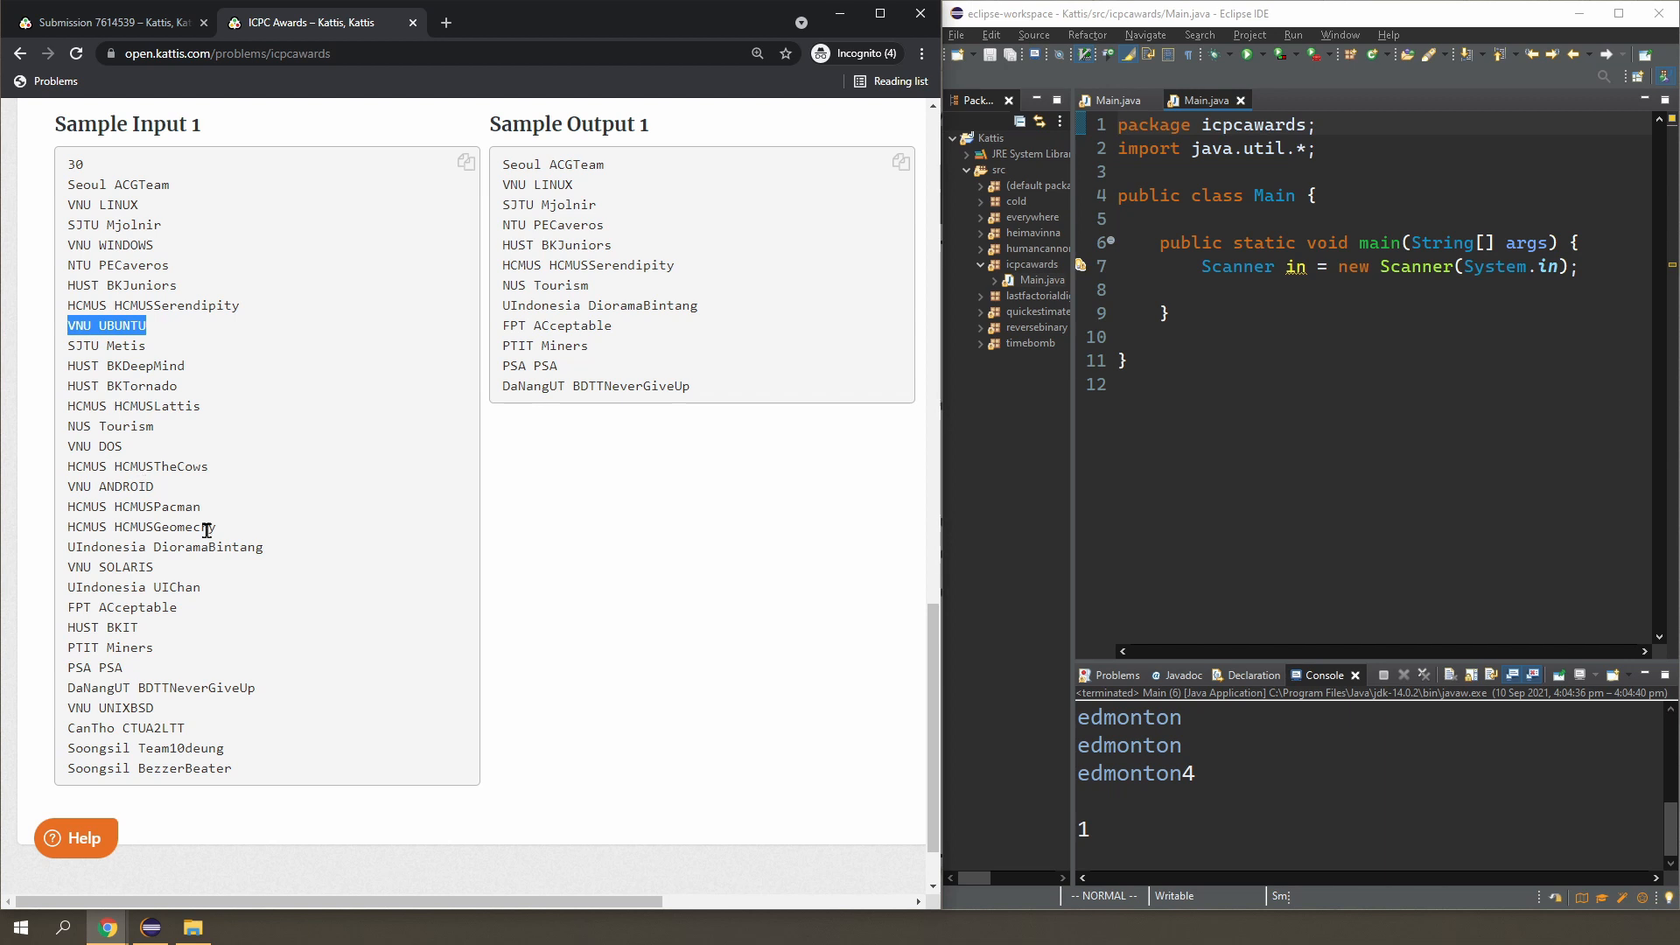
pyautogui.moveTo(297, 444)
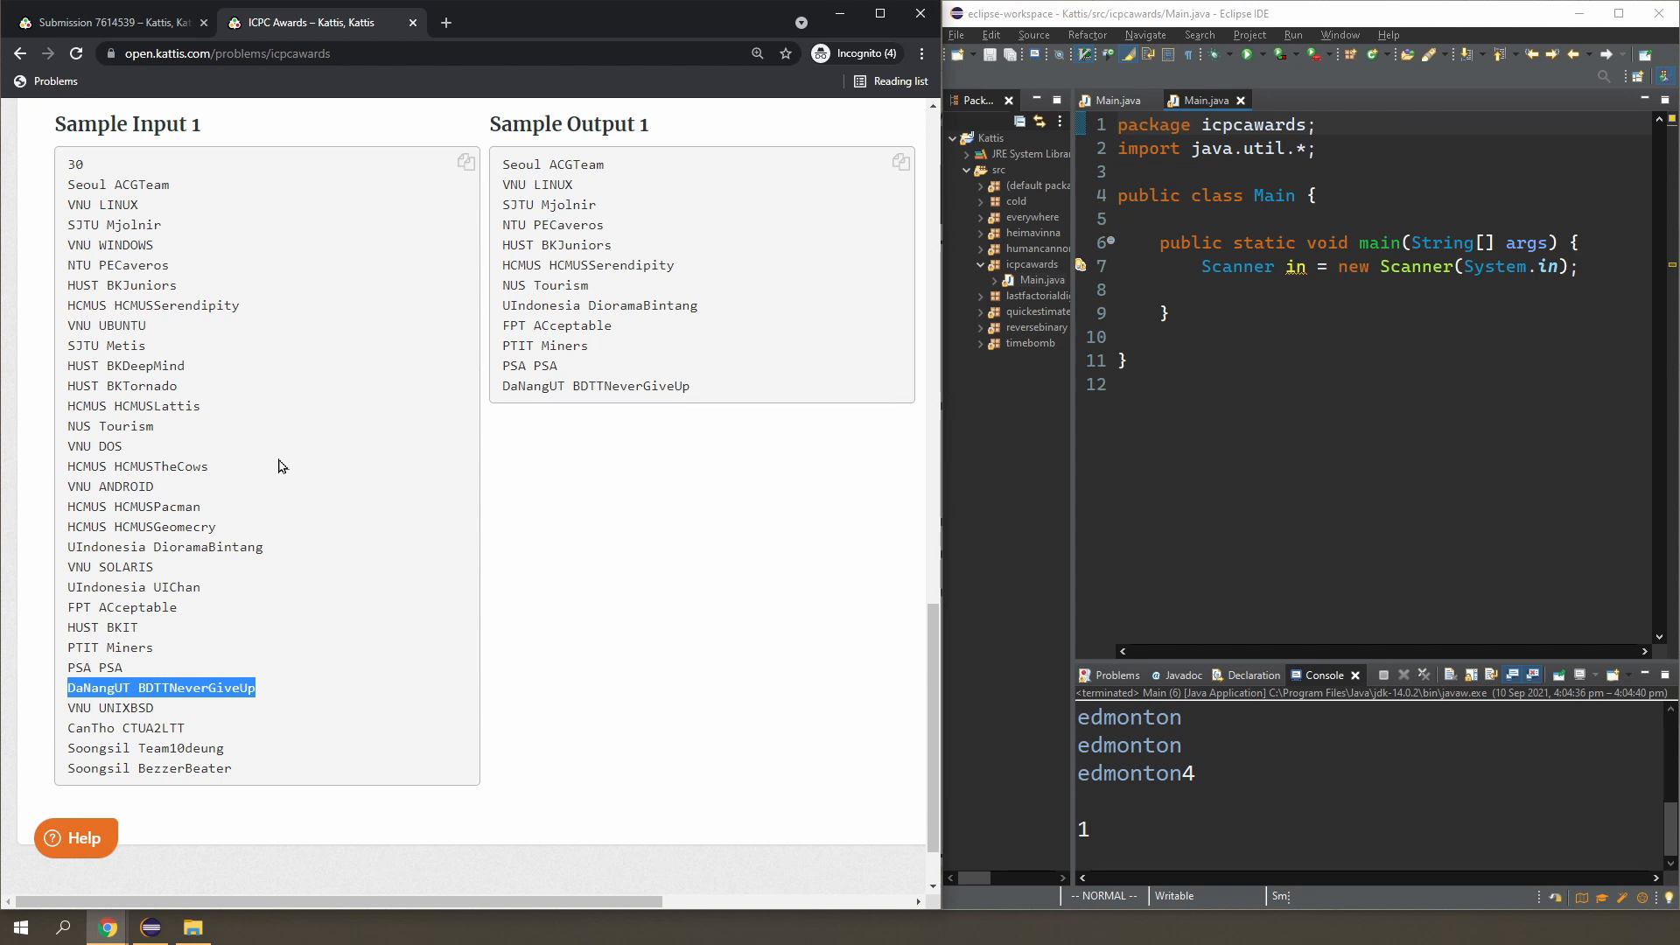
pyautogui.moveTo(147, 419)
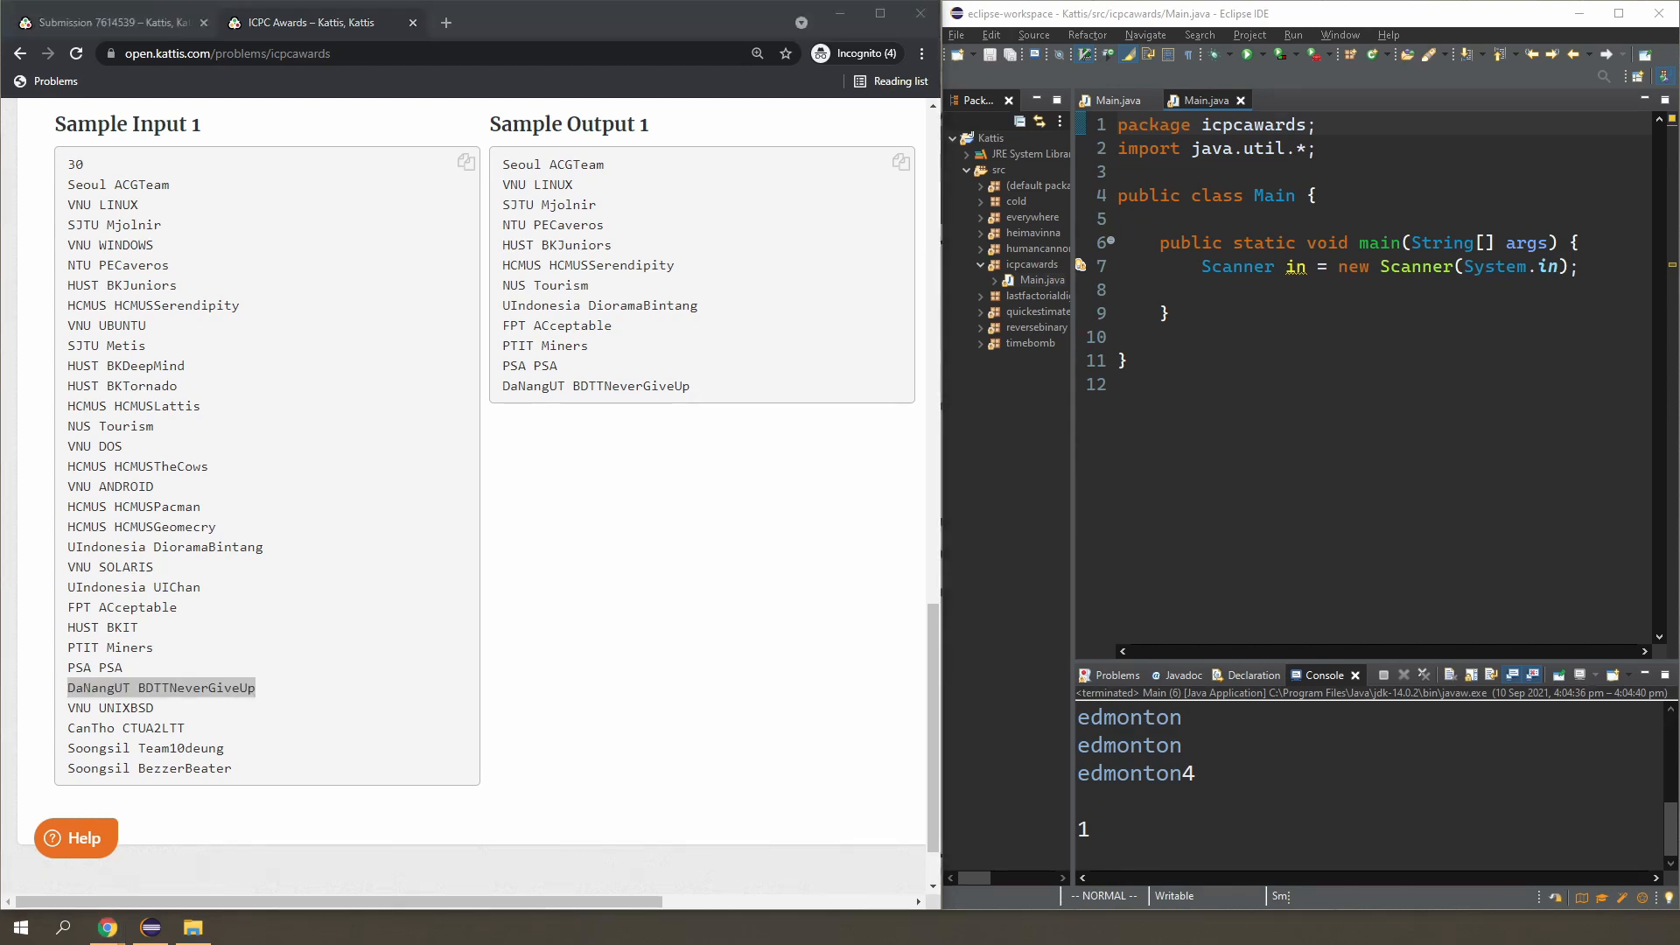
pyautogui.moveTo(461, 446)
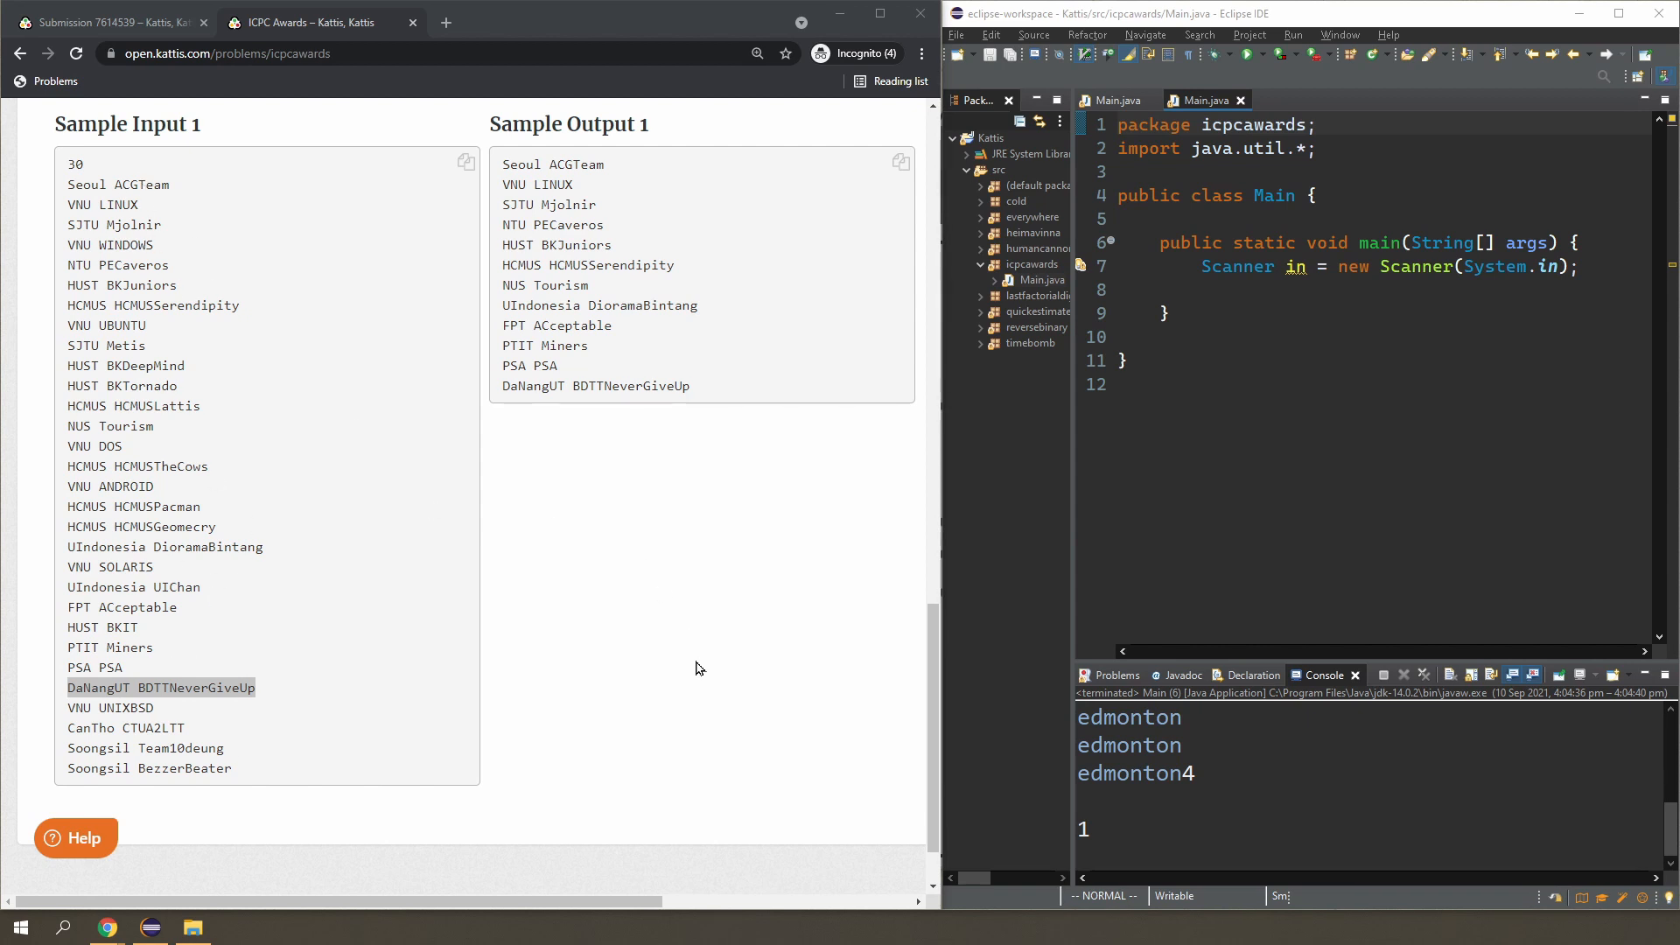
pyautogui.moveTo(546, 551)
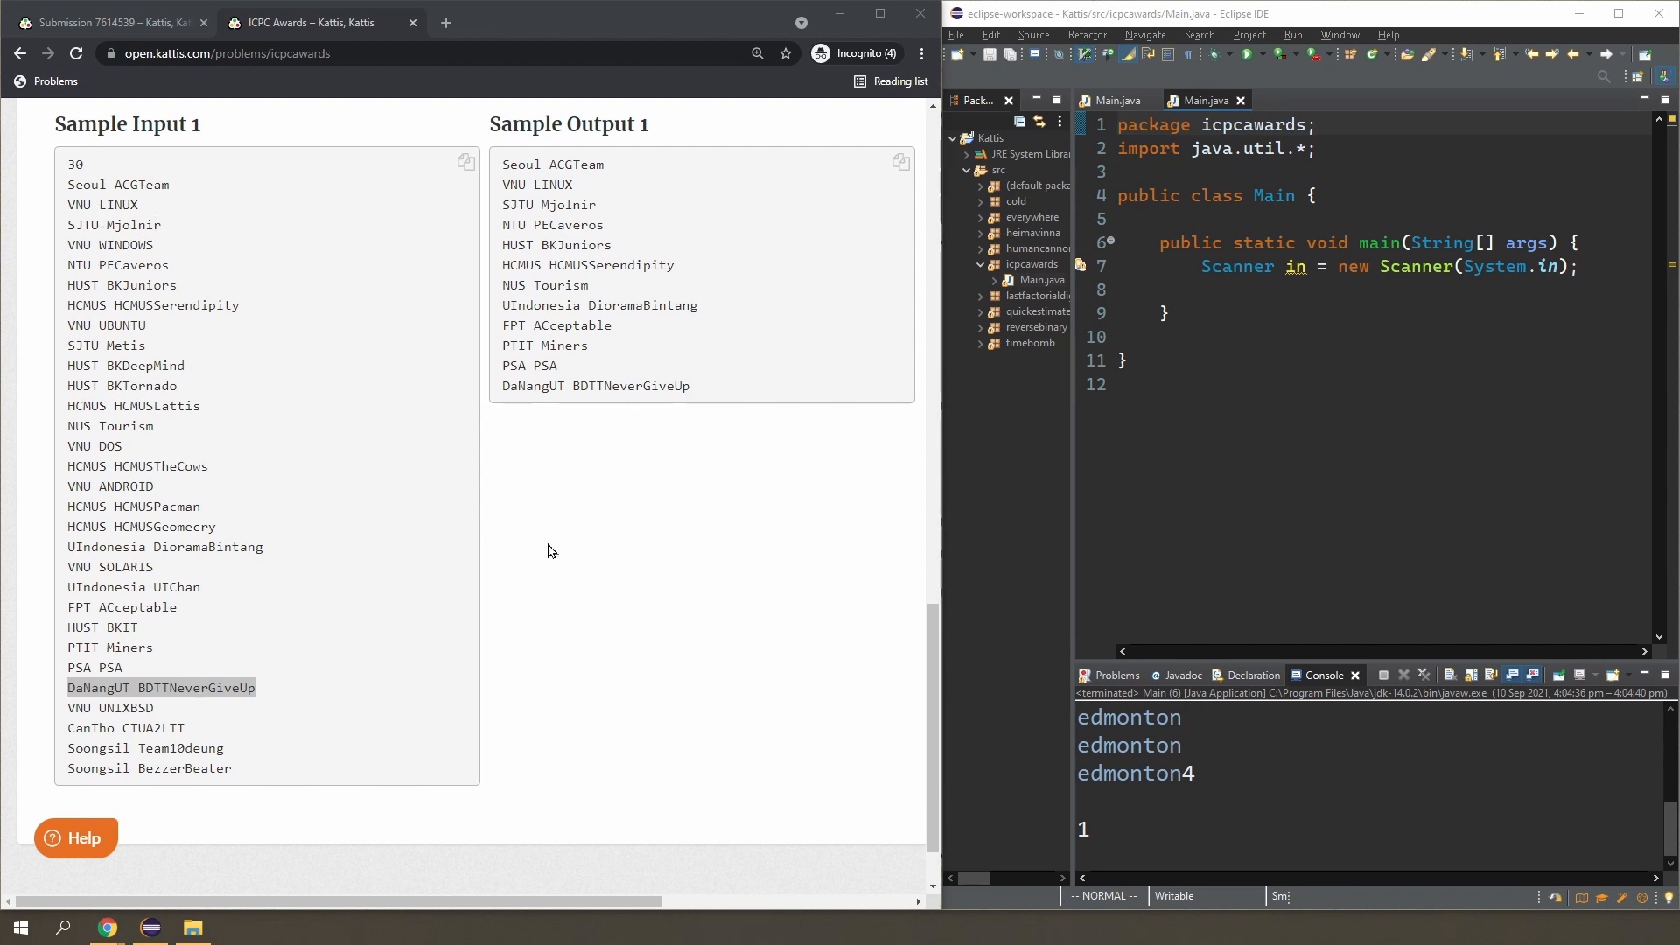
pyautogui.moveTo(555, 537)
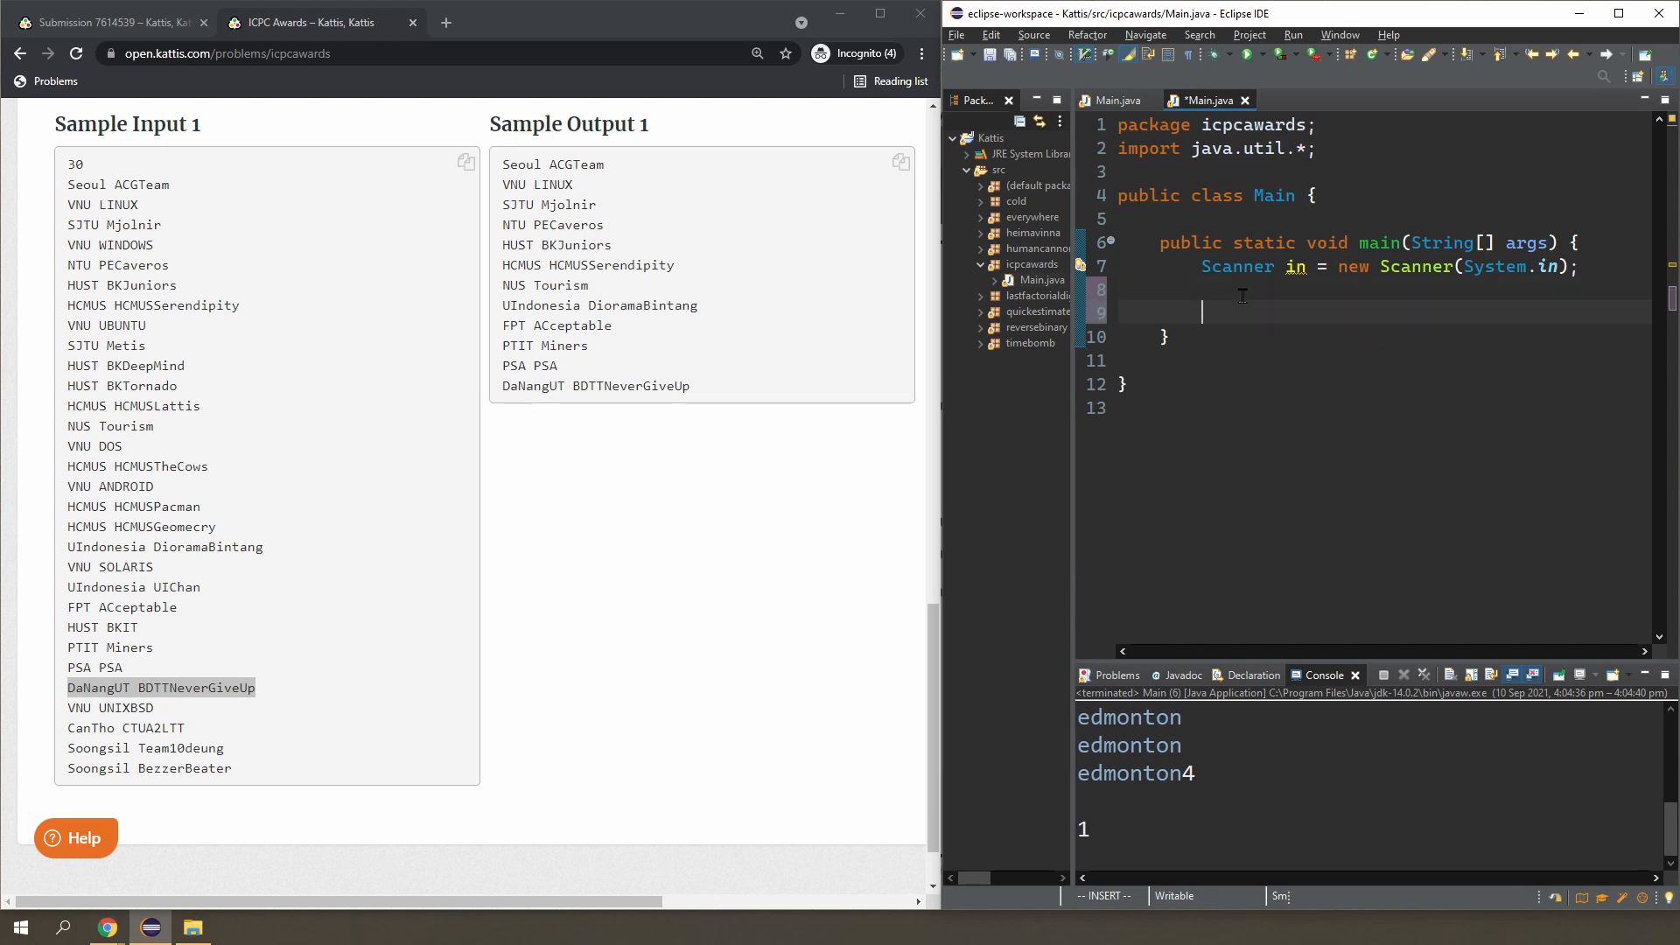
# Read n with in.nextInt() and loop n times reading Strings a and b via in.next().
pyautogui.write('i')
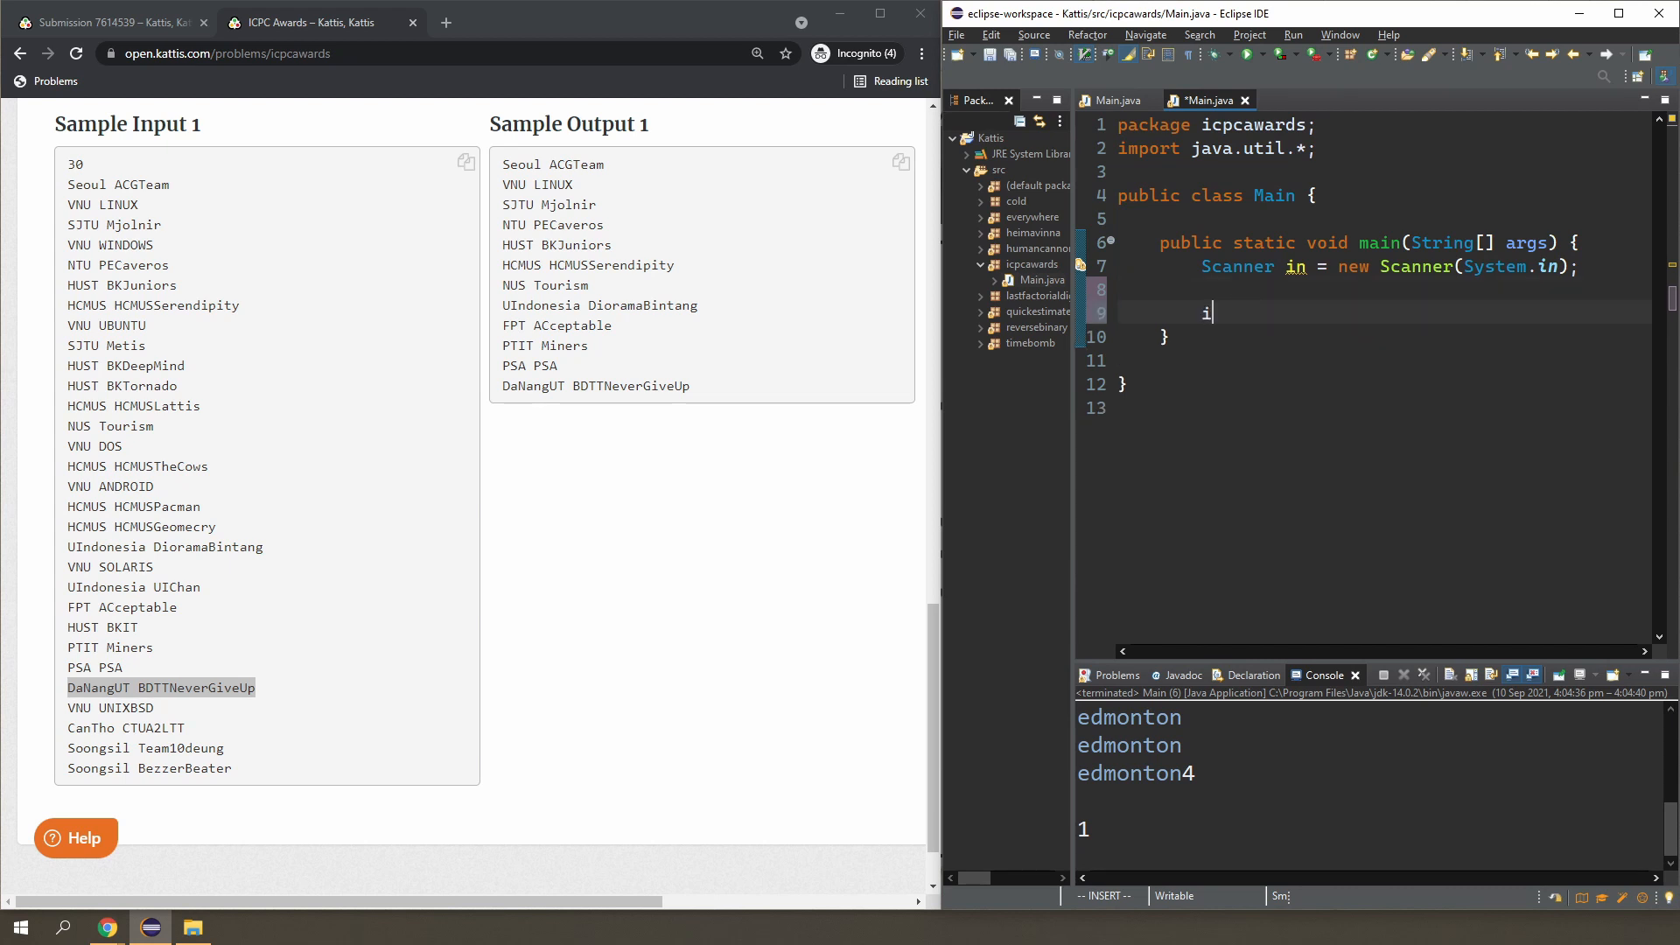
pyautogui.write('nt n = in.nextInt();')
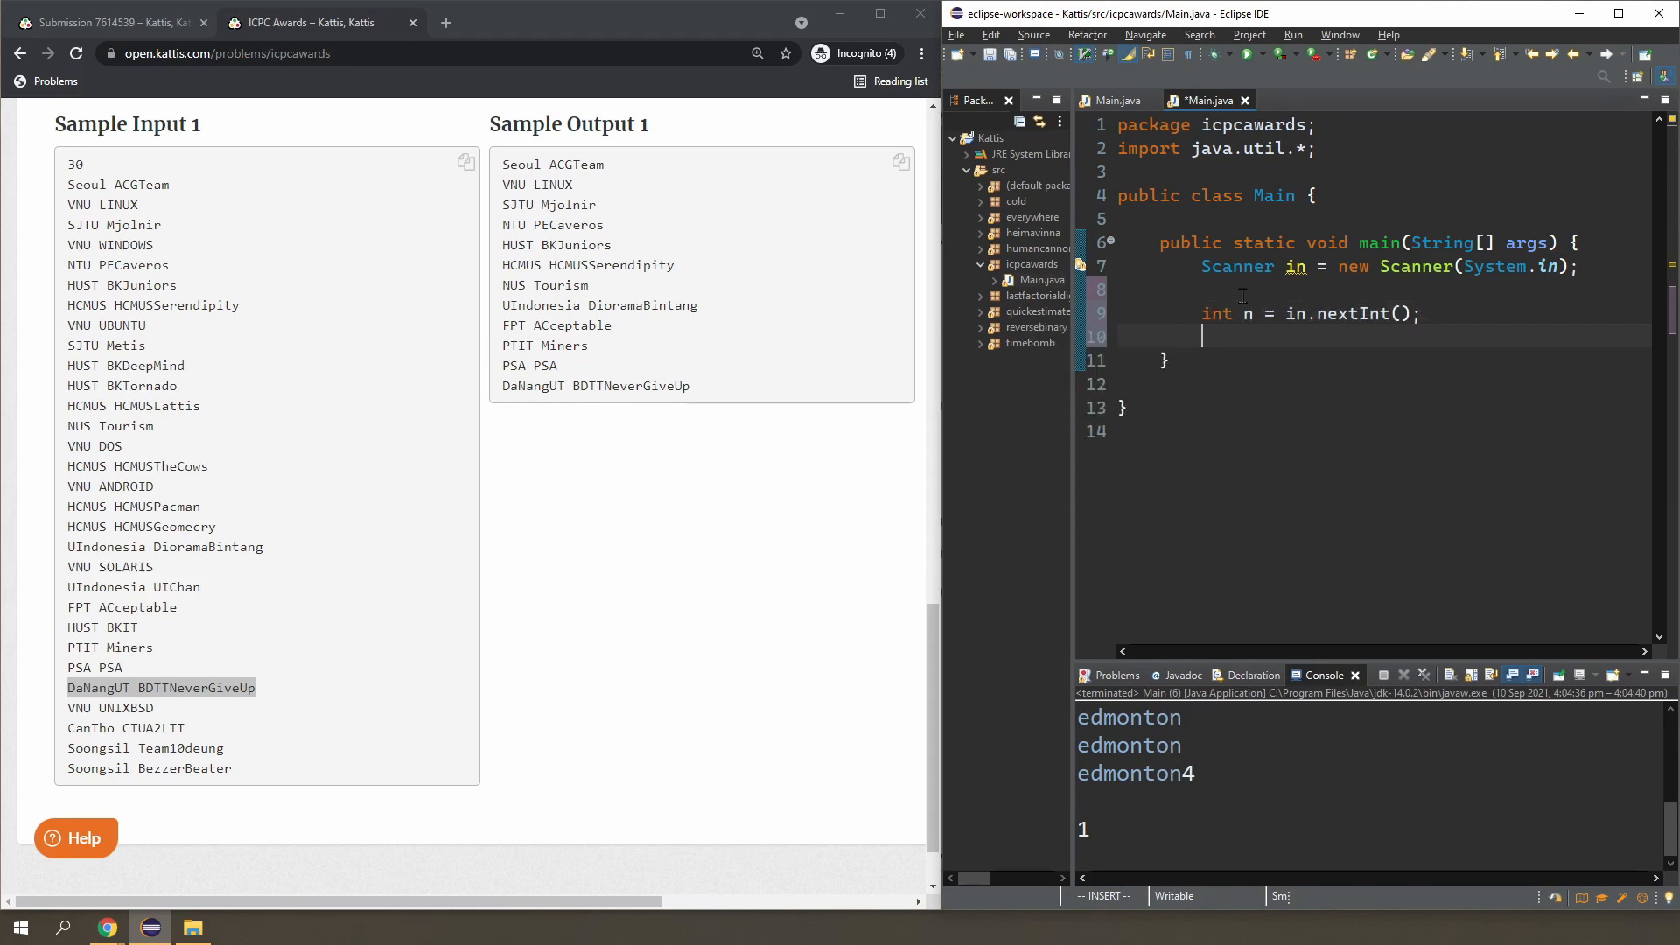
pyautogui.write('for(int')
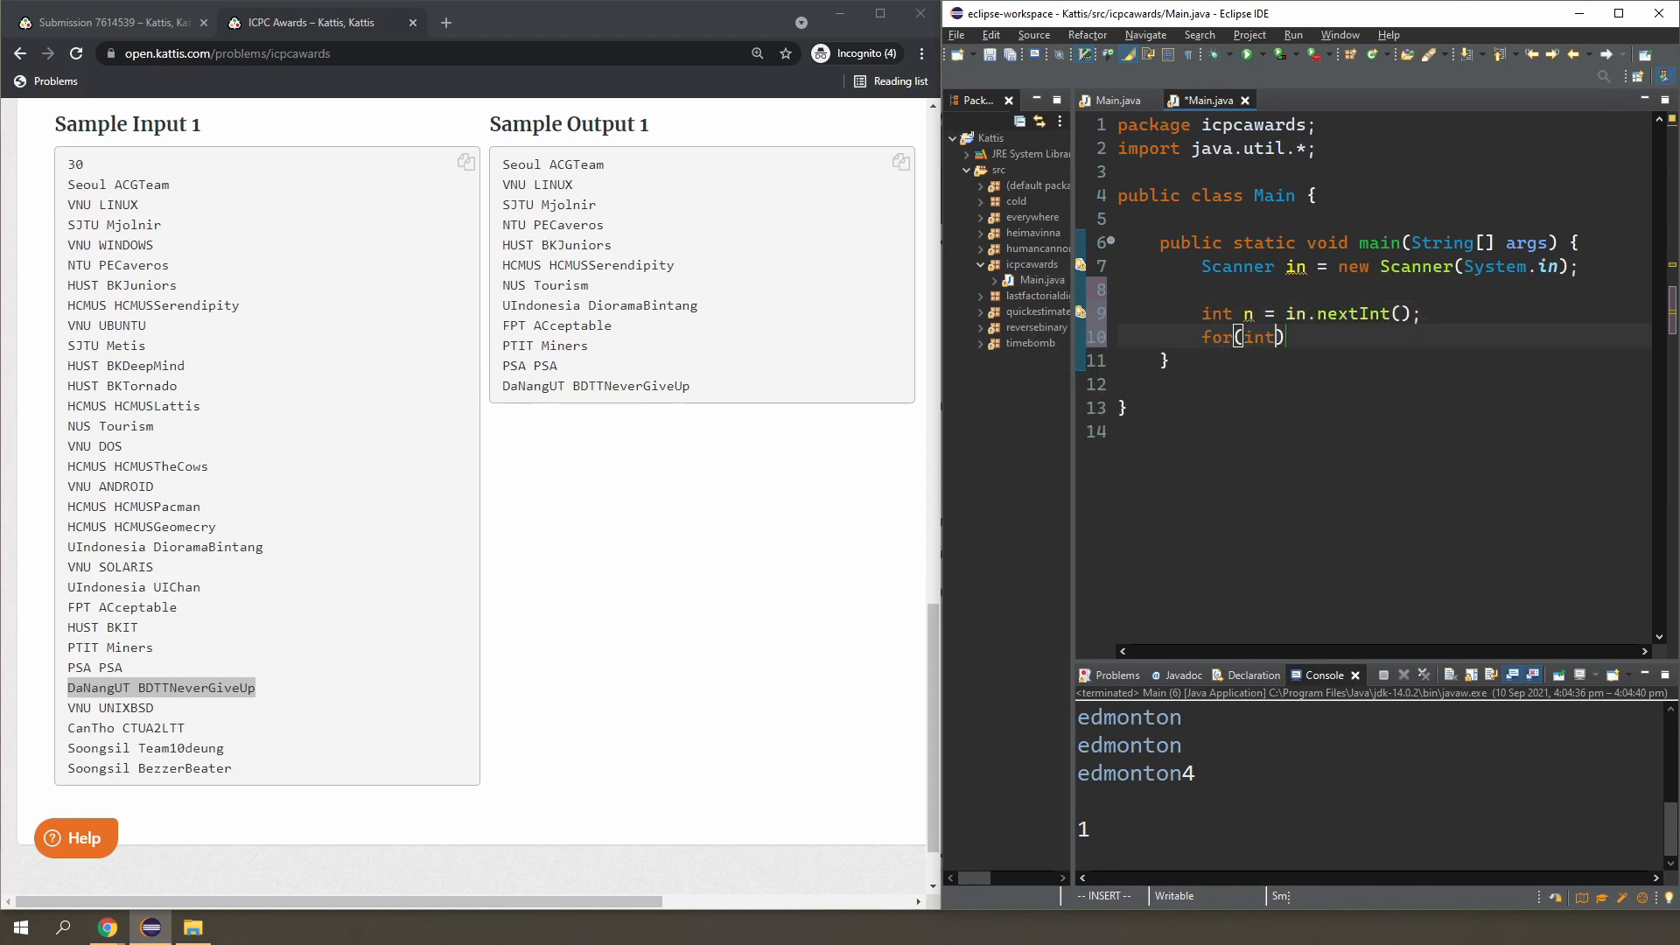
pyautogui.write('i')
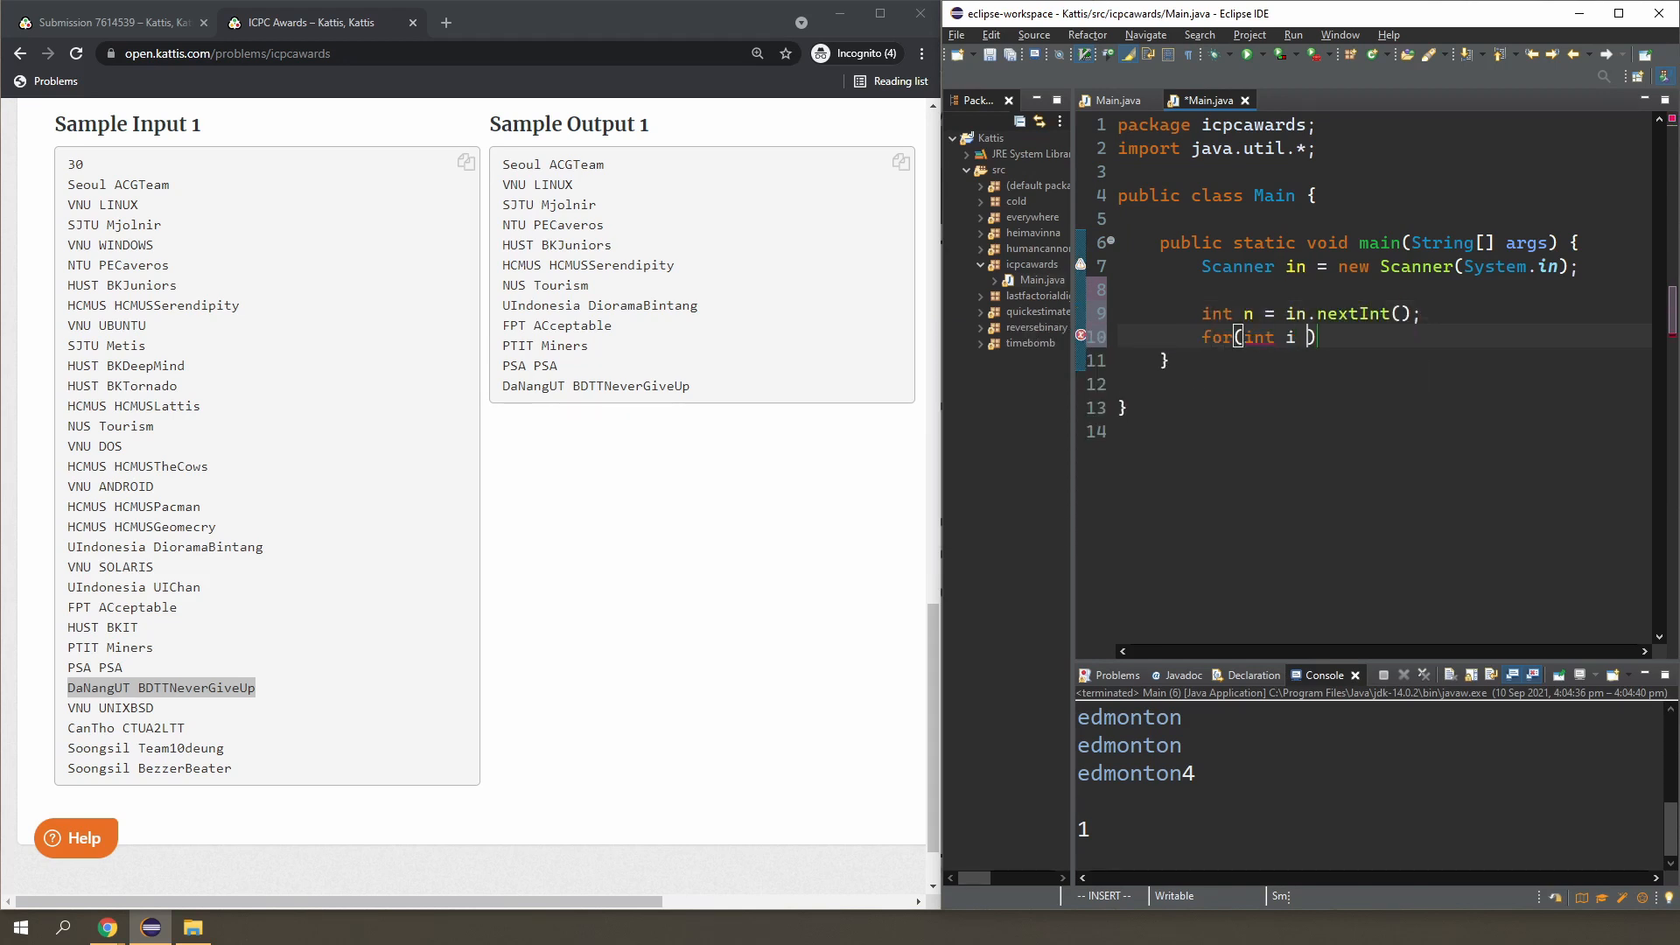
pyautogui.write('= 0; i <')
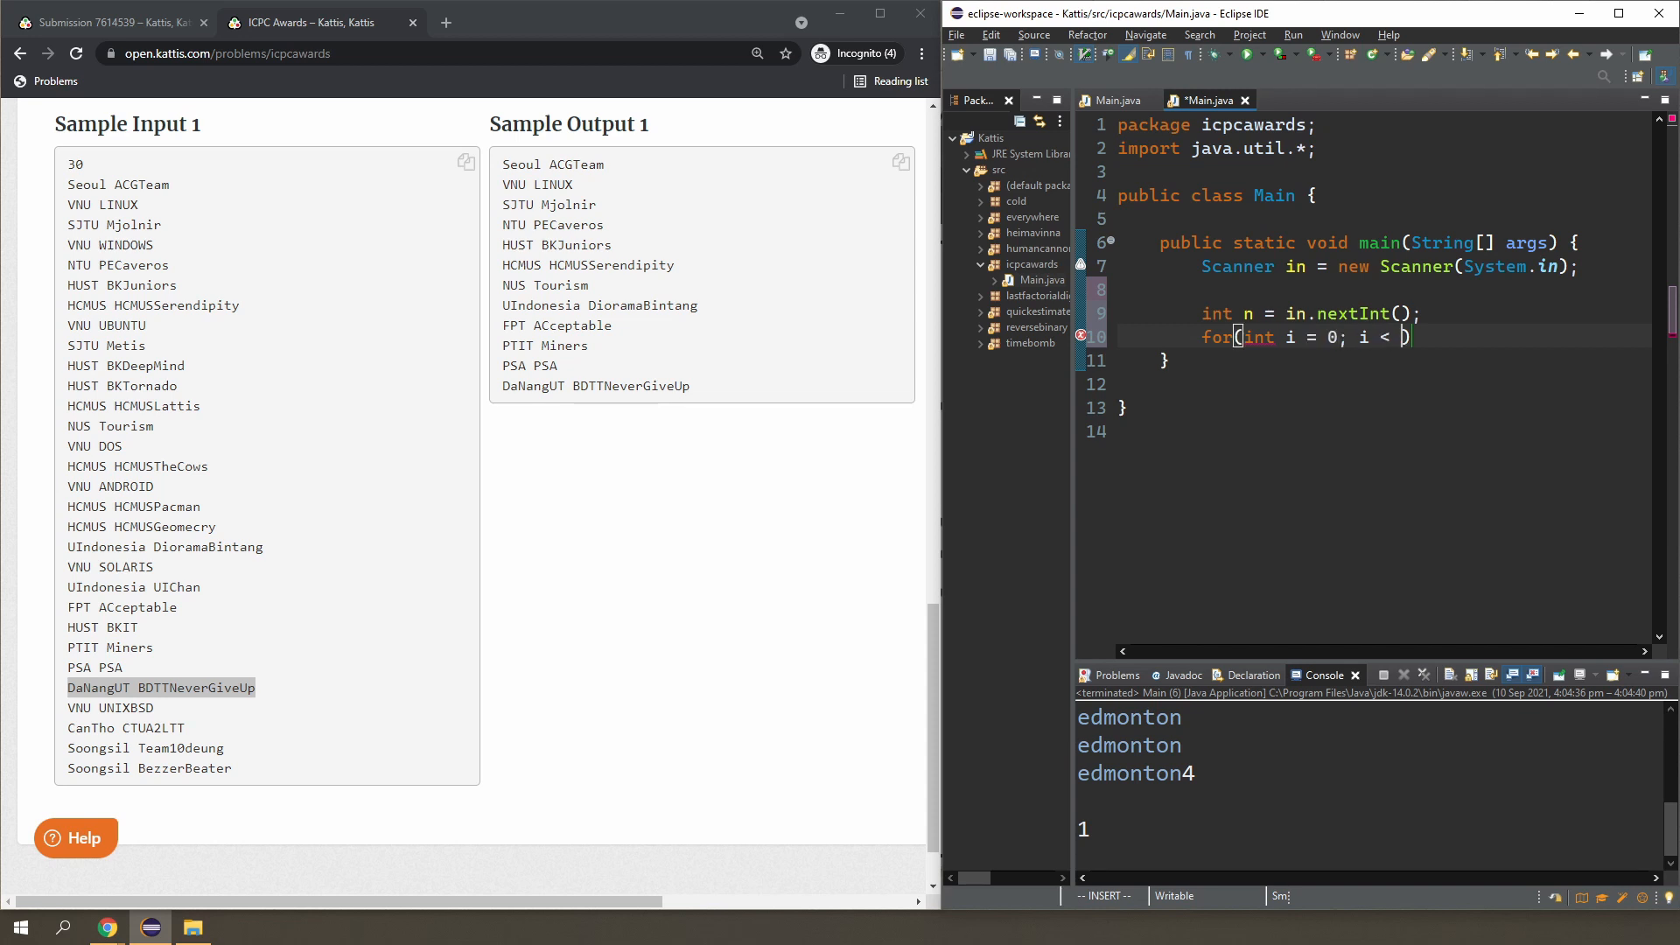
pyautogui.write('n; i++) {')
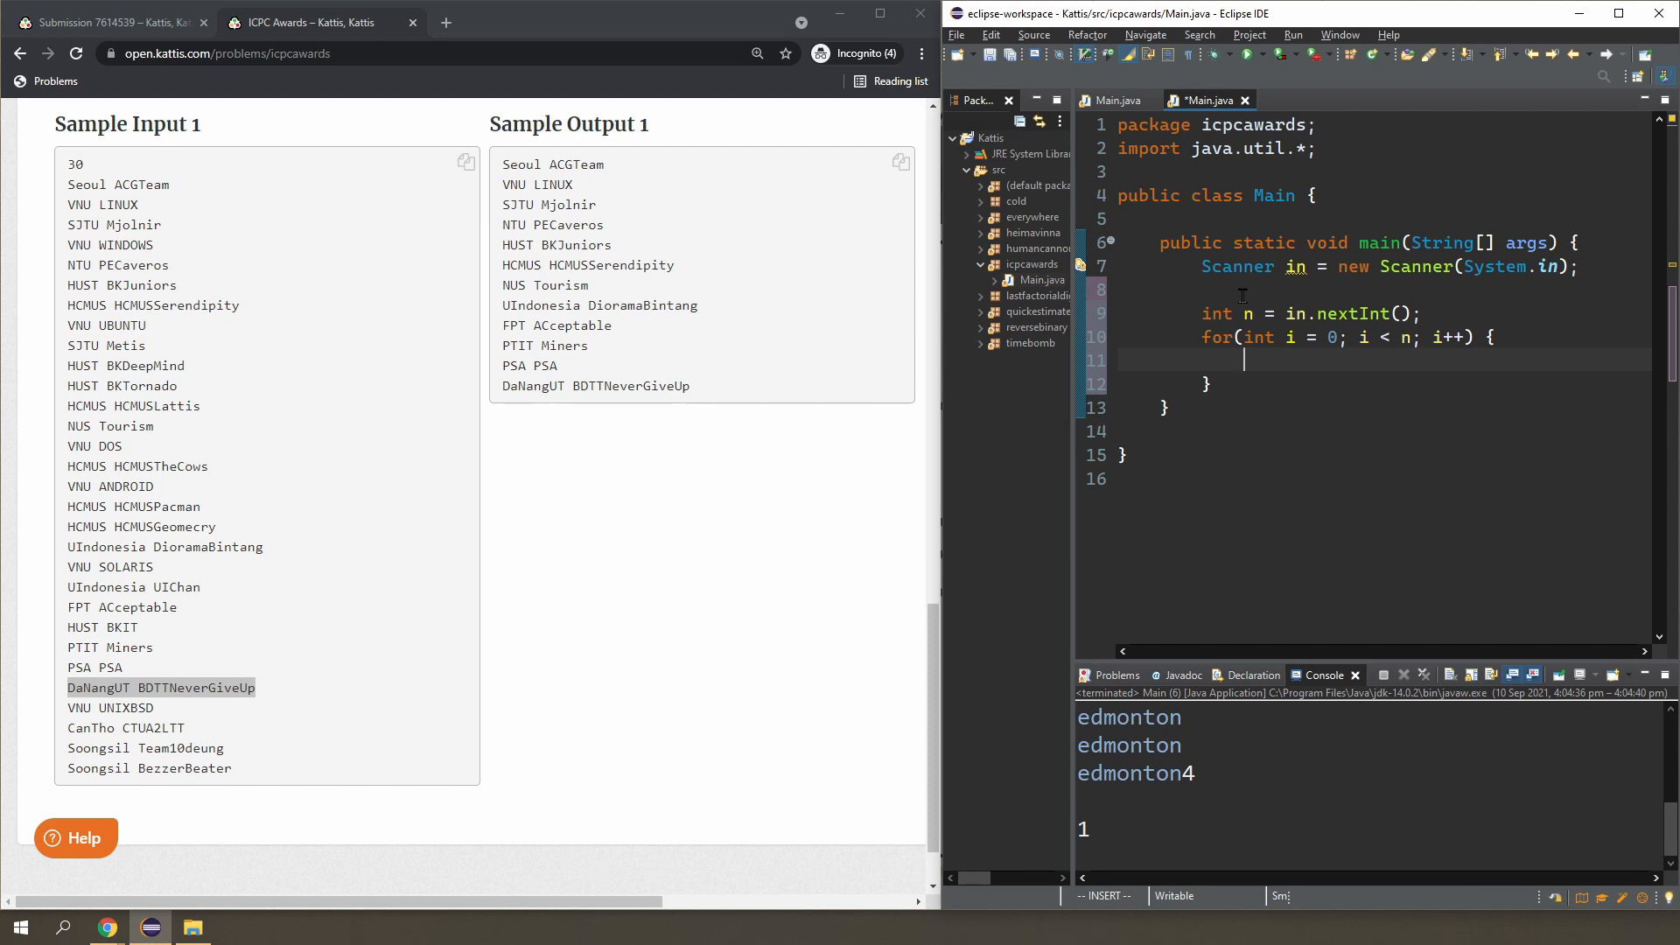
pyautogui.write('String a =')
pyautogui.write('String b =')
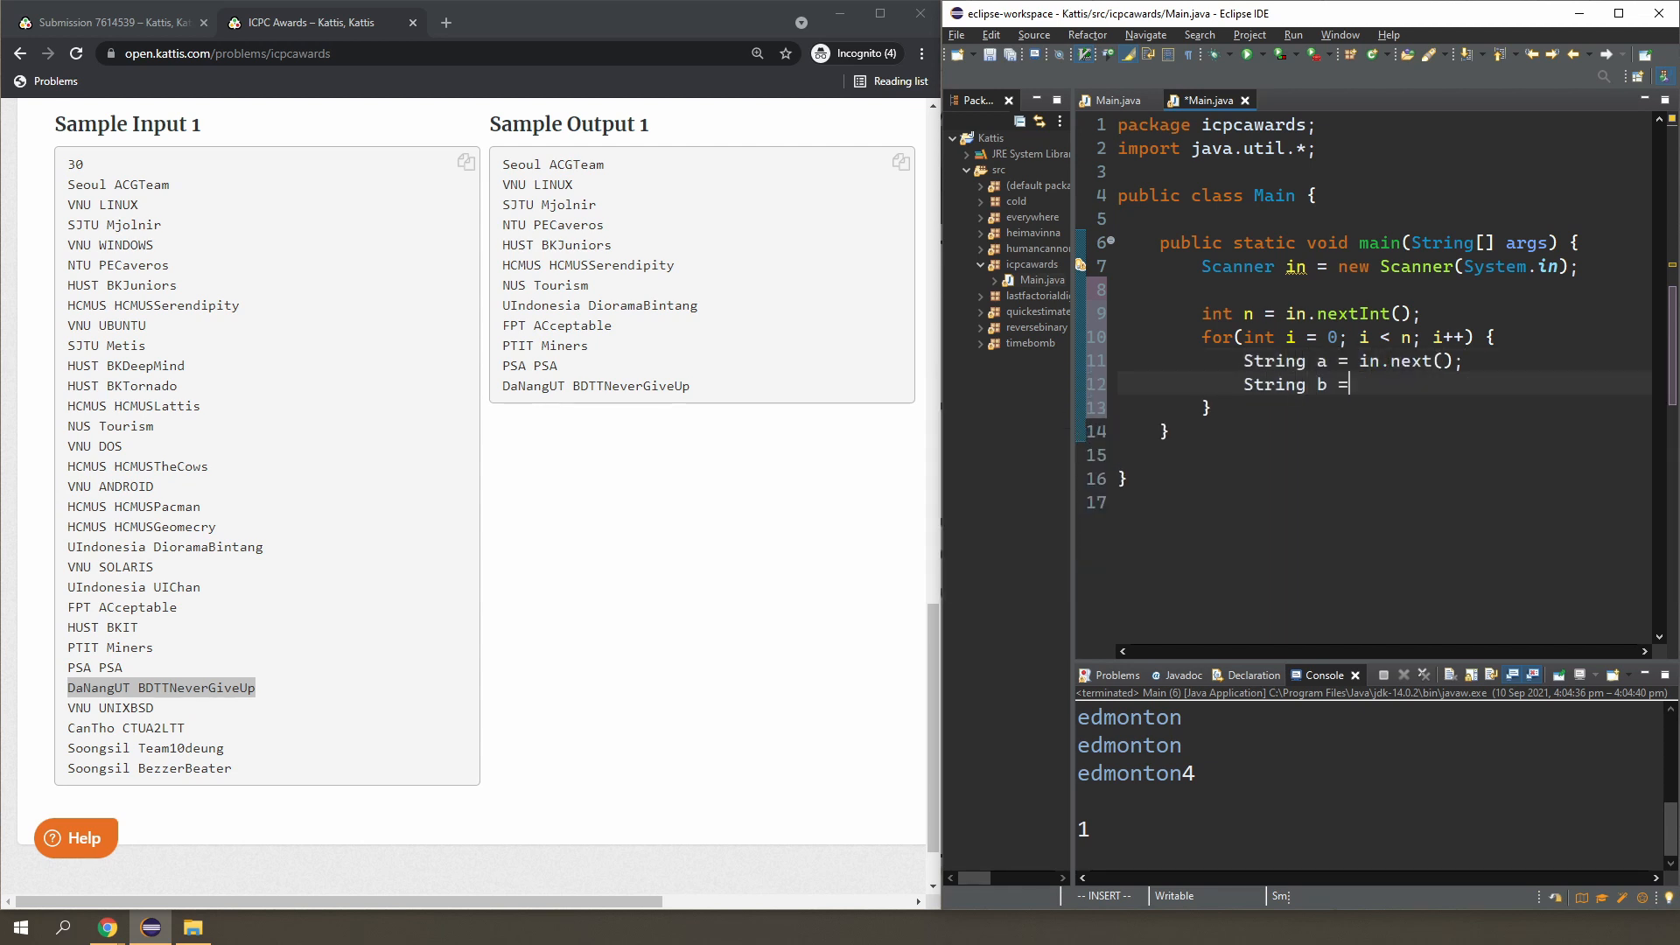
pyautogui.write('in.next();')
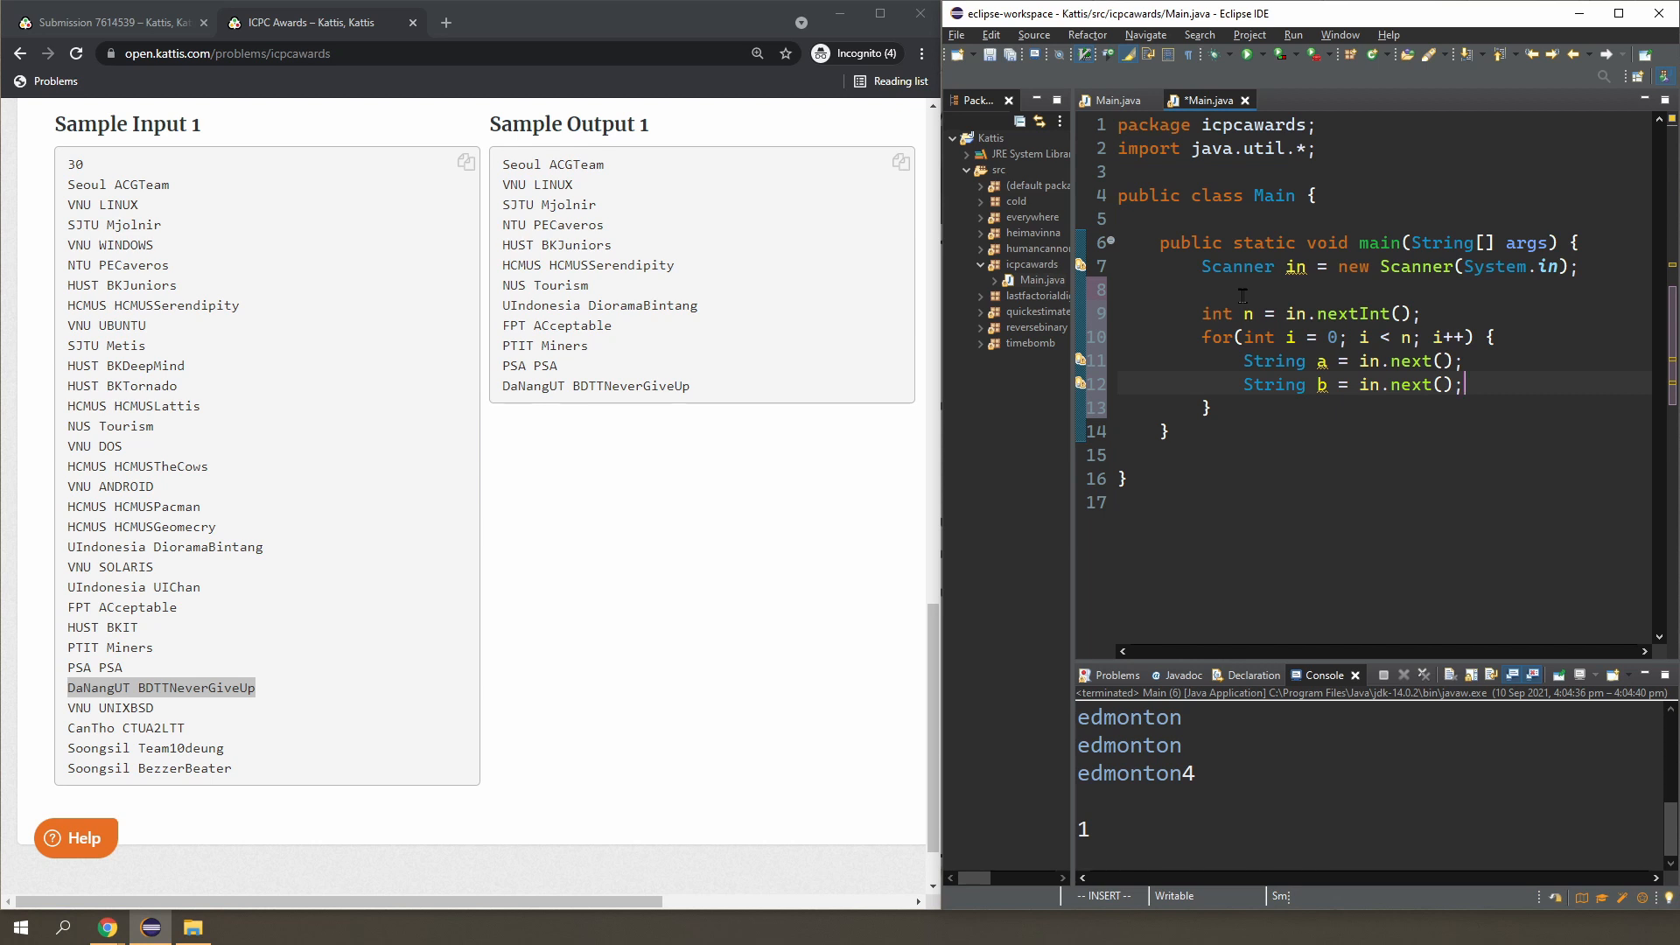
pyautogui.press('Escape')
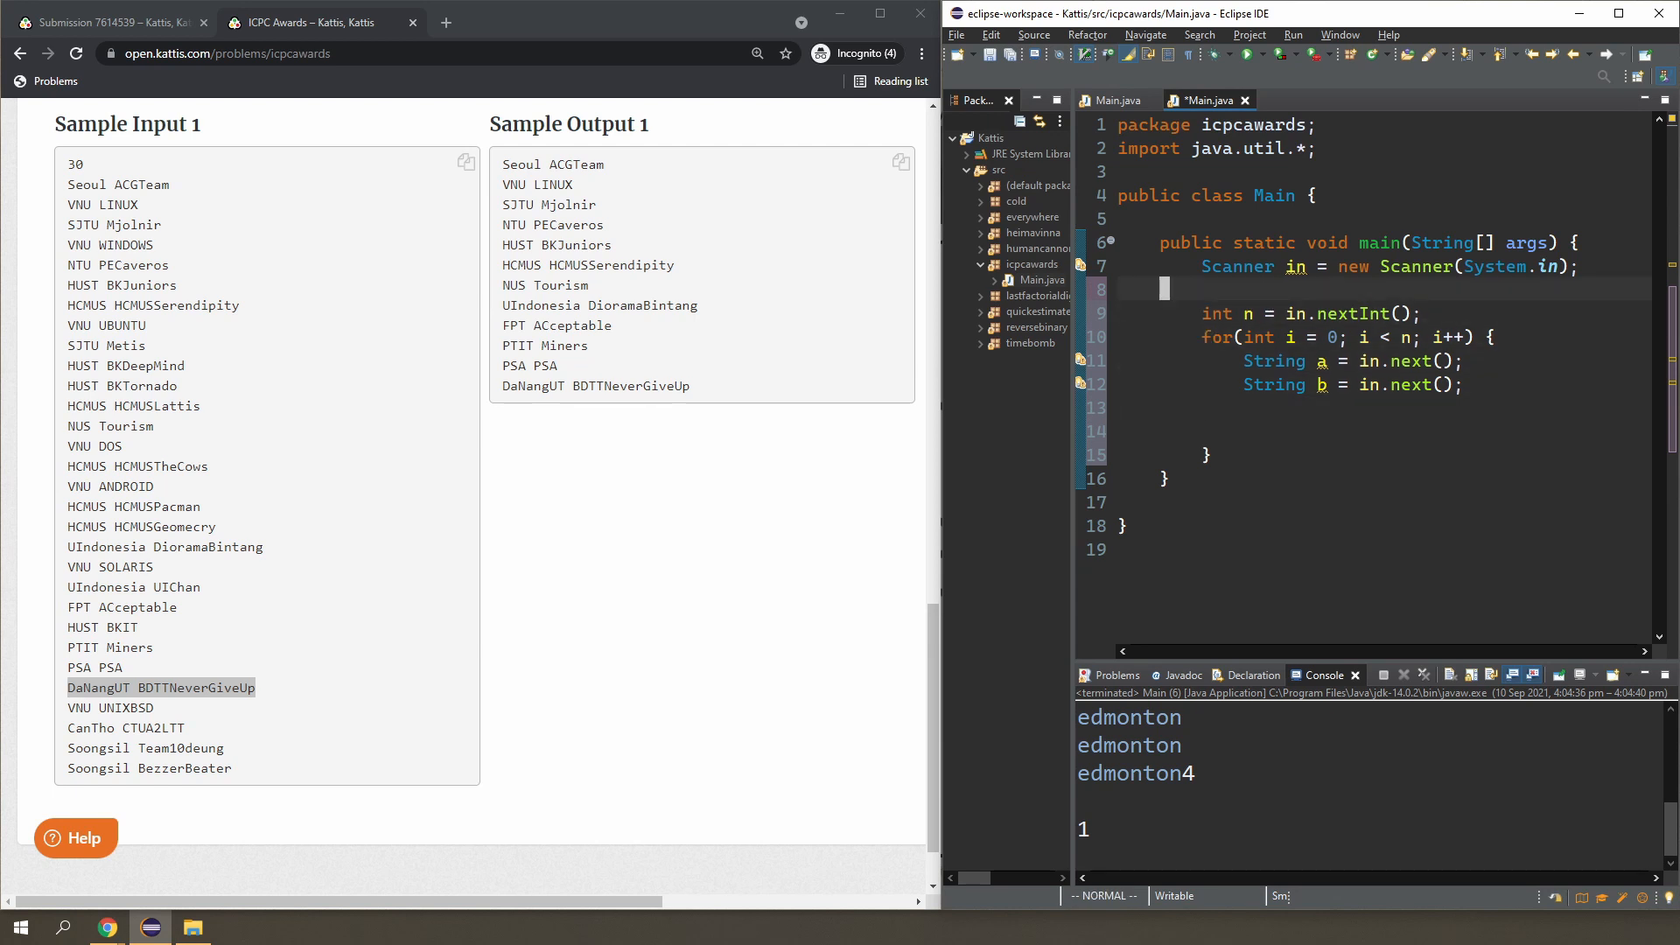
# Declare a HashSet<String> named uni.
pyautogui.write('Hash')
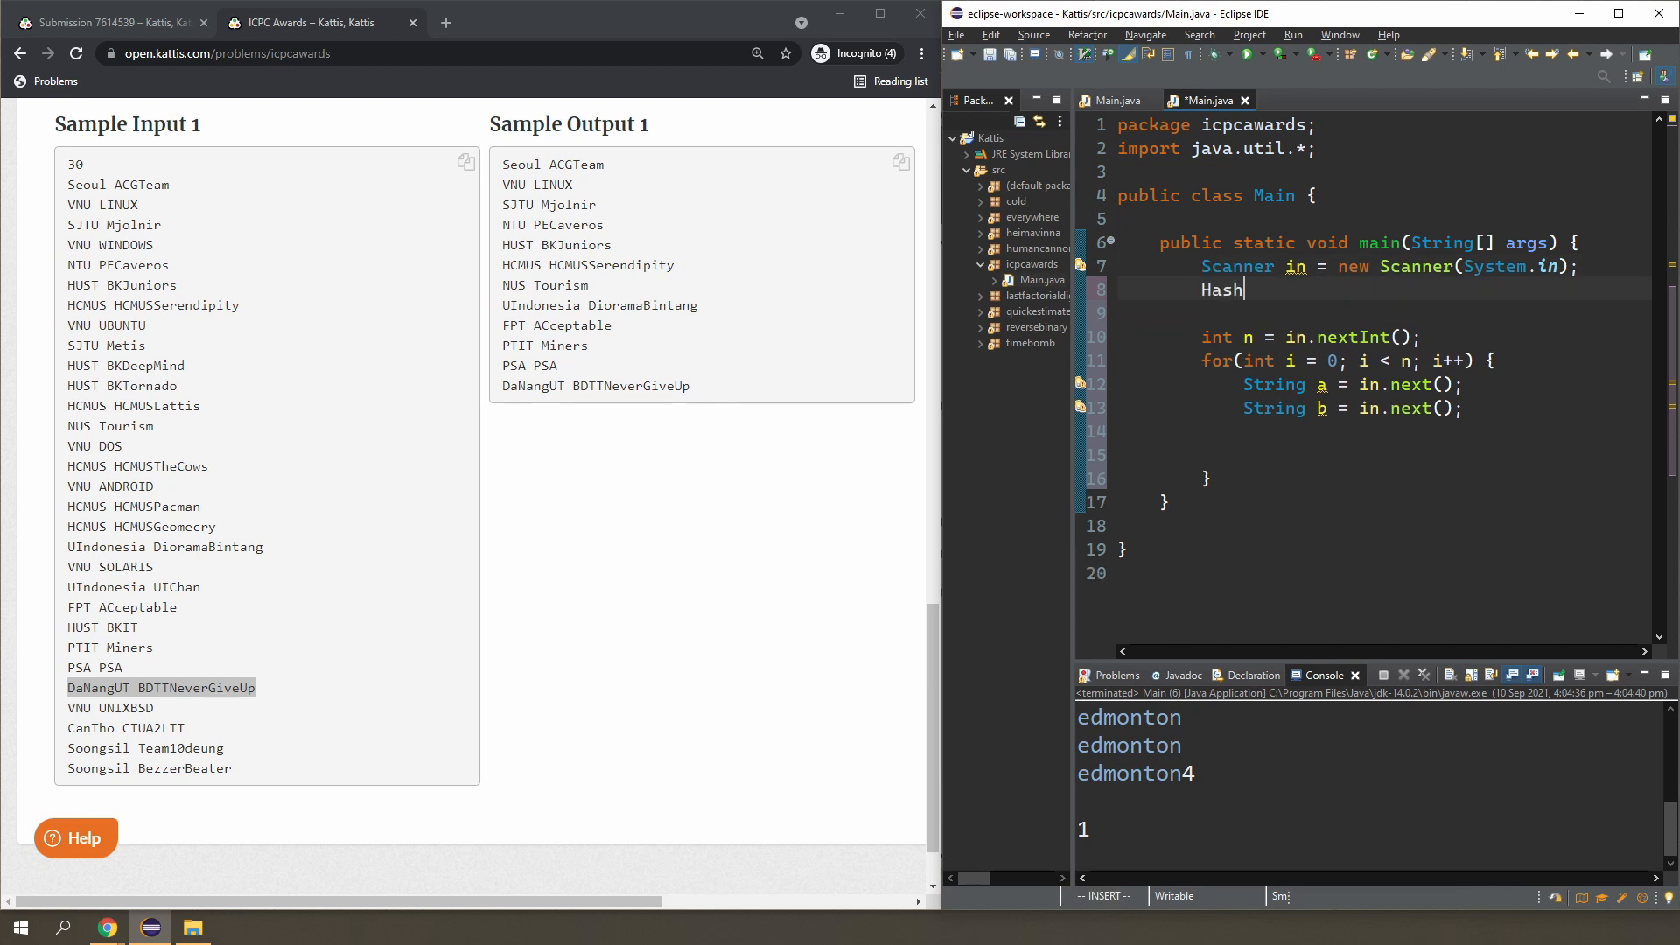
pyautogui.write('Set<String>')
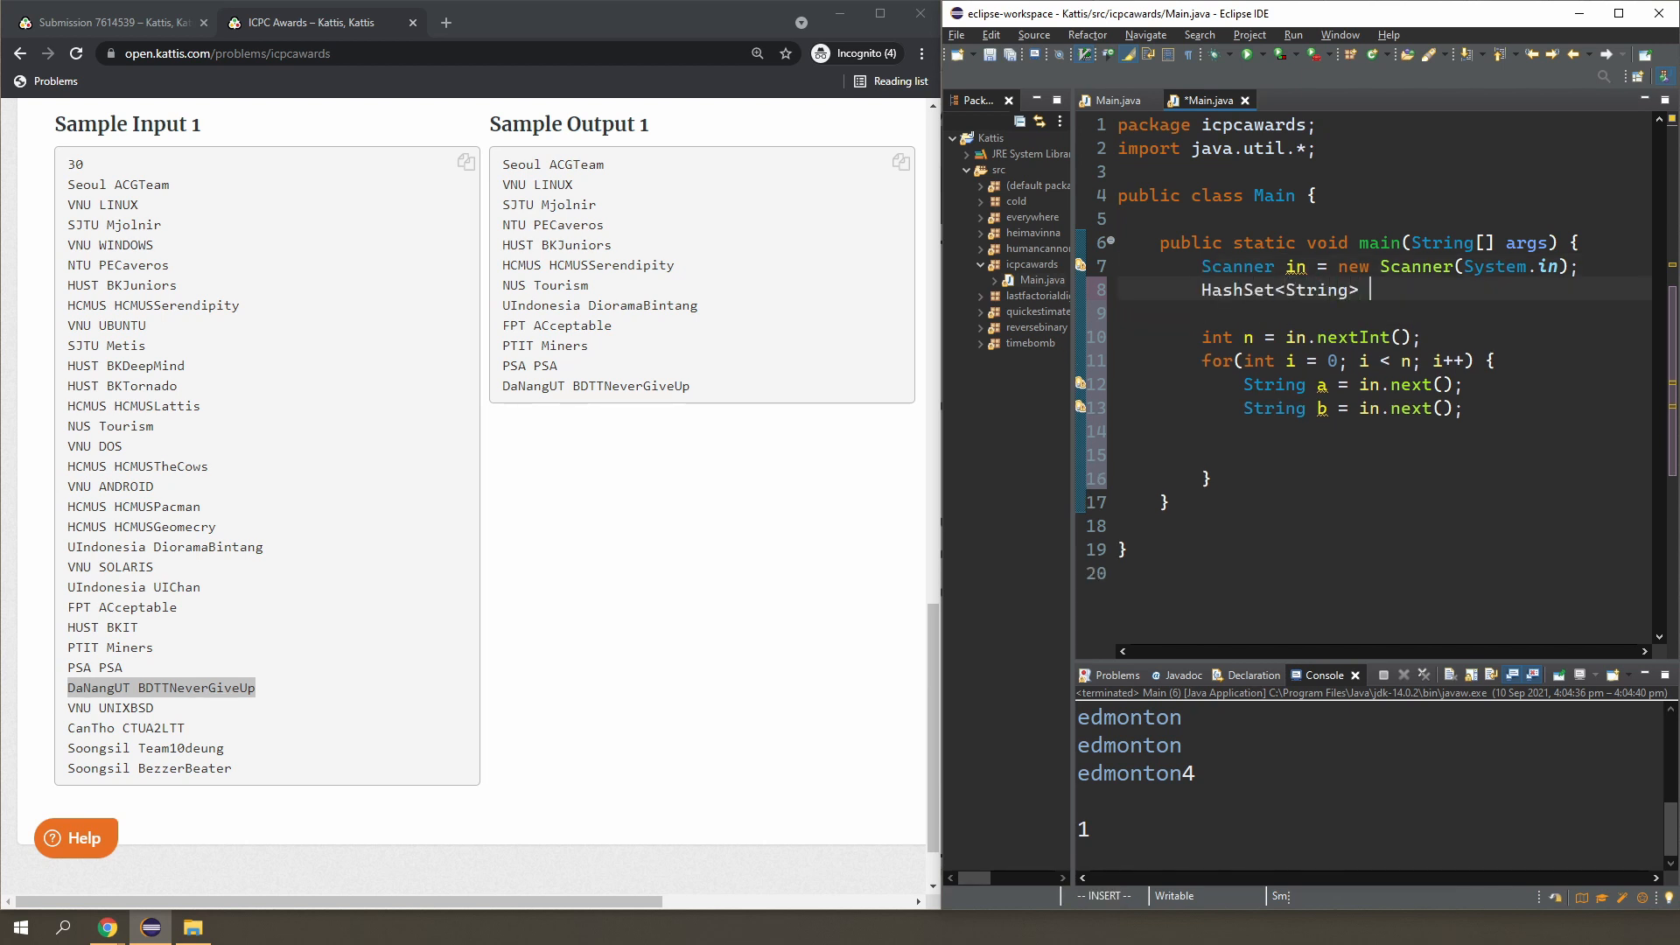
pyautogui.write('uni = new HashSet<String>();')
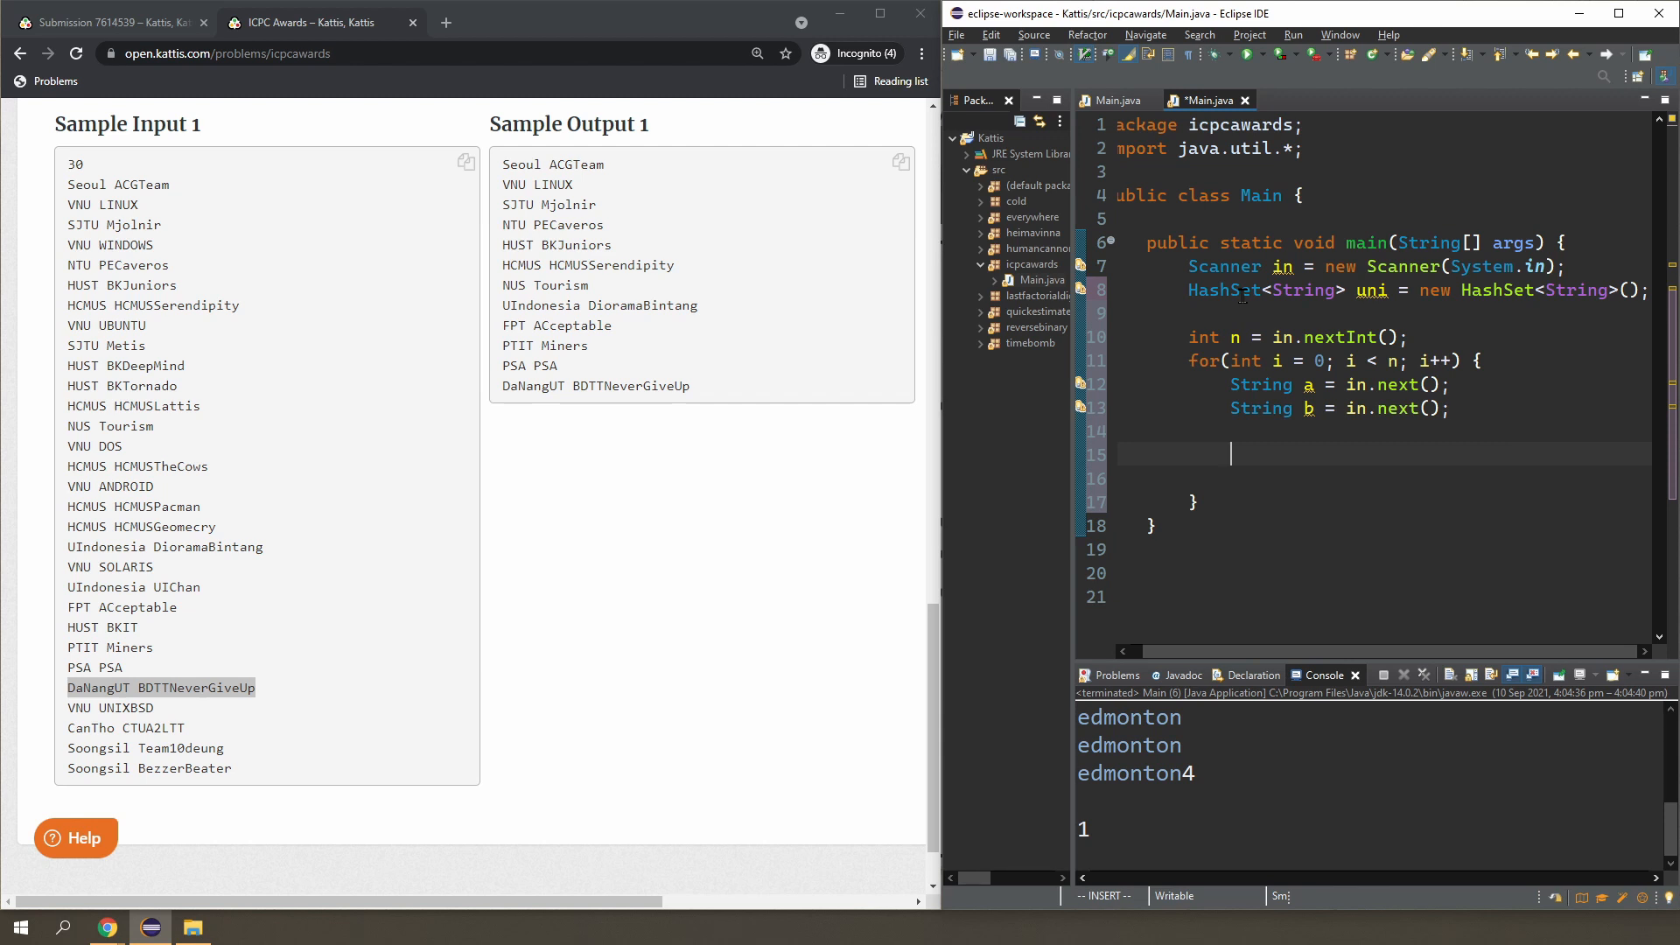
# Add the if (!uni.contains(a)) block with uni.add(a) and System.out.println of university and team.
pyautogui.write('if (')
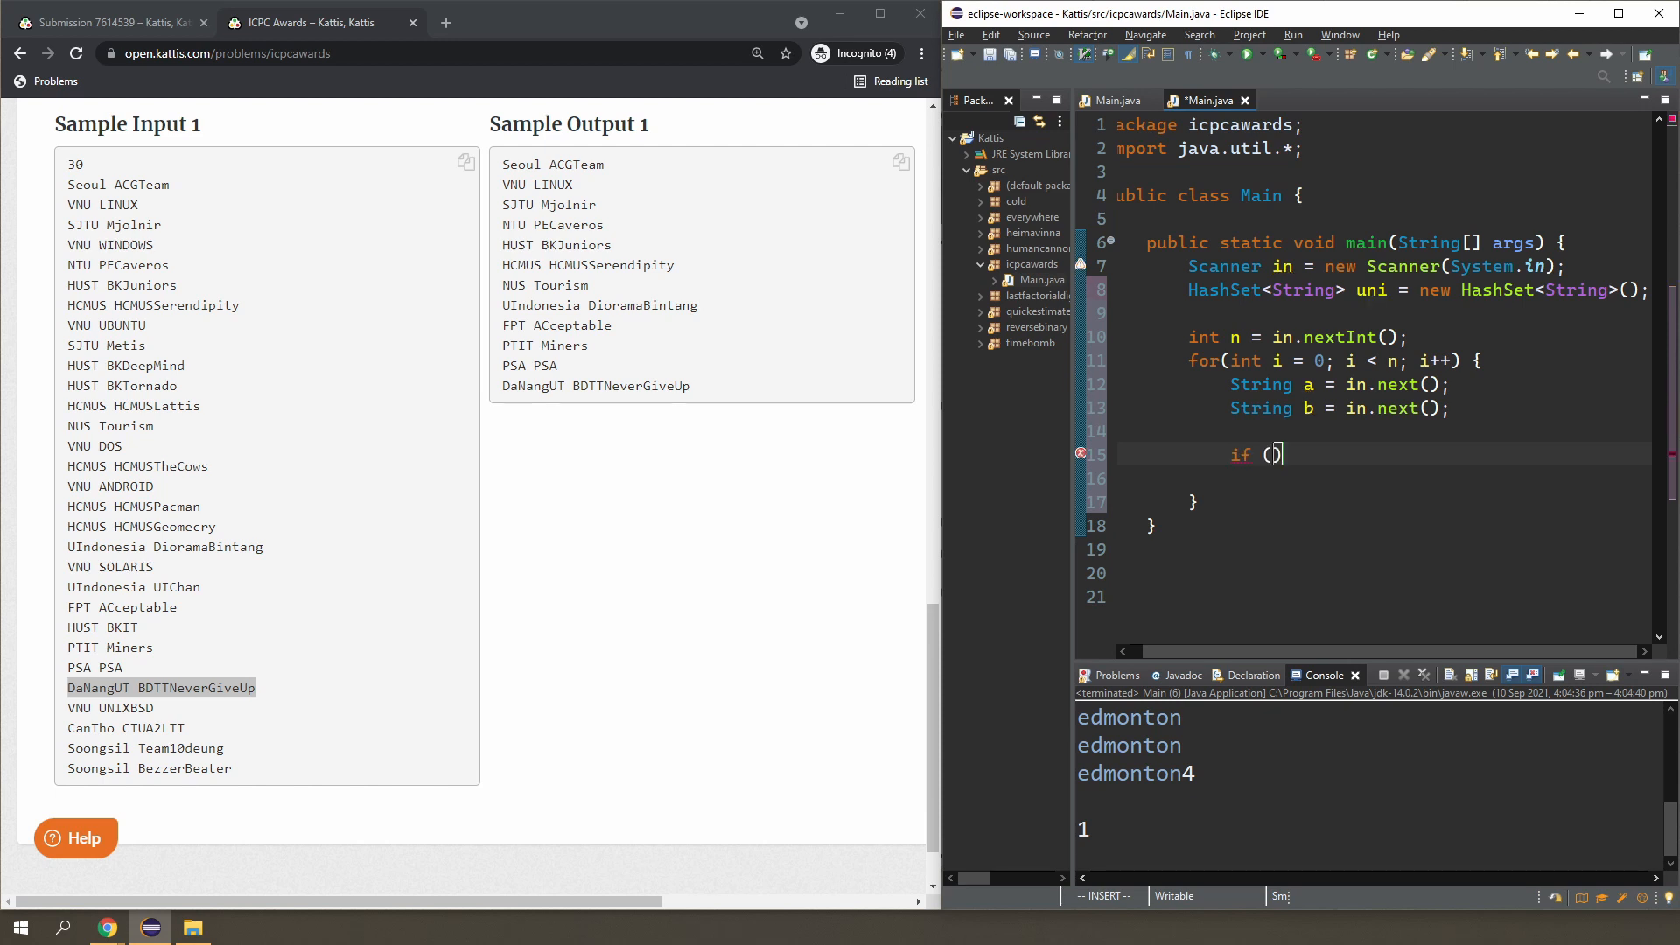
pyautogui.write('uini')
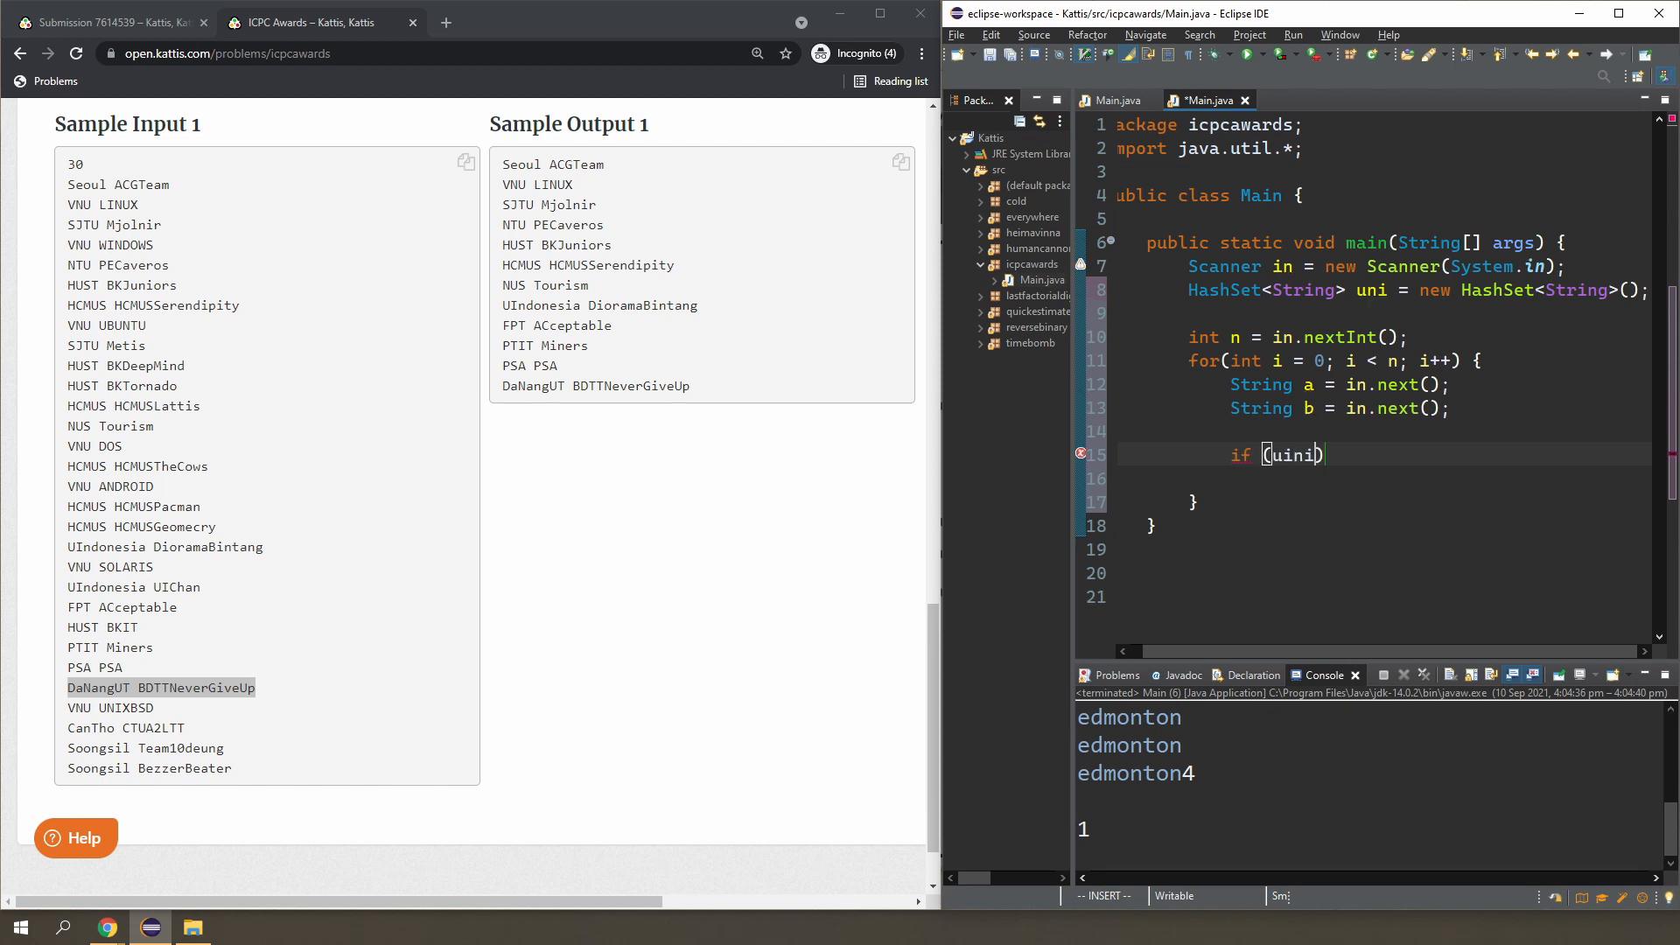
pyautogui.write('.')
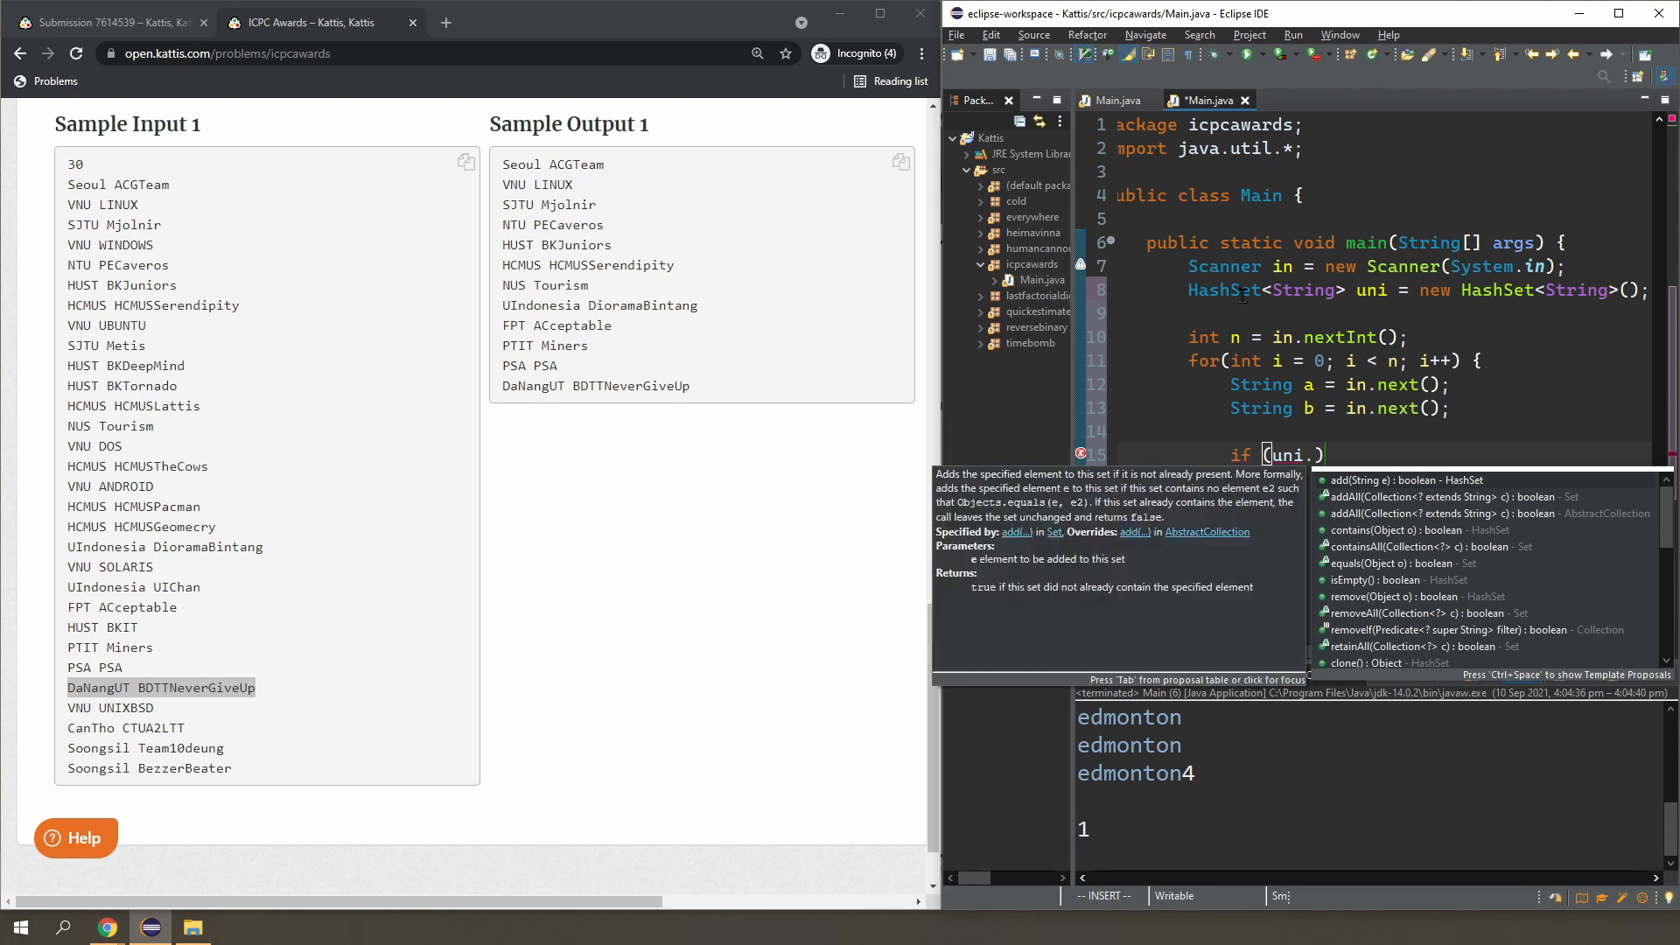
pyautogui.write('contains(b')
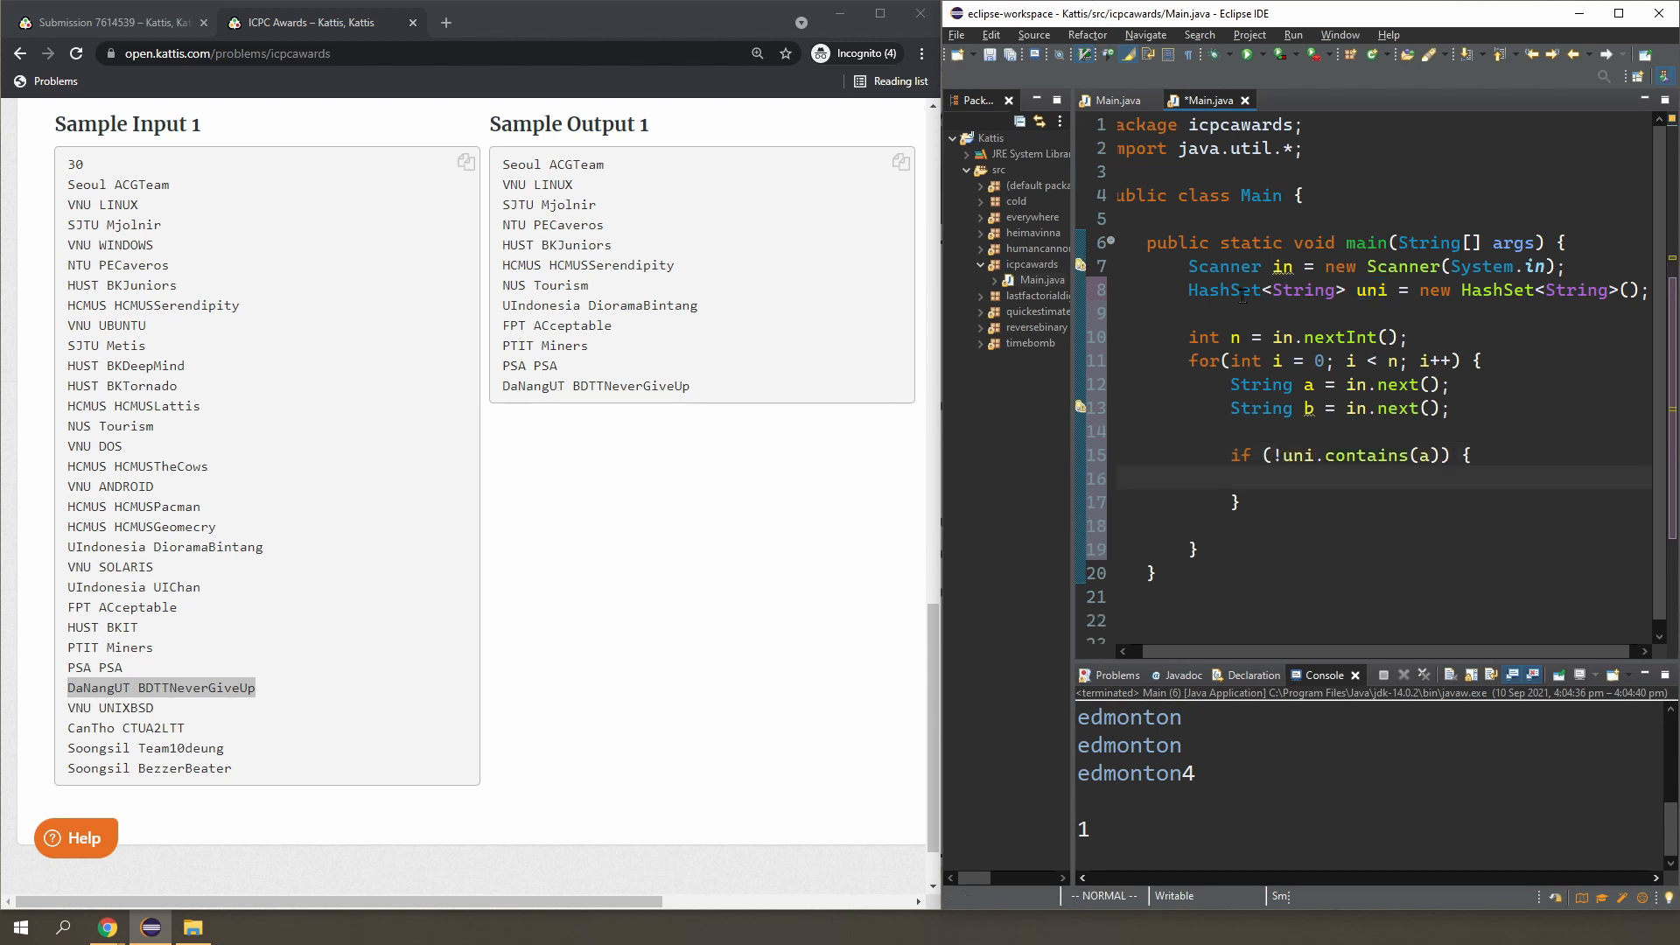
pyautogui.write('uni.')
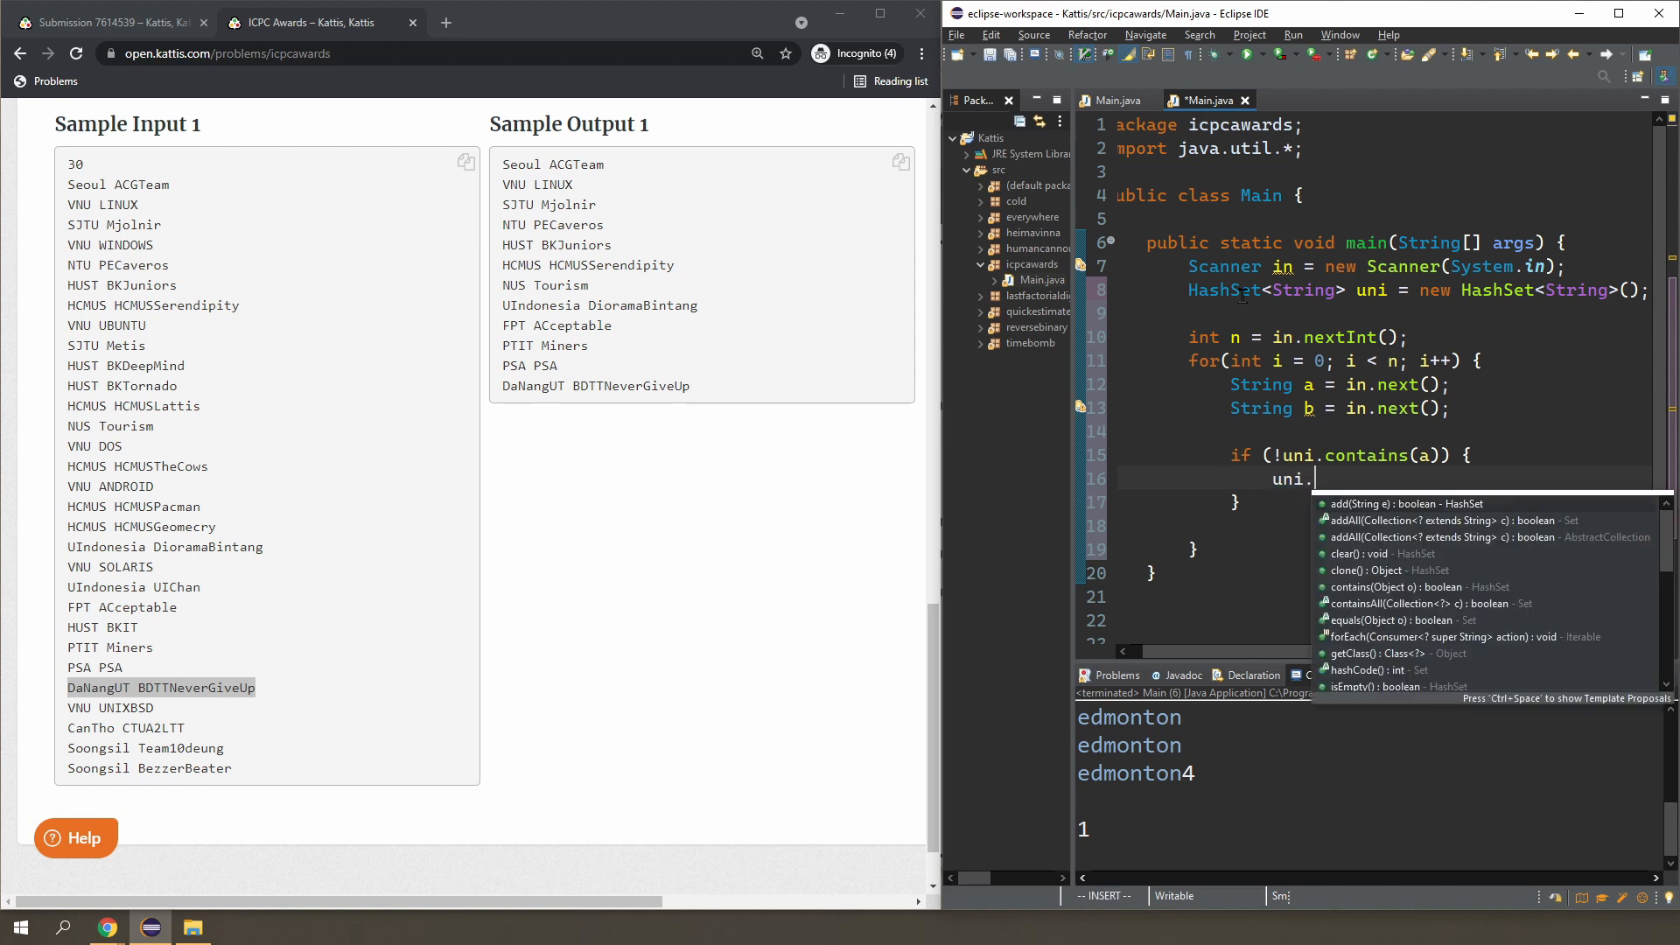
pyautogui.write('add(a);')
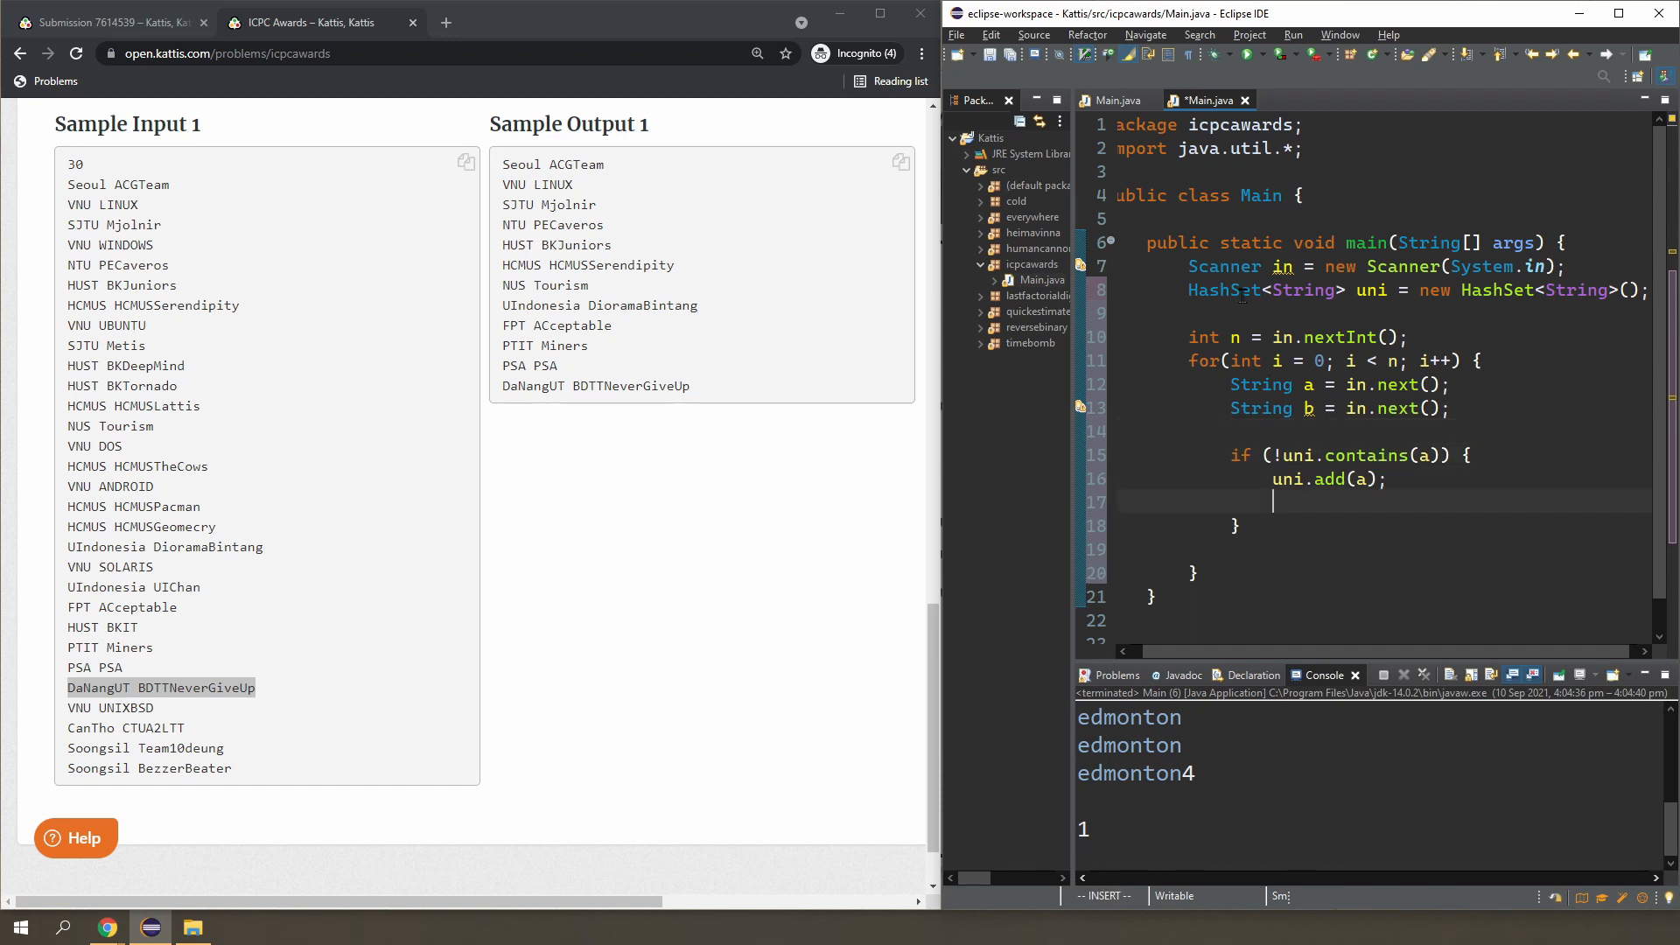
pyautogui.write('System.out.println(a + " " + b);')
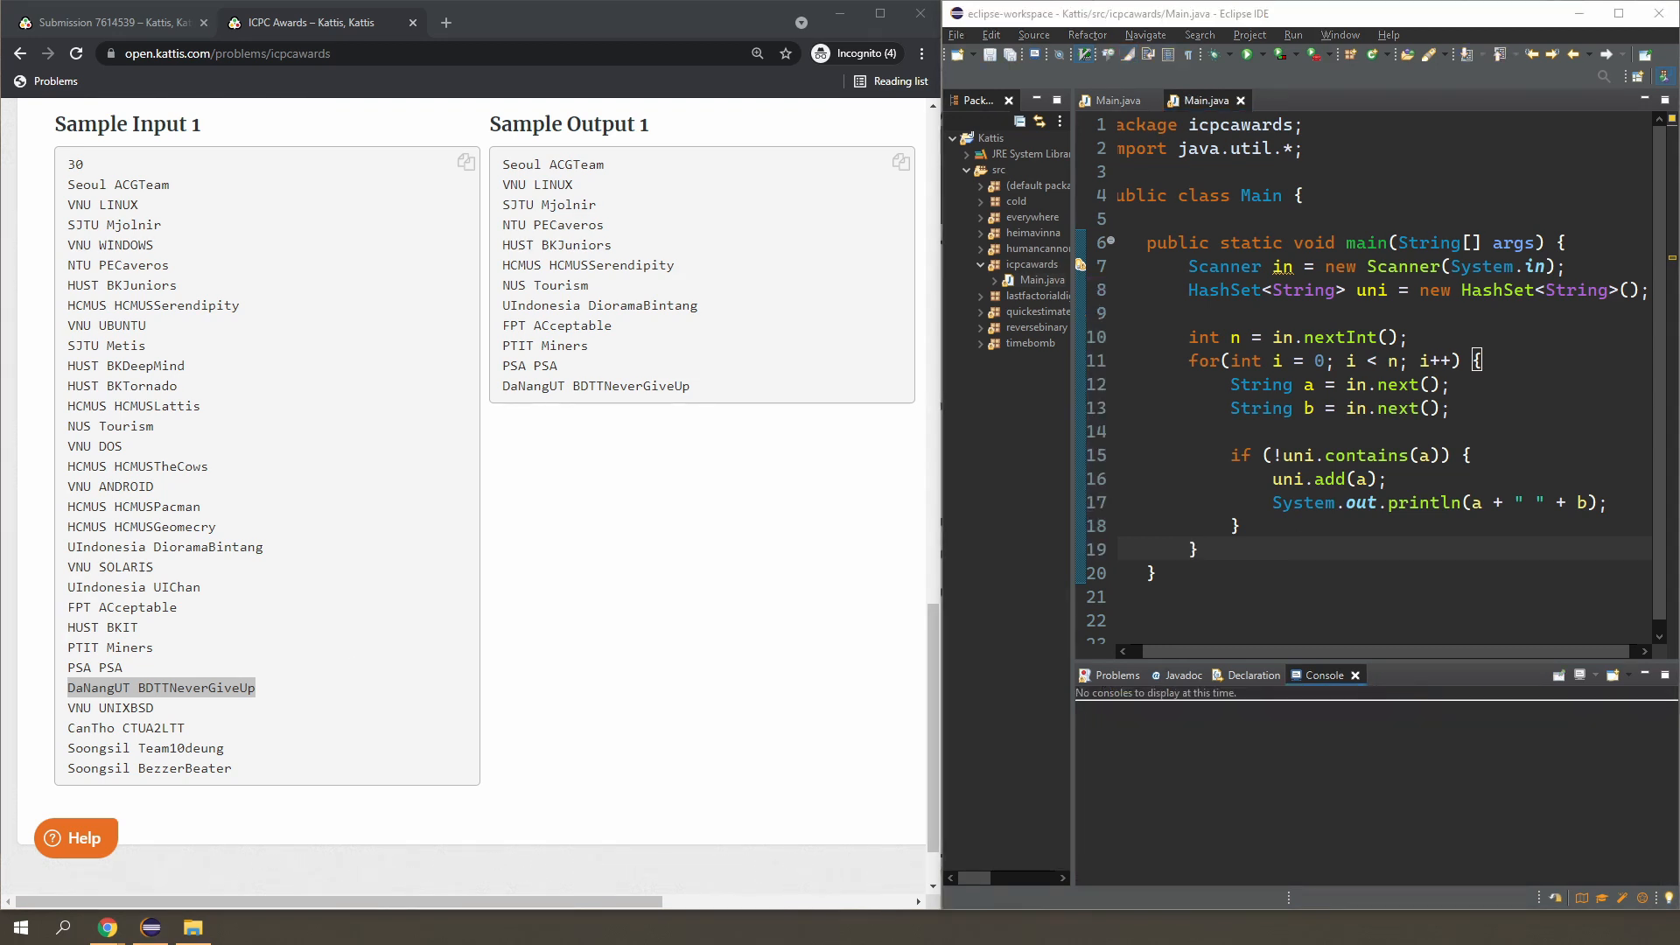
# Run Main as a Java Application on Sample Input 1.
pyautogui.rightClick(1232, 386)
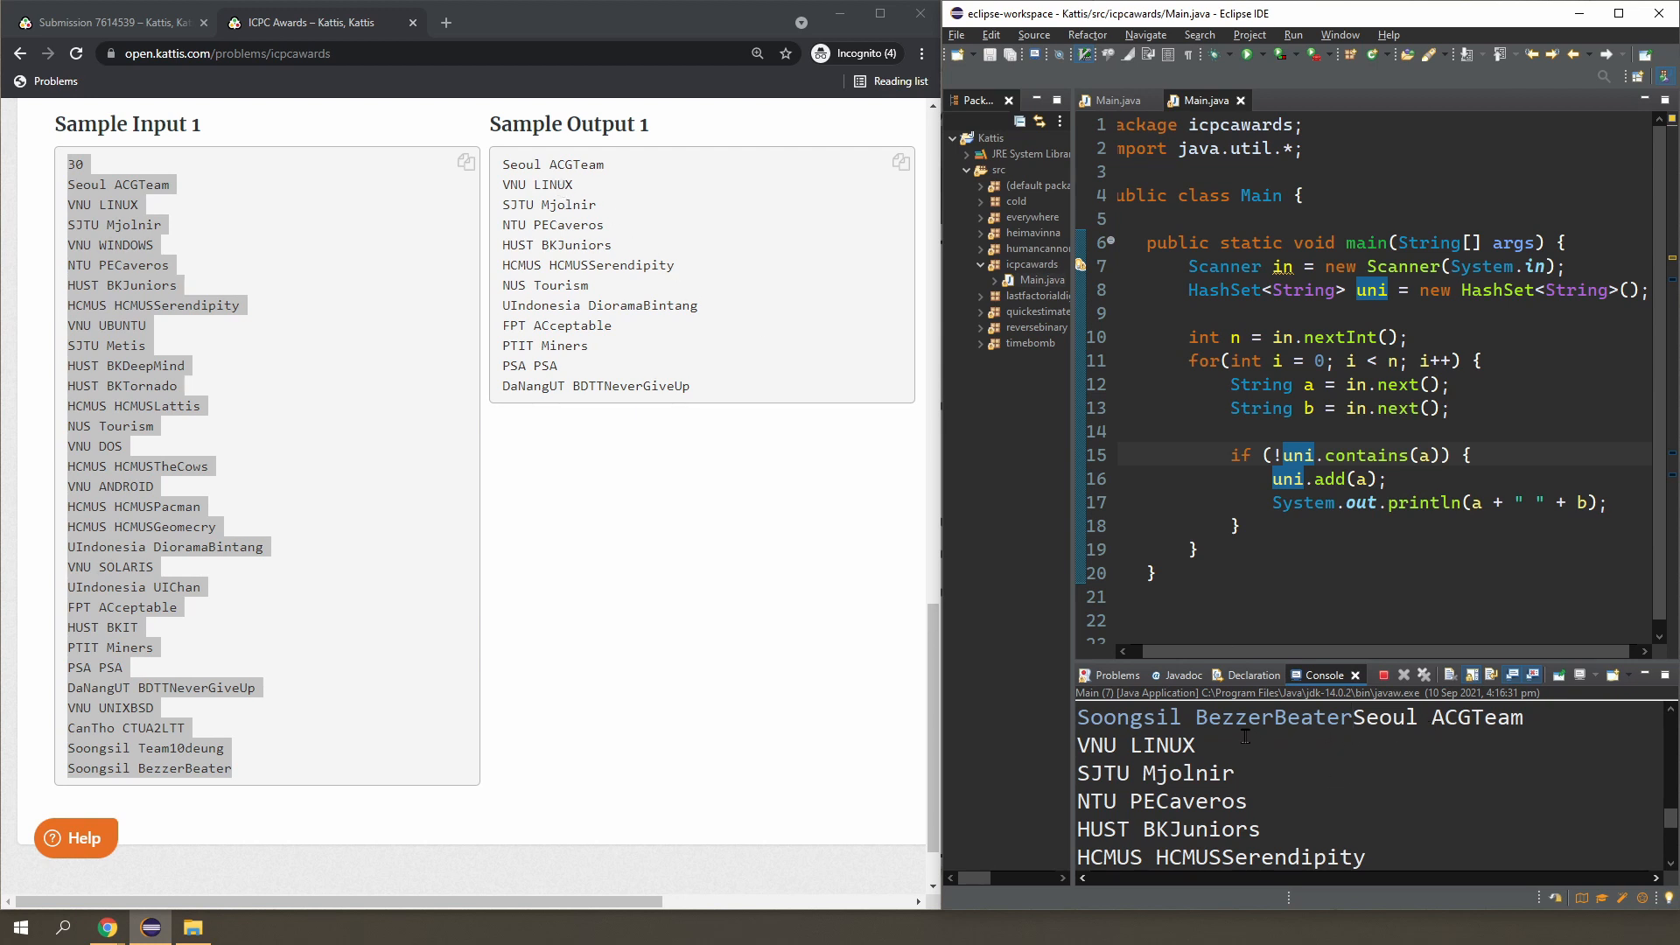
pyautogui.scroll(-3)
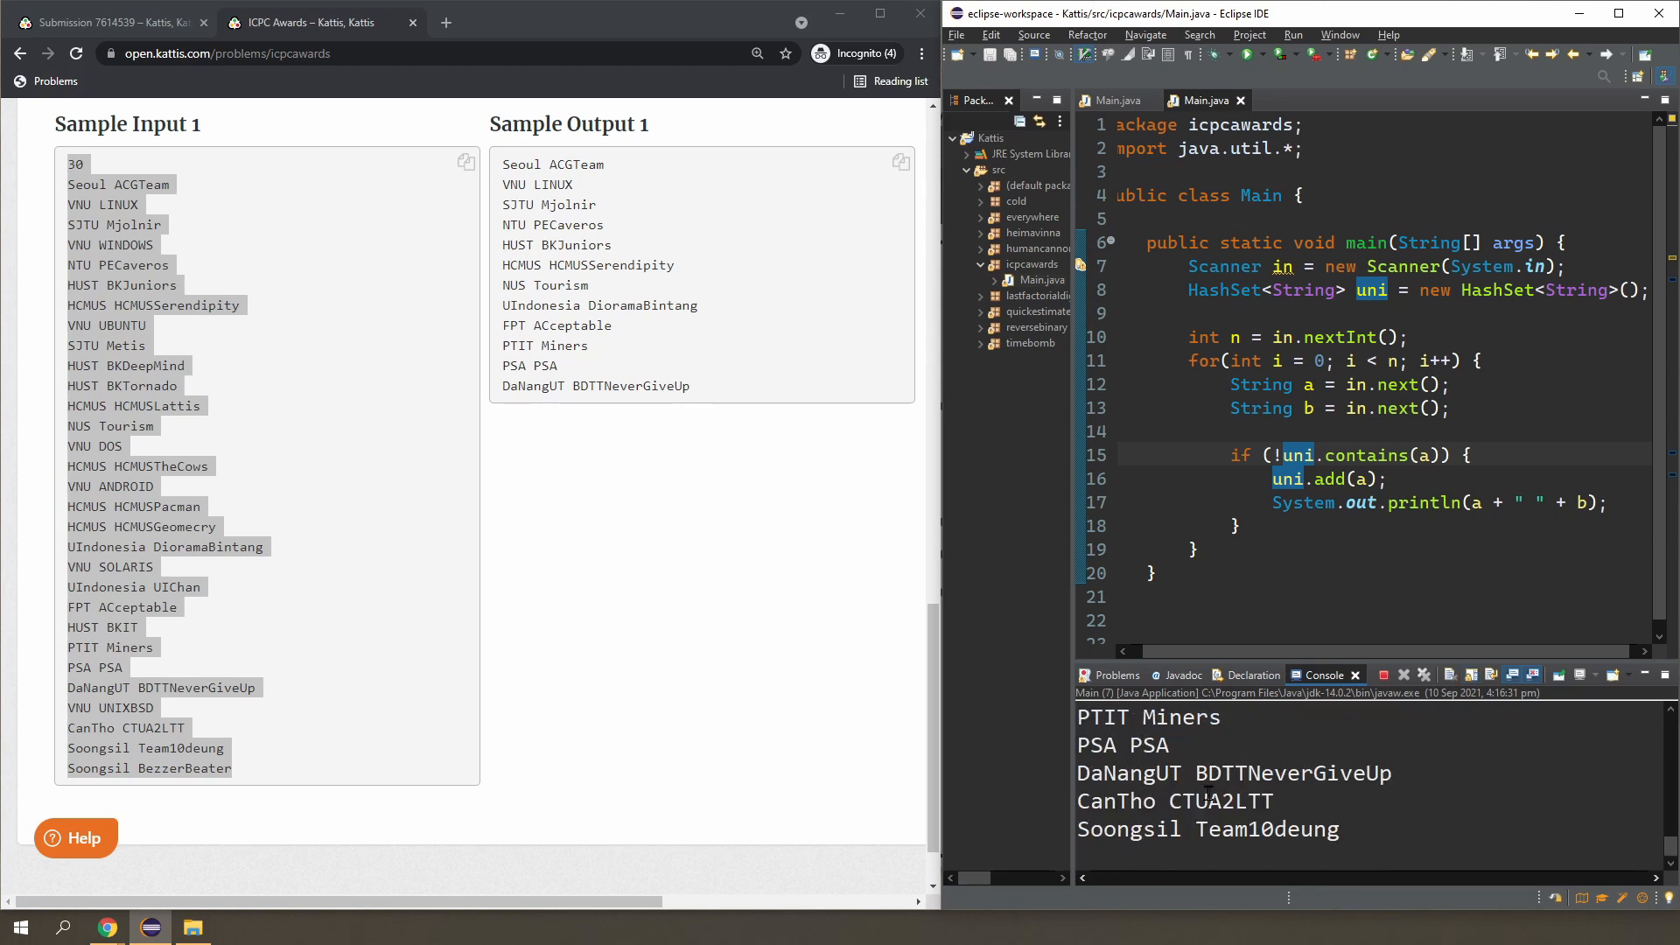
pyautogui.moveTo(781, 626)
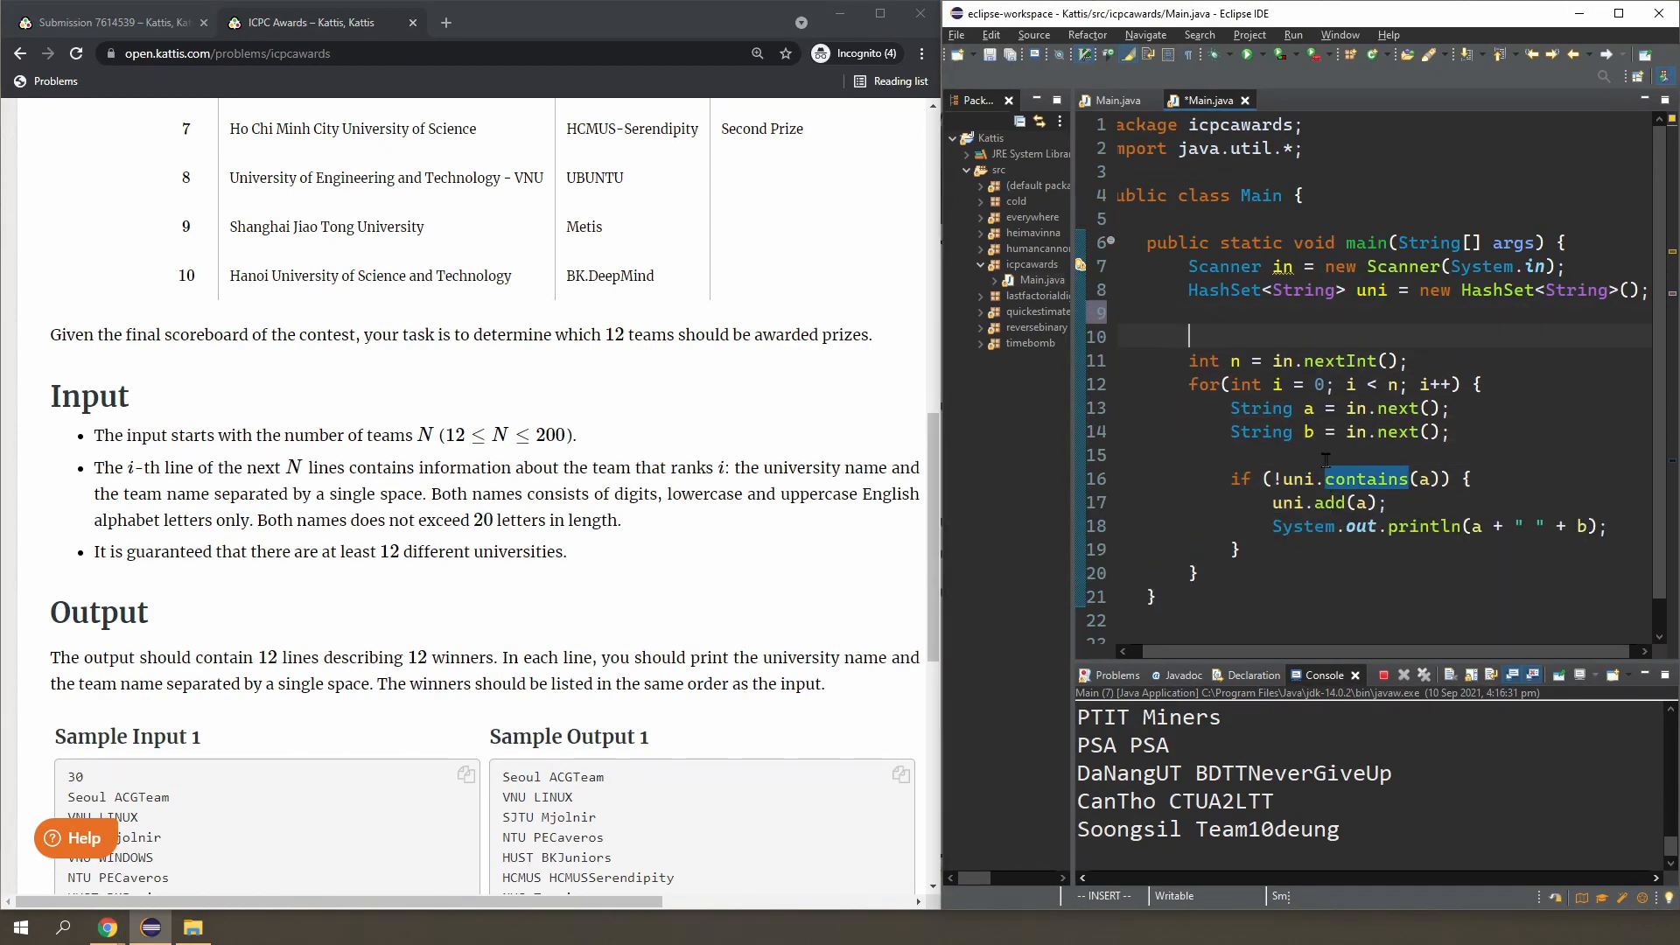
# Add int count = 0, count++ and a break at 12, then rerun on the sample.
pyautogui.write('int count =')
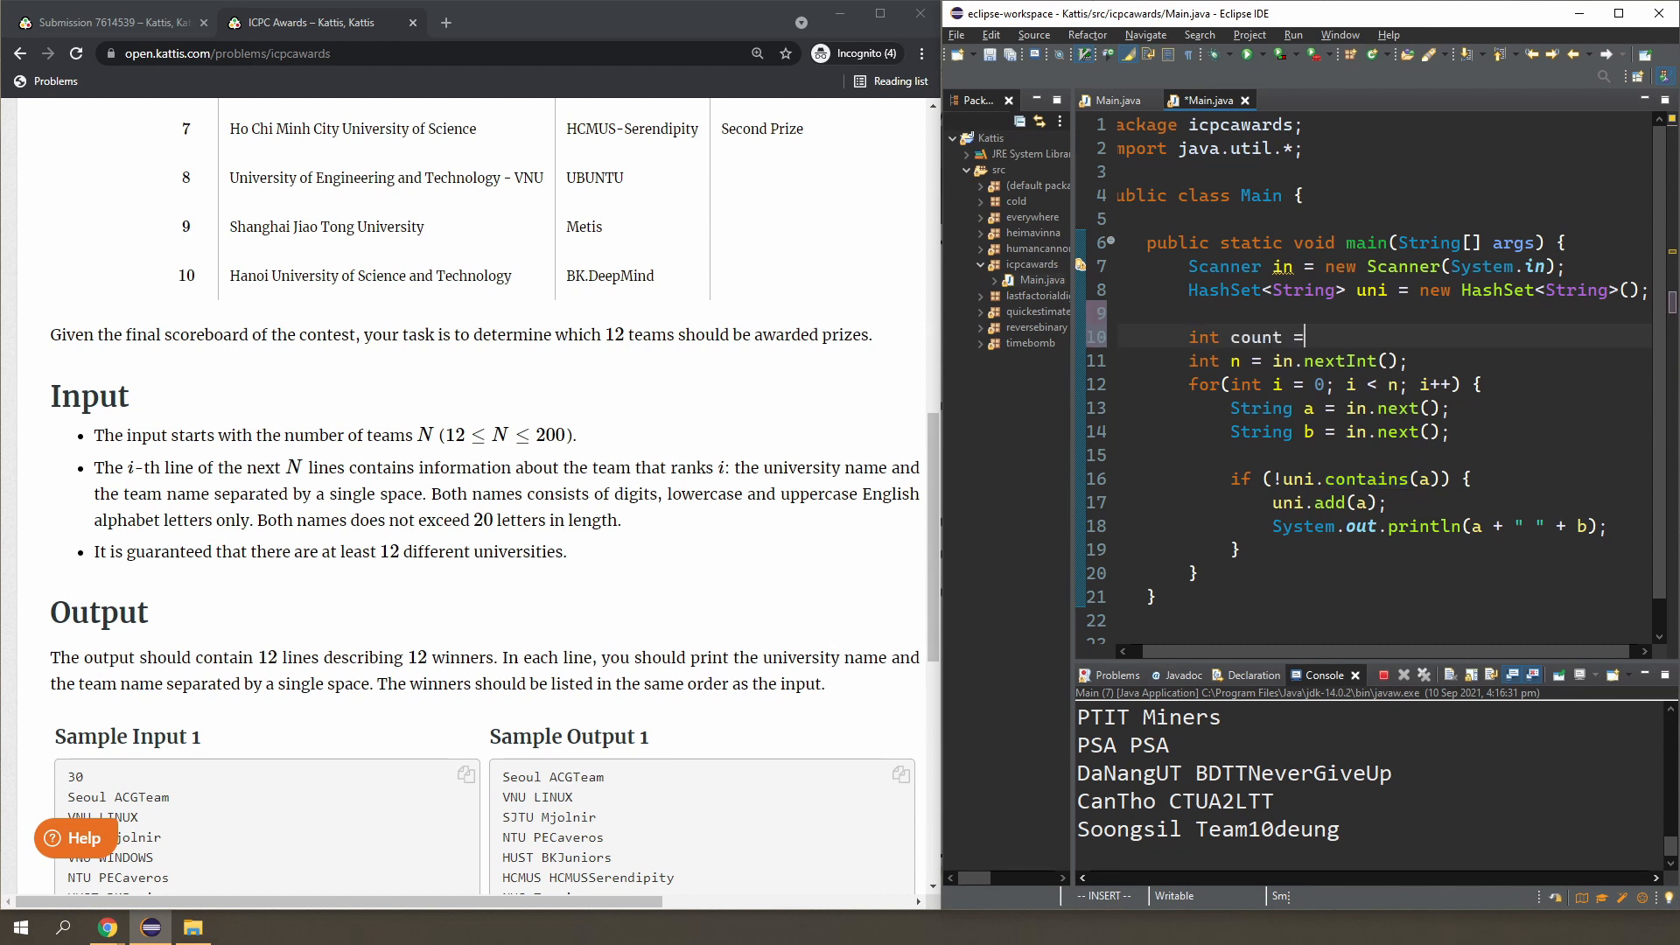
pyautogui.press('BackSpace')
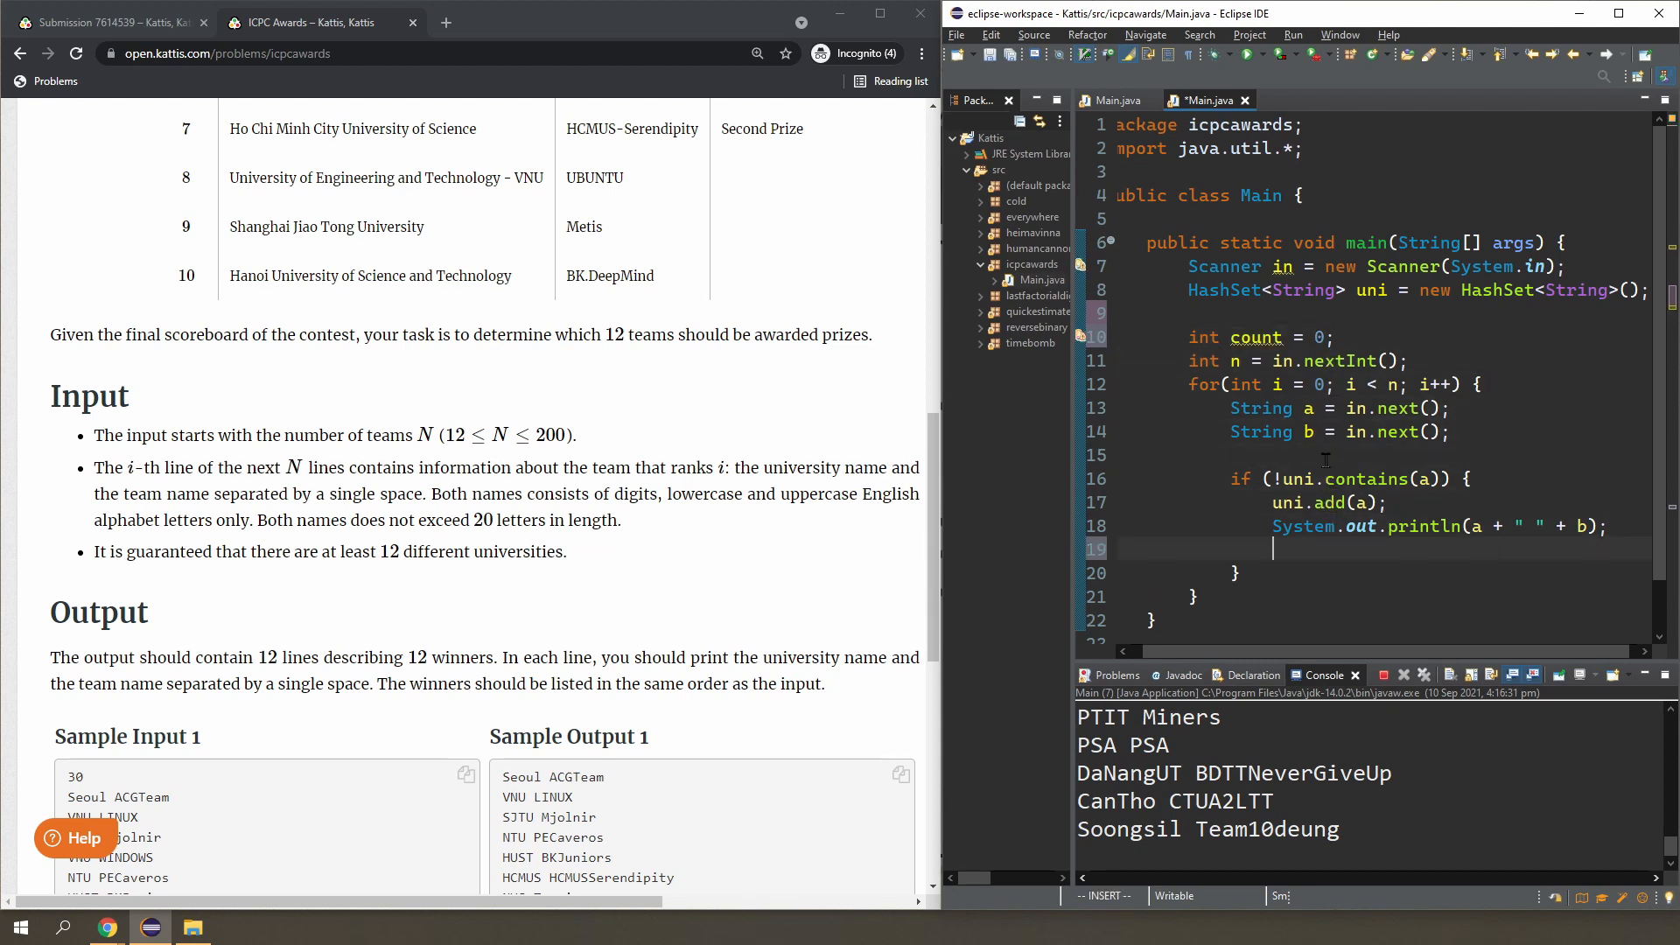
pyautogui.write('count++;')
pyautogui.write('if (count >= 12')
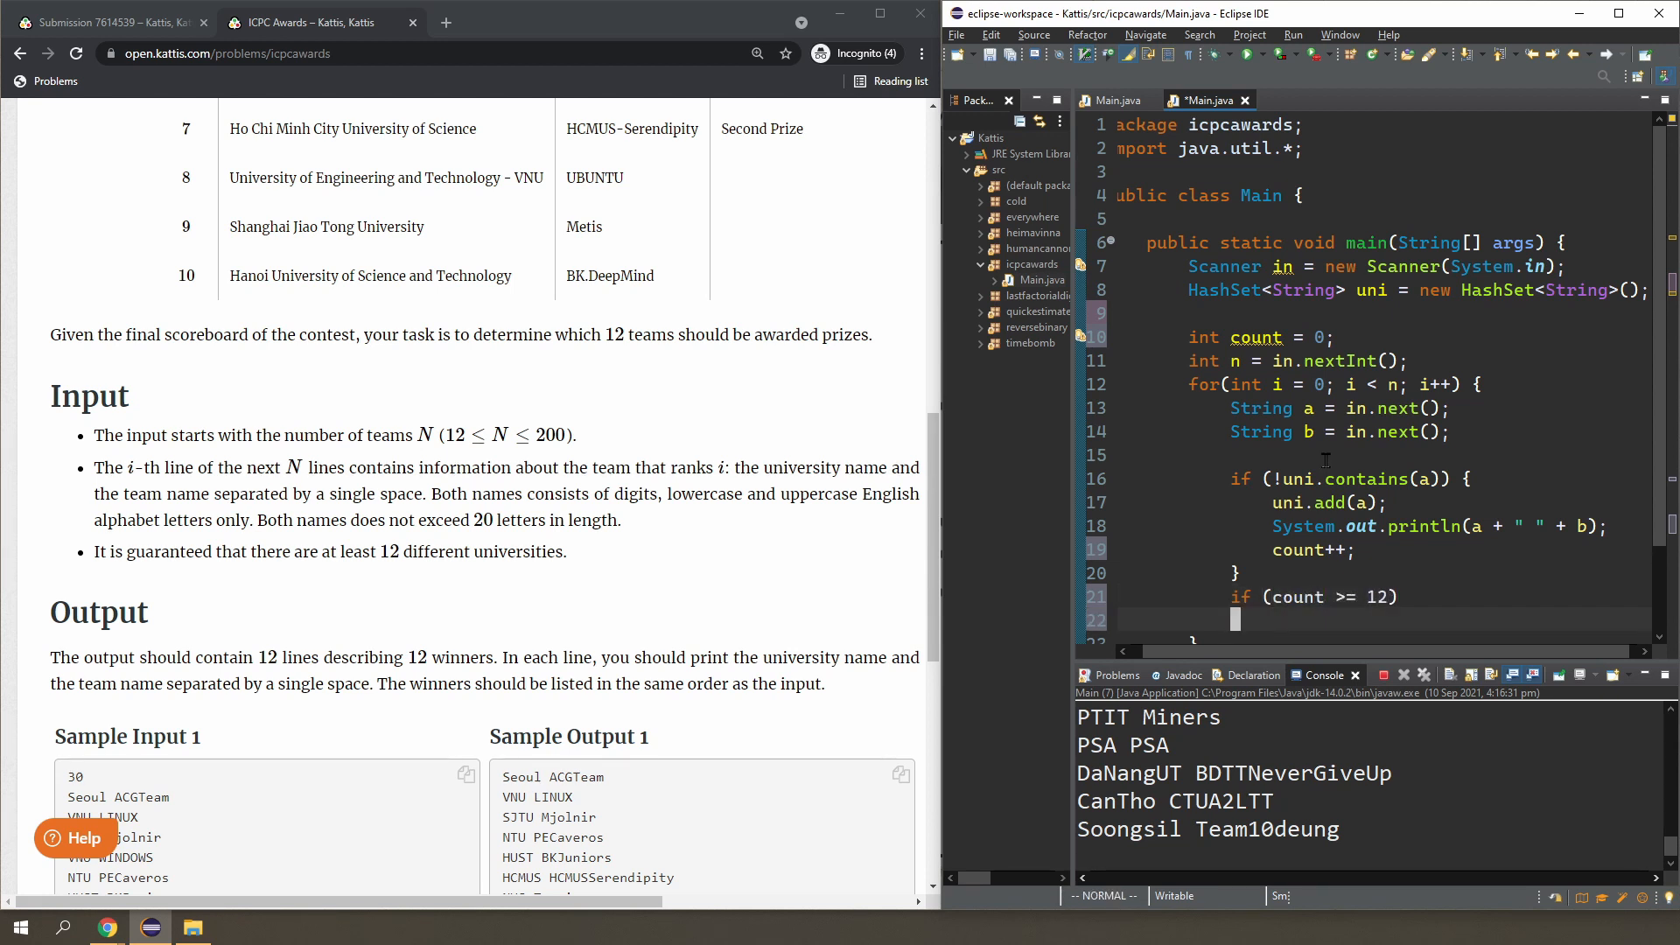
pyautogui.write('break;')
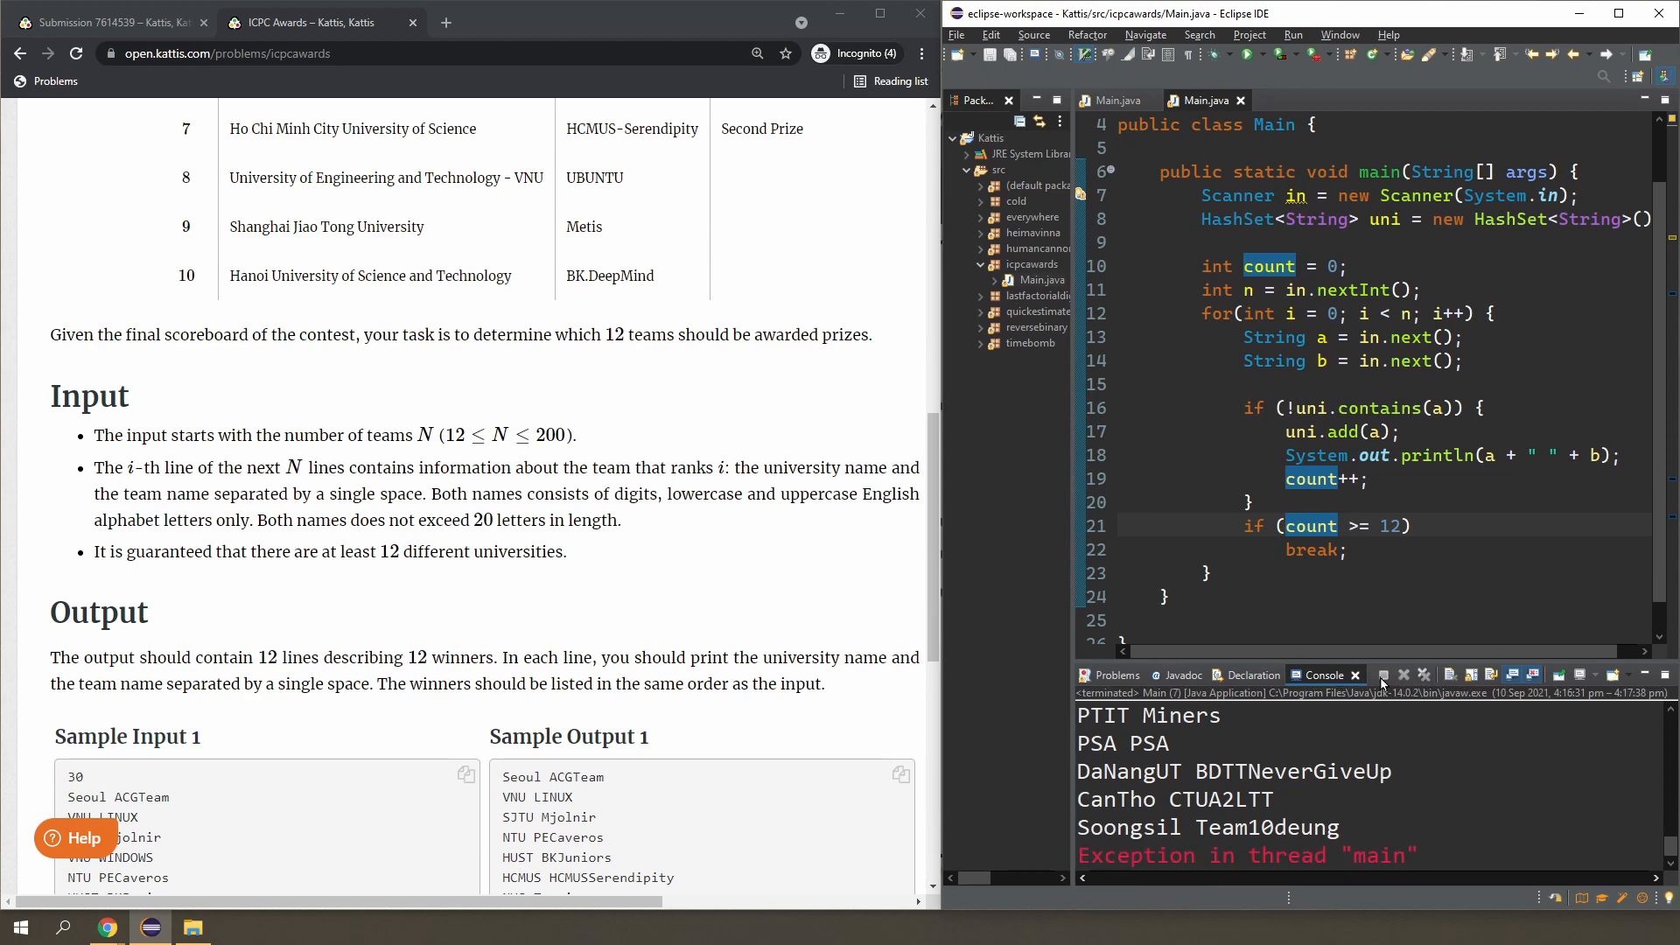
pyautogui.moveTo(927, 677)
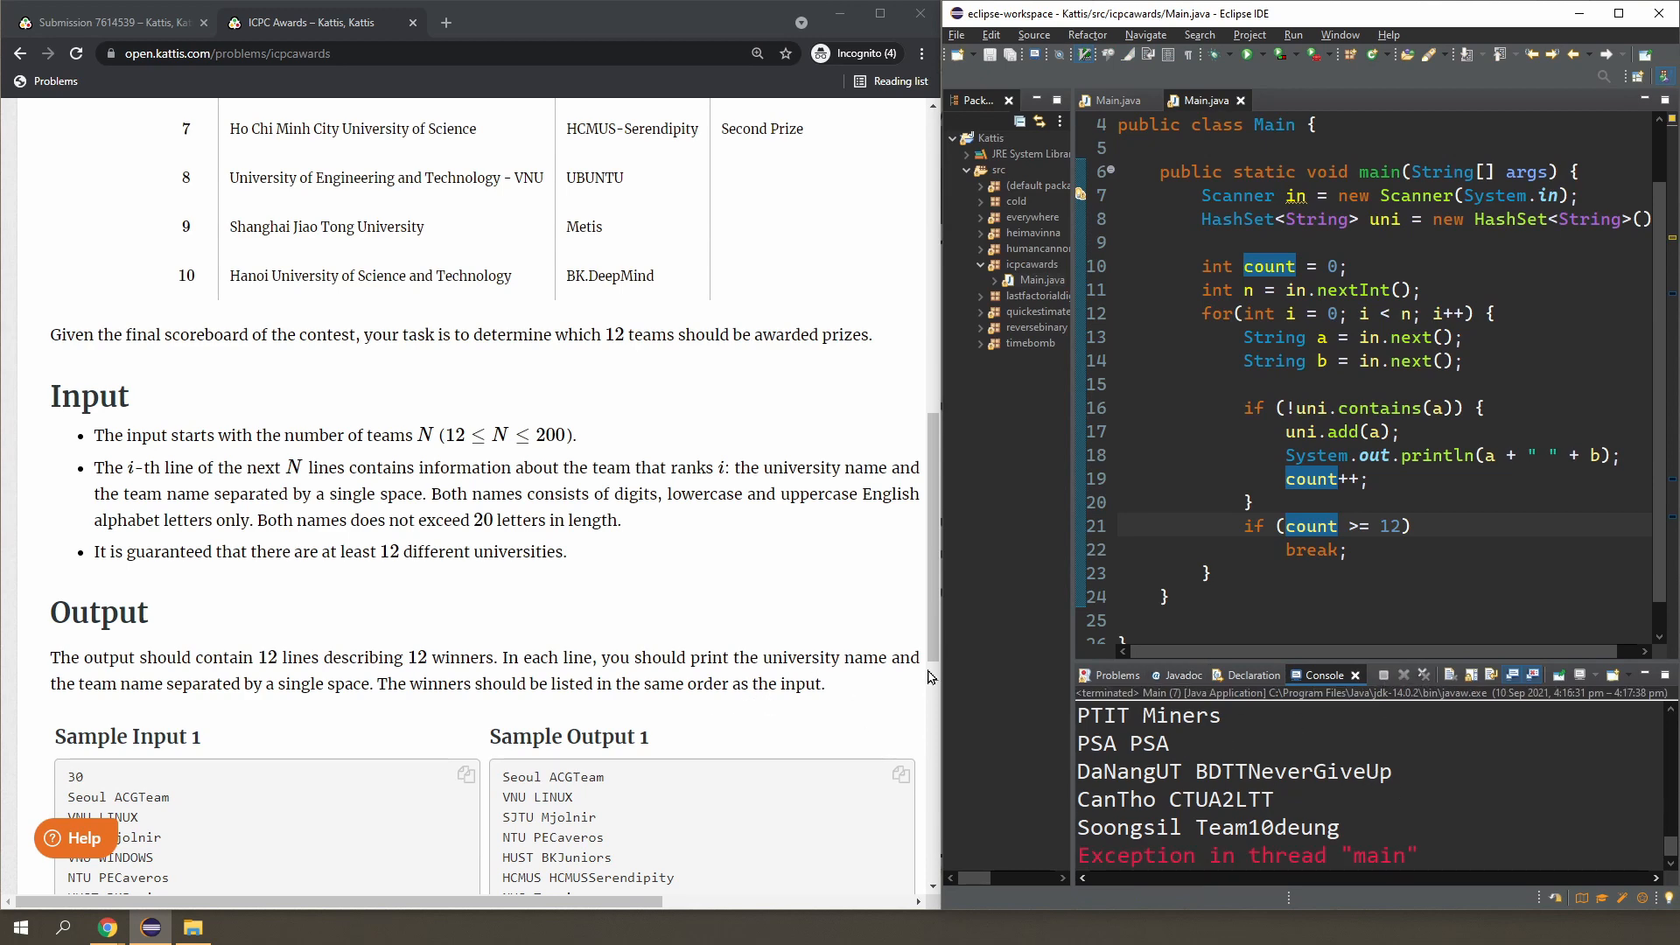
pyautogui.scroll(-3)
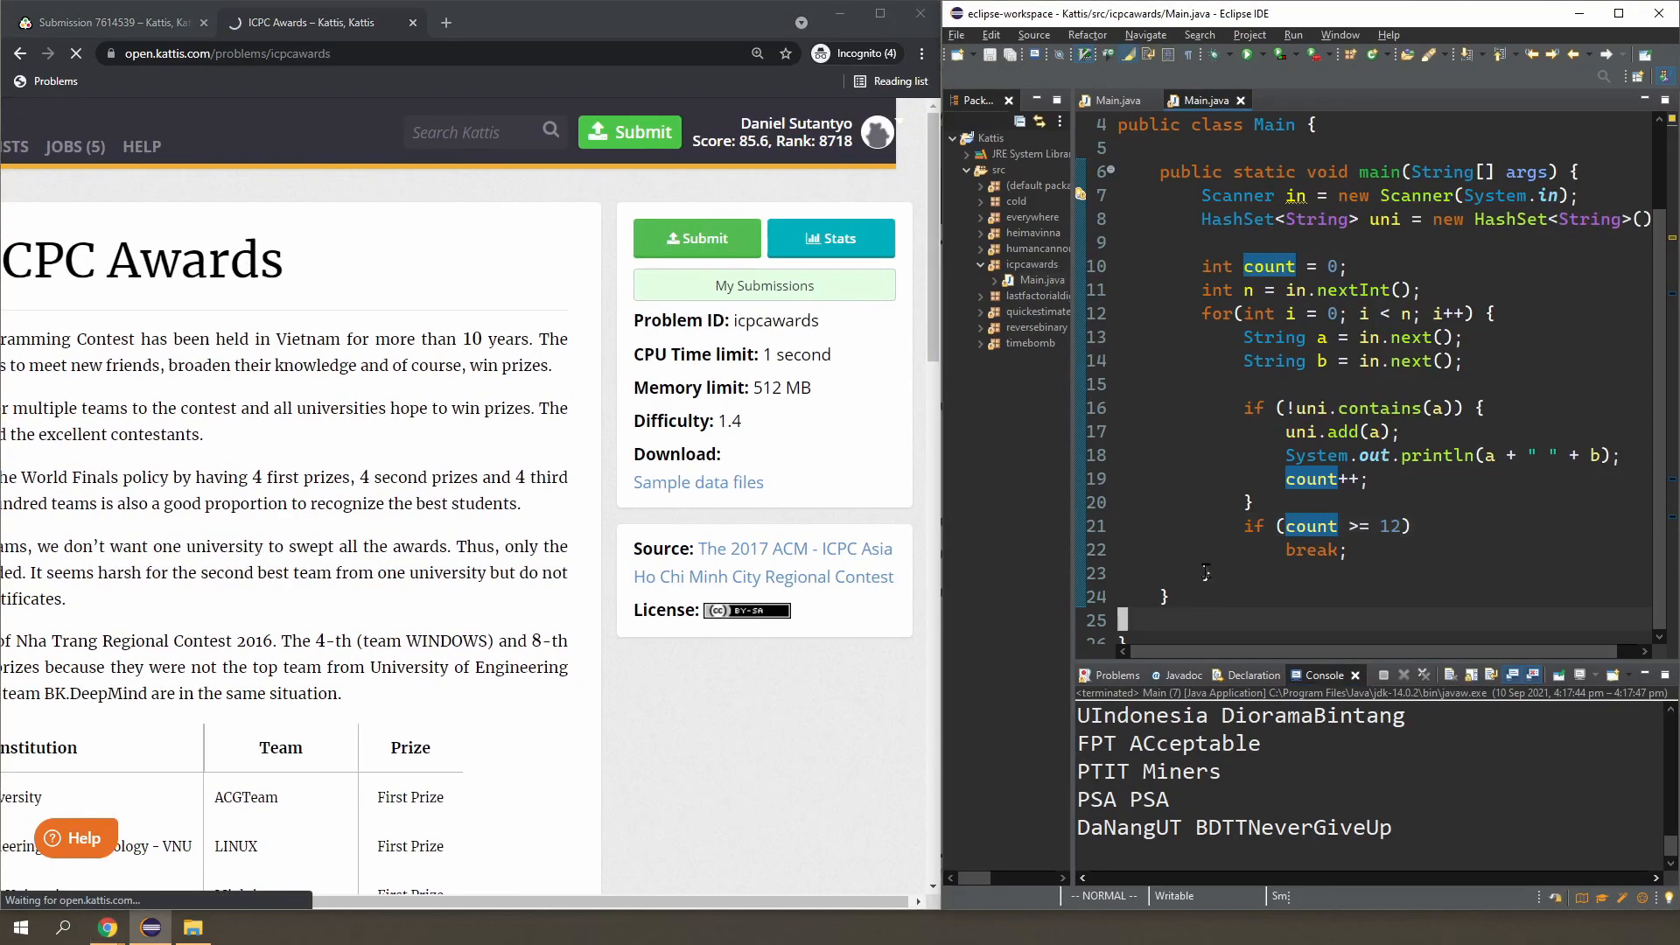
# Submit the ICPC Awards solution to Kattis in Java with main class Main.
pyautogui.click(696, 238)
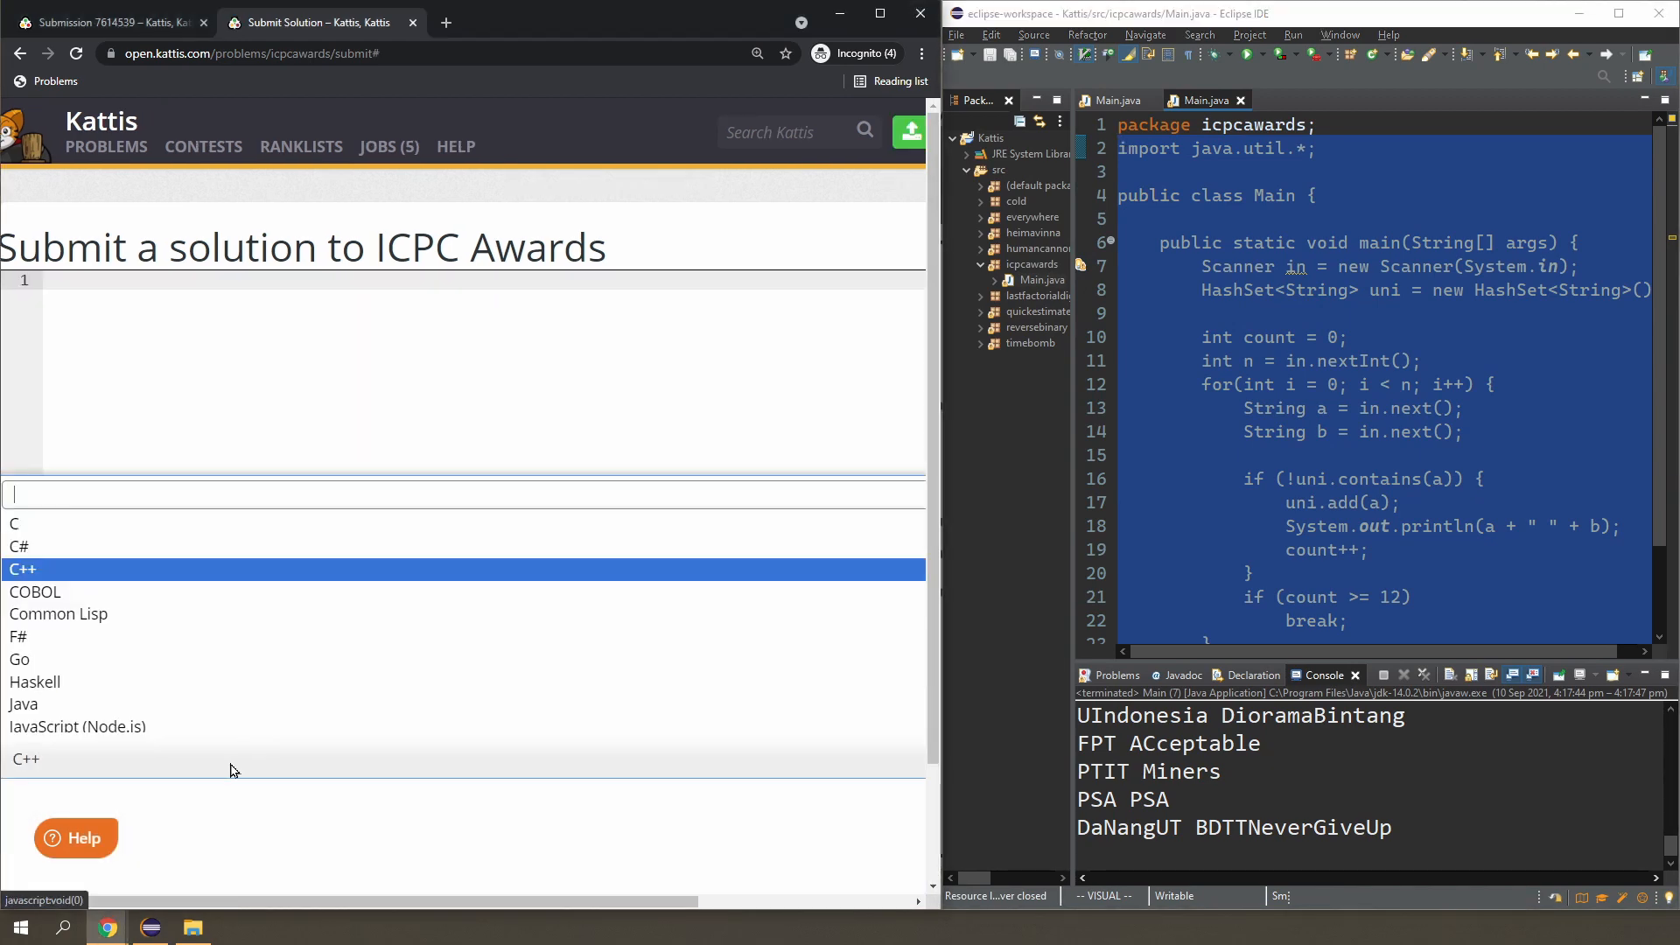
pyautogui.click(23, 704)
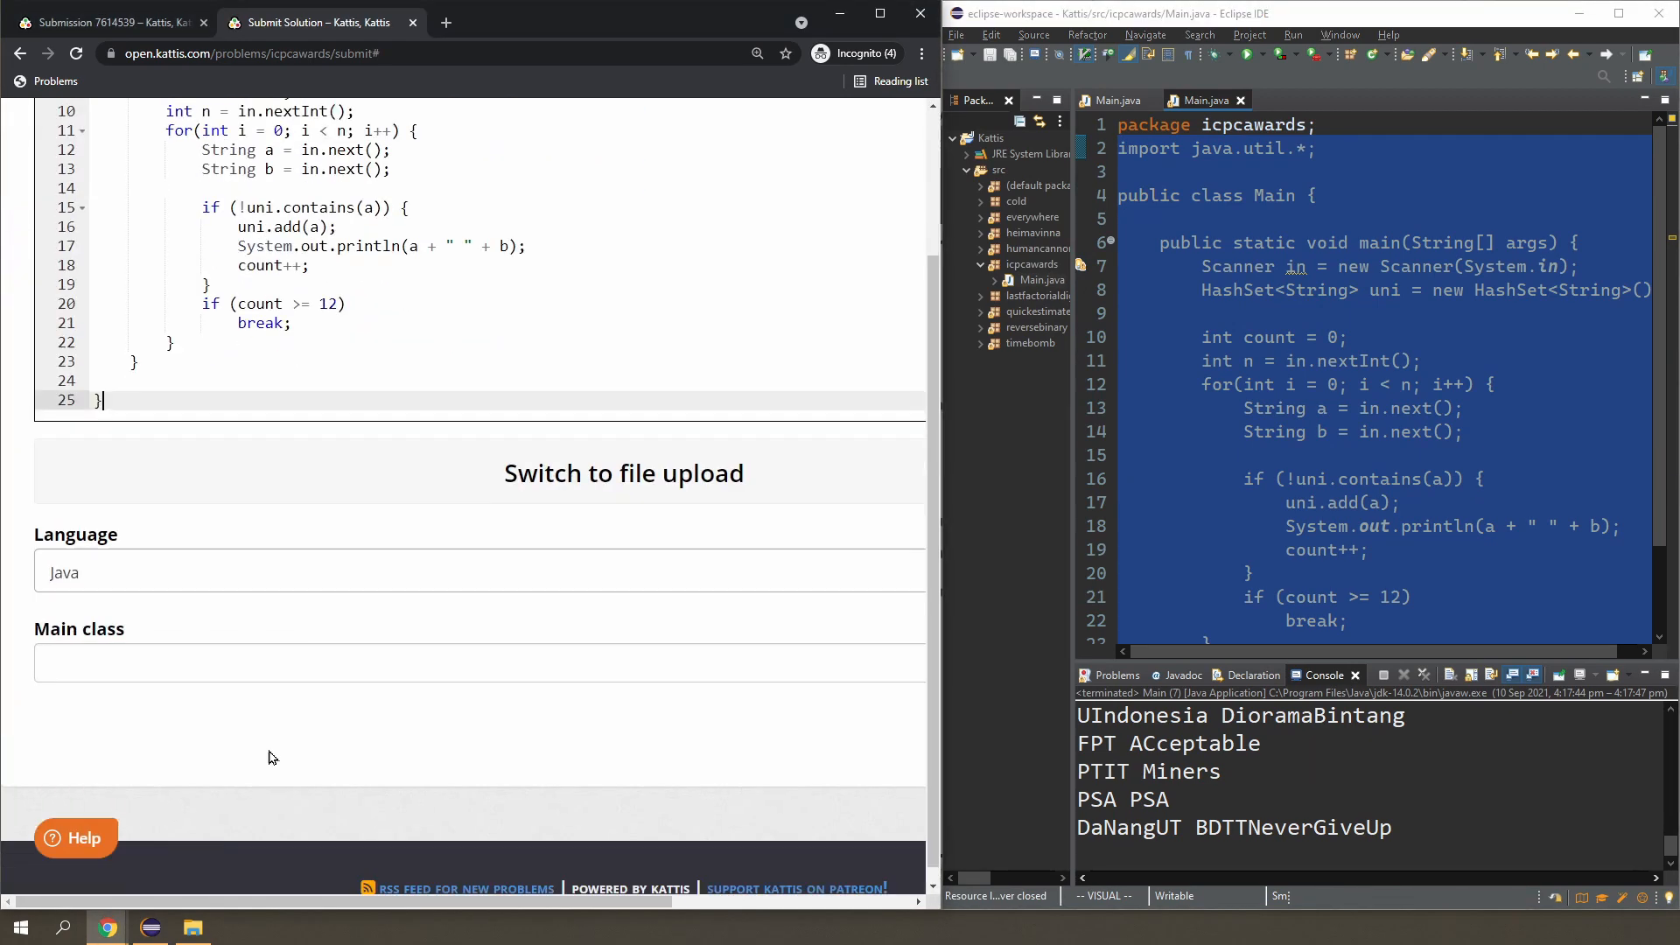
pyautogui.write('Main')
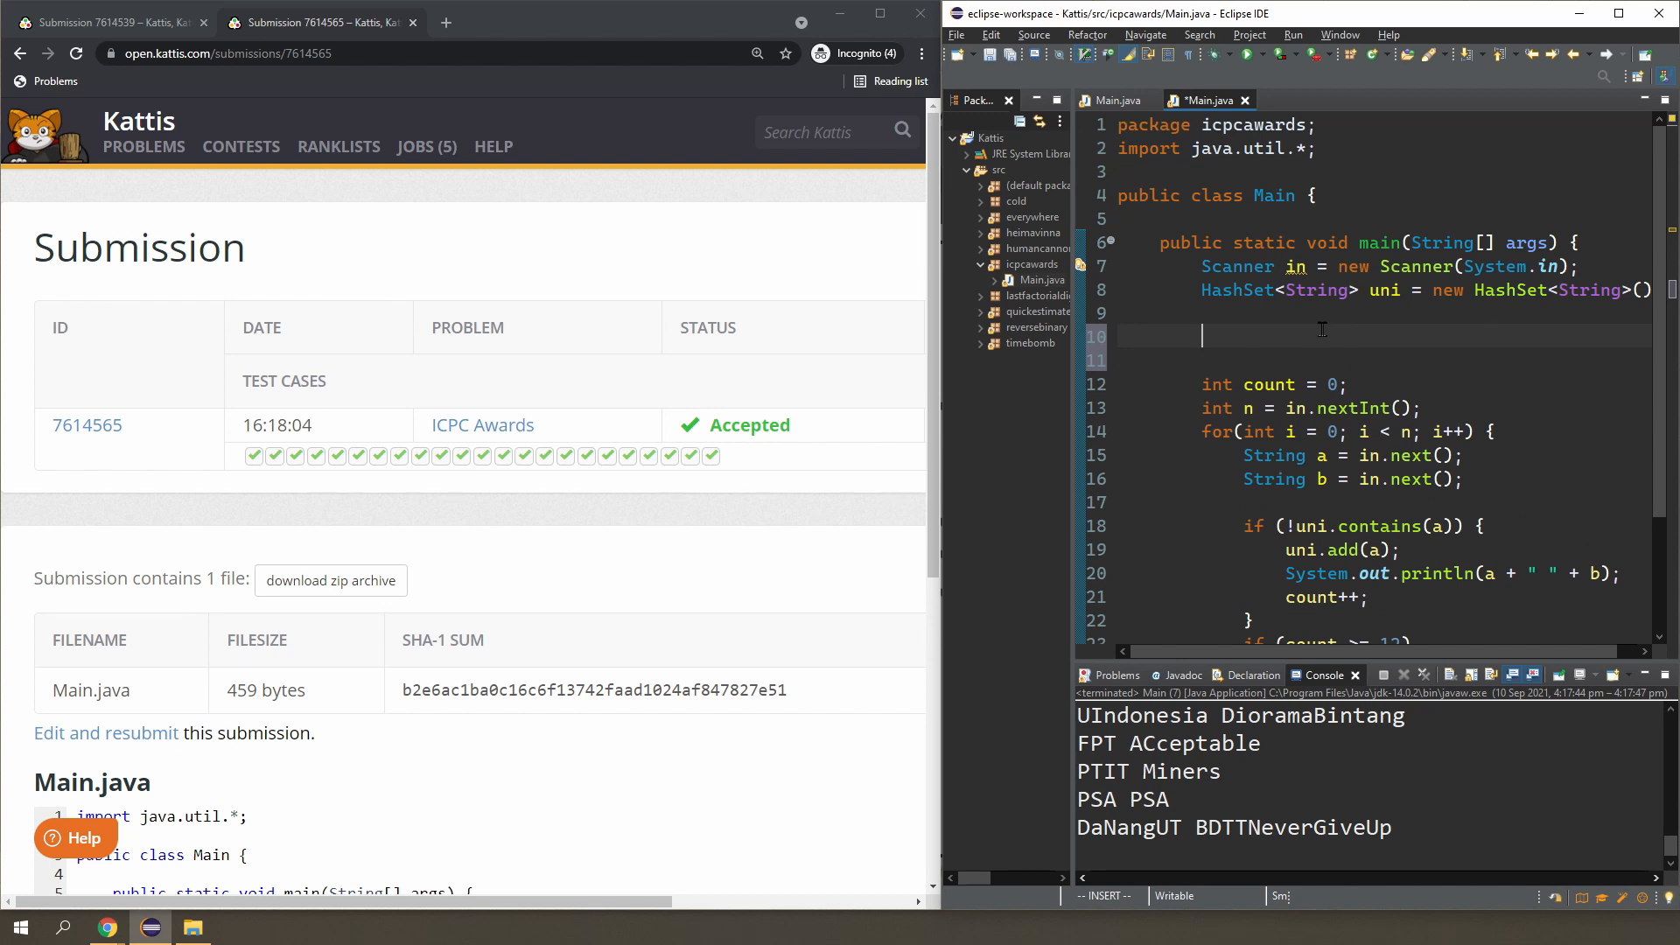
# Type uni.add(null), uni.size() and uni.contains(null) above the counter declaration.
pyautogui.write('uni.add')
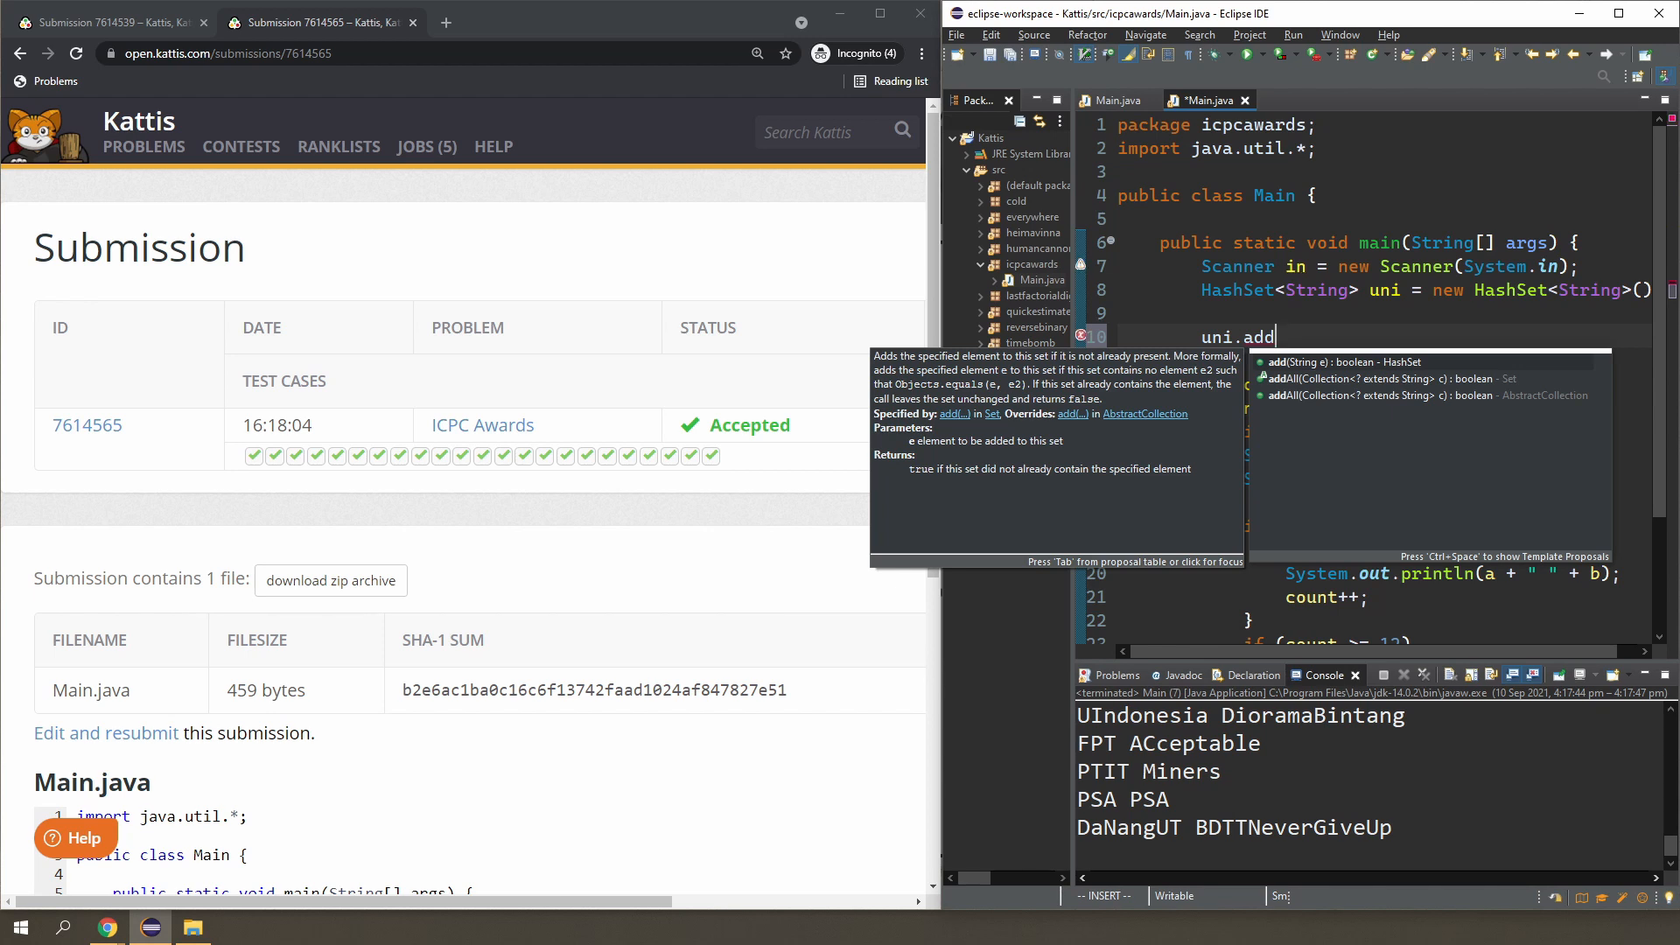
pyautogui.press('Escape')
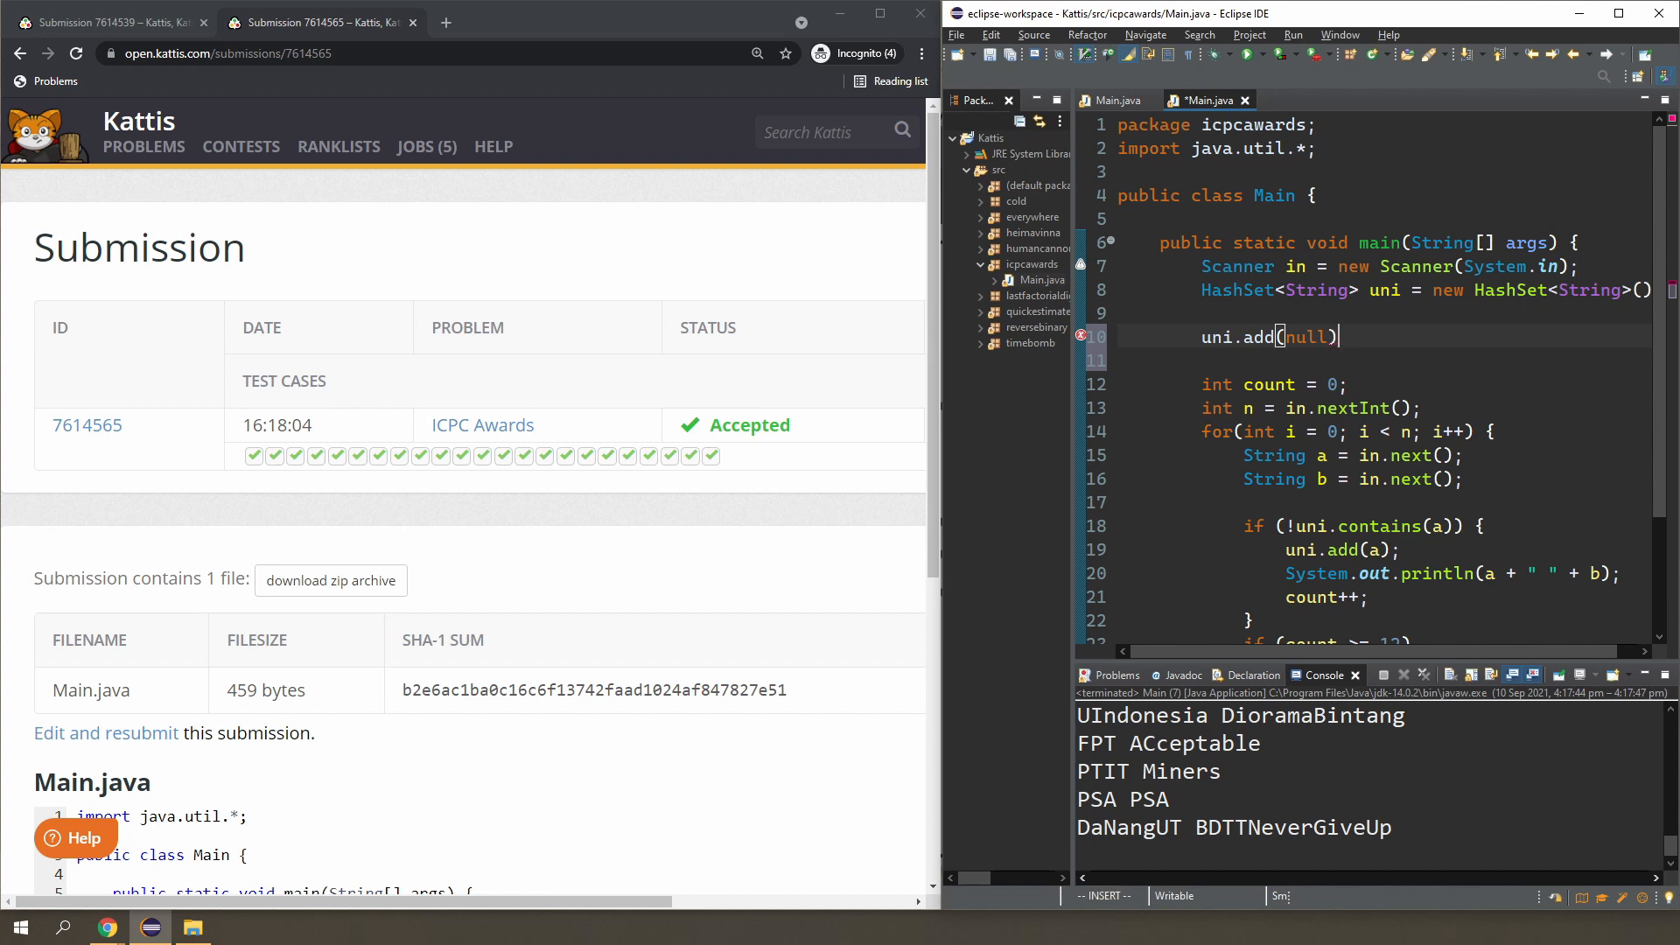
pyautogui.write('uni.size')
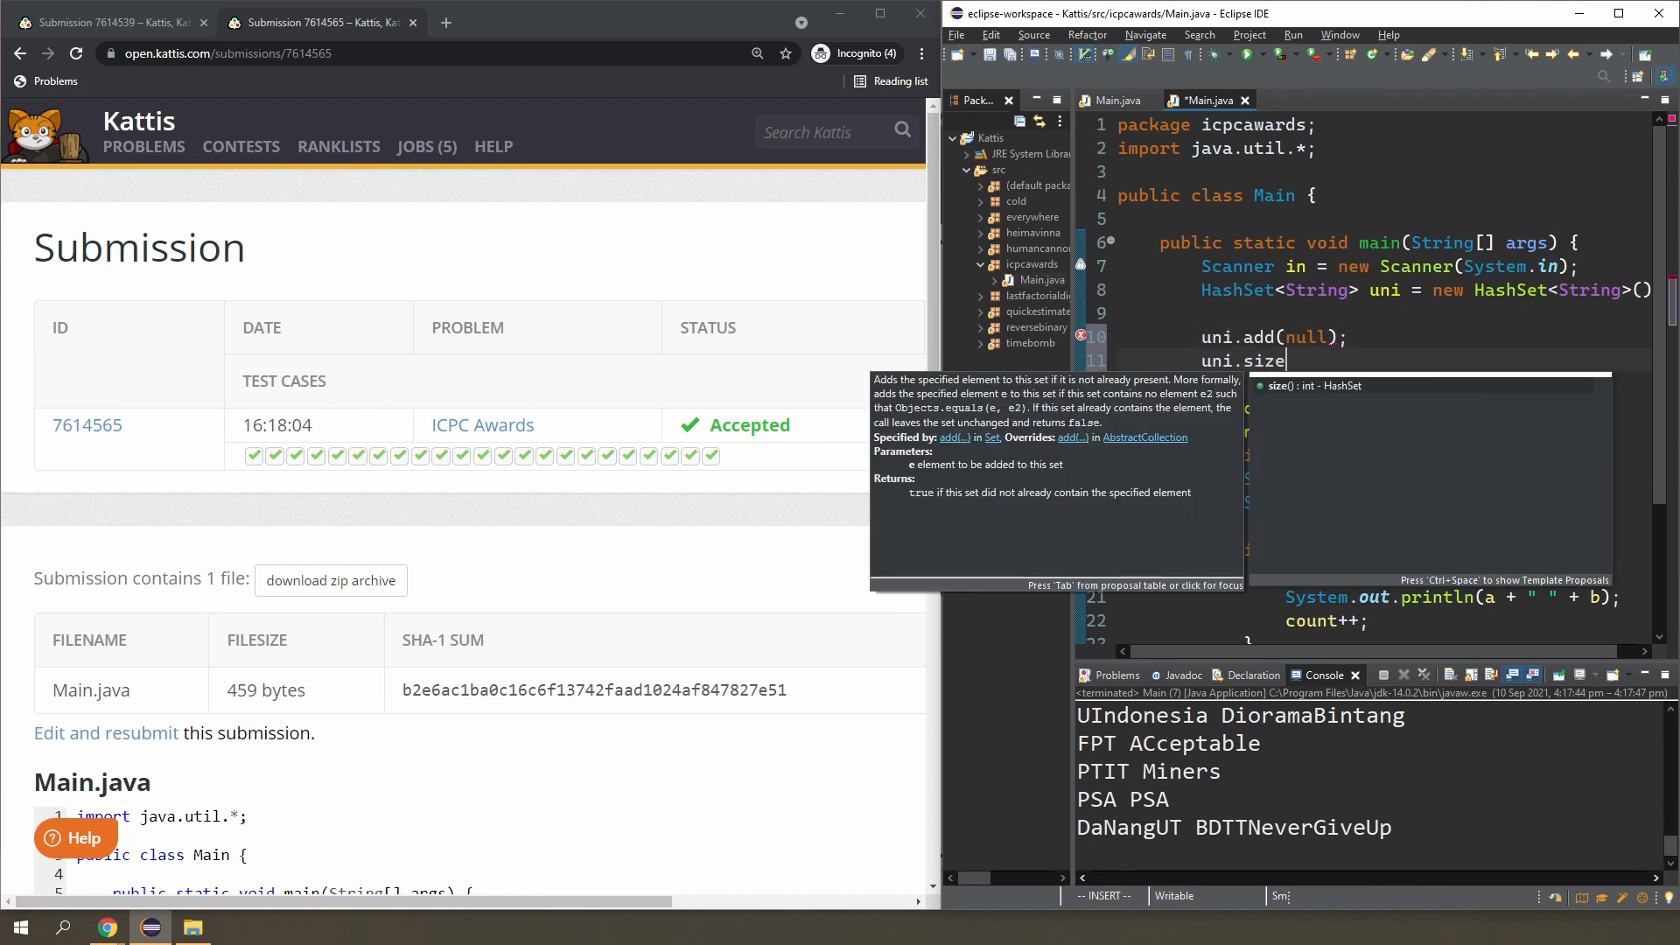
pyautogui.press('Escape')
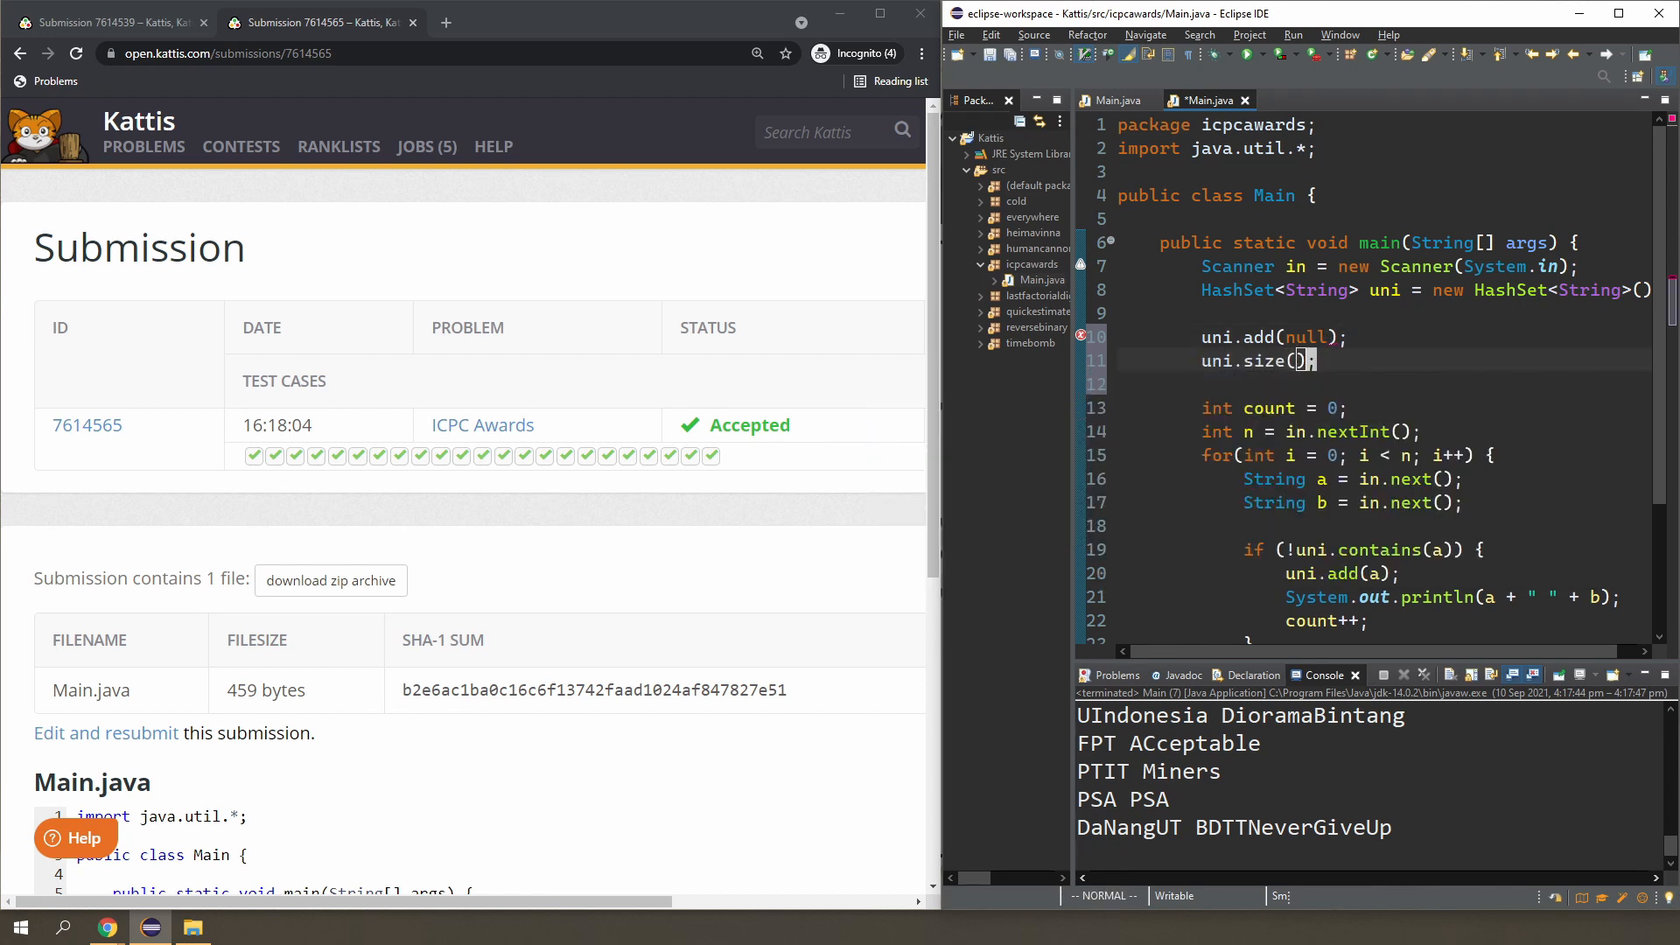
pyautogui.write('uni')
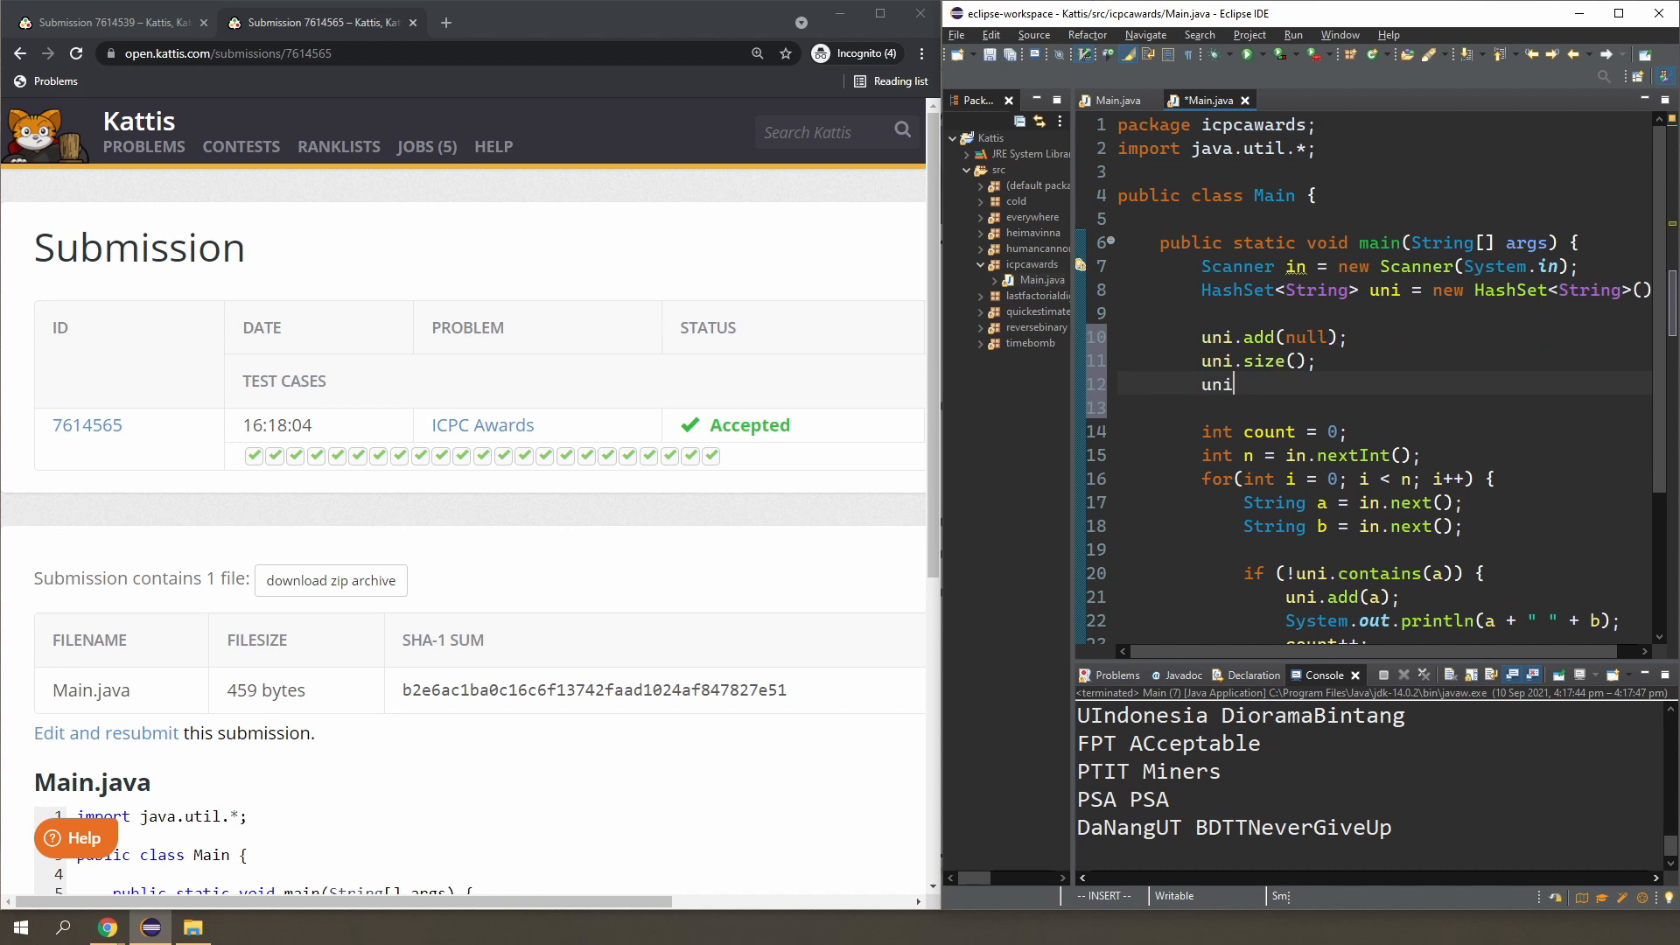
pyautogui.write('contains(null);')
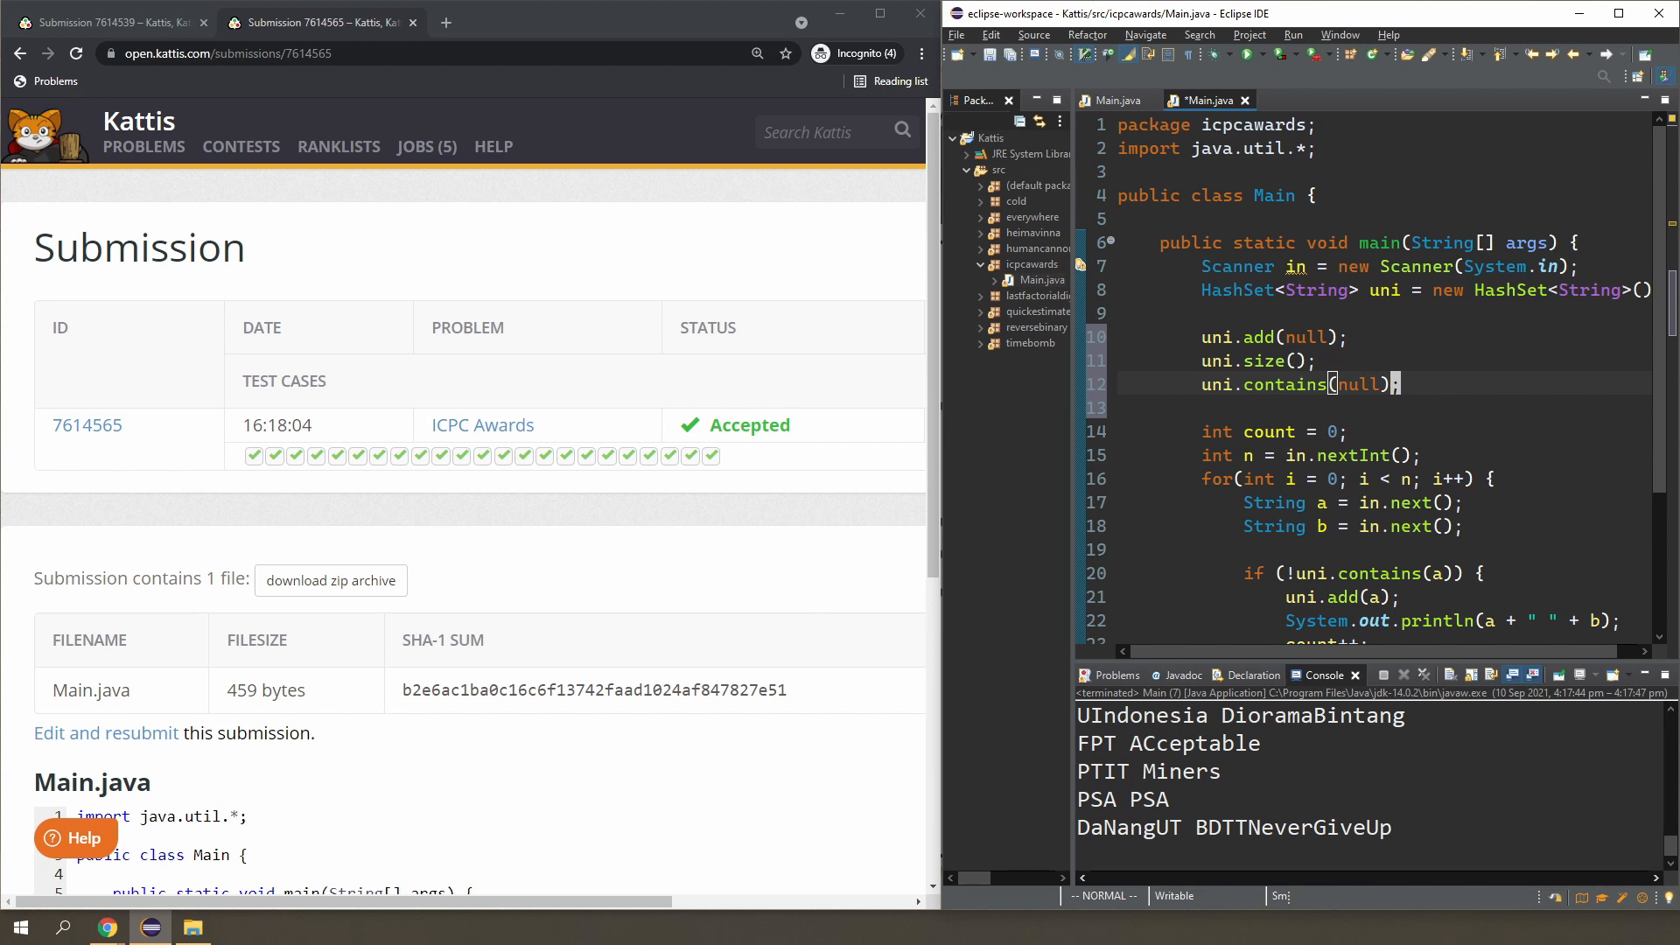
pyautogui.moveTo(1320, 332)
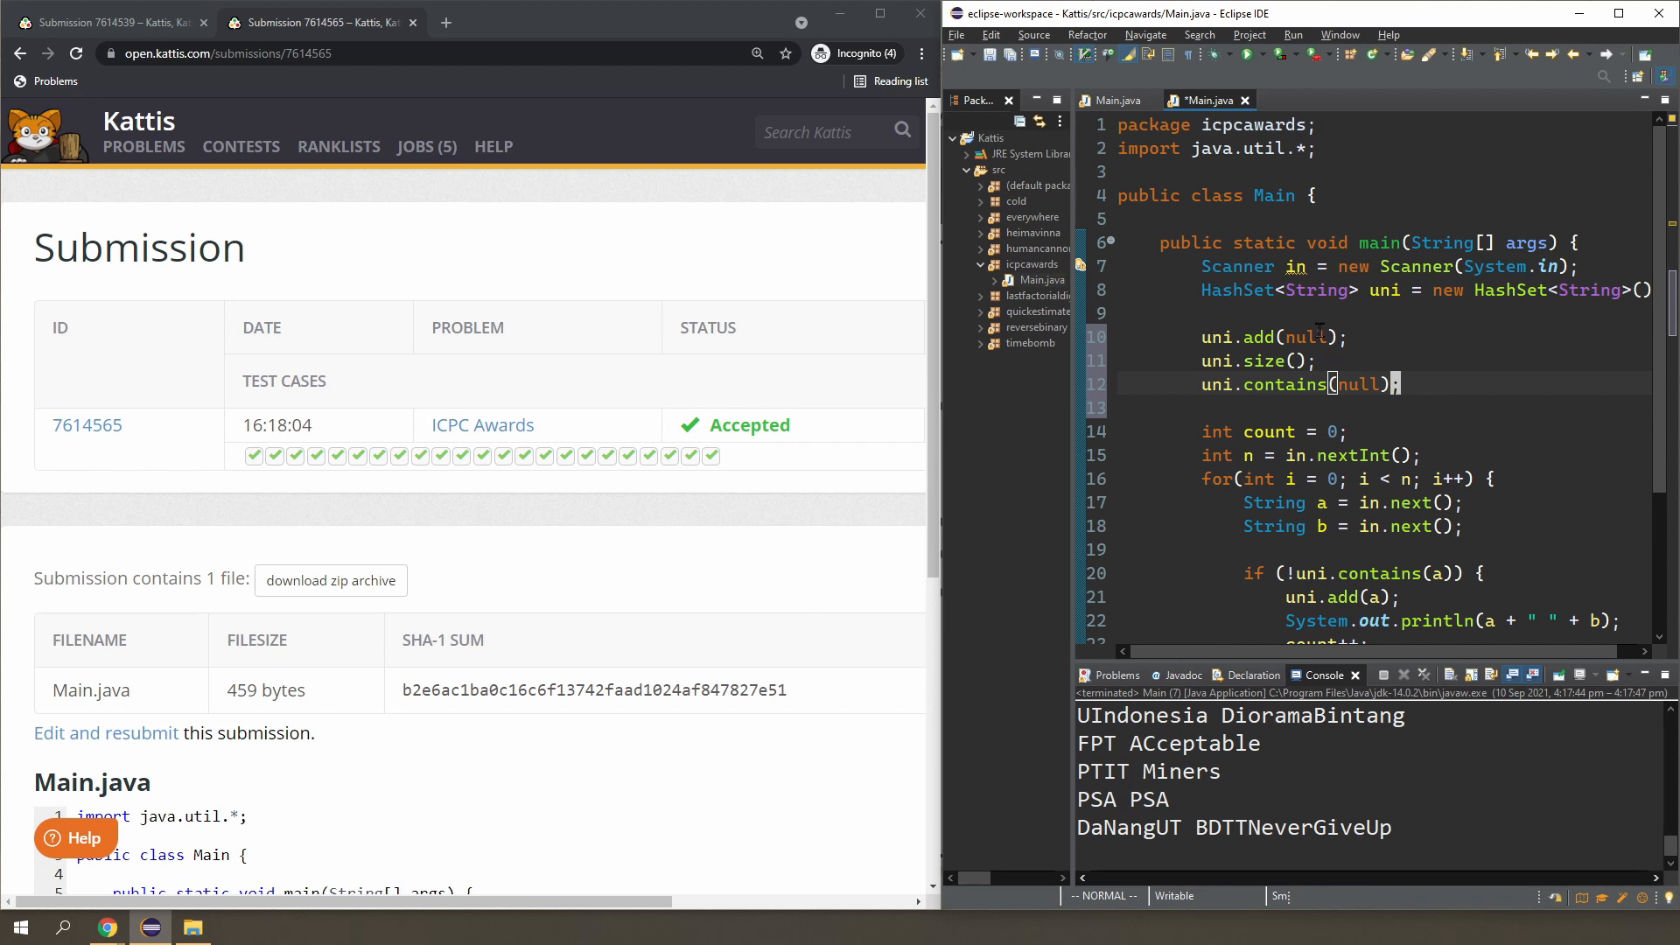